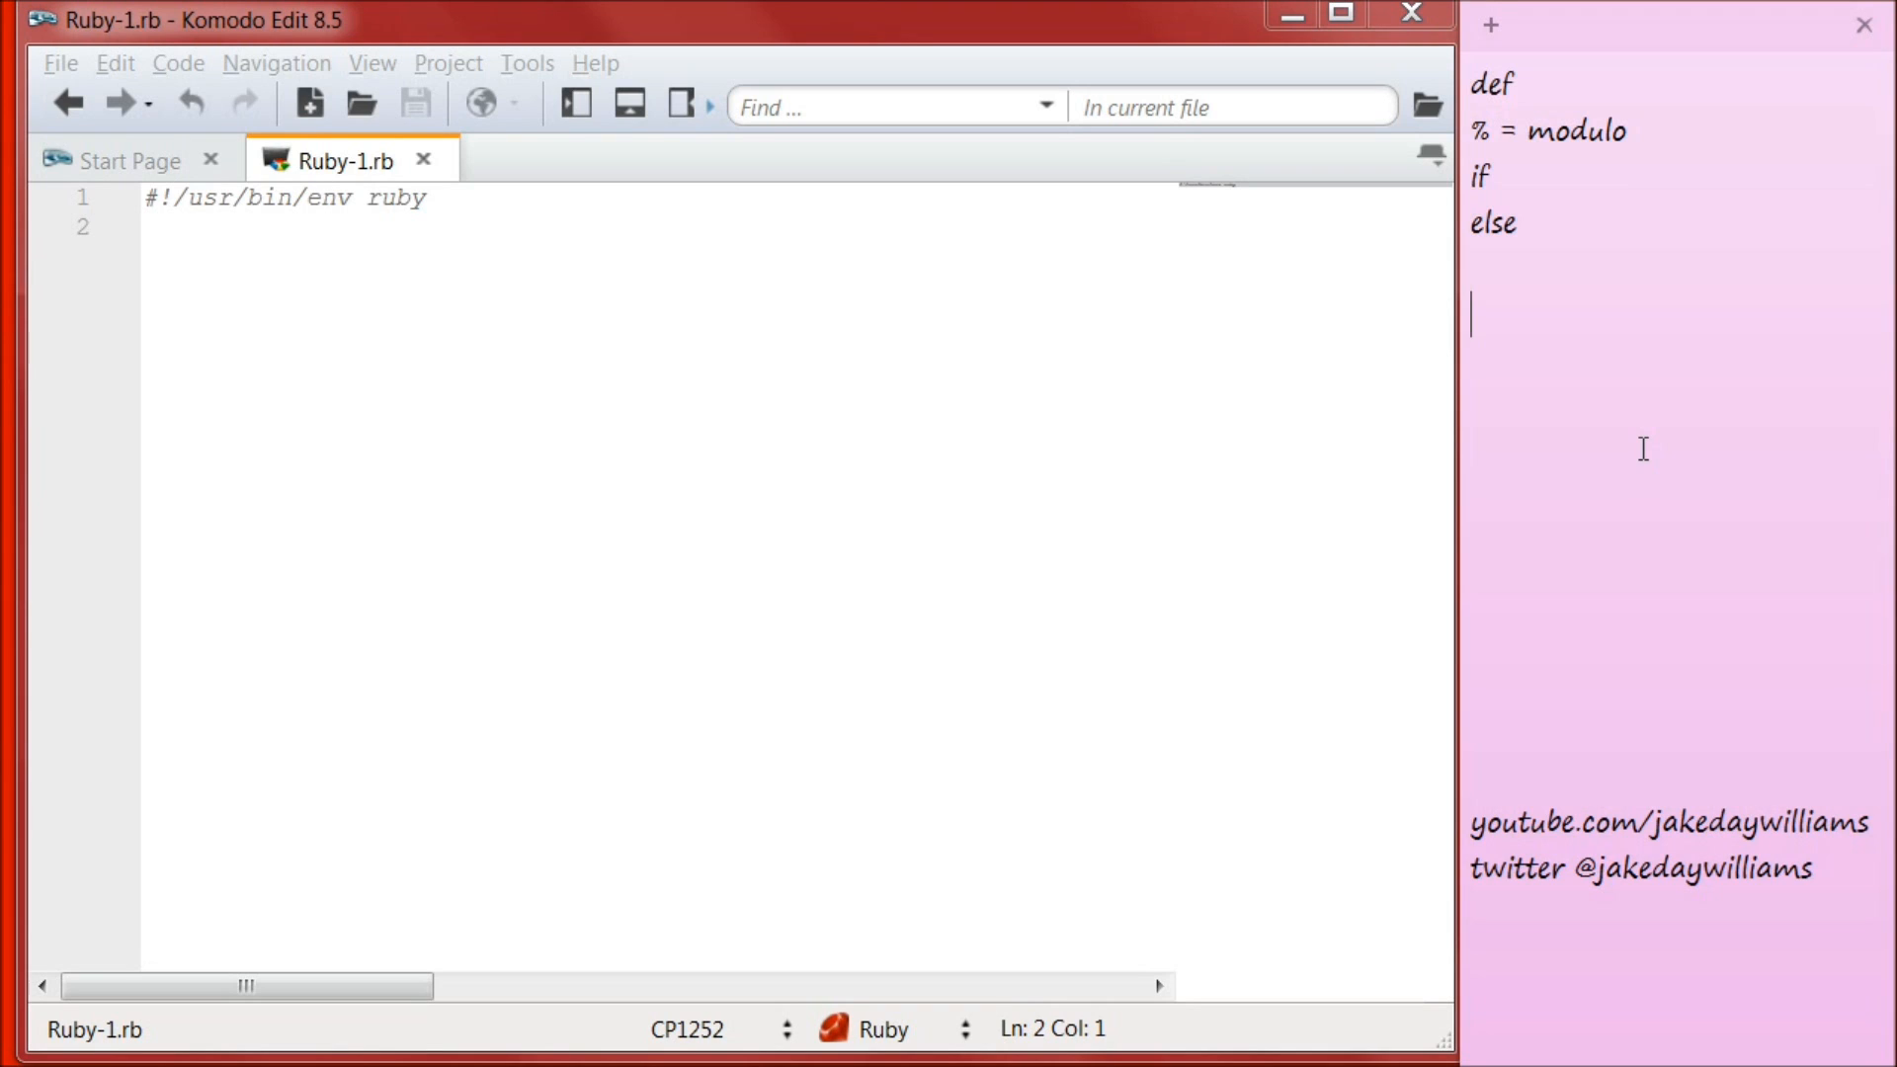
Step: Add the note 48 % 5 = 3 to the sticky note before starting line 3 in Komodo
{"action": "type", "text": "48 %"}
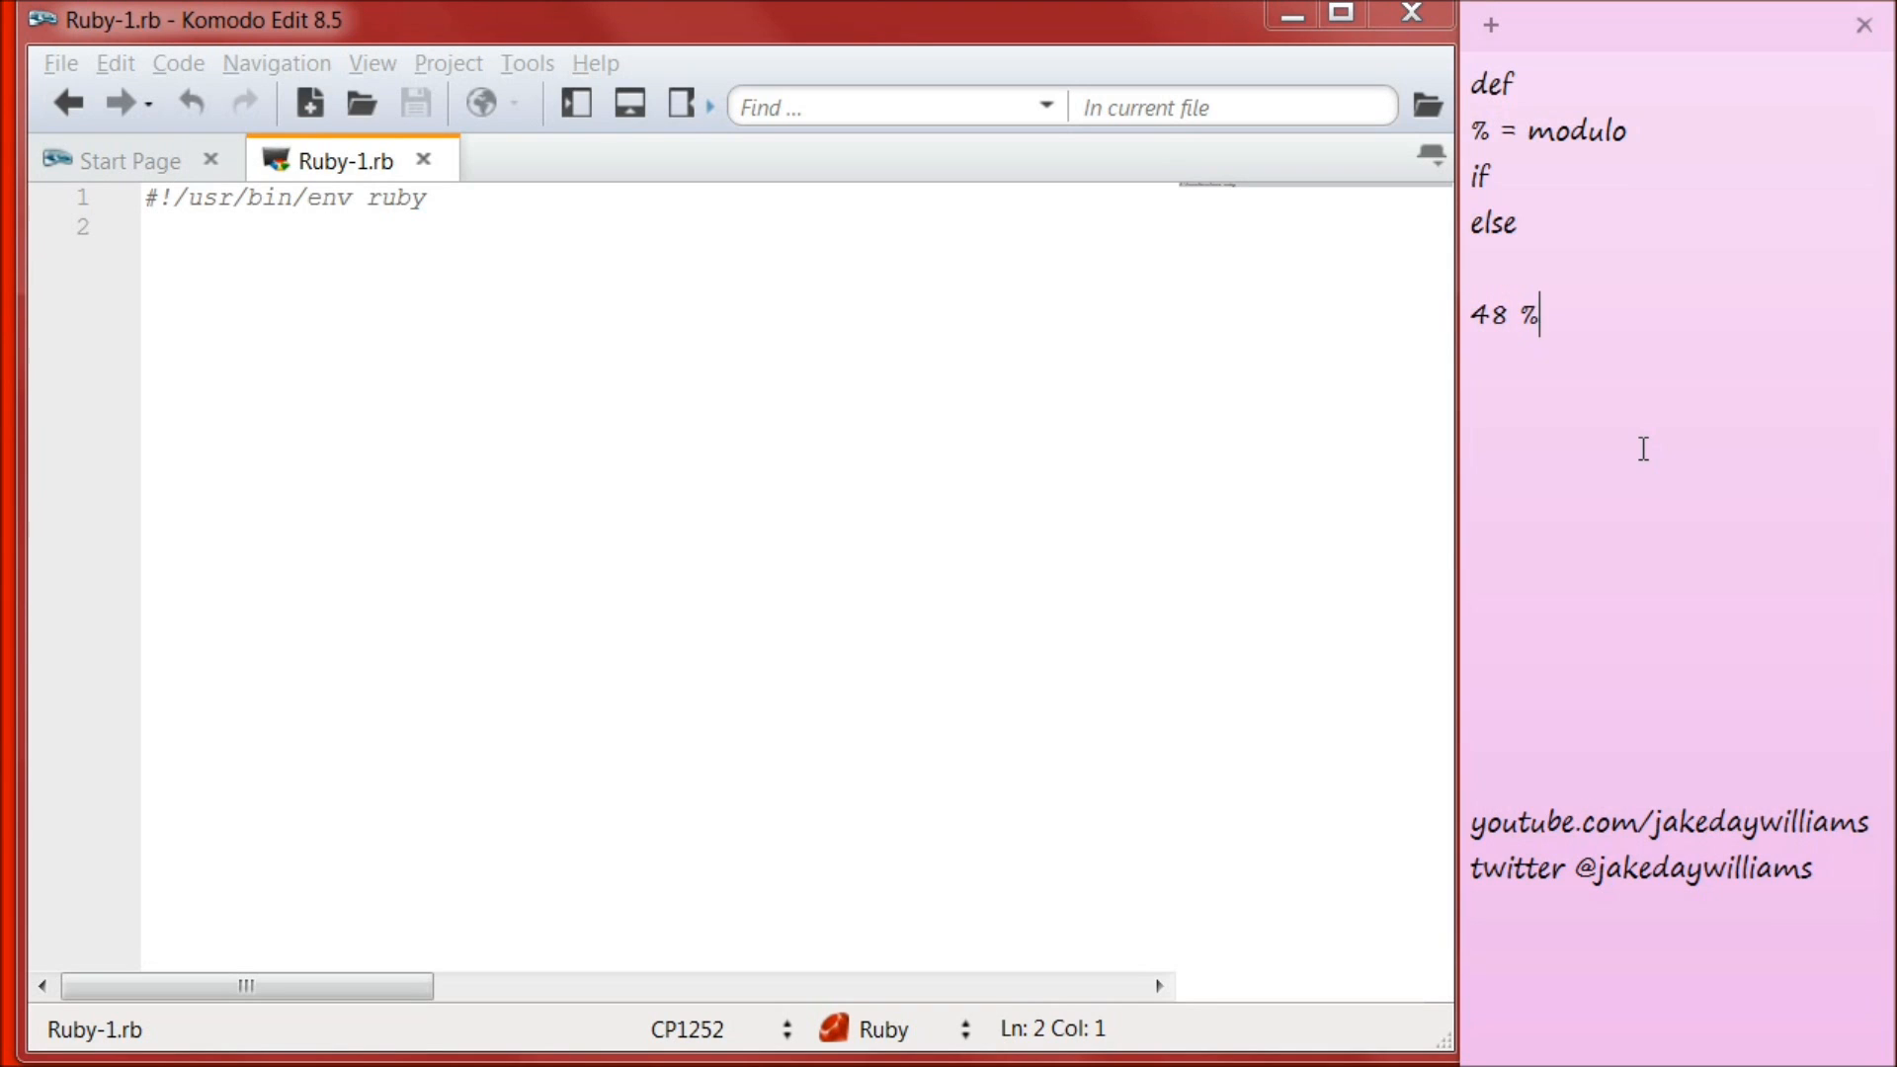
{"action": "type", "text": "5"}
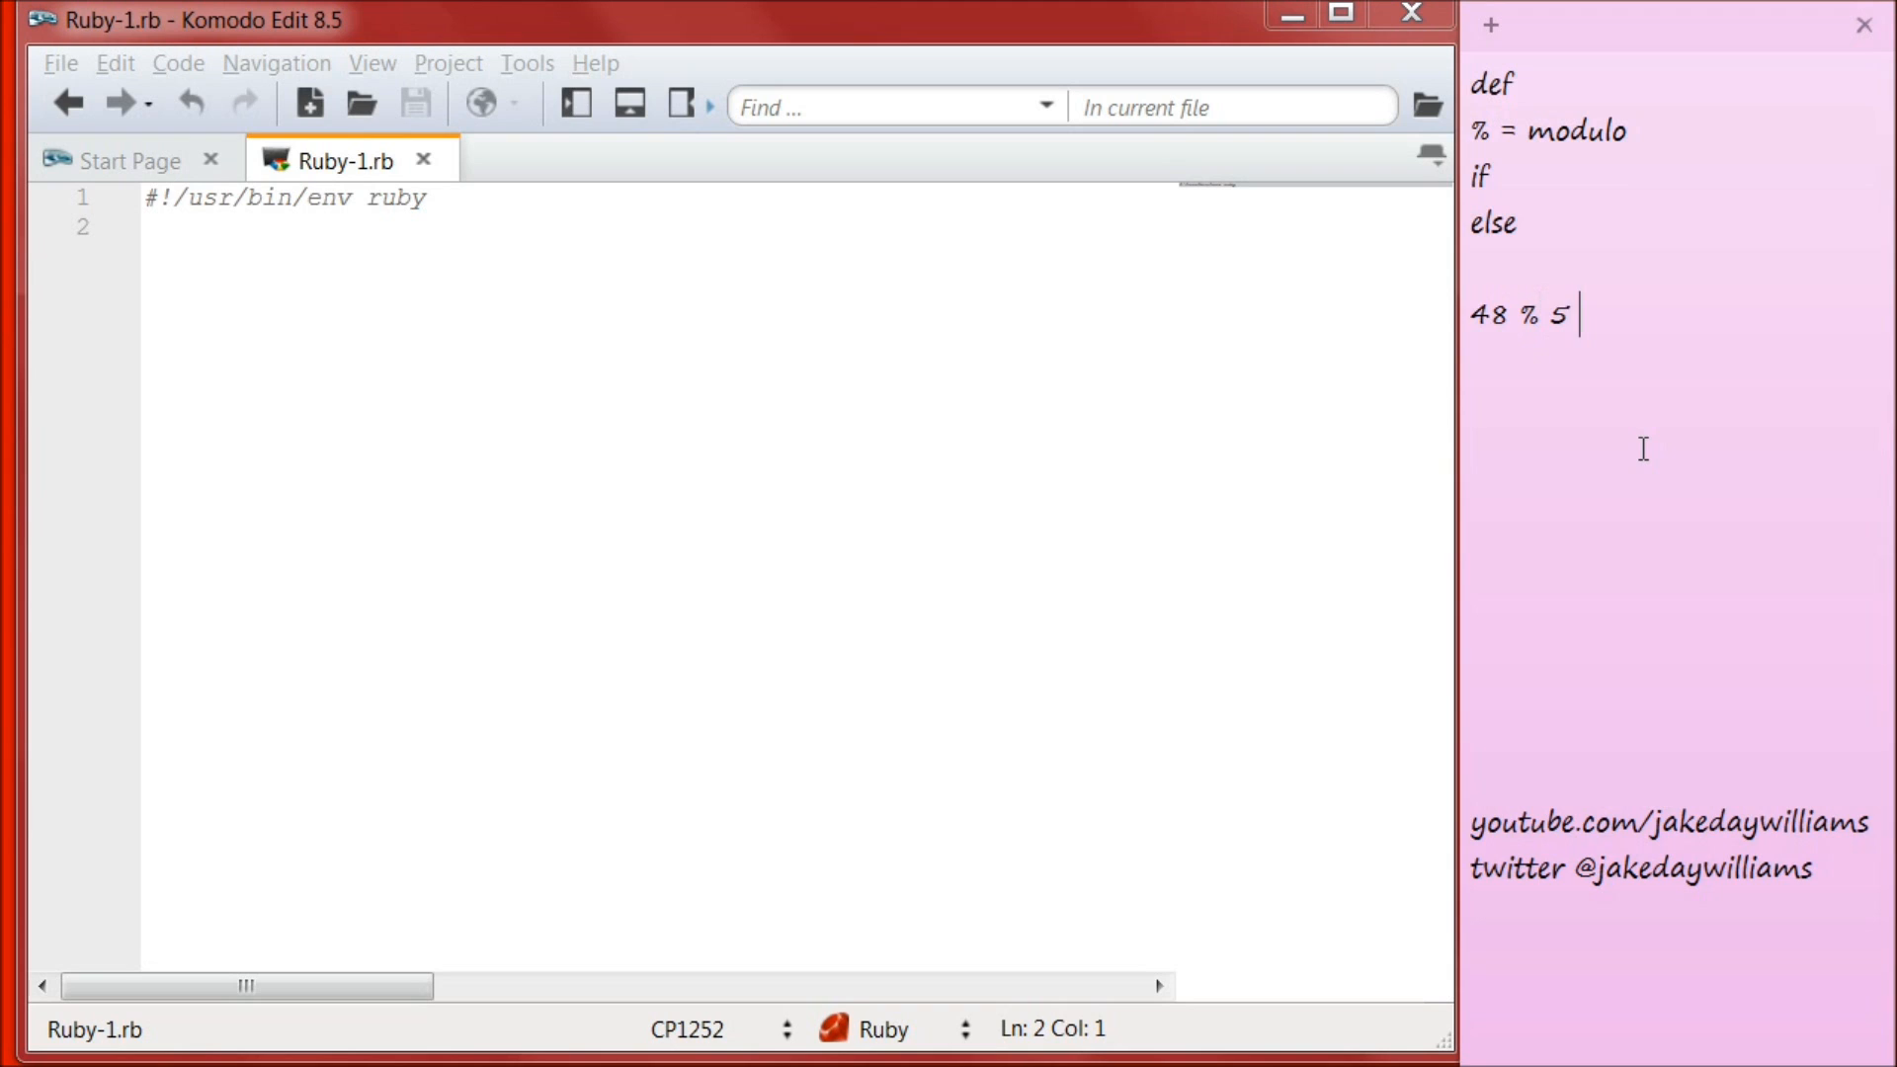
{"action": "type", "text": "= 3"}
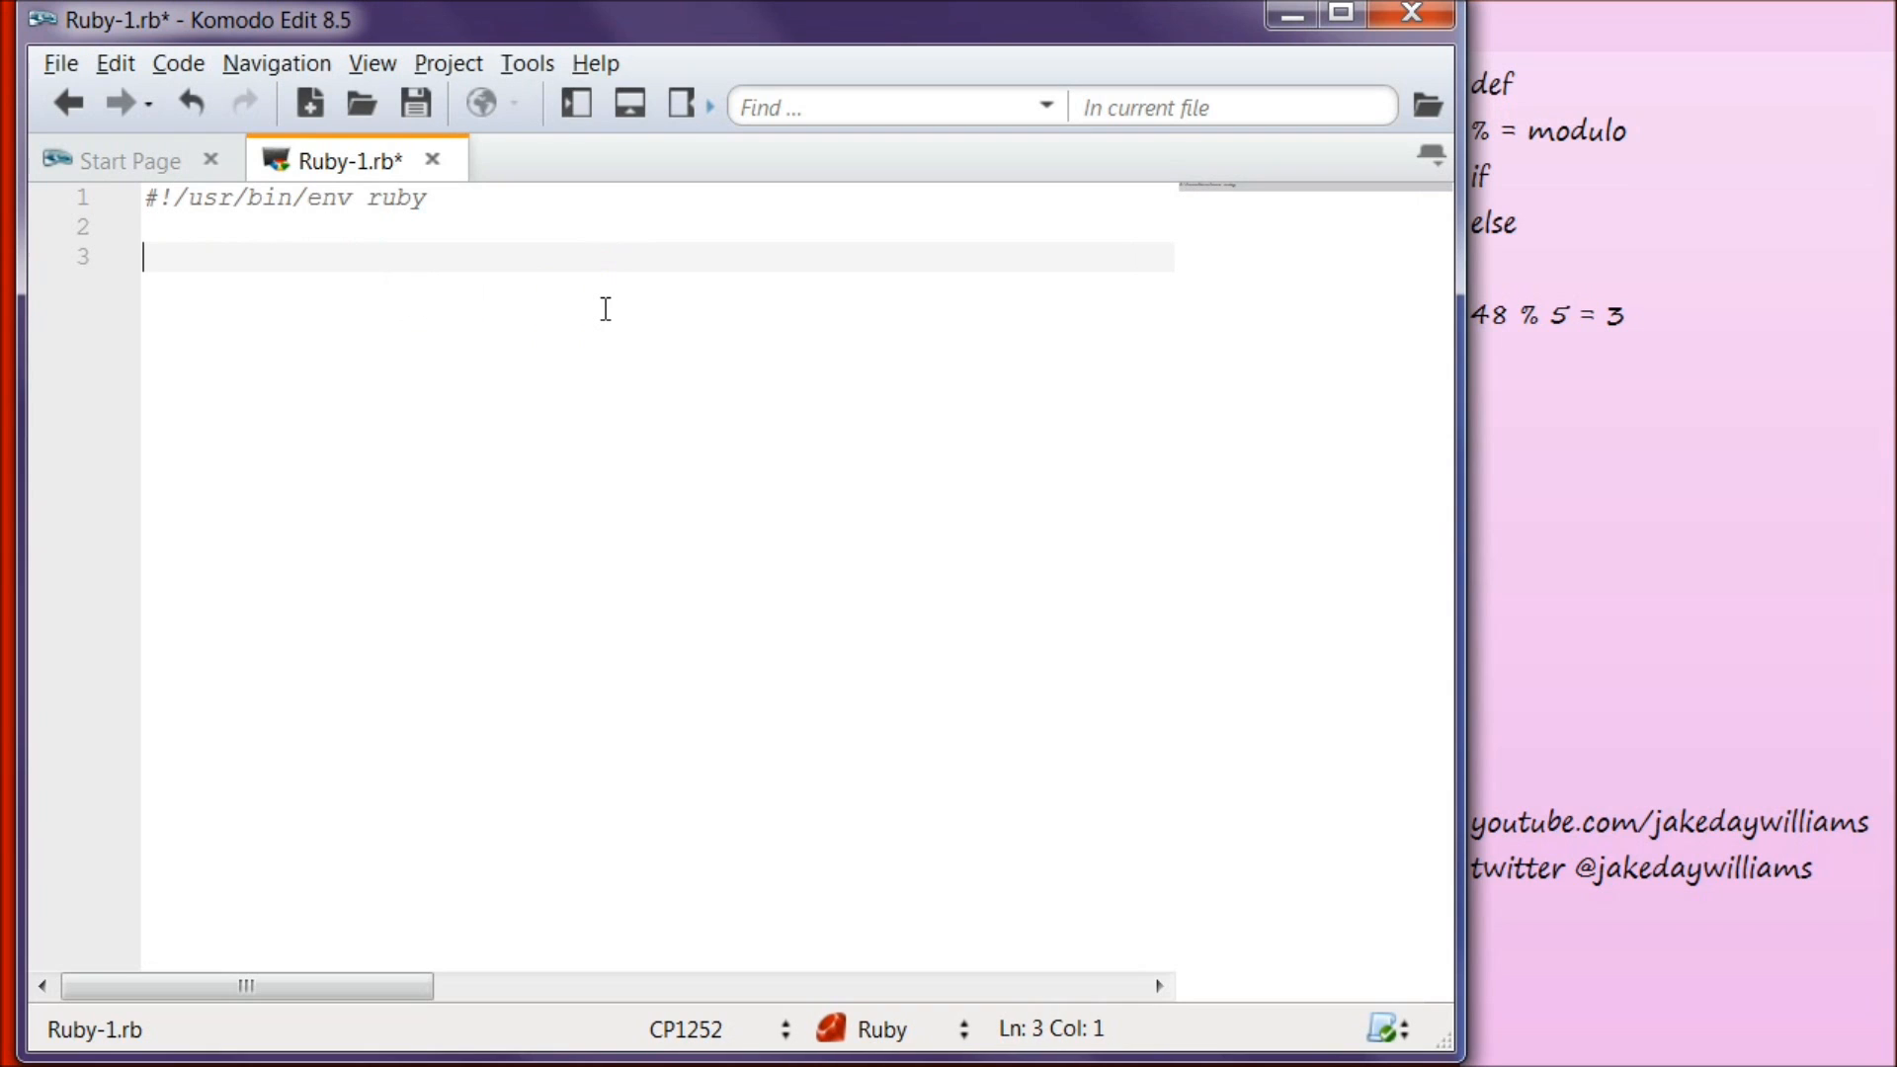
{"action": "mouse_move", "coordinate": [1437, 370]}
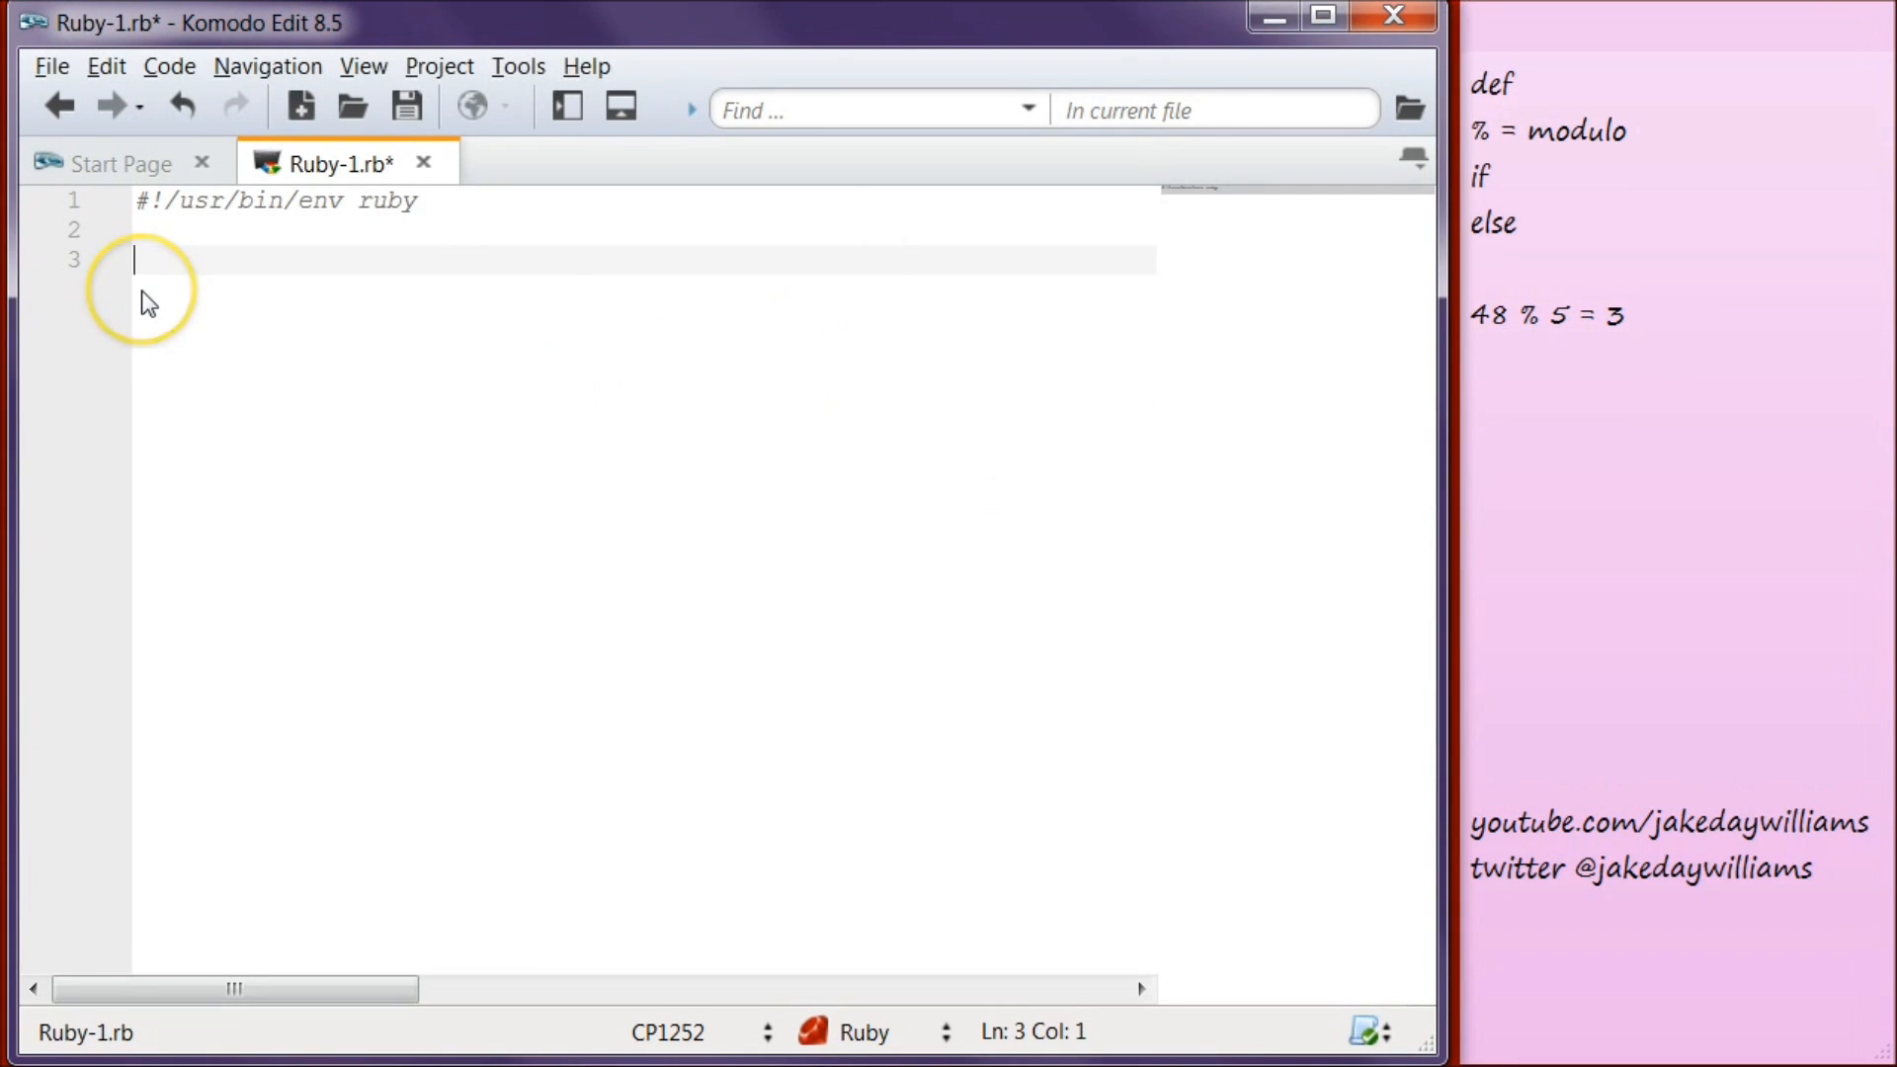
Step: Expand the def snippet into factors_to_three with the single parameter n
{"action": "type", "text": "d"}
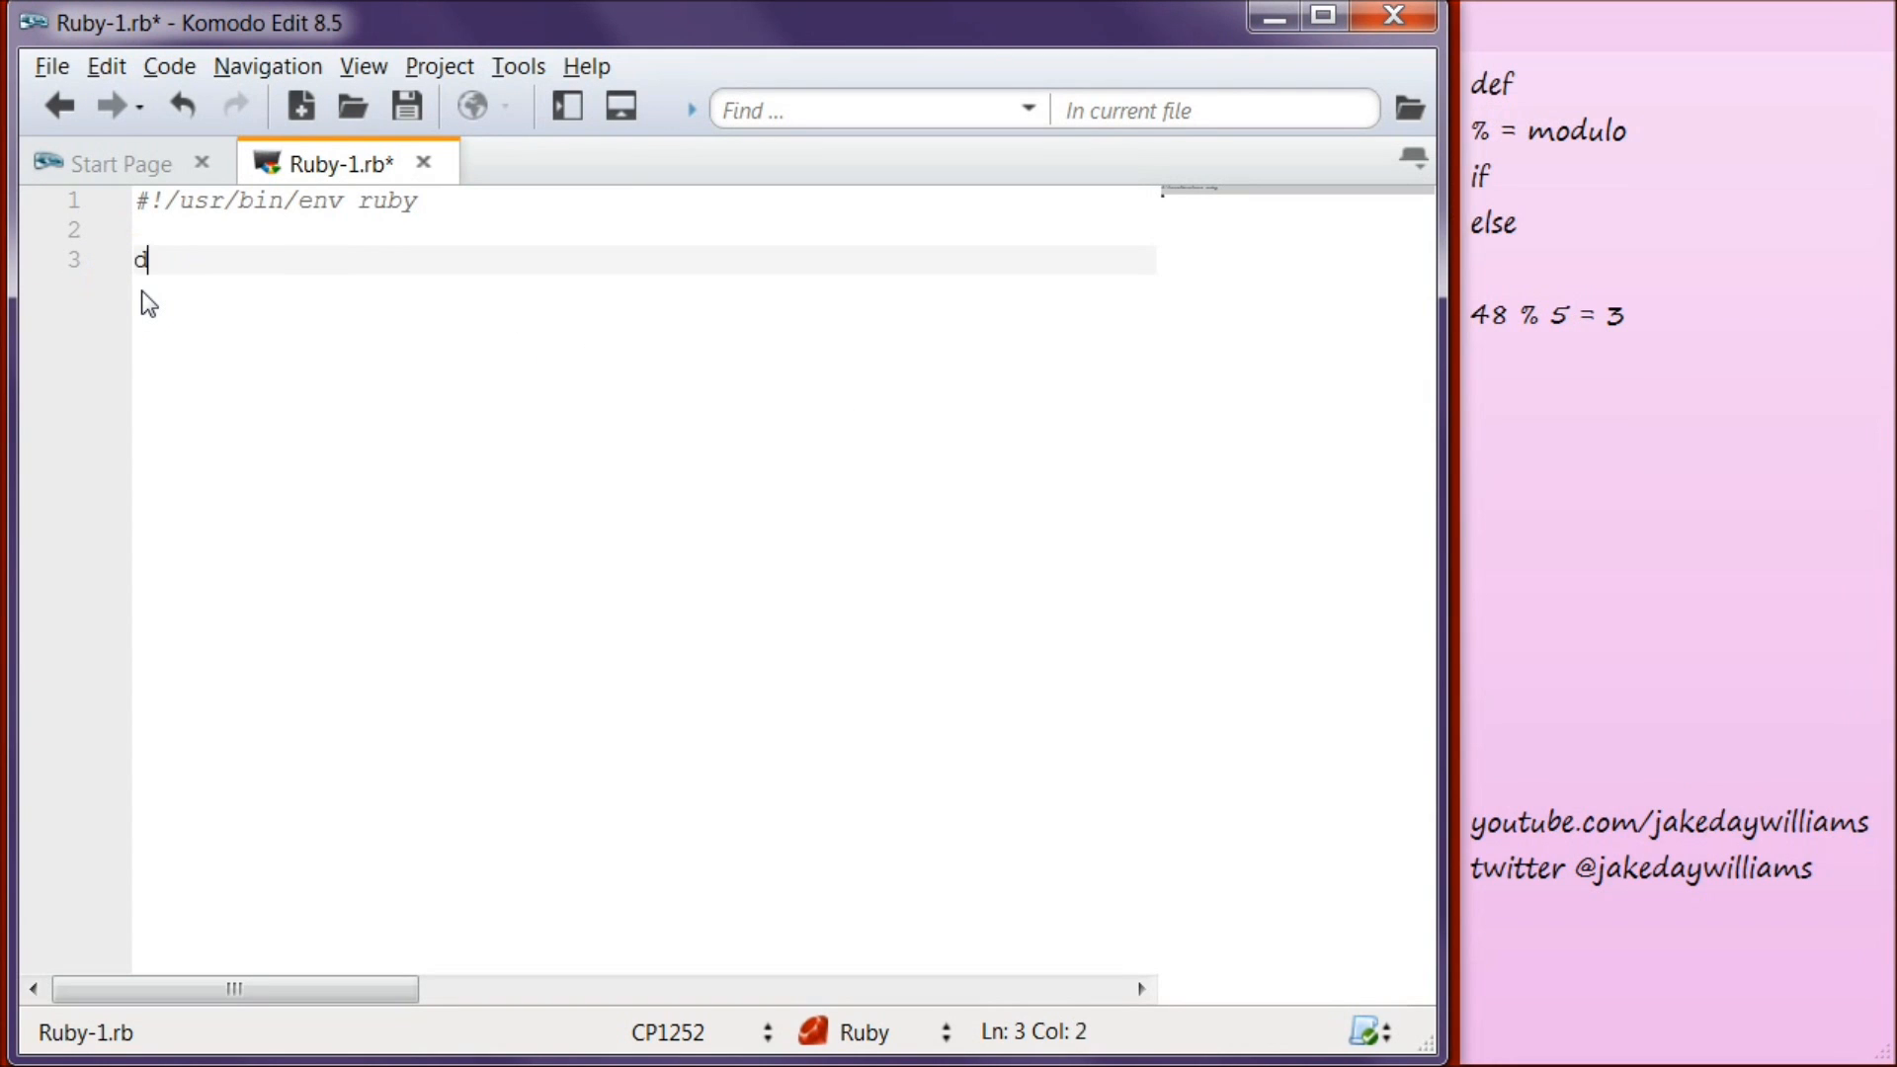
{"action": "type", "text": "def name(args"}
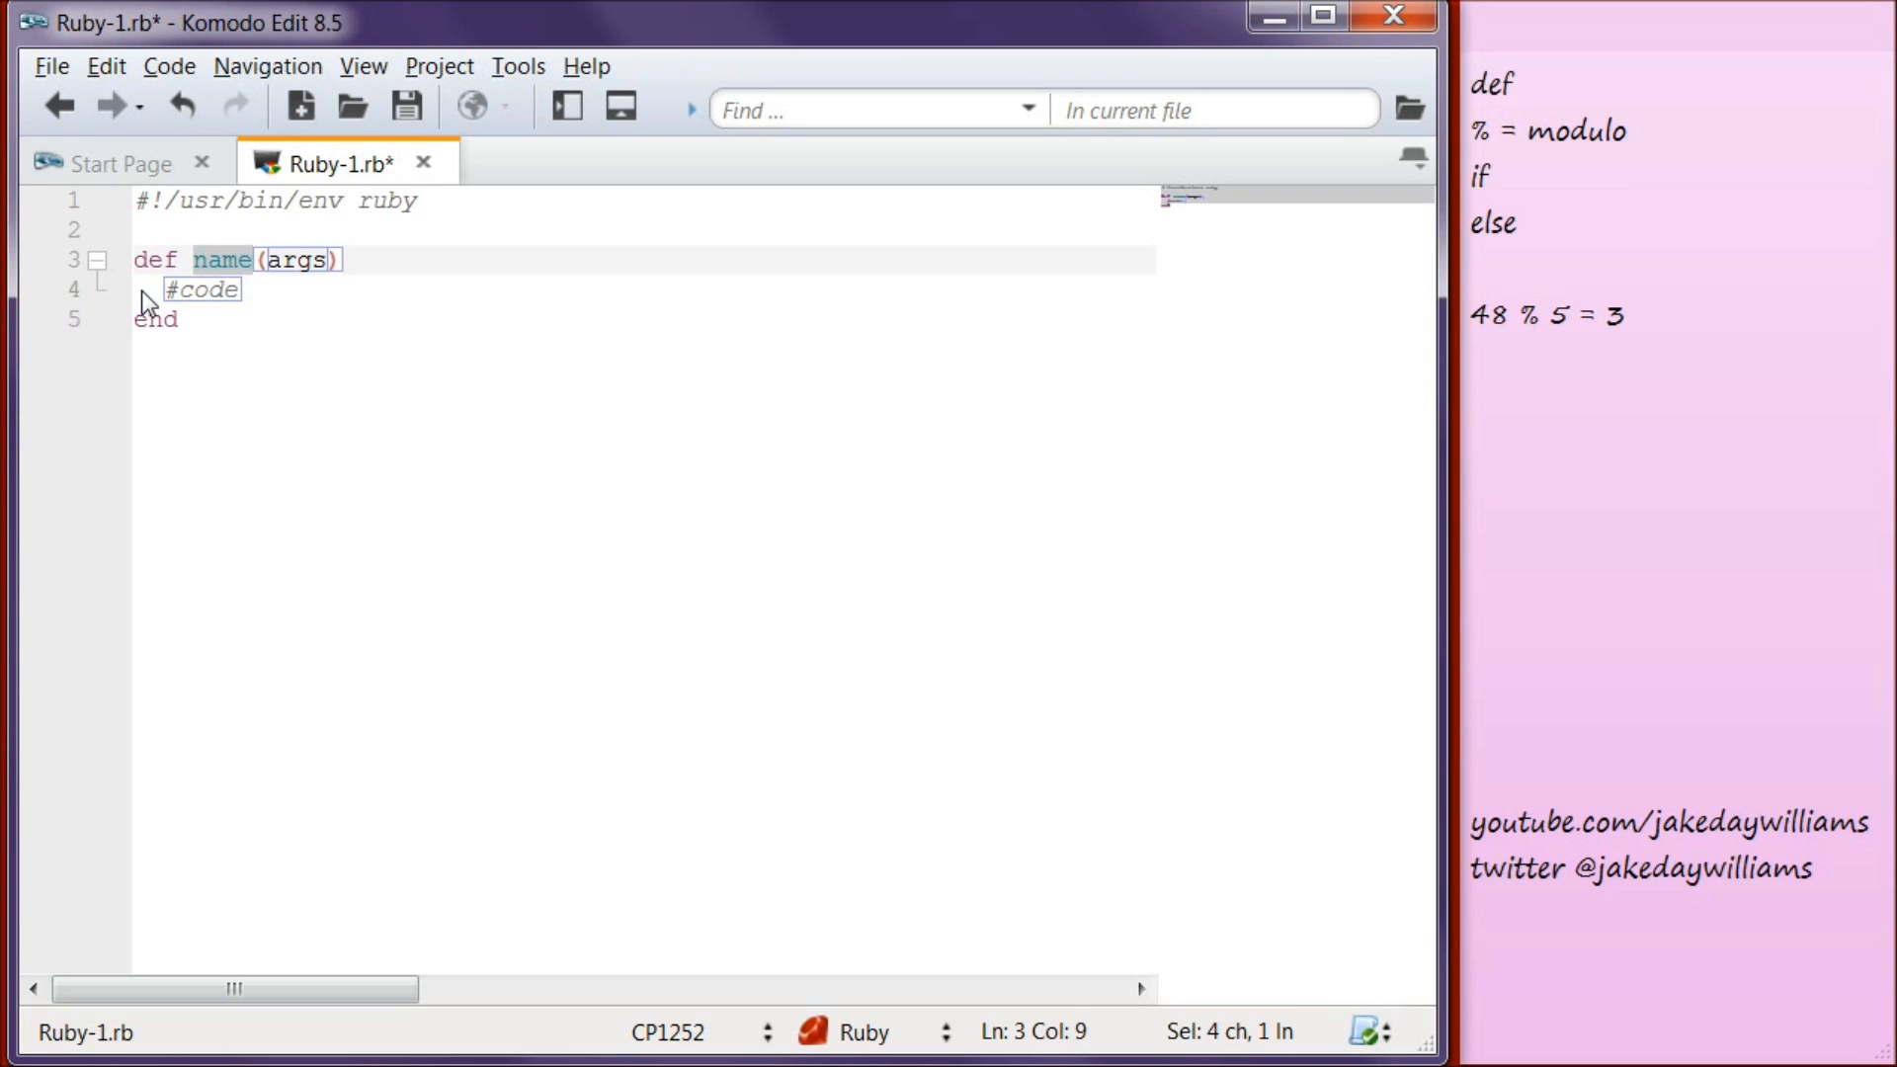
{"action": "type", "text": "factor_"}
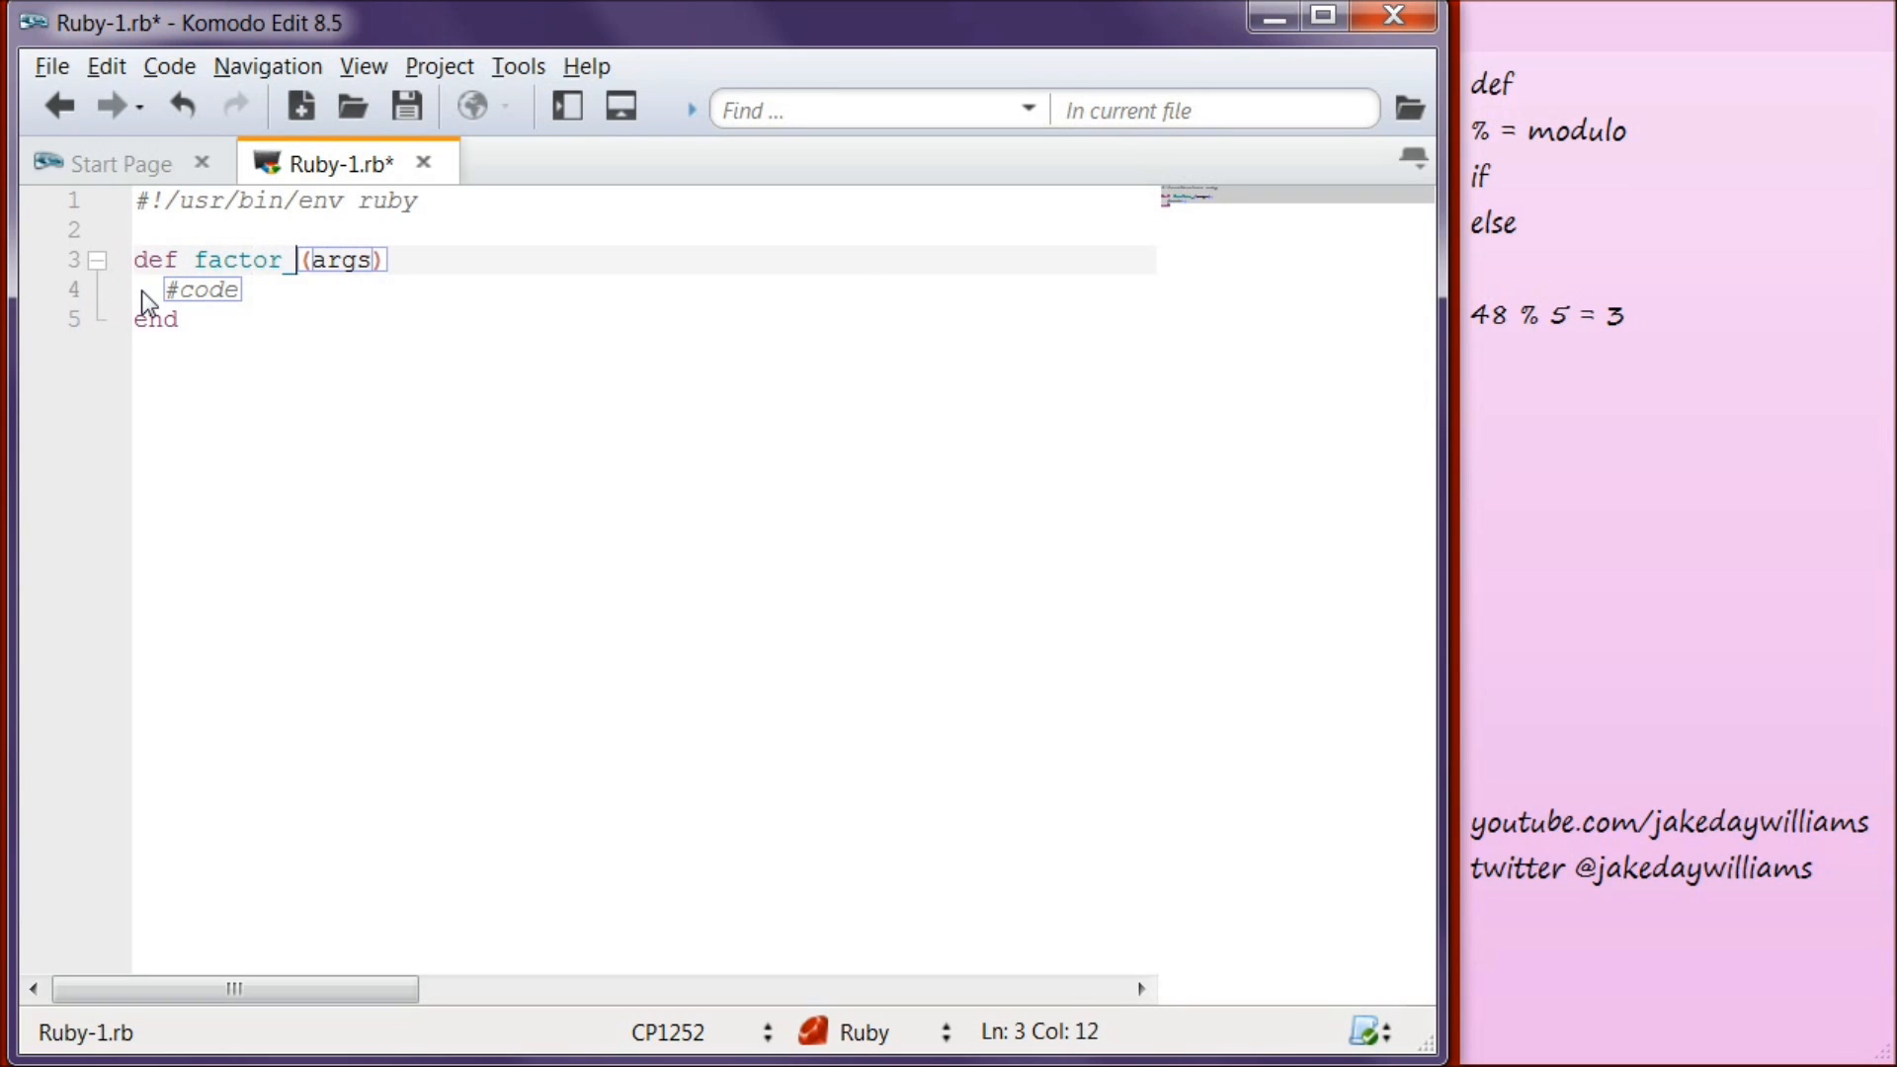
{"action": "type", "text": "s"}
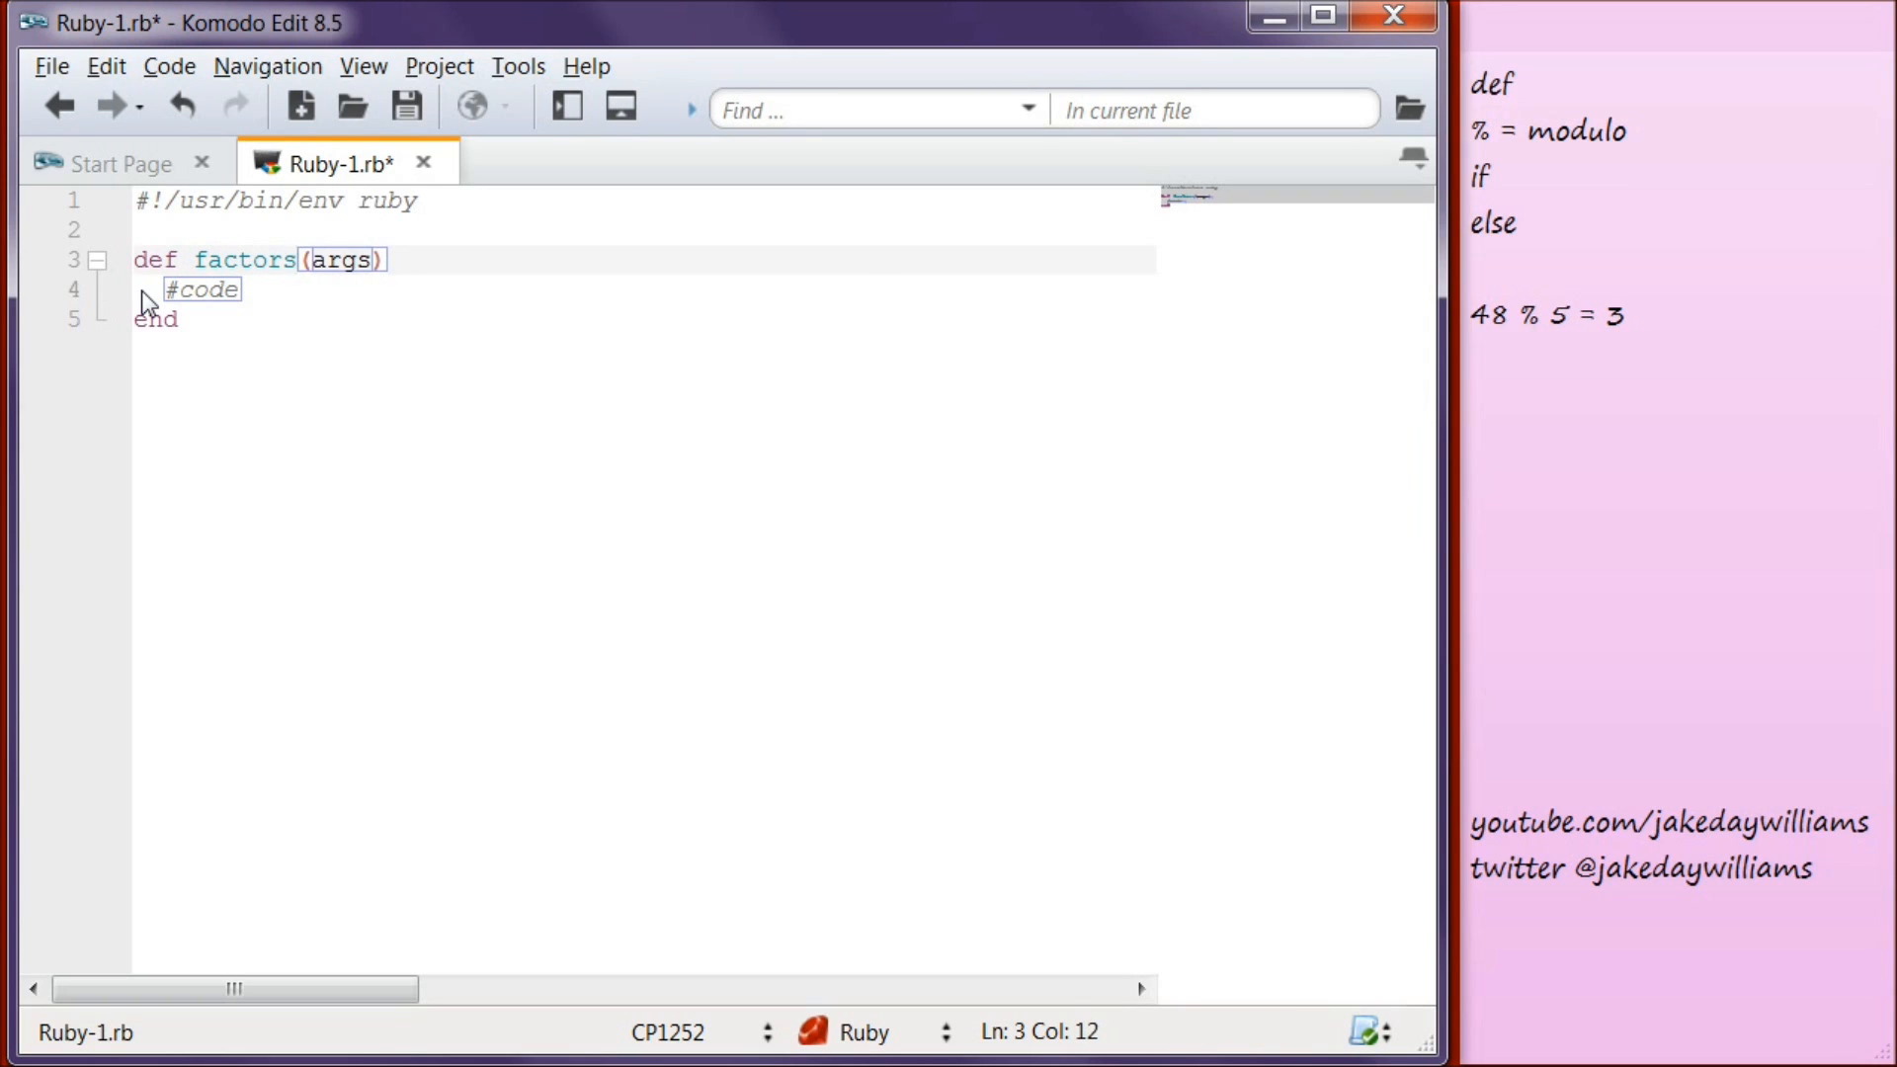
{"action": "type", "text": "_to_t"}
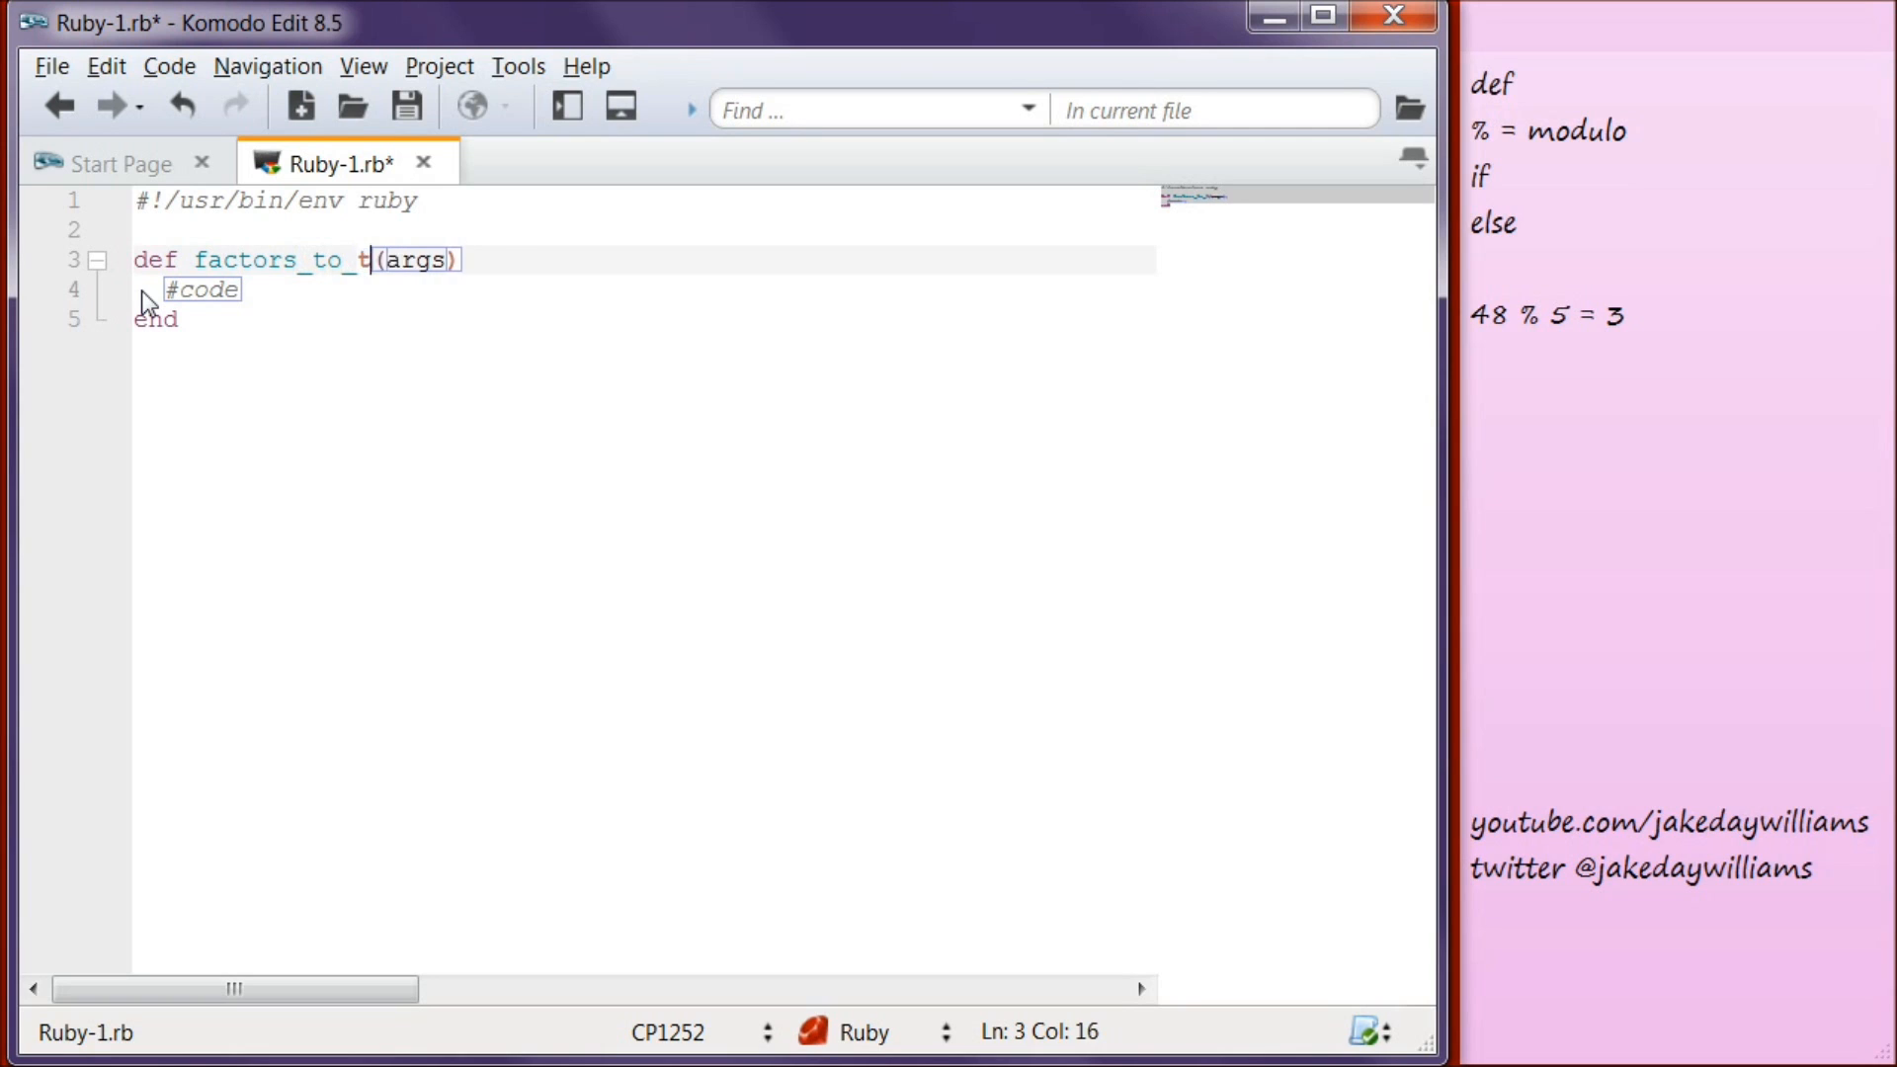
{"action": "type", "text": "hree"}
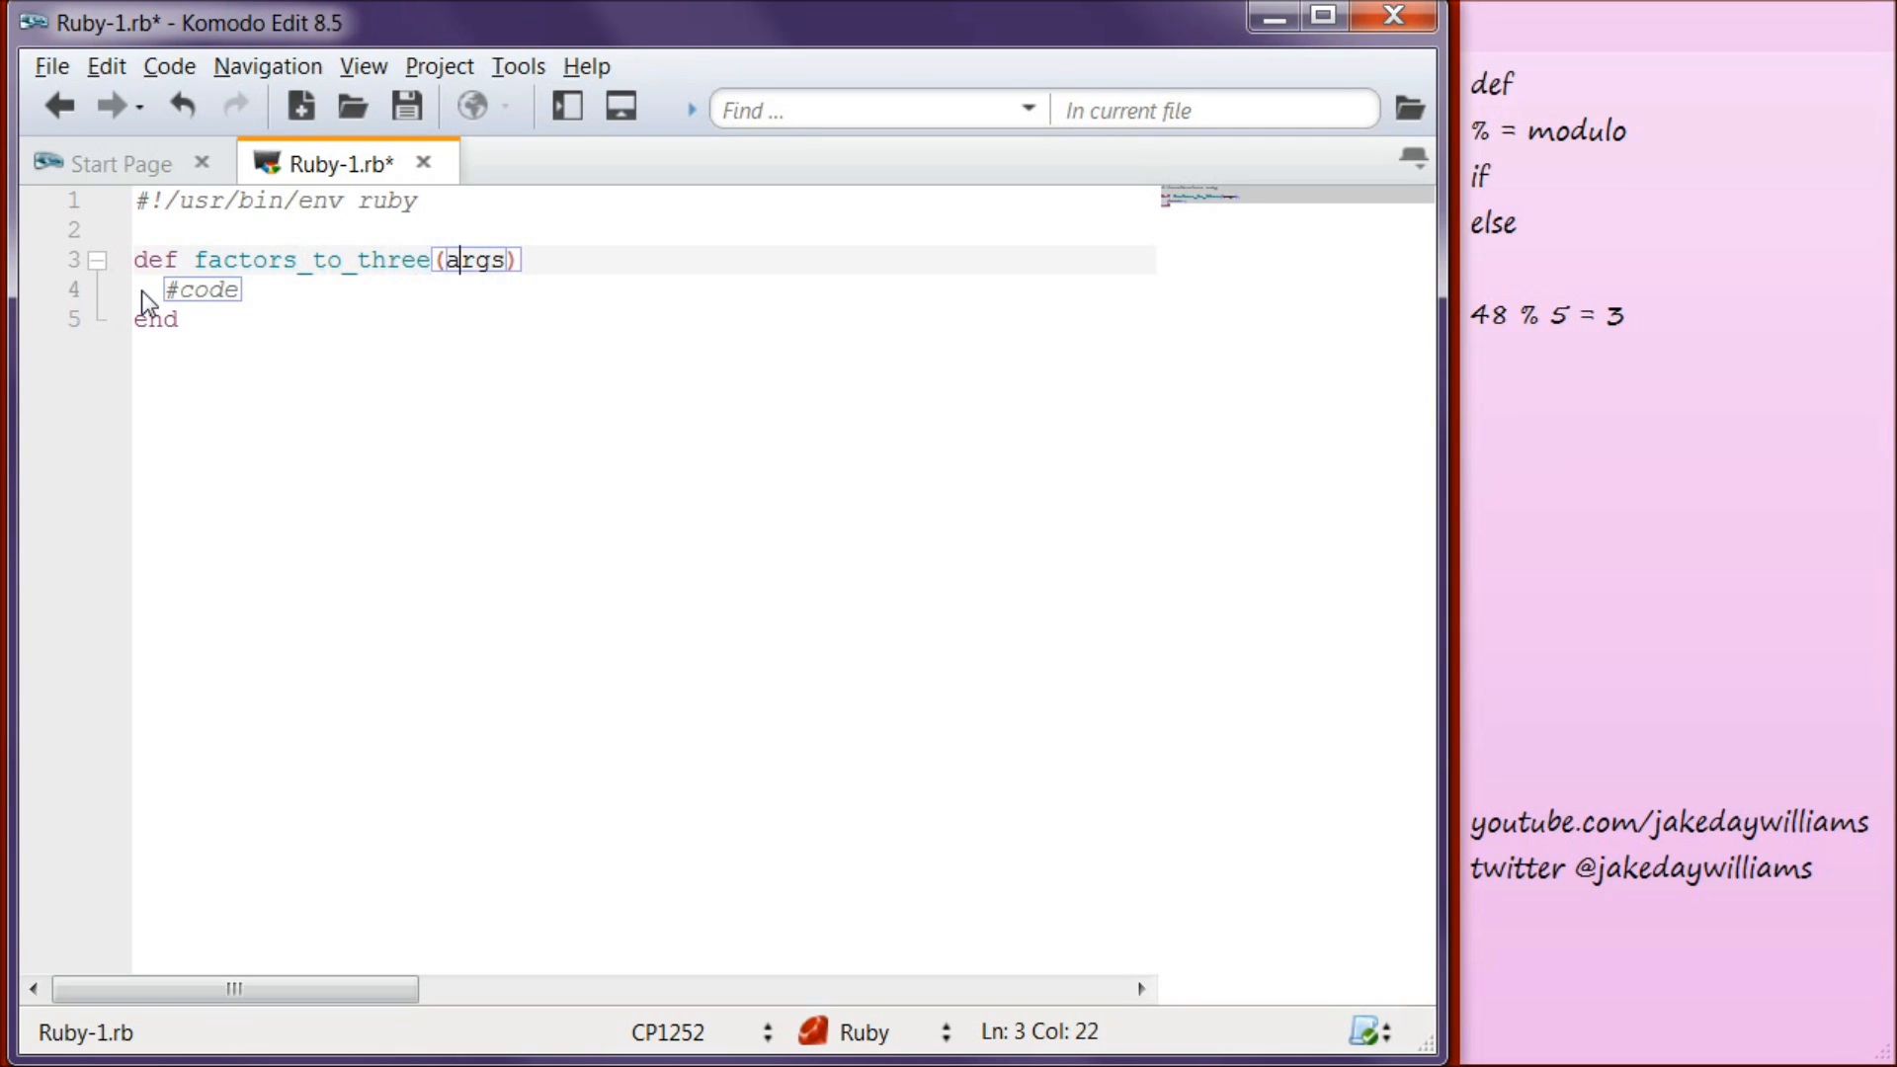
{"action": "key", "text": "Delete"}
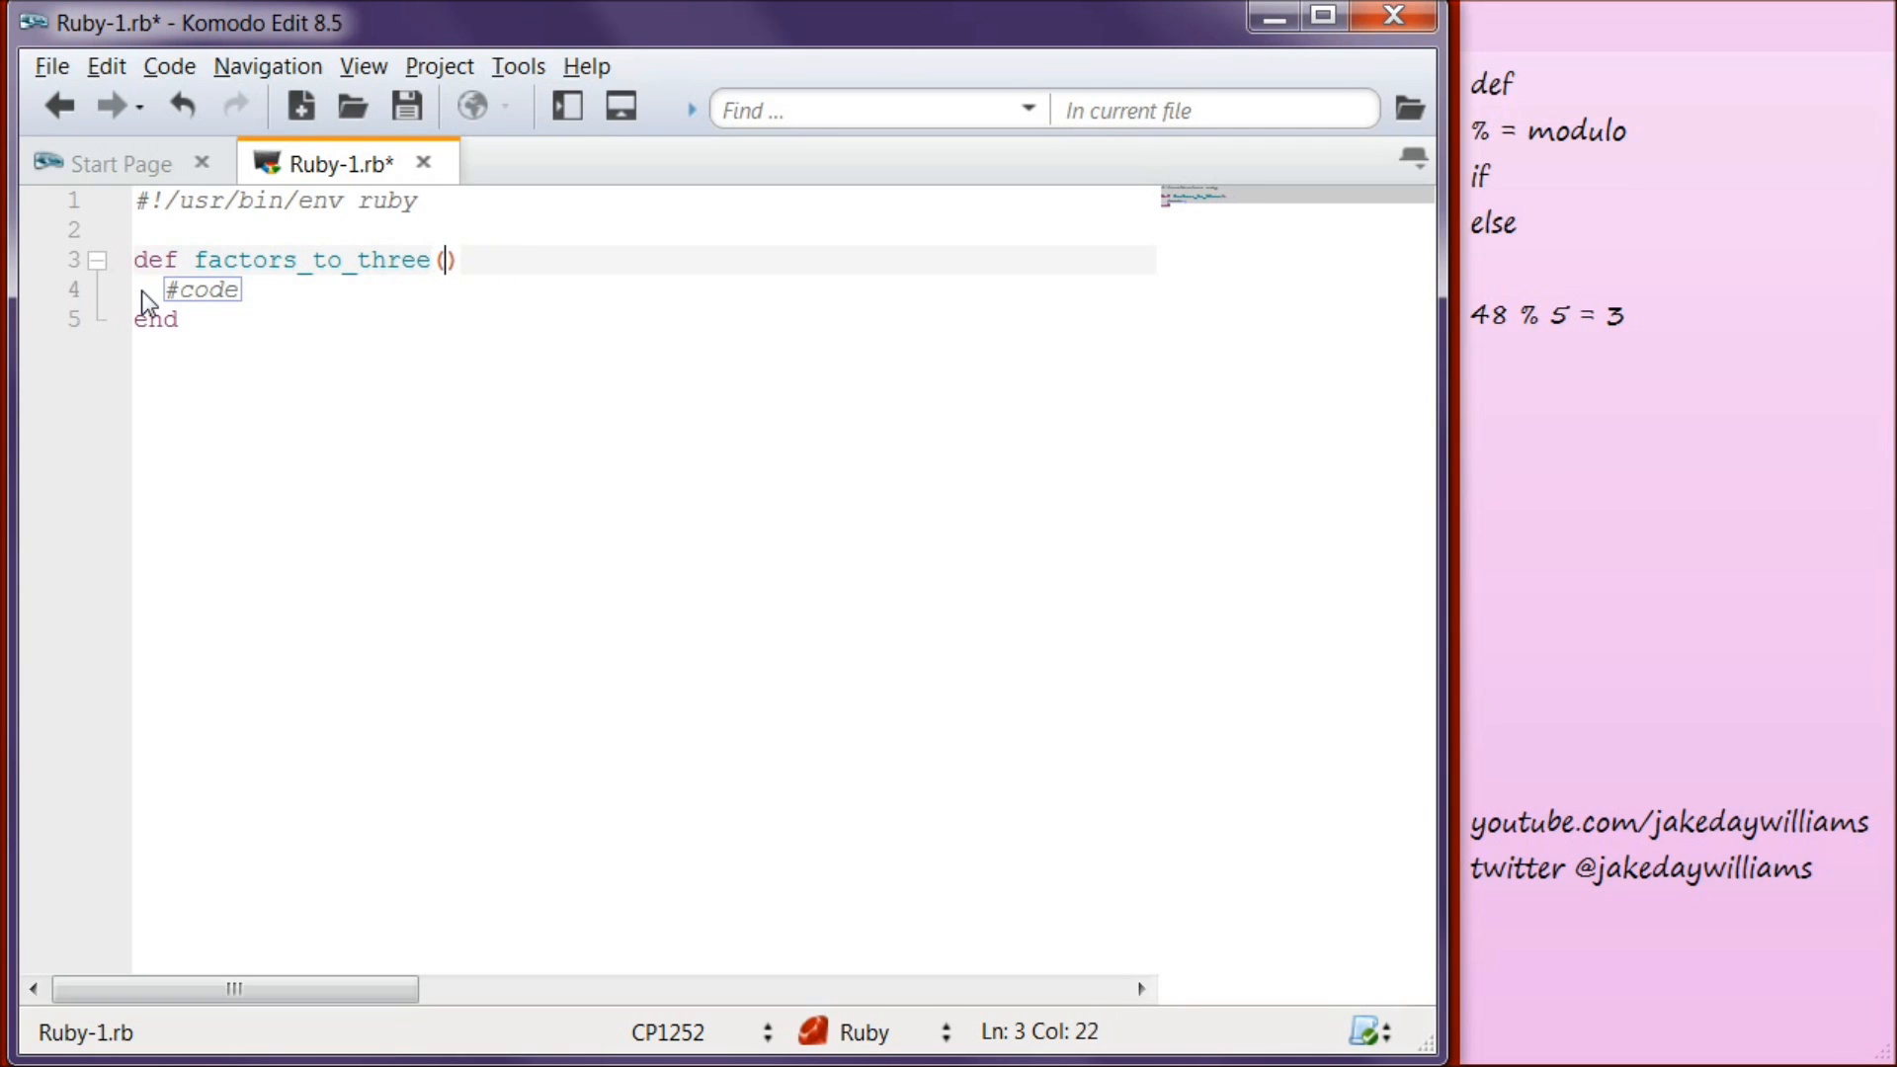
{"action": "type", "text": "n"}
{"action": "type", "text": "remainder"}
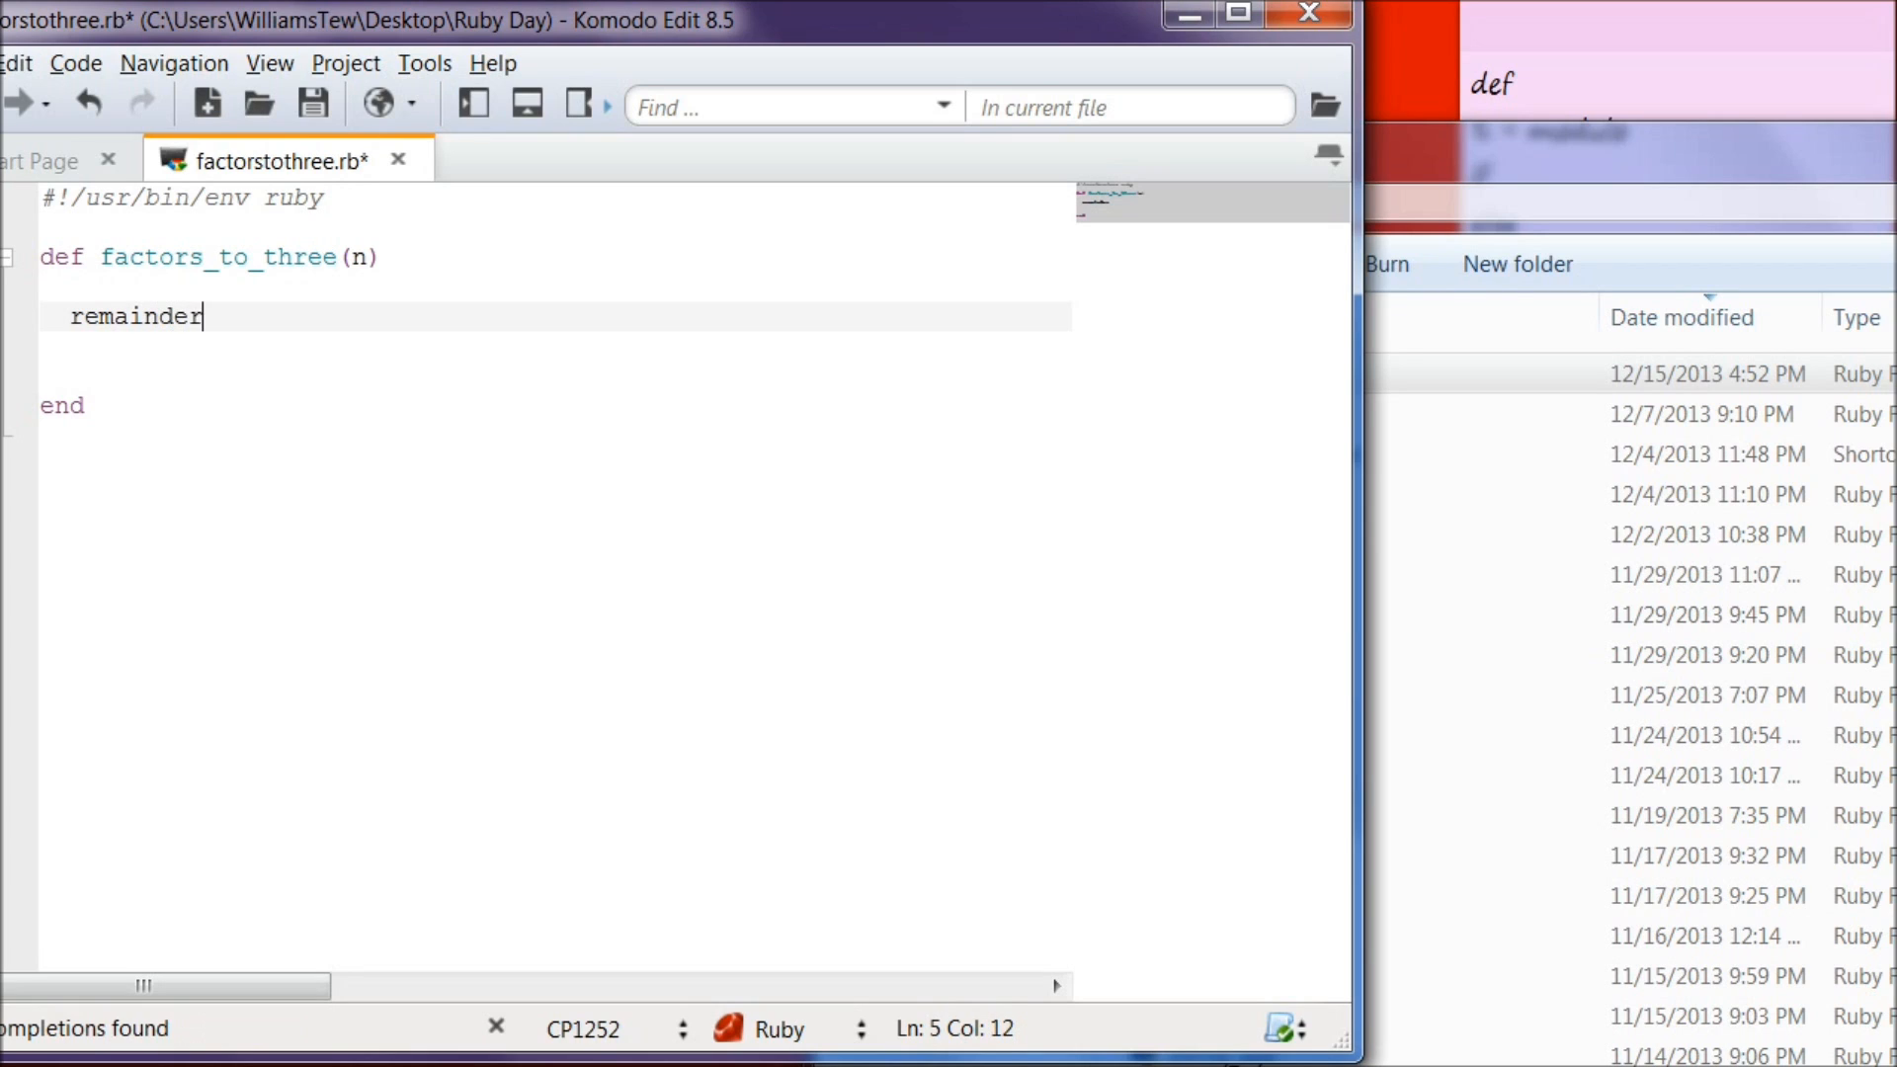
Step: Write remainder = n % 3 as the first line of the method body
{"action": "type", "text": "="}
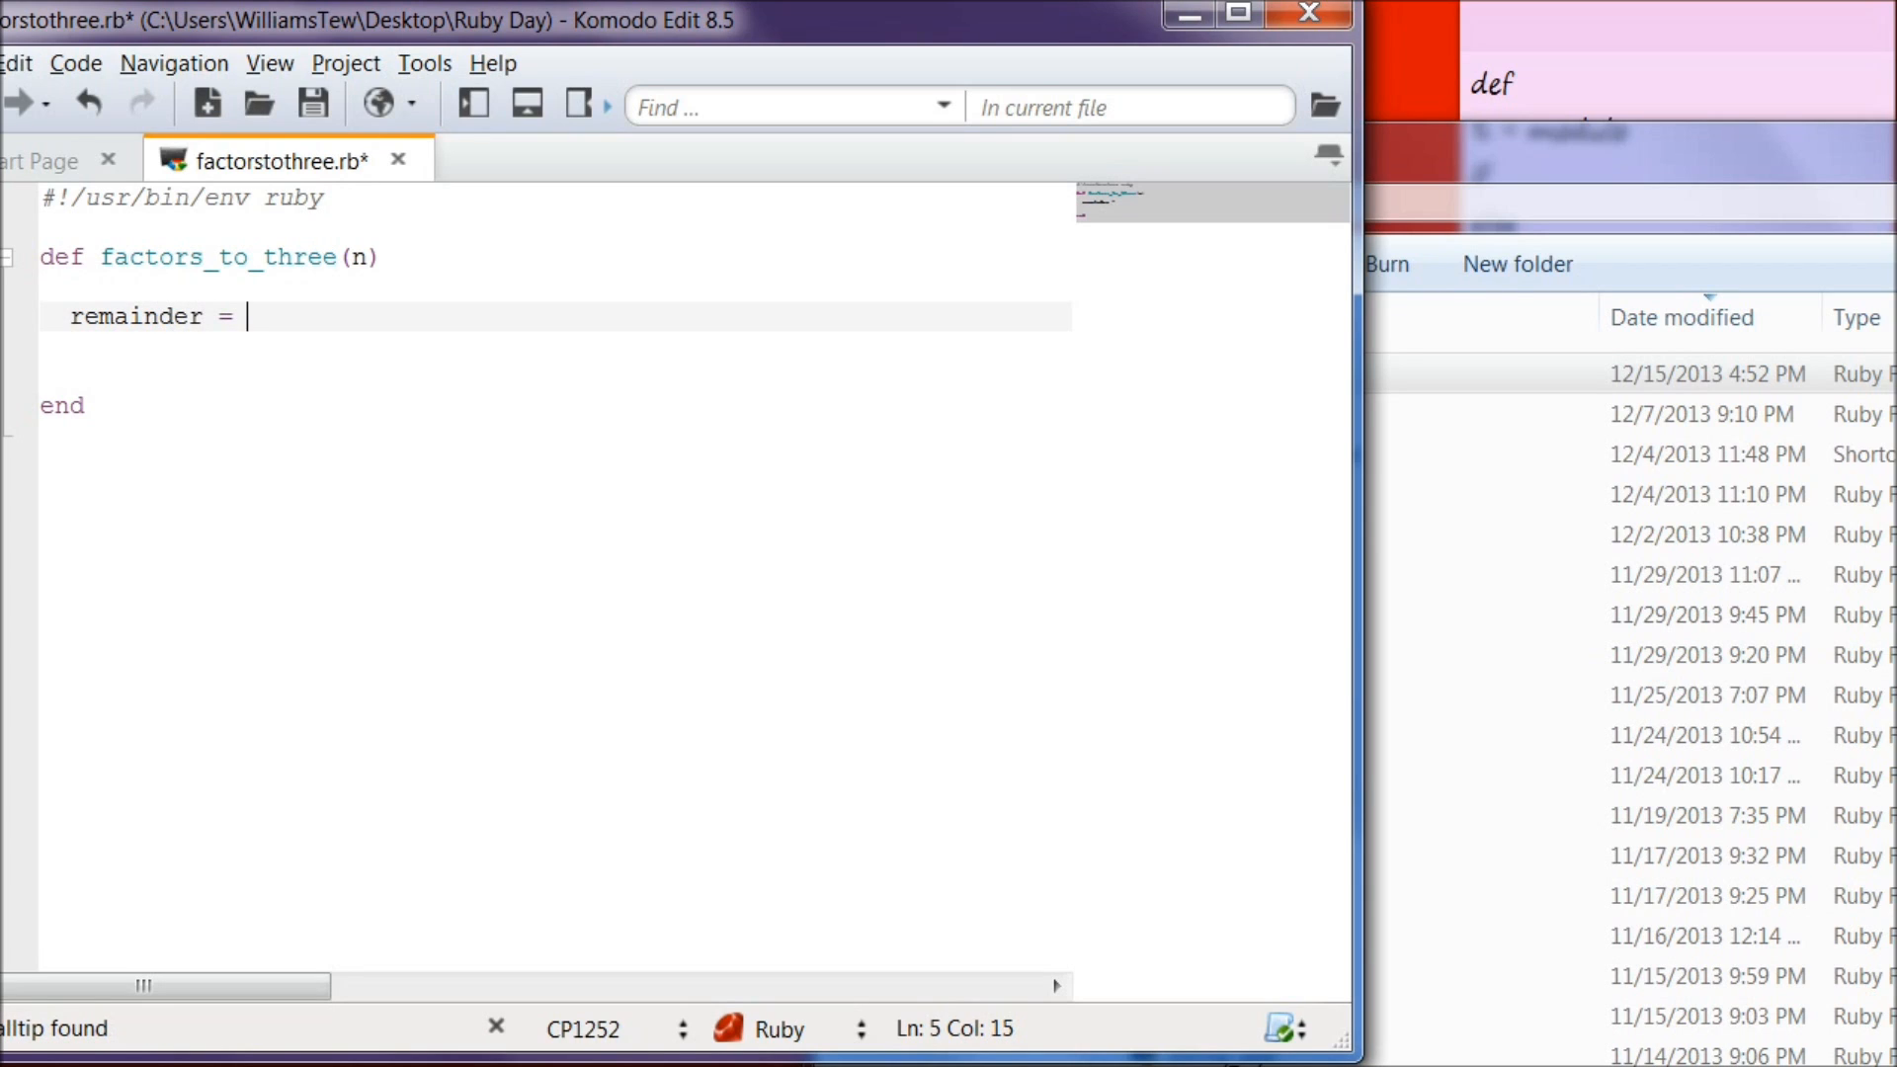
{"action": "type", "text": "n"}
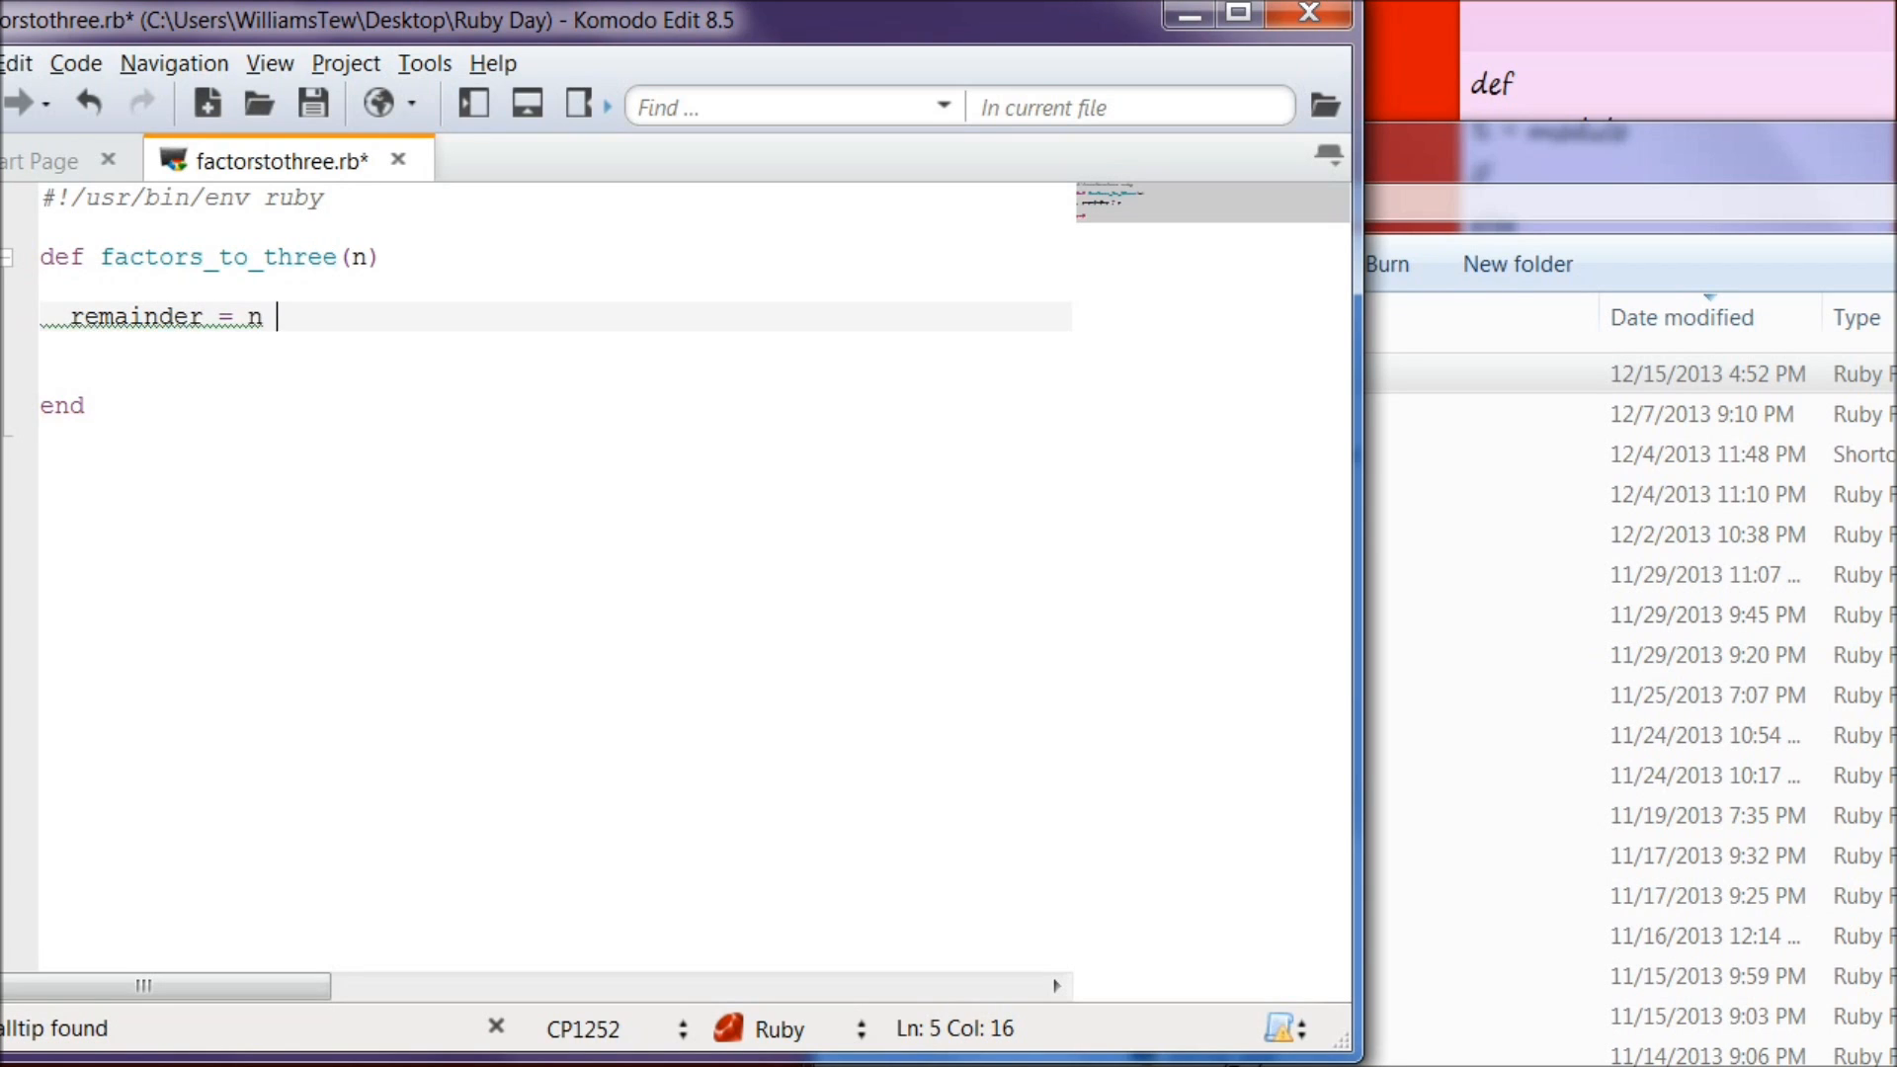
{"action": "type", "text": "% 3"}
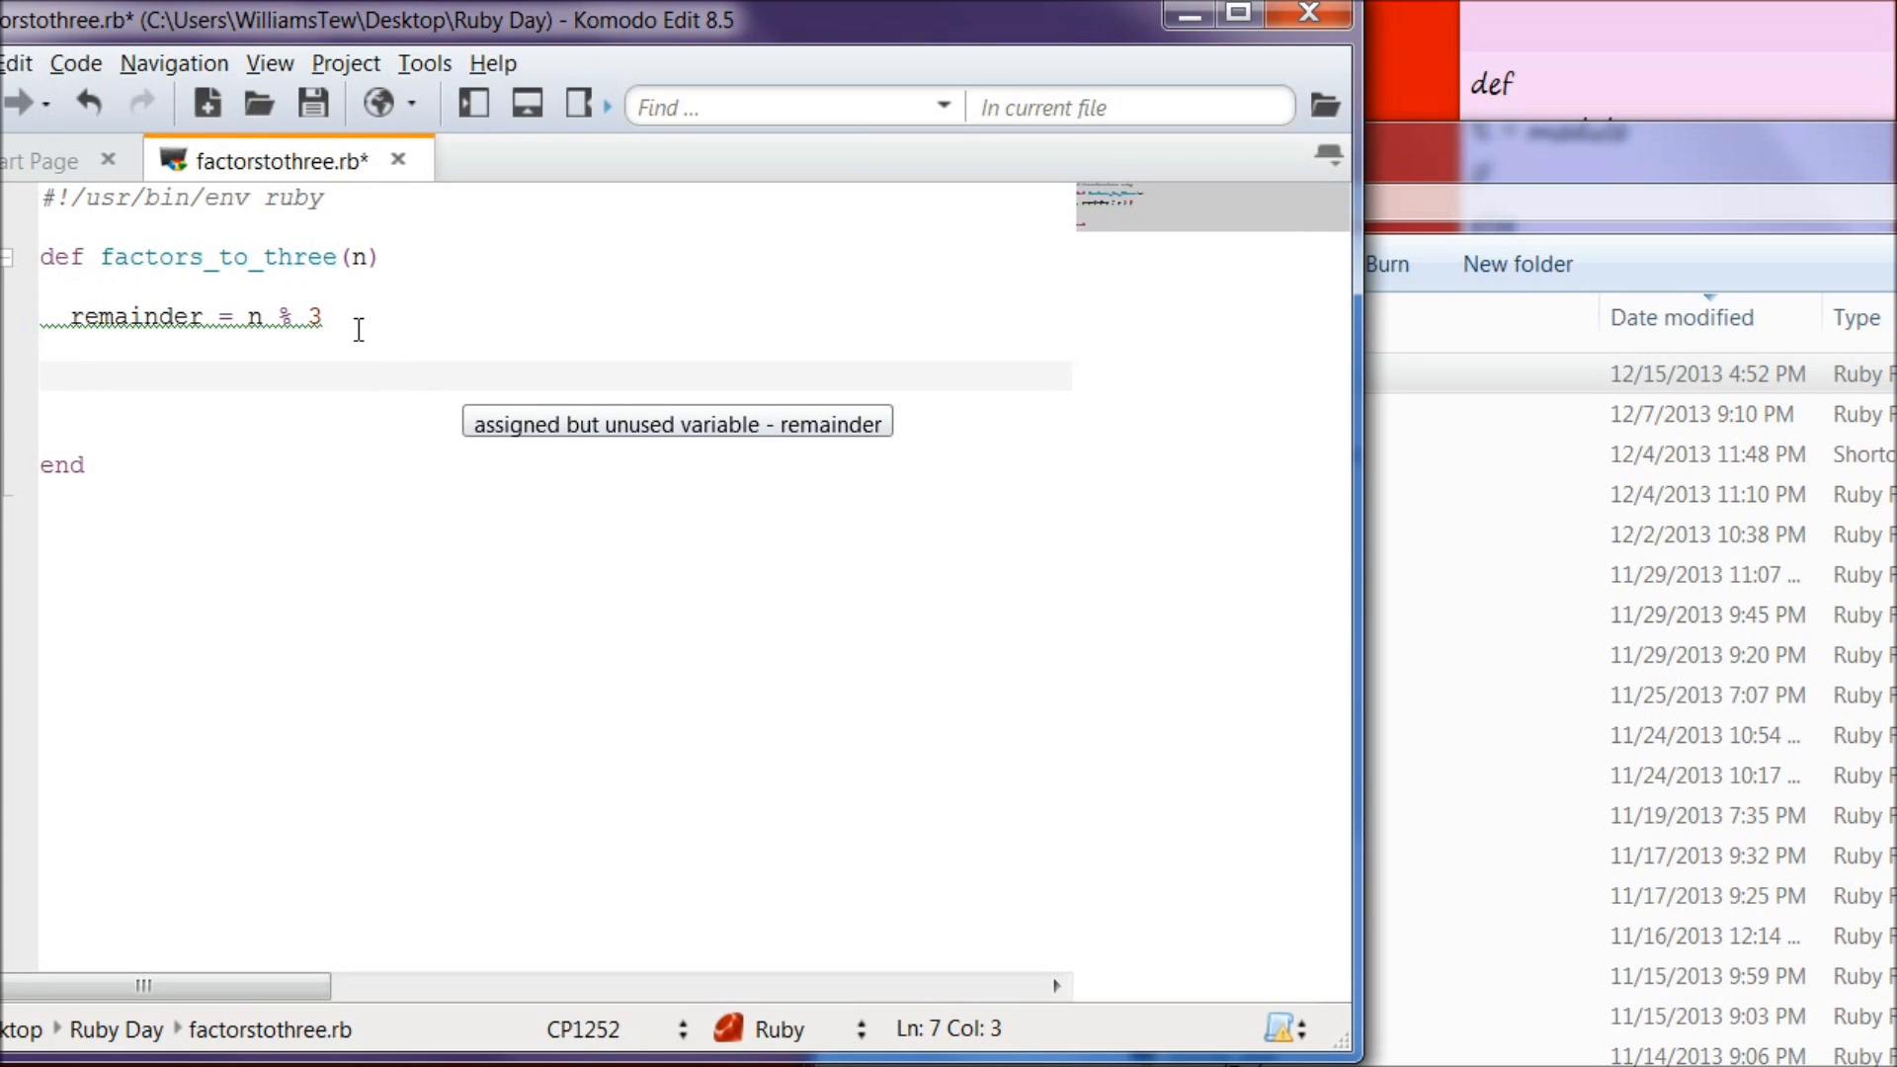
Step: Add if remainder == 0 with puts "Your number is a factor of three!" inside it
{"action": "type", "text": "if remainder =="}
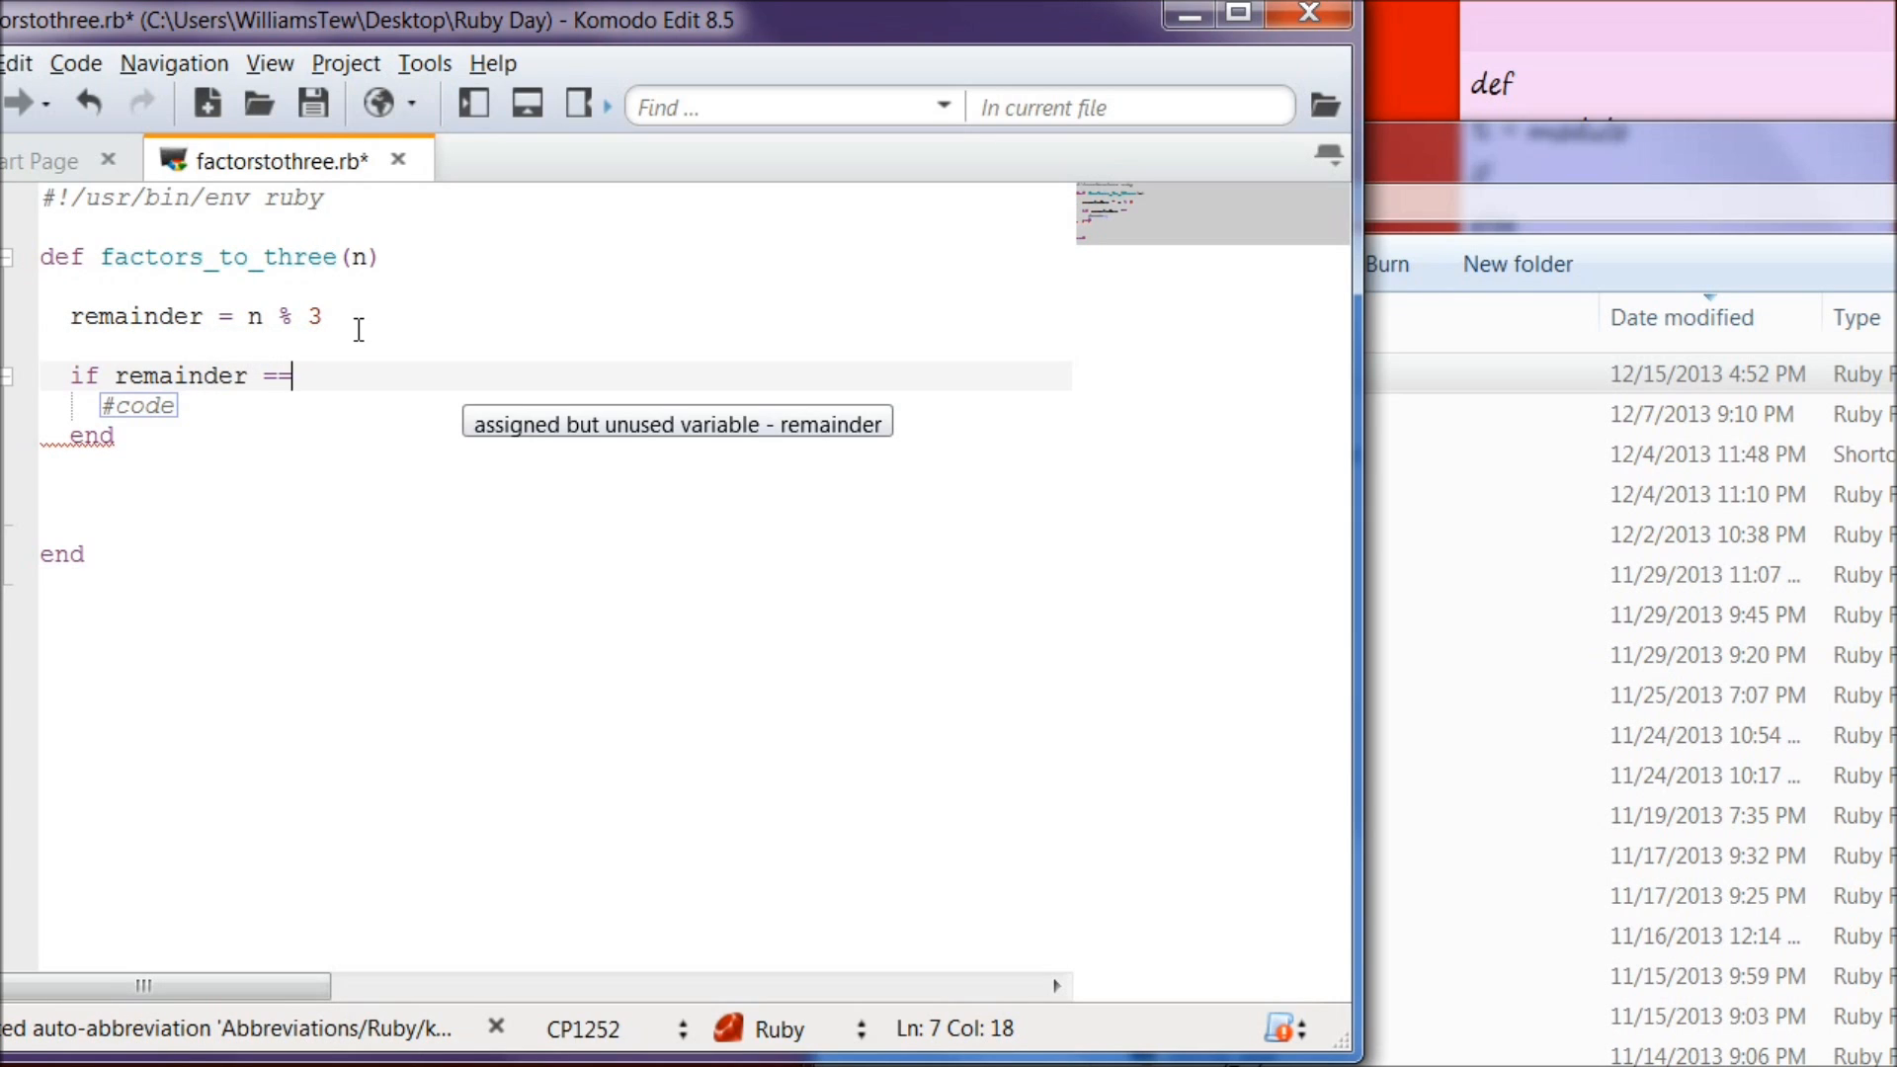
{"action": "type", "text": "0"}
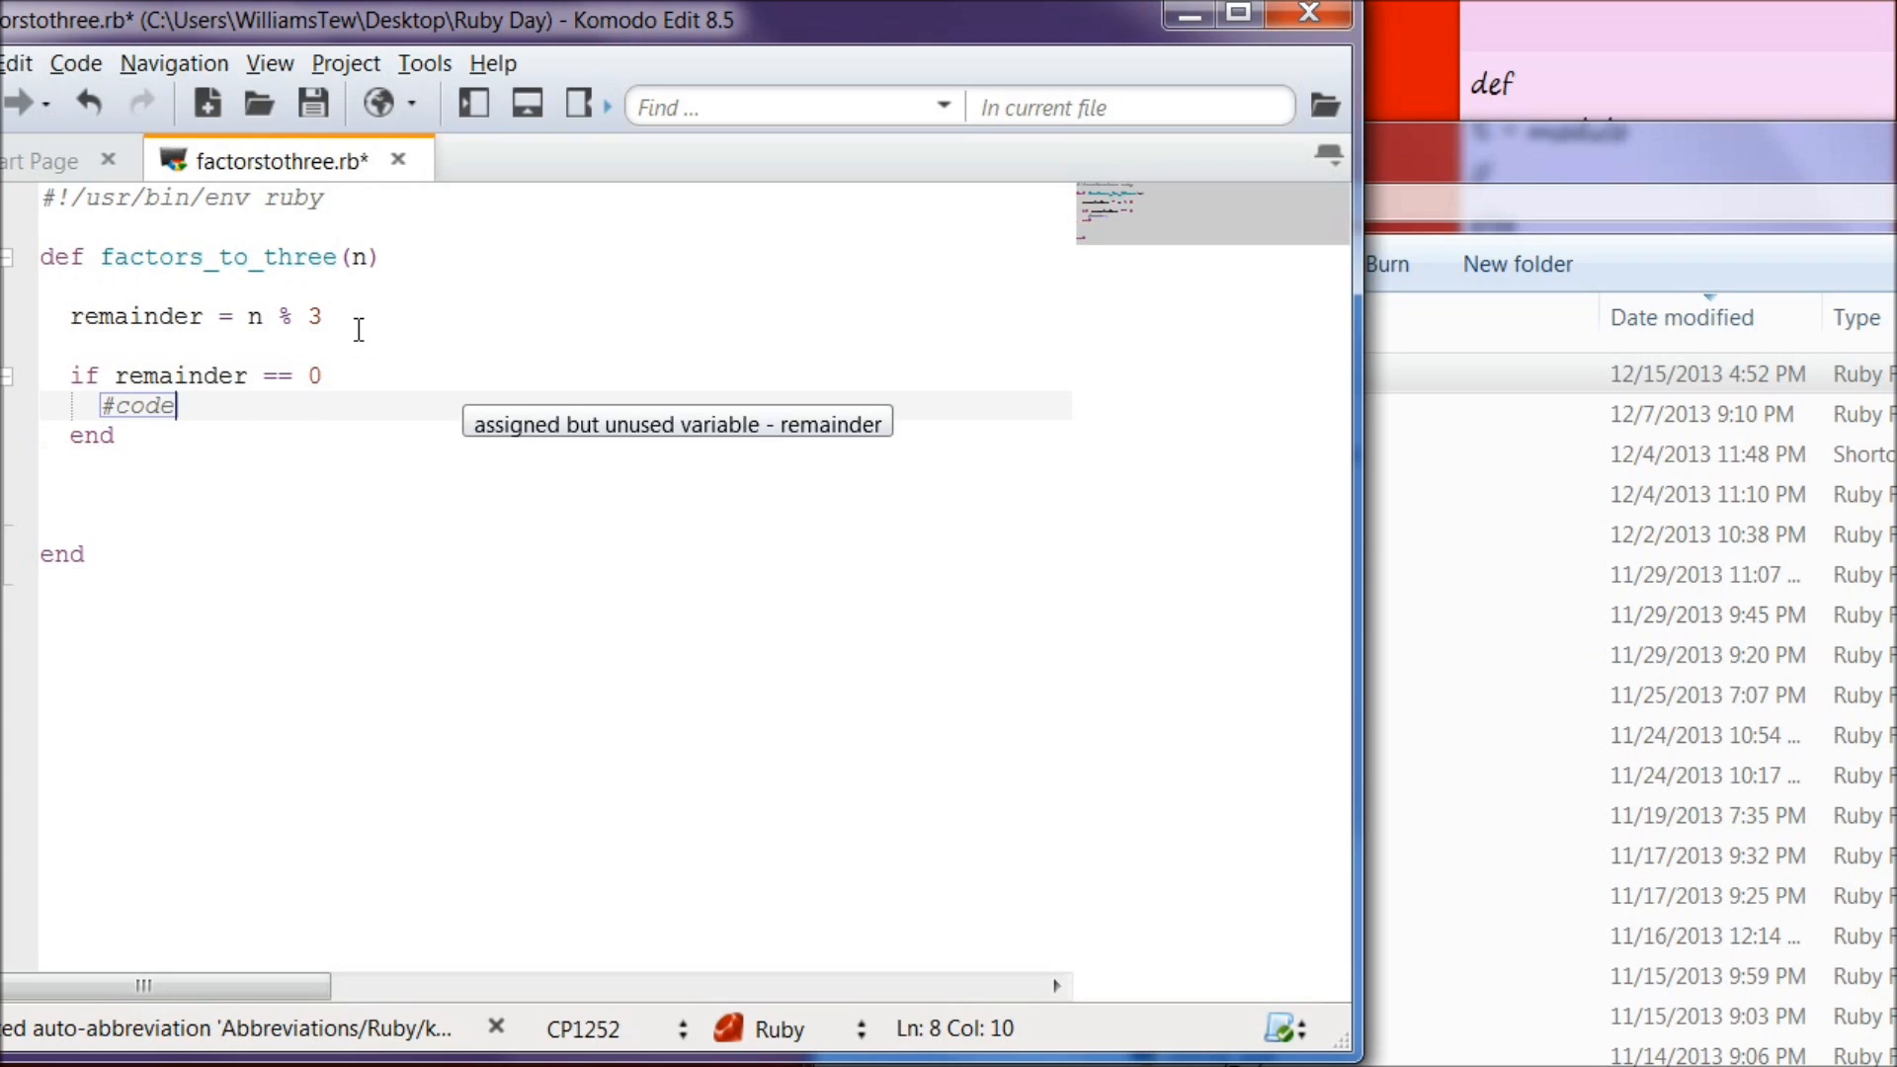
{"action": "type", "text": "put"}
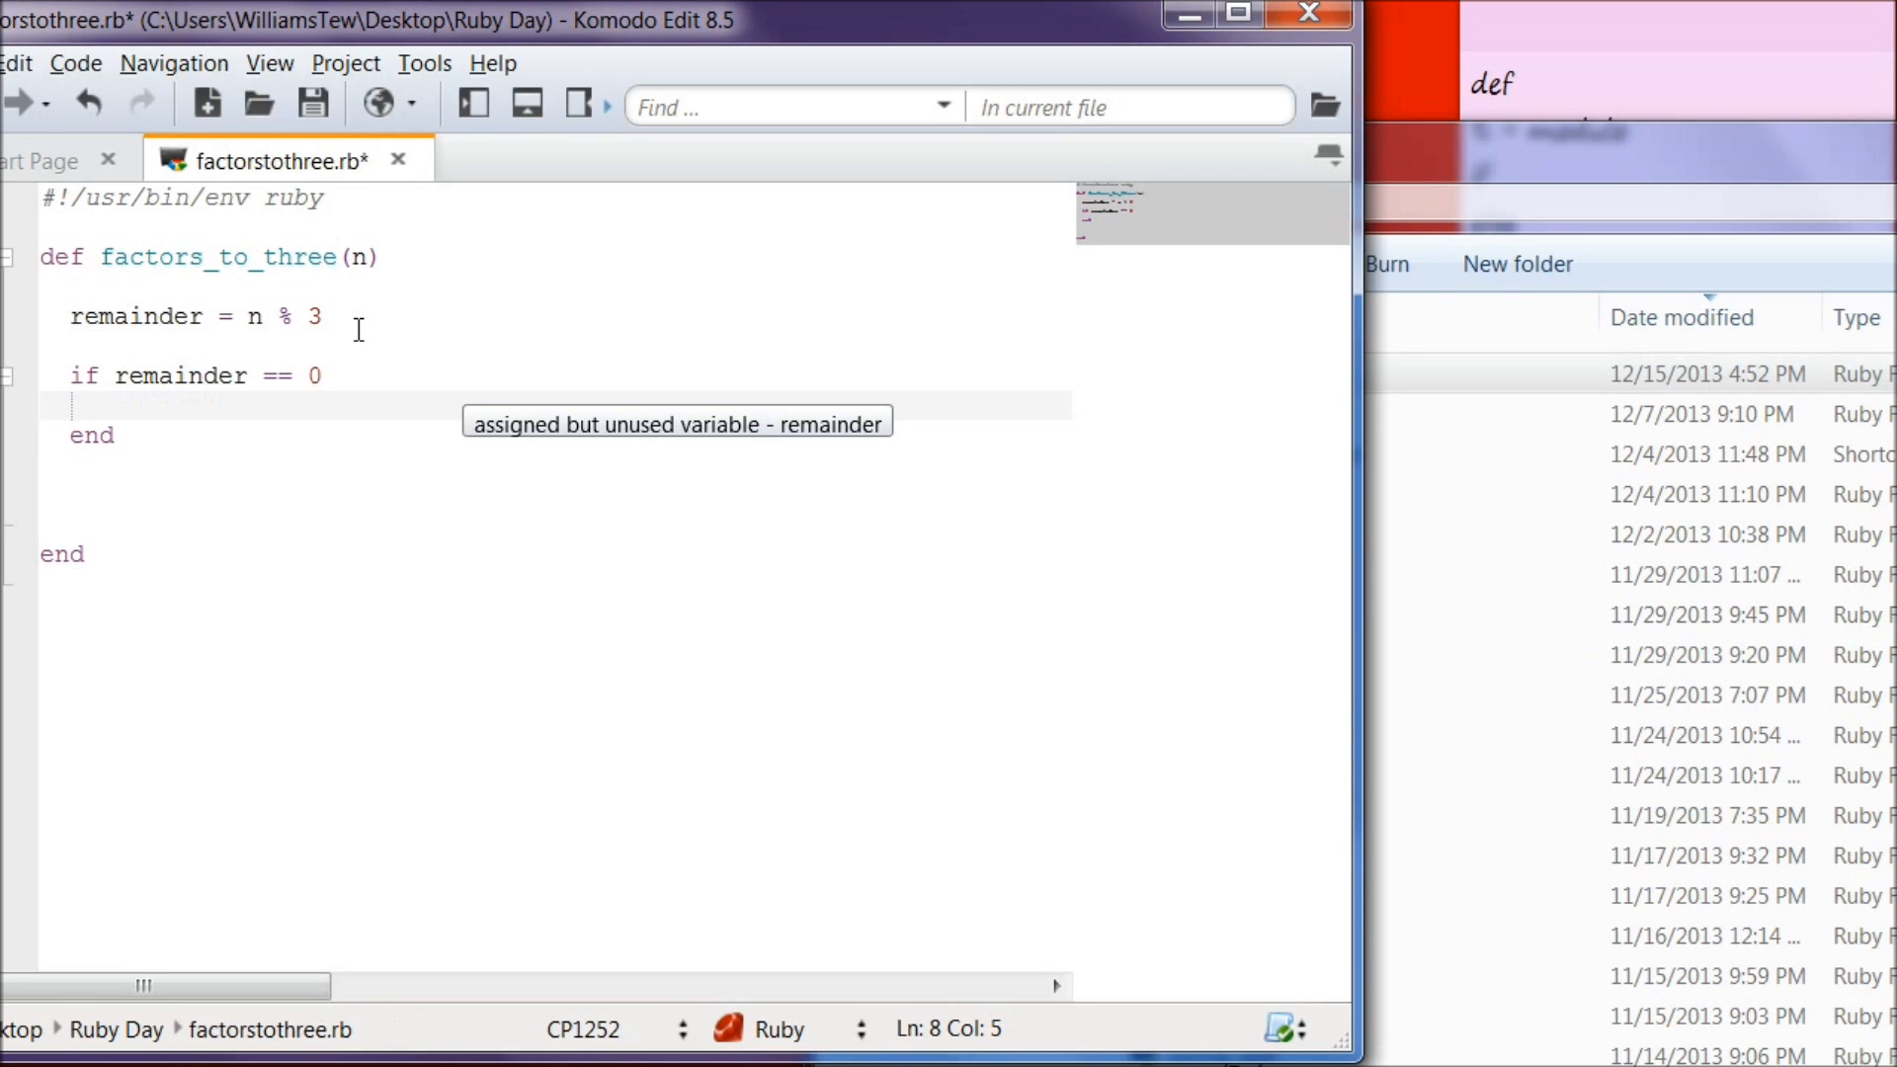
{"action": "type", "text": "puts"}
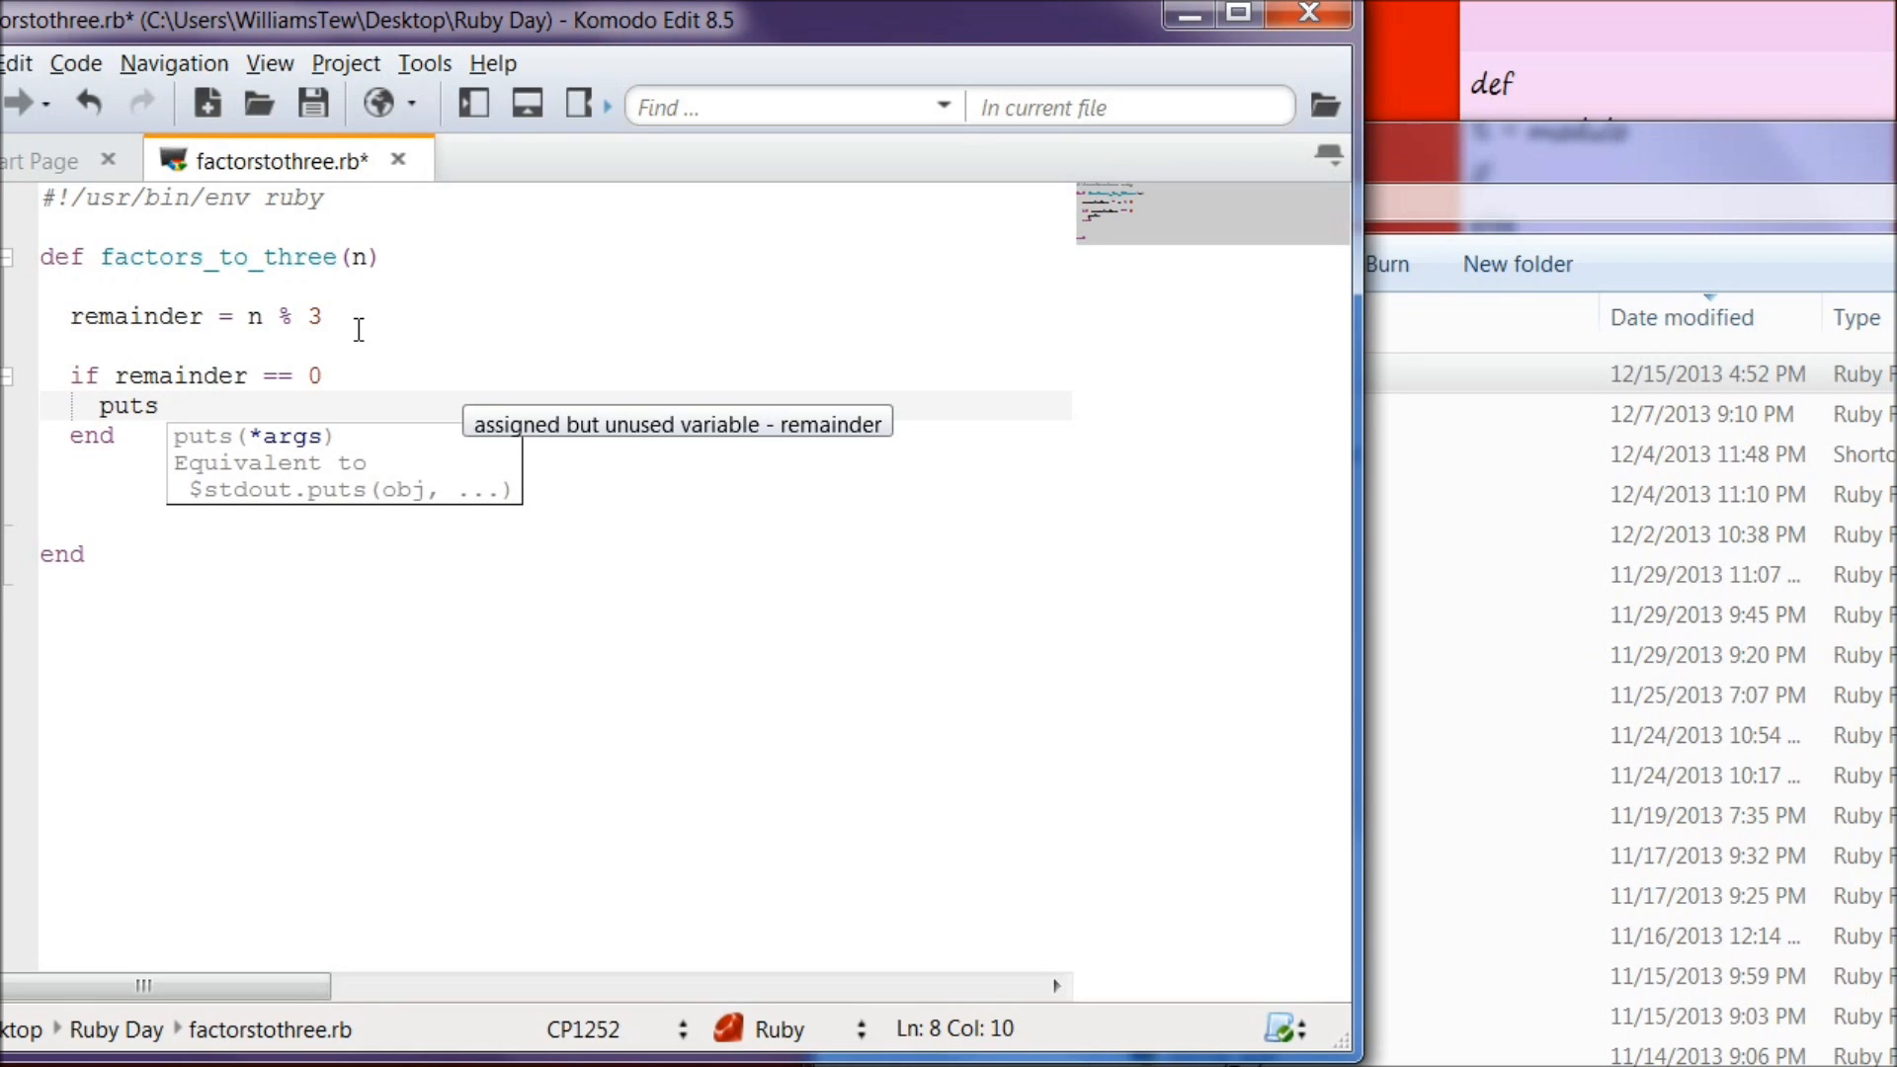
{"action": "type", "text": "\"Your \""}
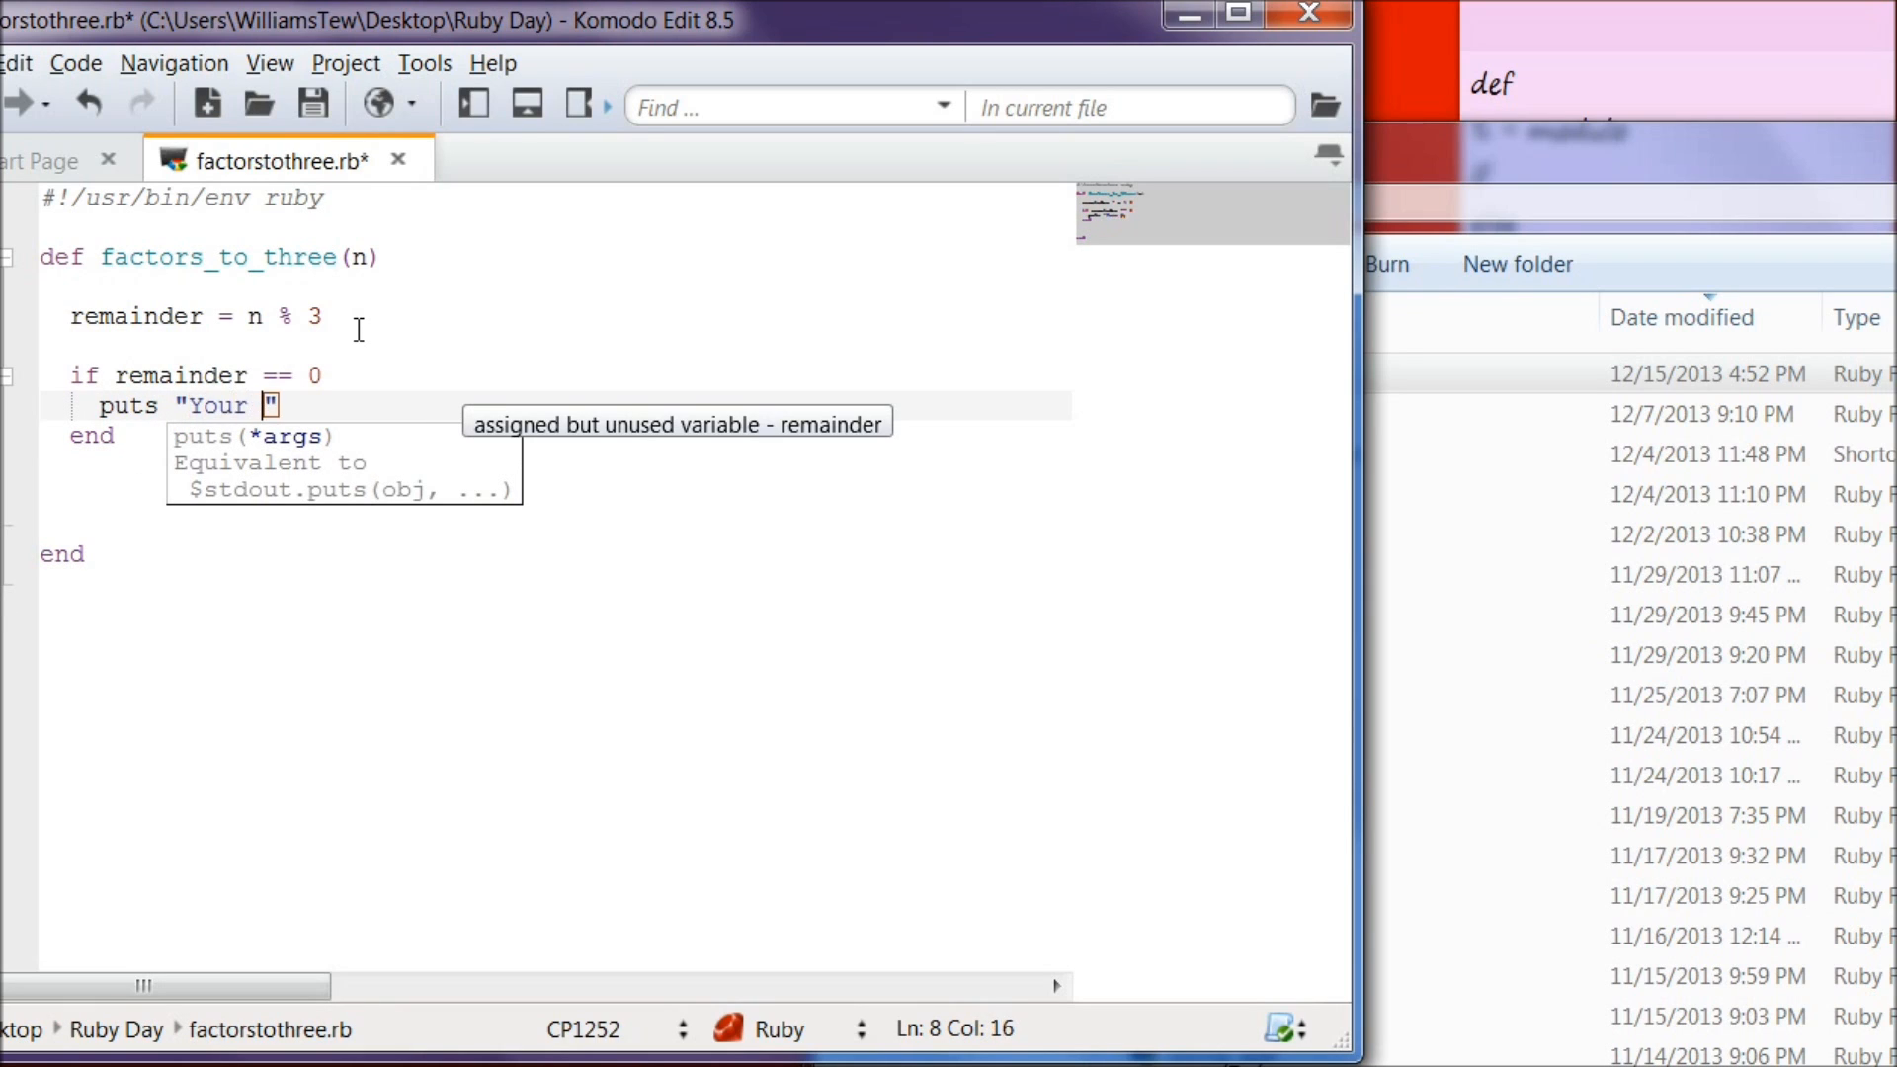
{"action": "type", "text": "number is a factor of"}
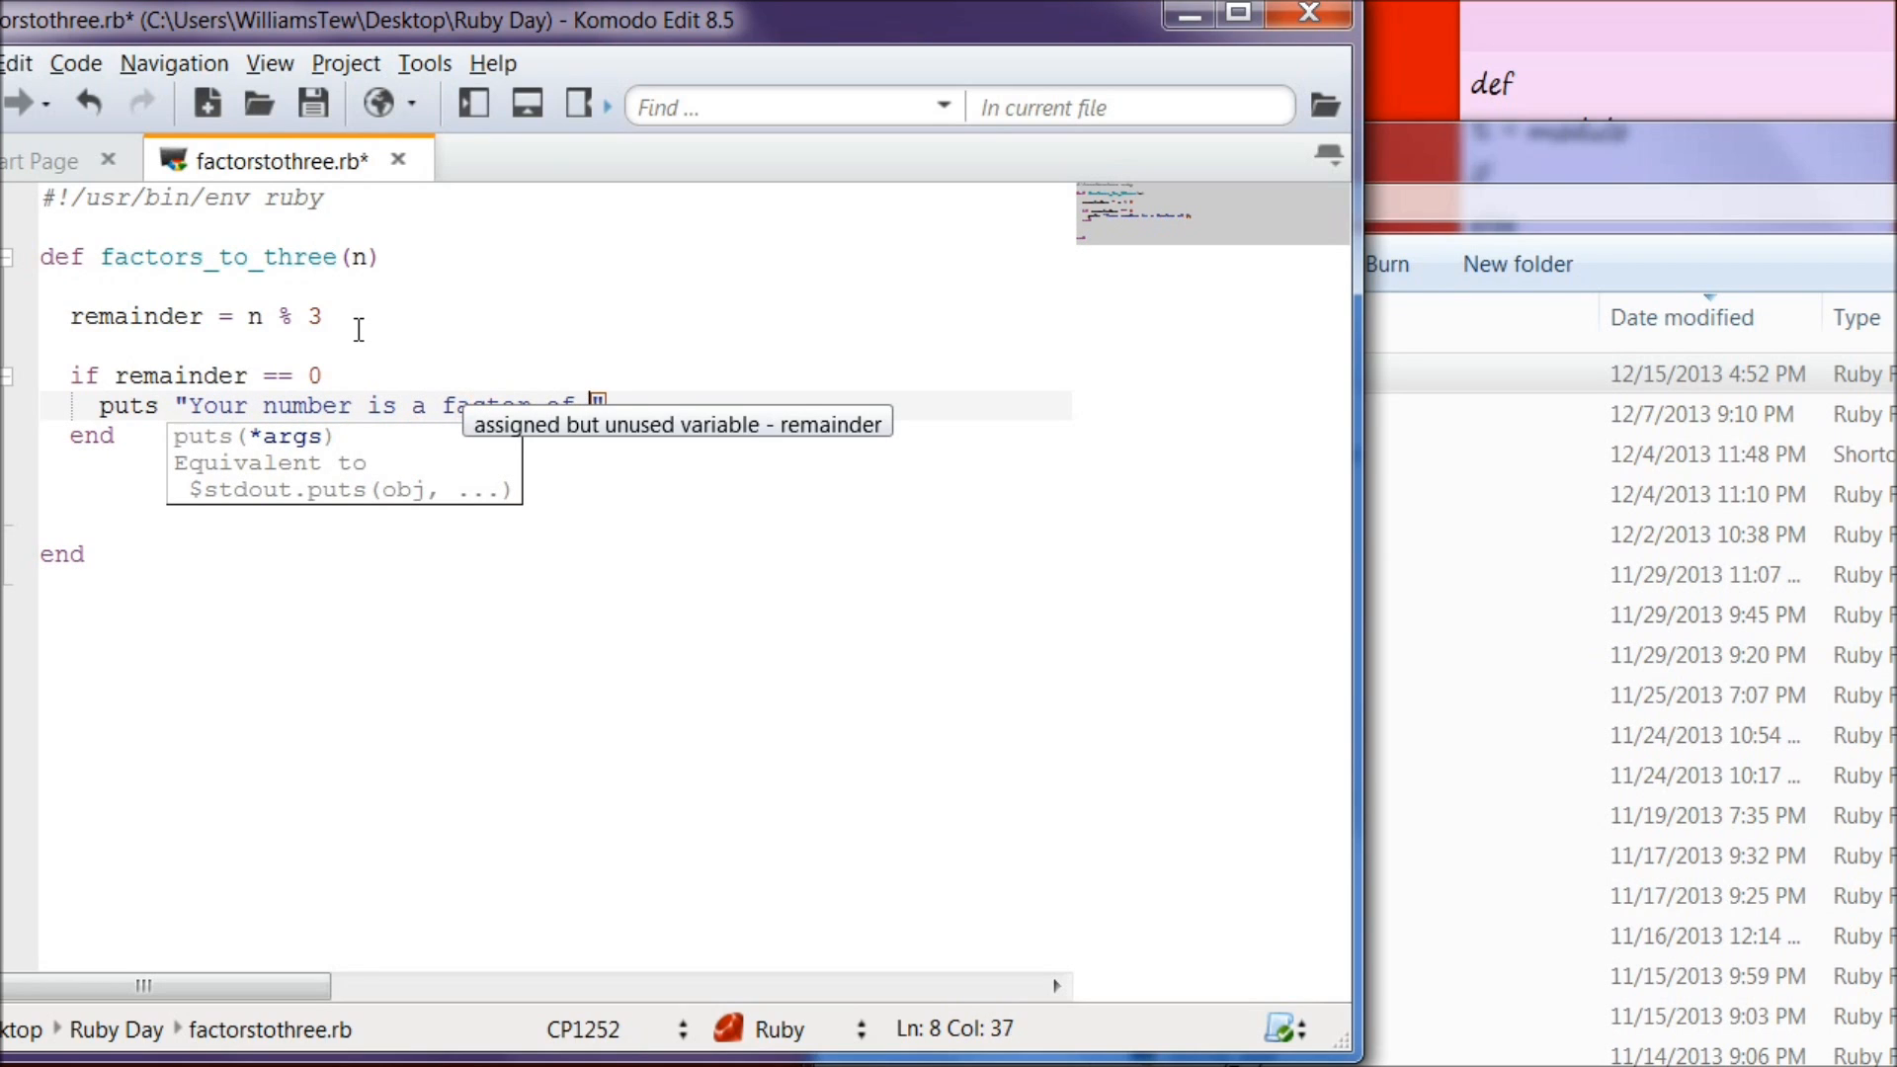
{"action": "type", "text": "three!"}
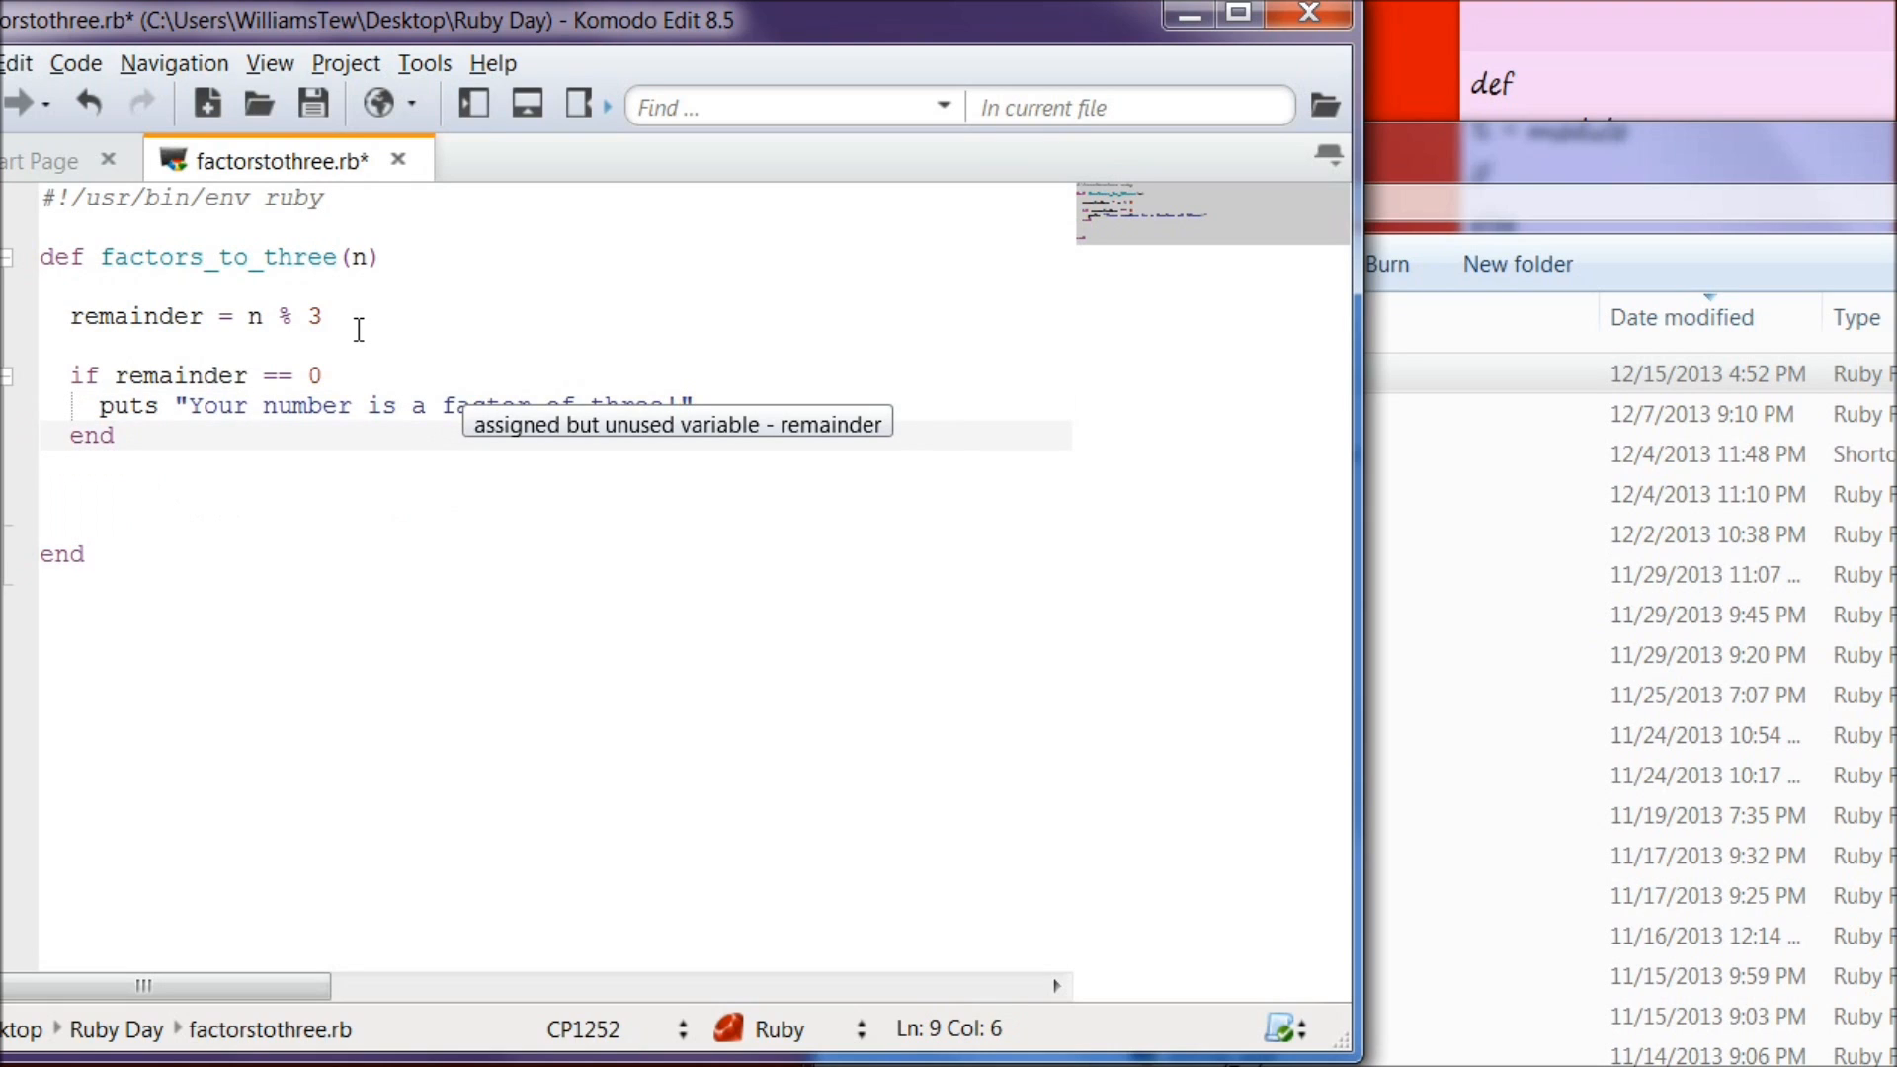
{"action": "key", "text": "enter"}
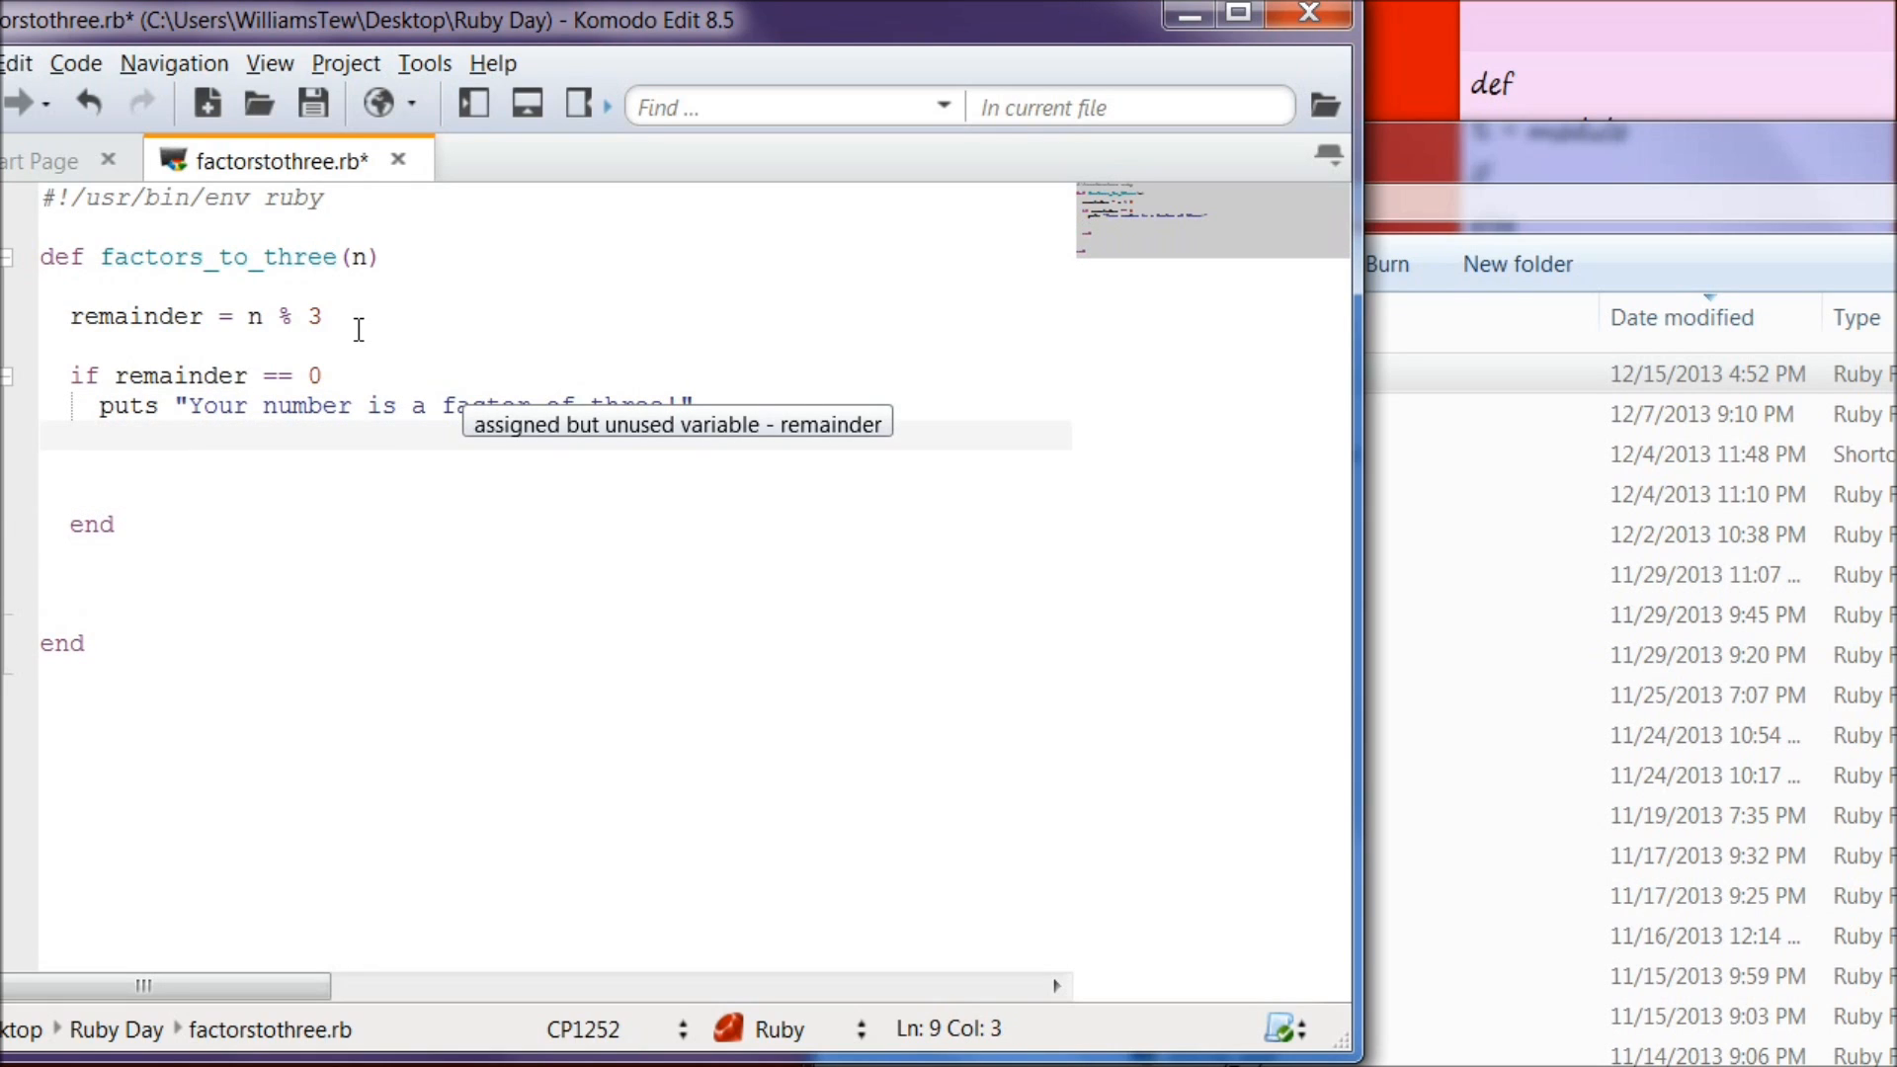
Step: Add an else branch with puts "Your number is NOT a factor of three!"
{"action": "type", "text": "else"}
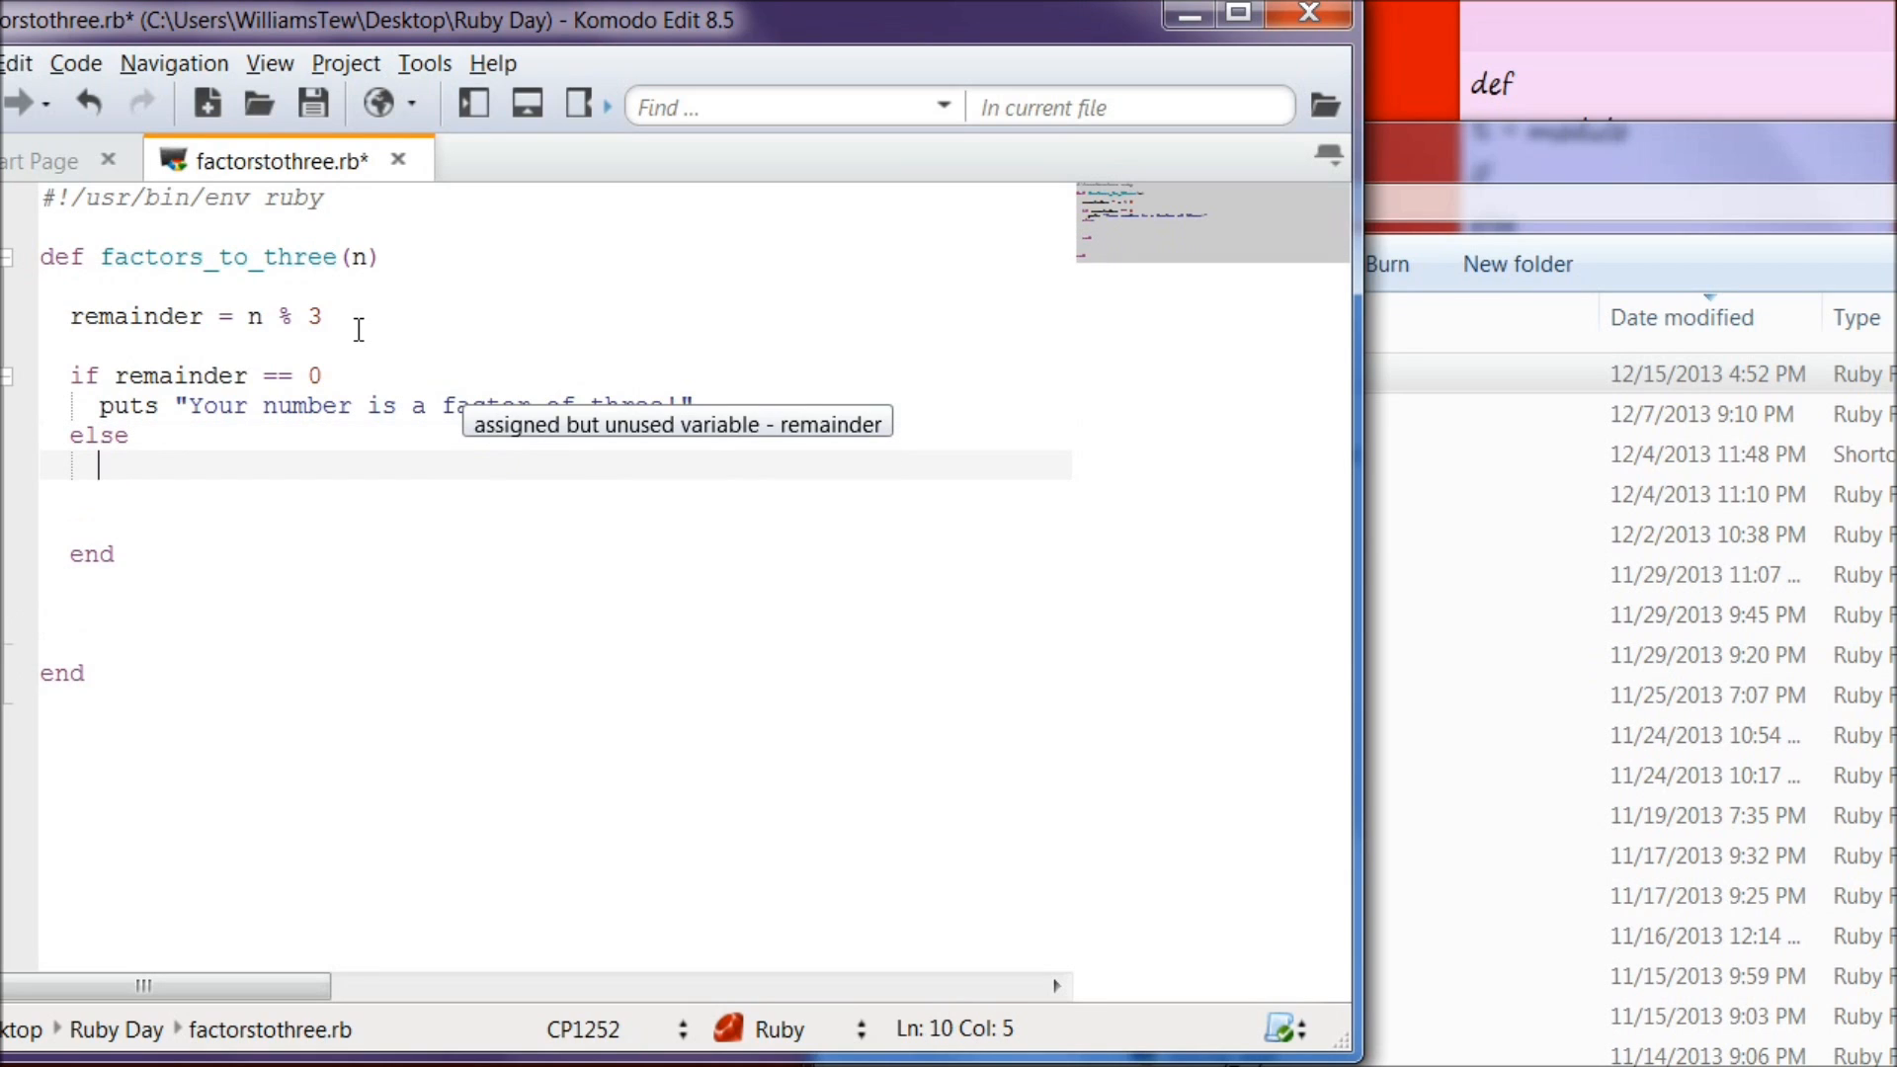
{"action": "type", "text": "puts"}
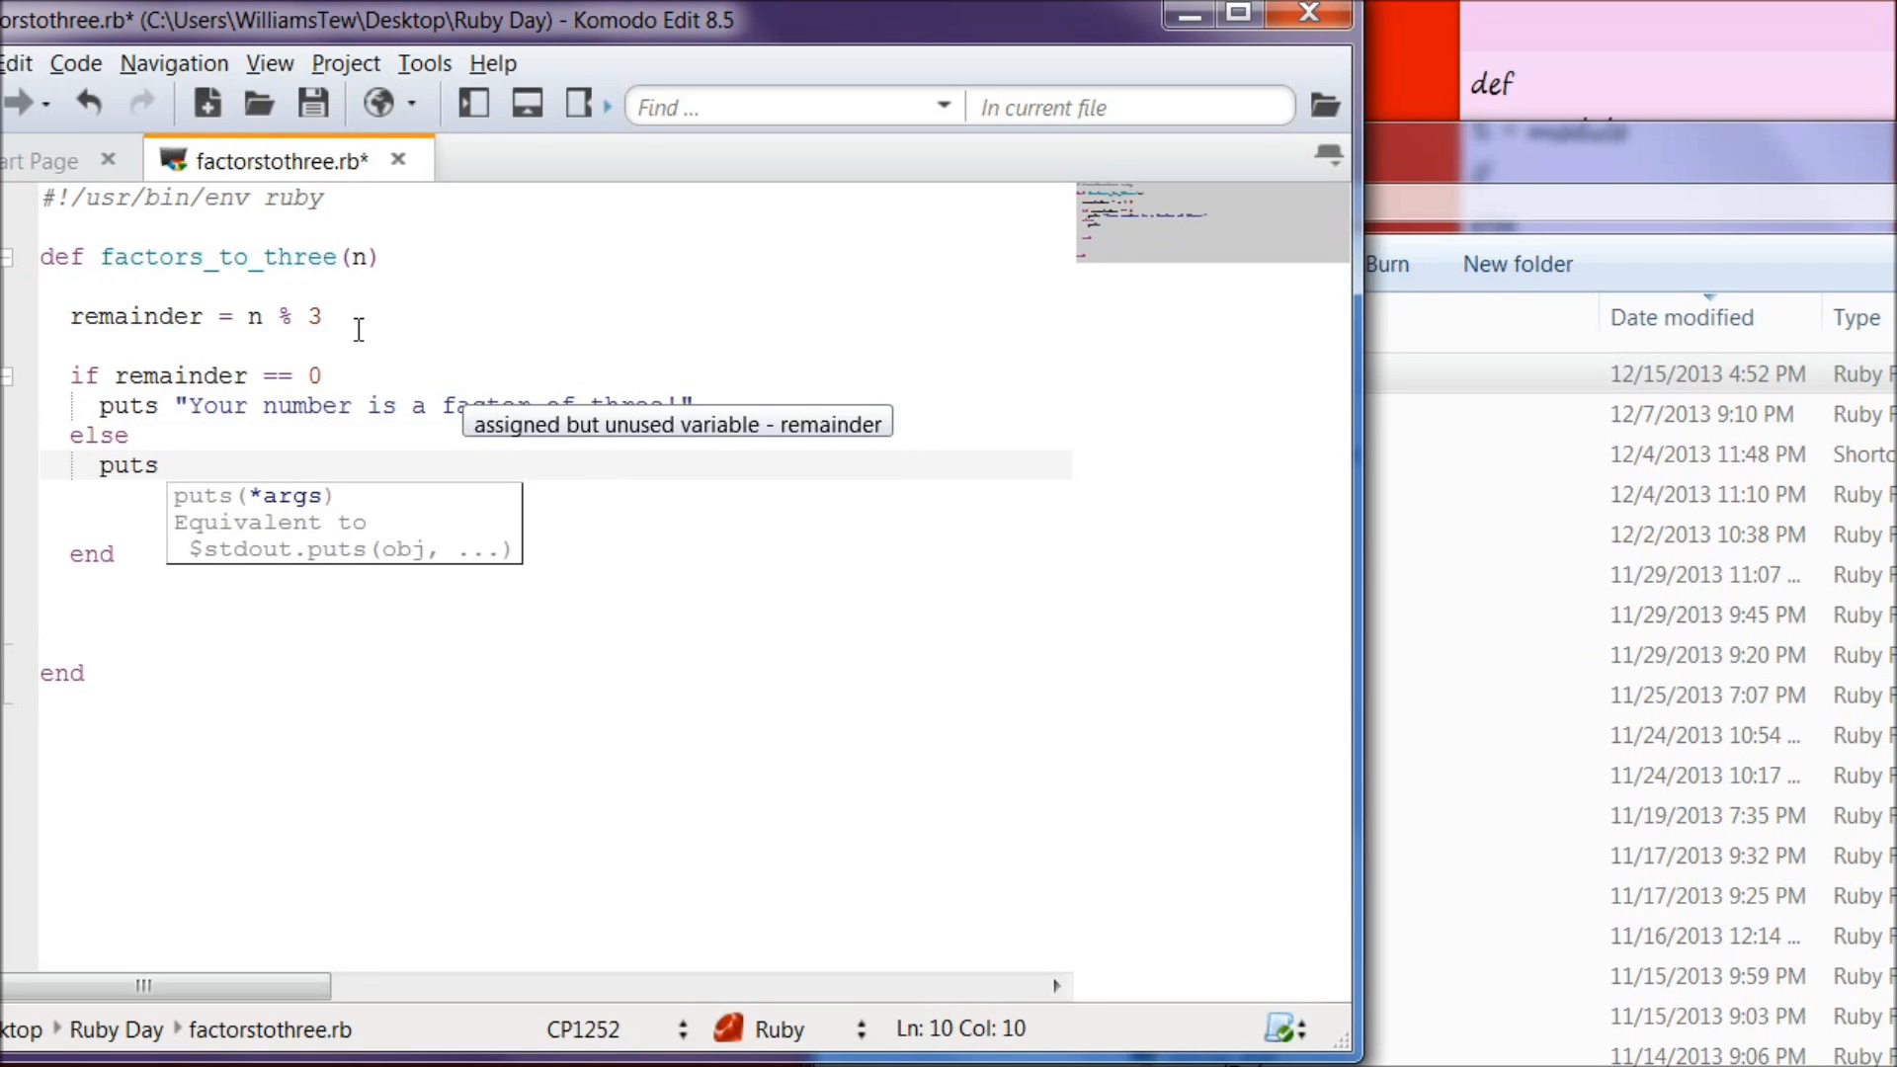
{"action": "type", "text": ":"}
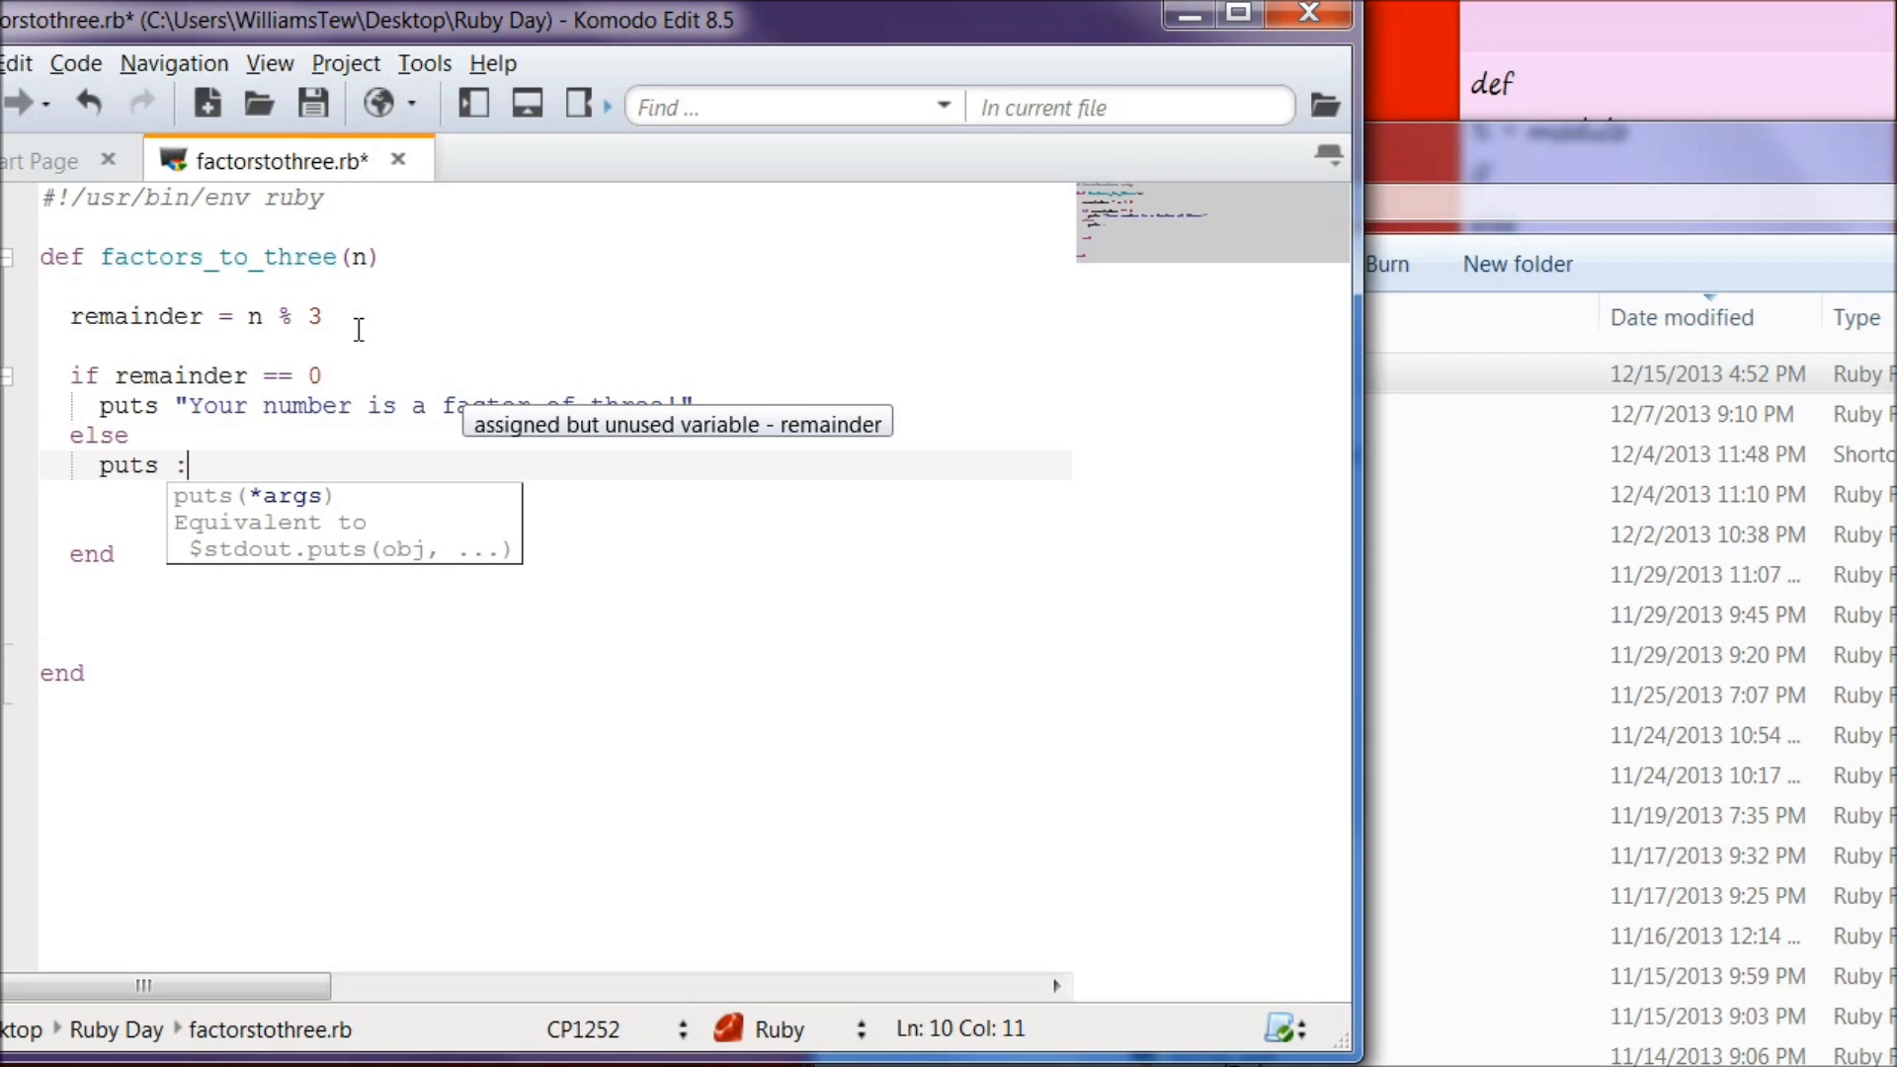
{"action": "type", "text": "\"Your number i"}
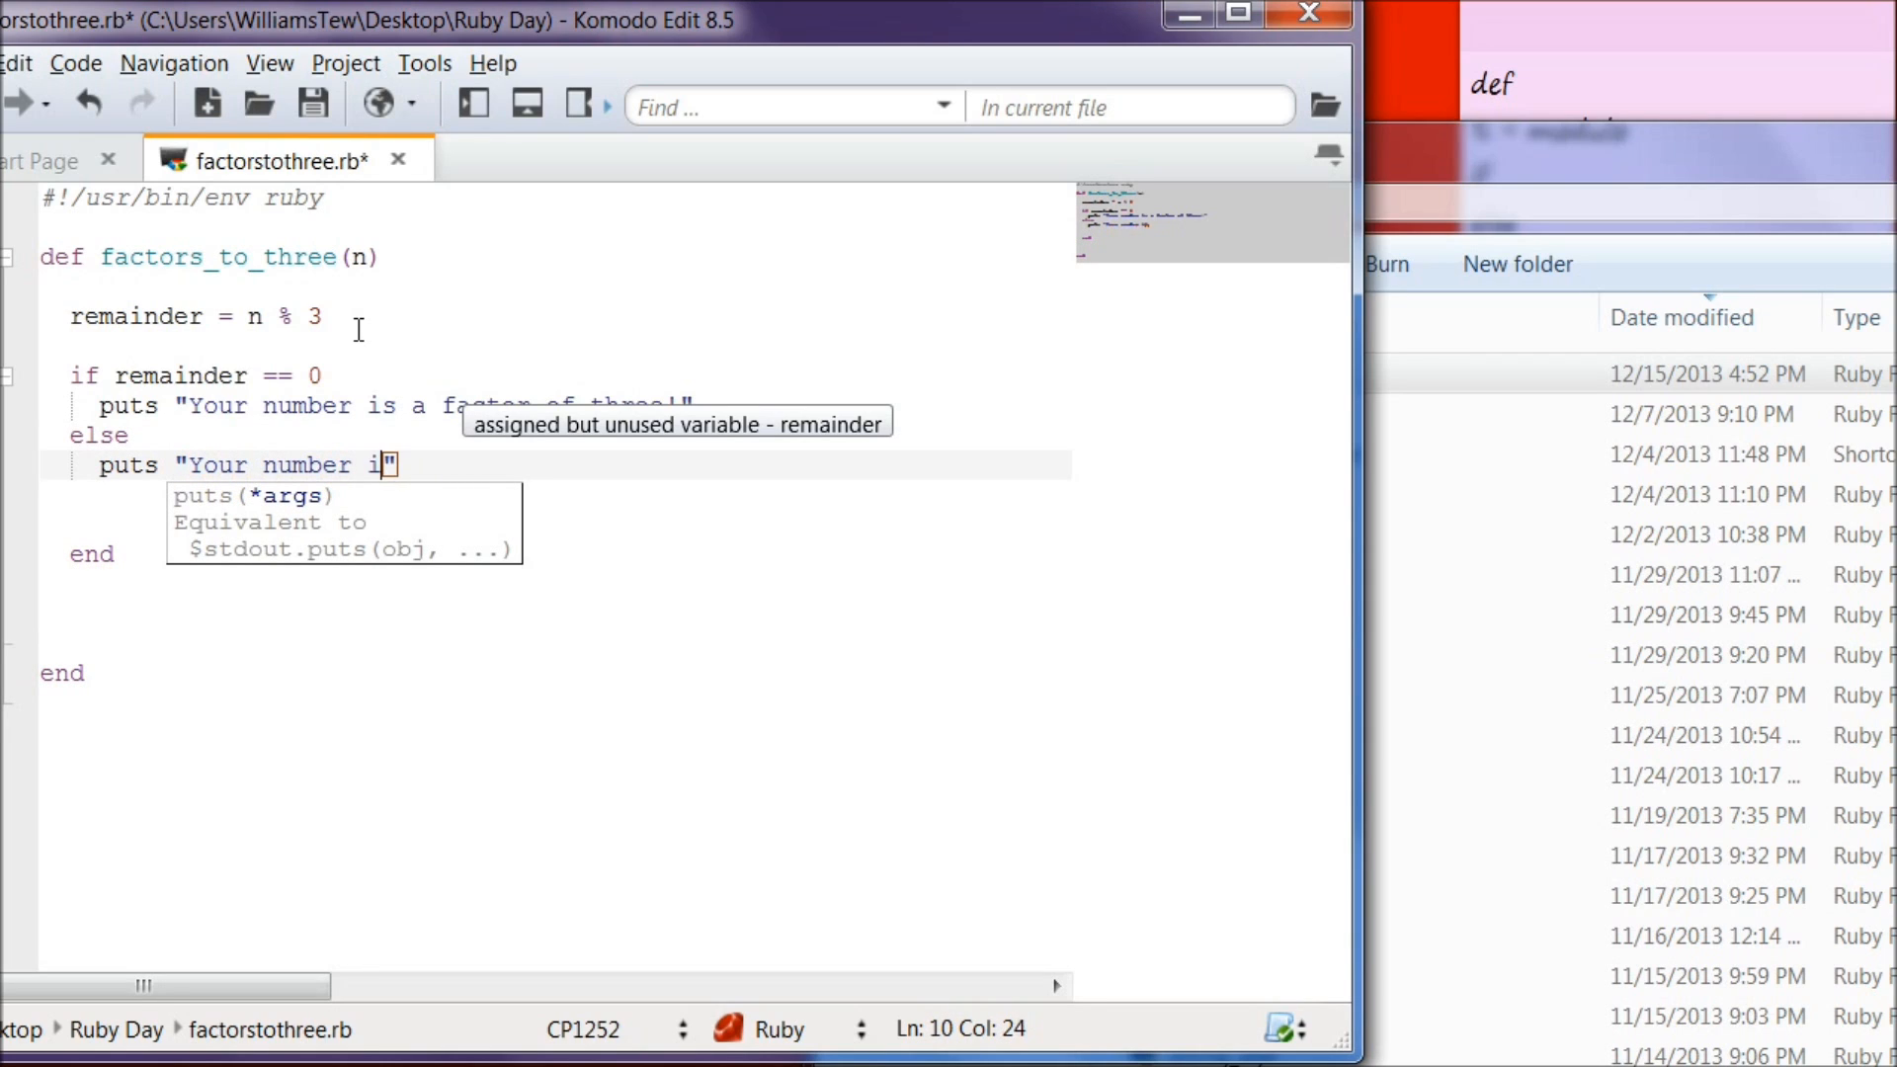
{"action": "type", "text": "s not a"}
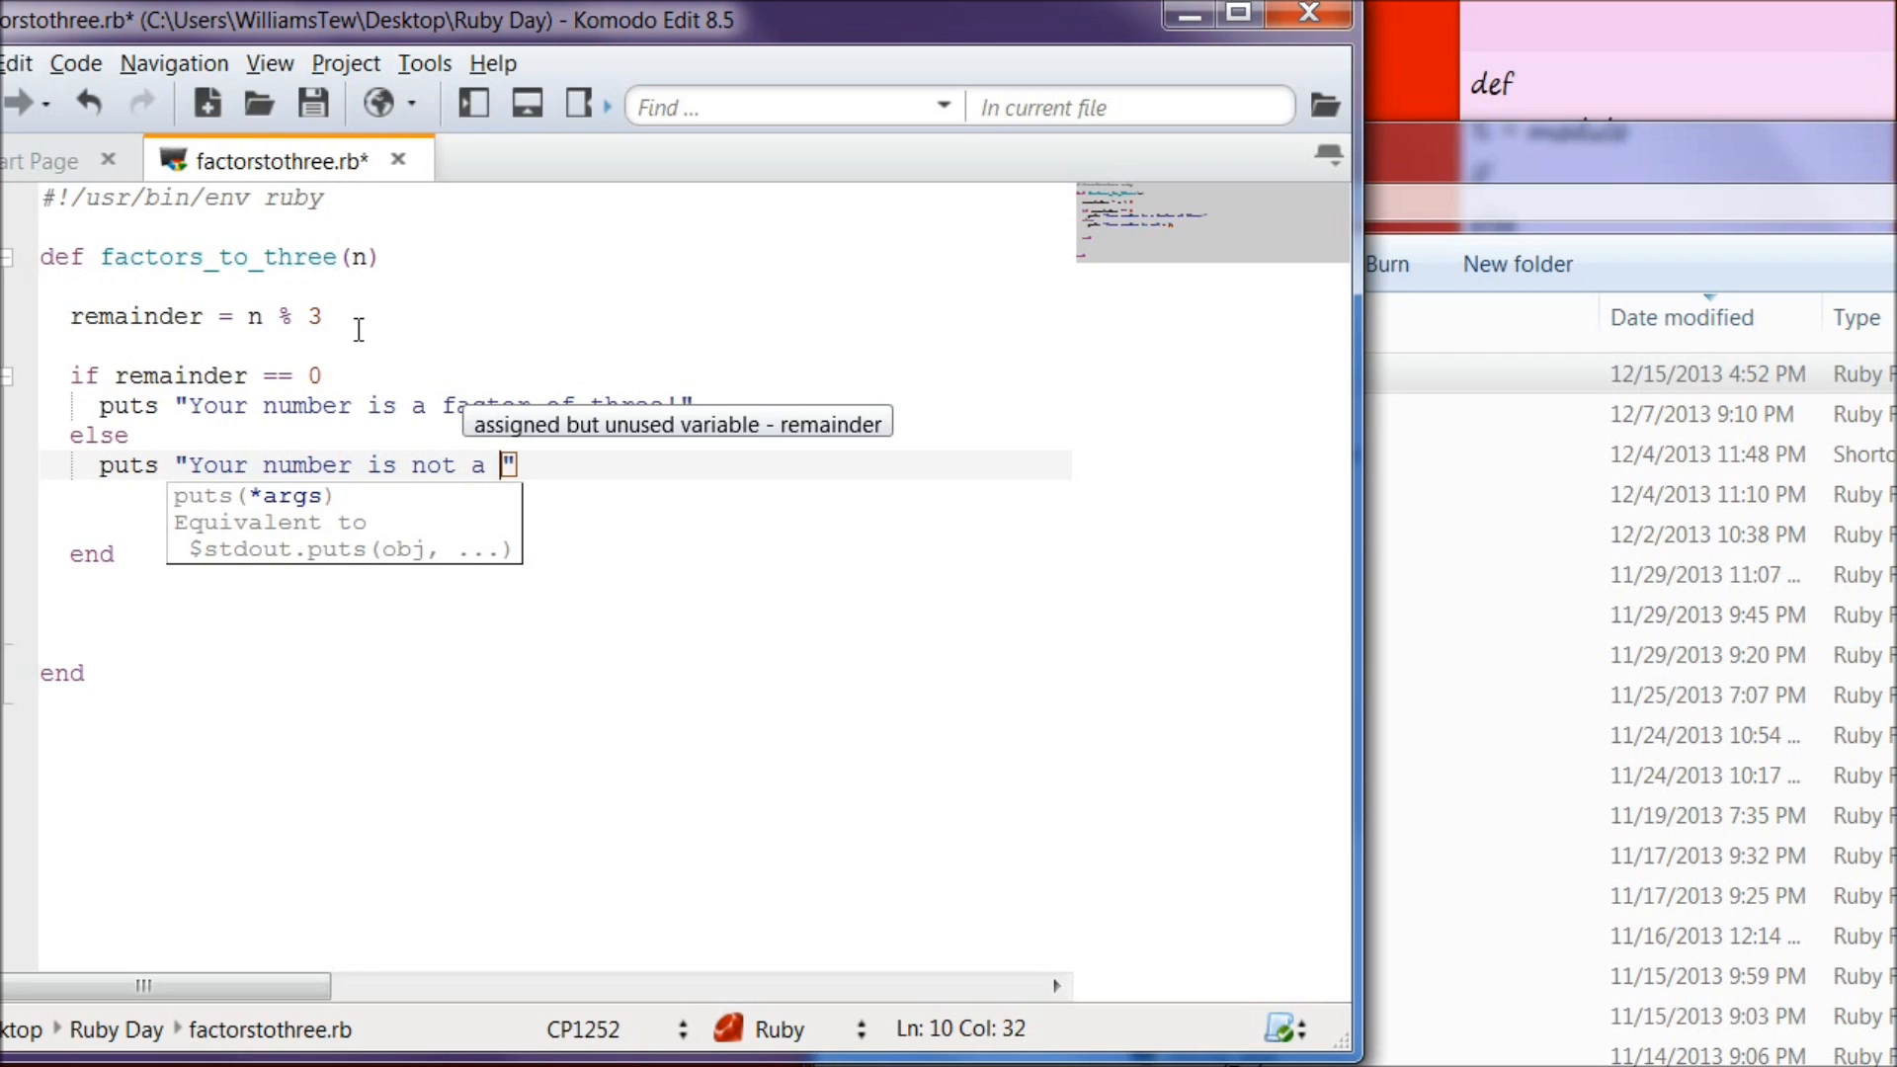
{"action": "type", "text": "faco"}
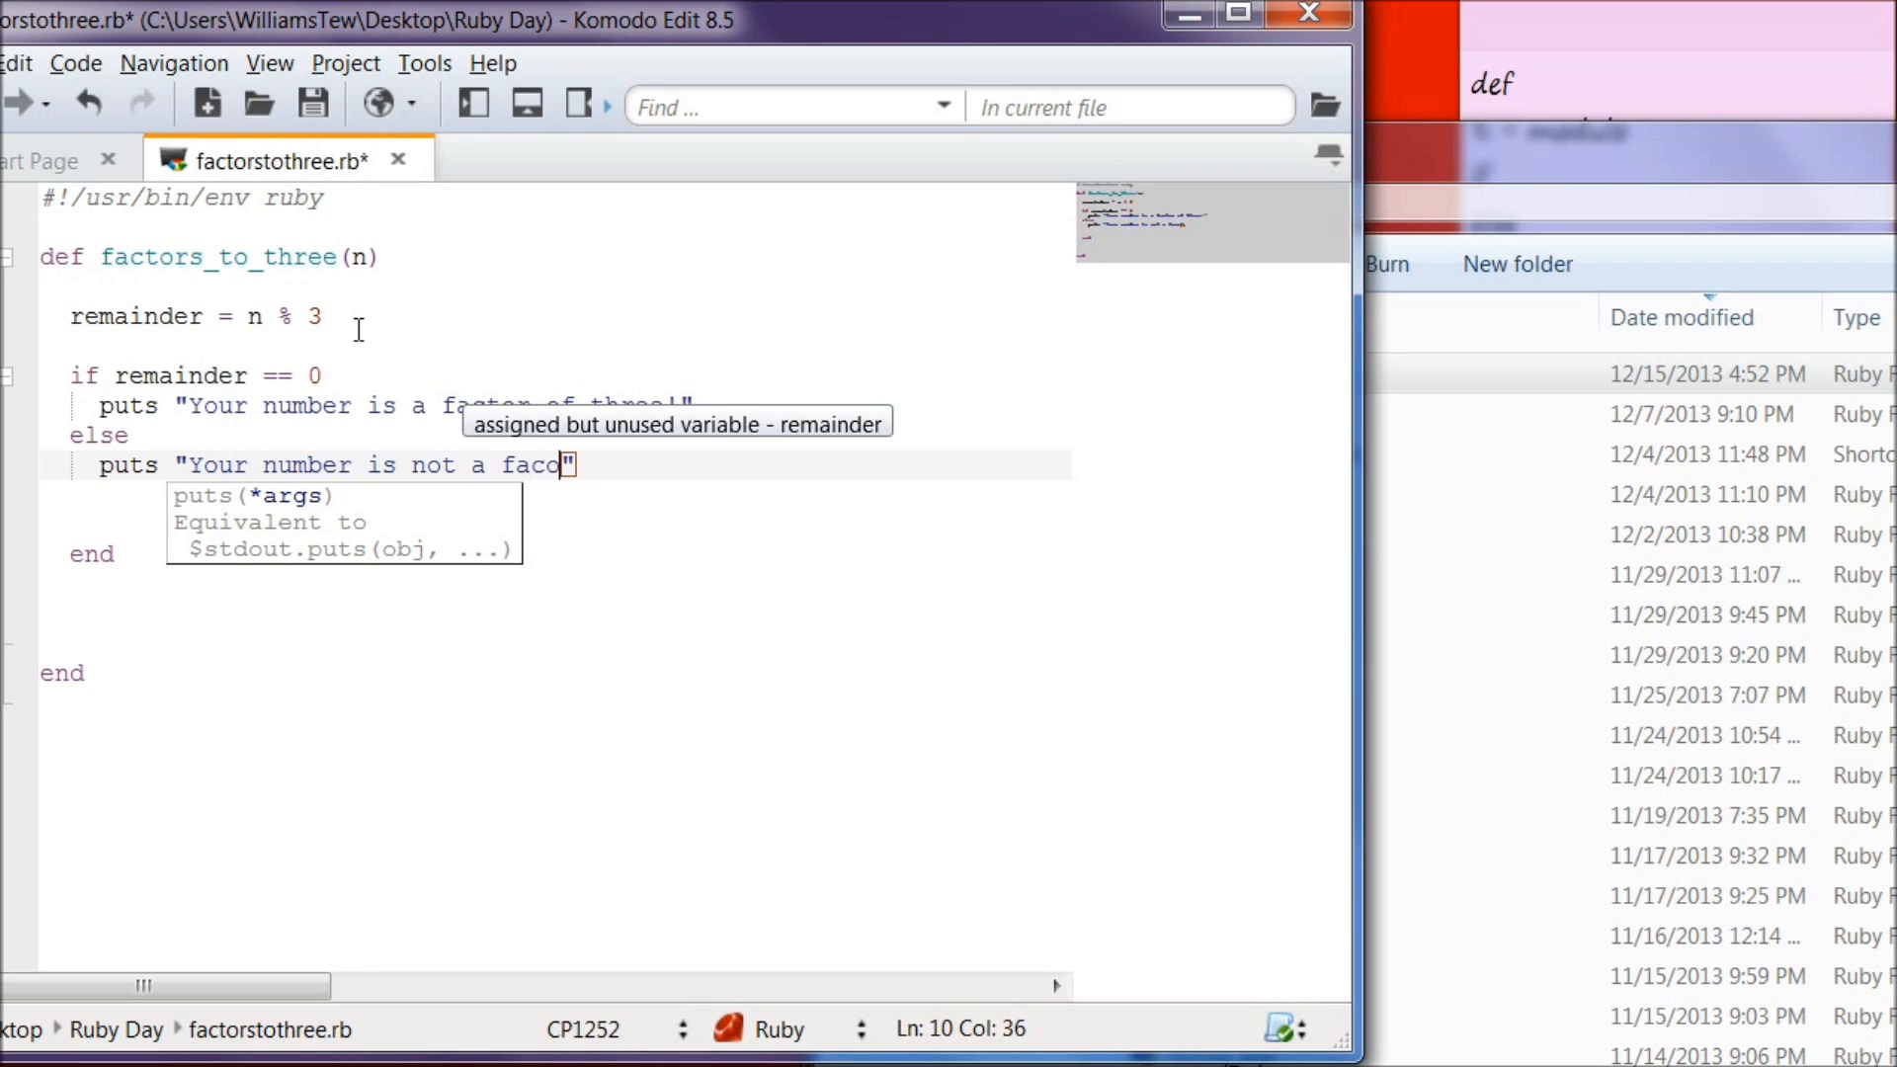
{"action": "type", "text": "tr"}
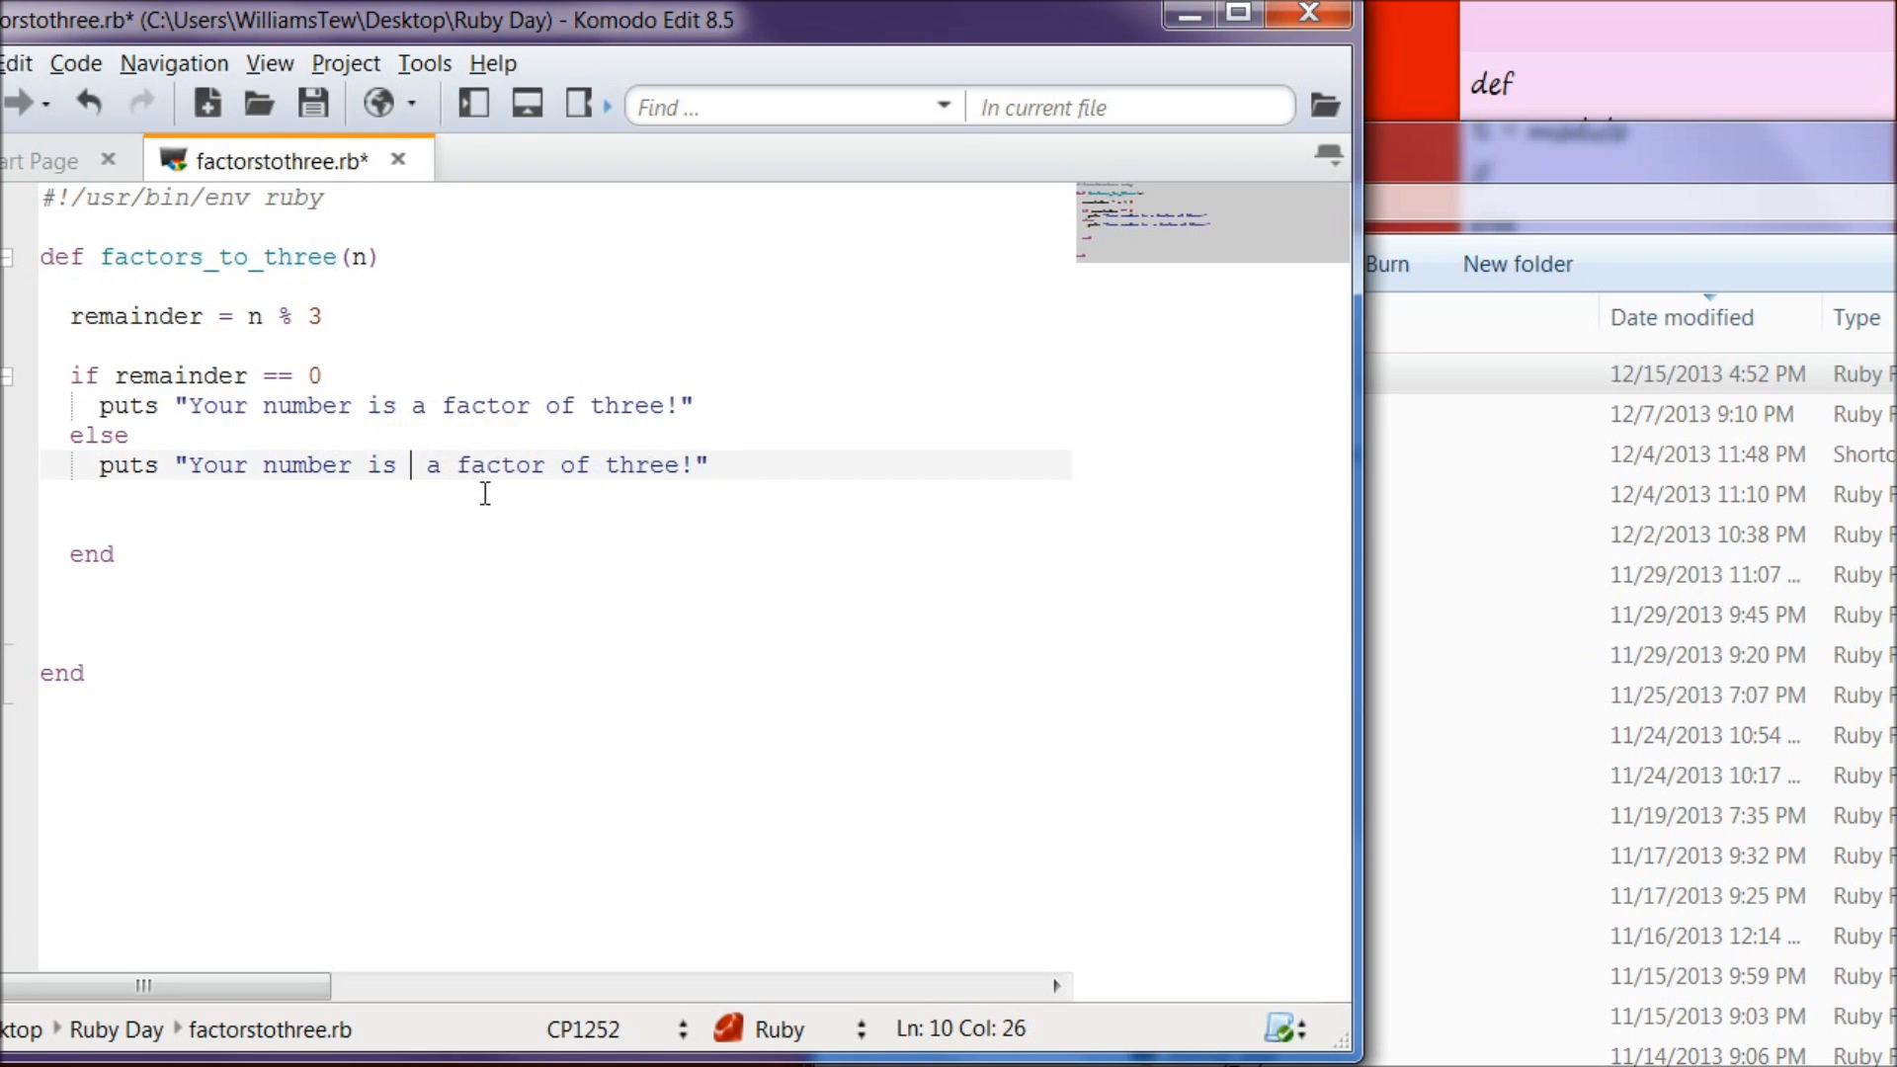
{"action": "type", "text": "NOT"}
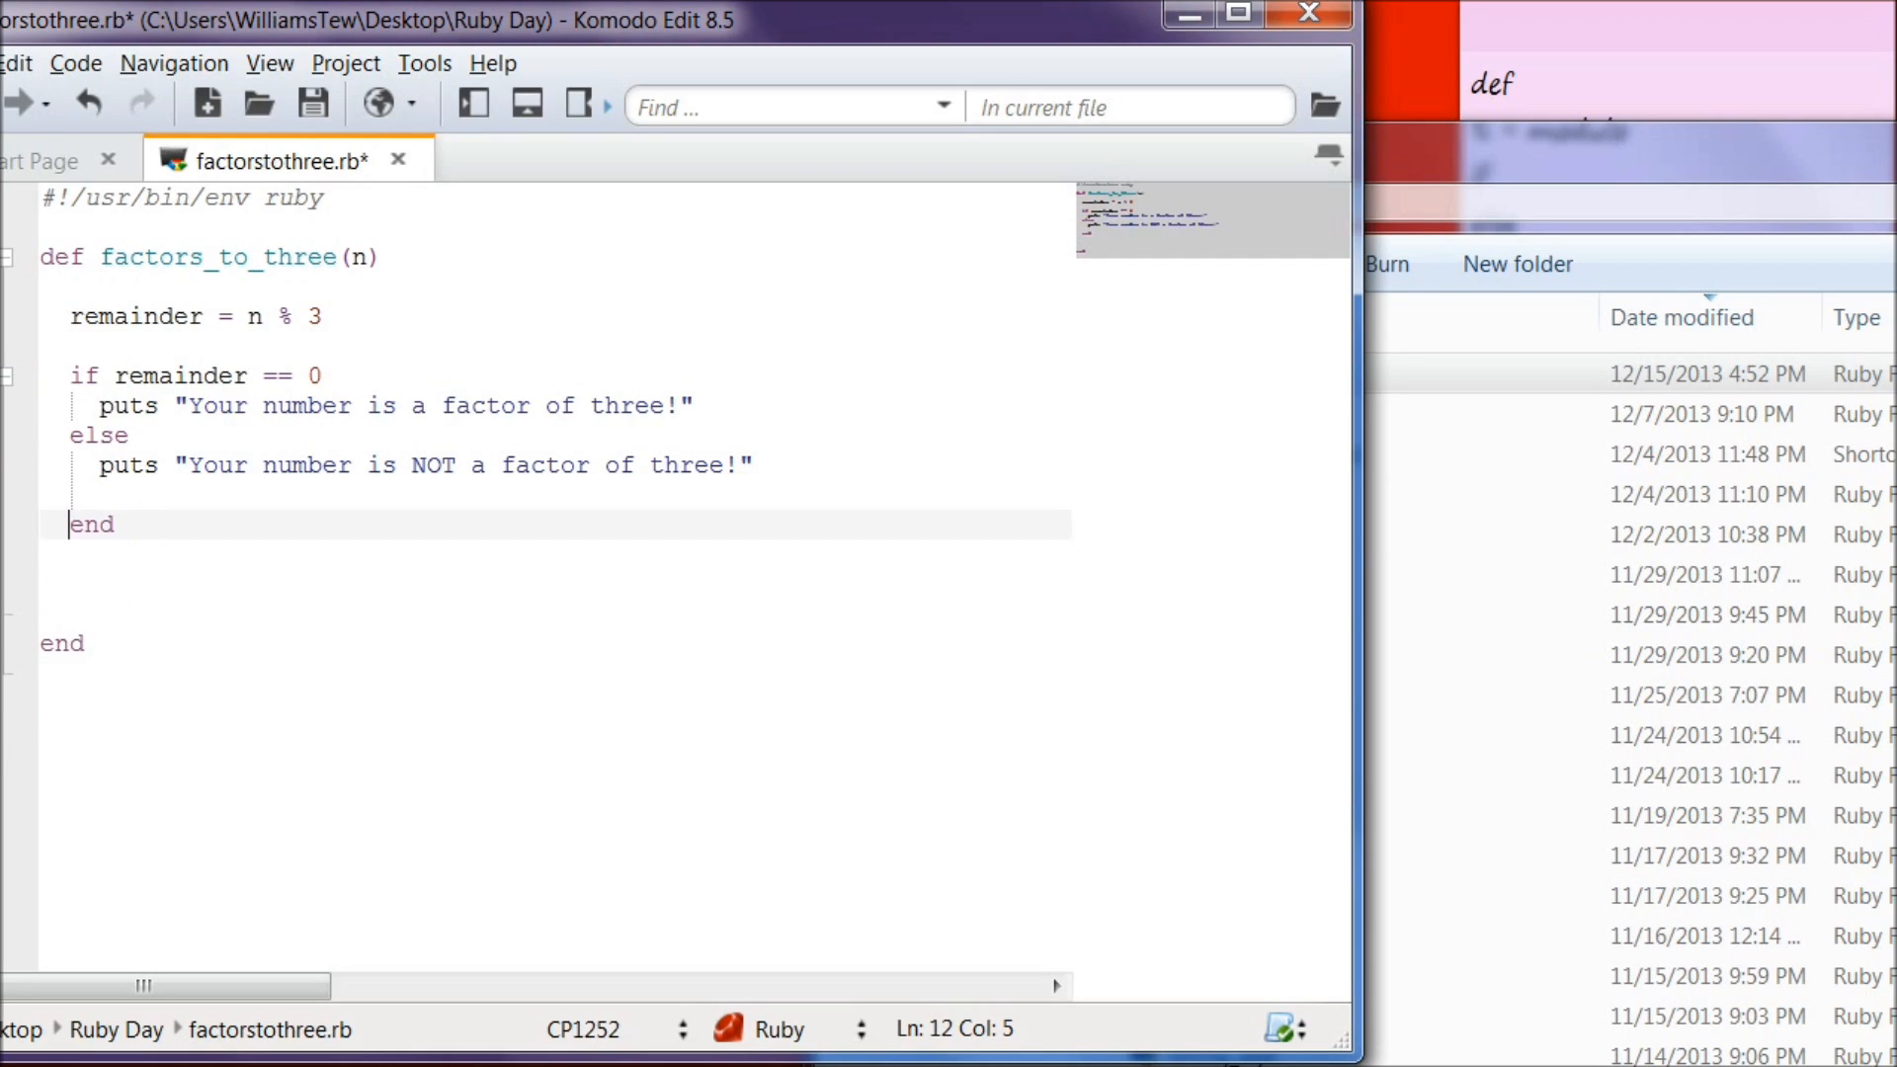
Step: Remove the blank lines so the if/else end sits directly above the def end
{"action": "key", "text": "Backspace"}
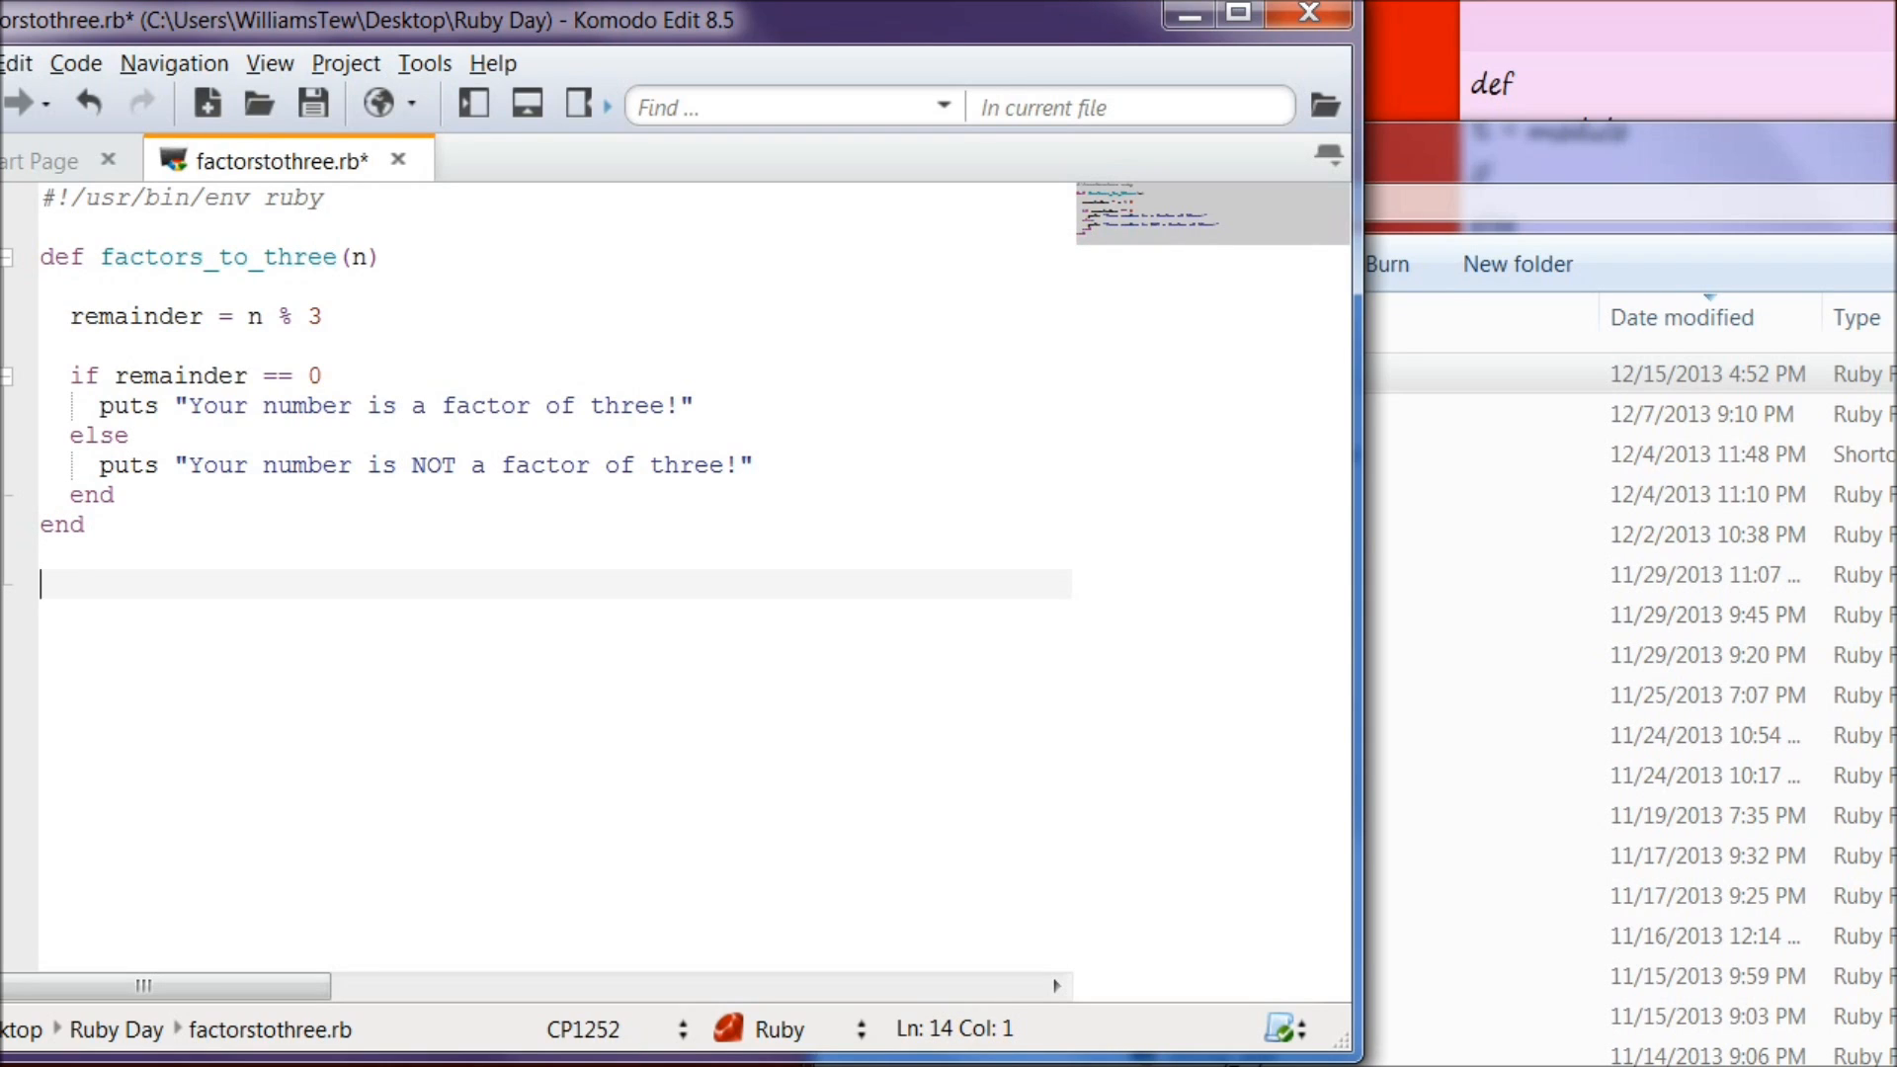
Step: Add test calls factor_to_three(99) and factor_to_three(46852169) after the method
{"action": "type", "text": "factor"}
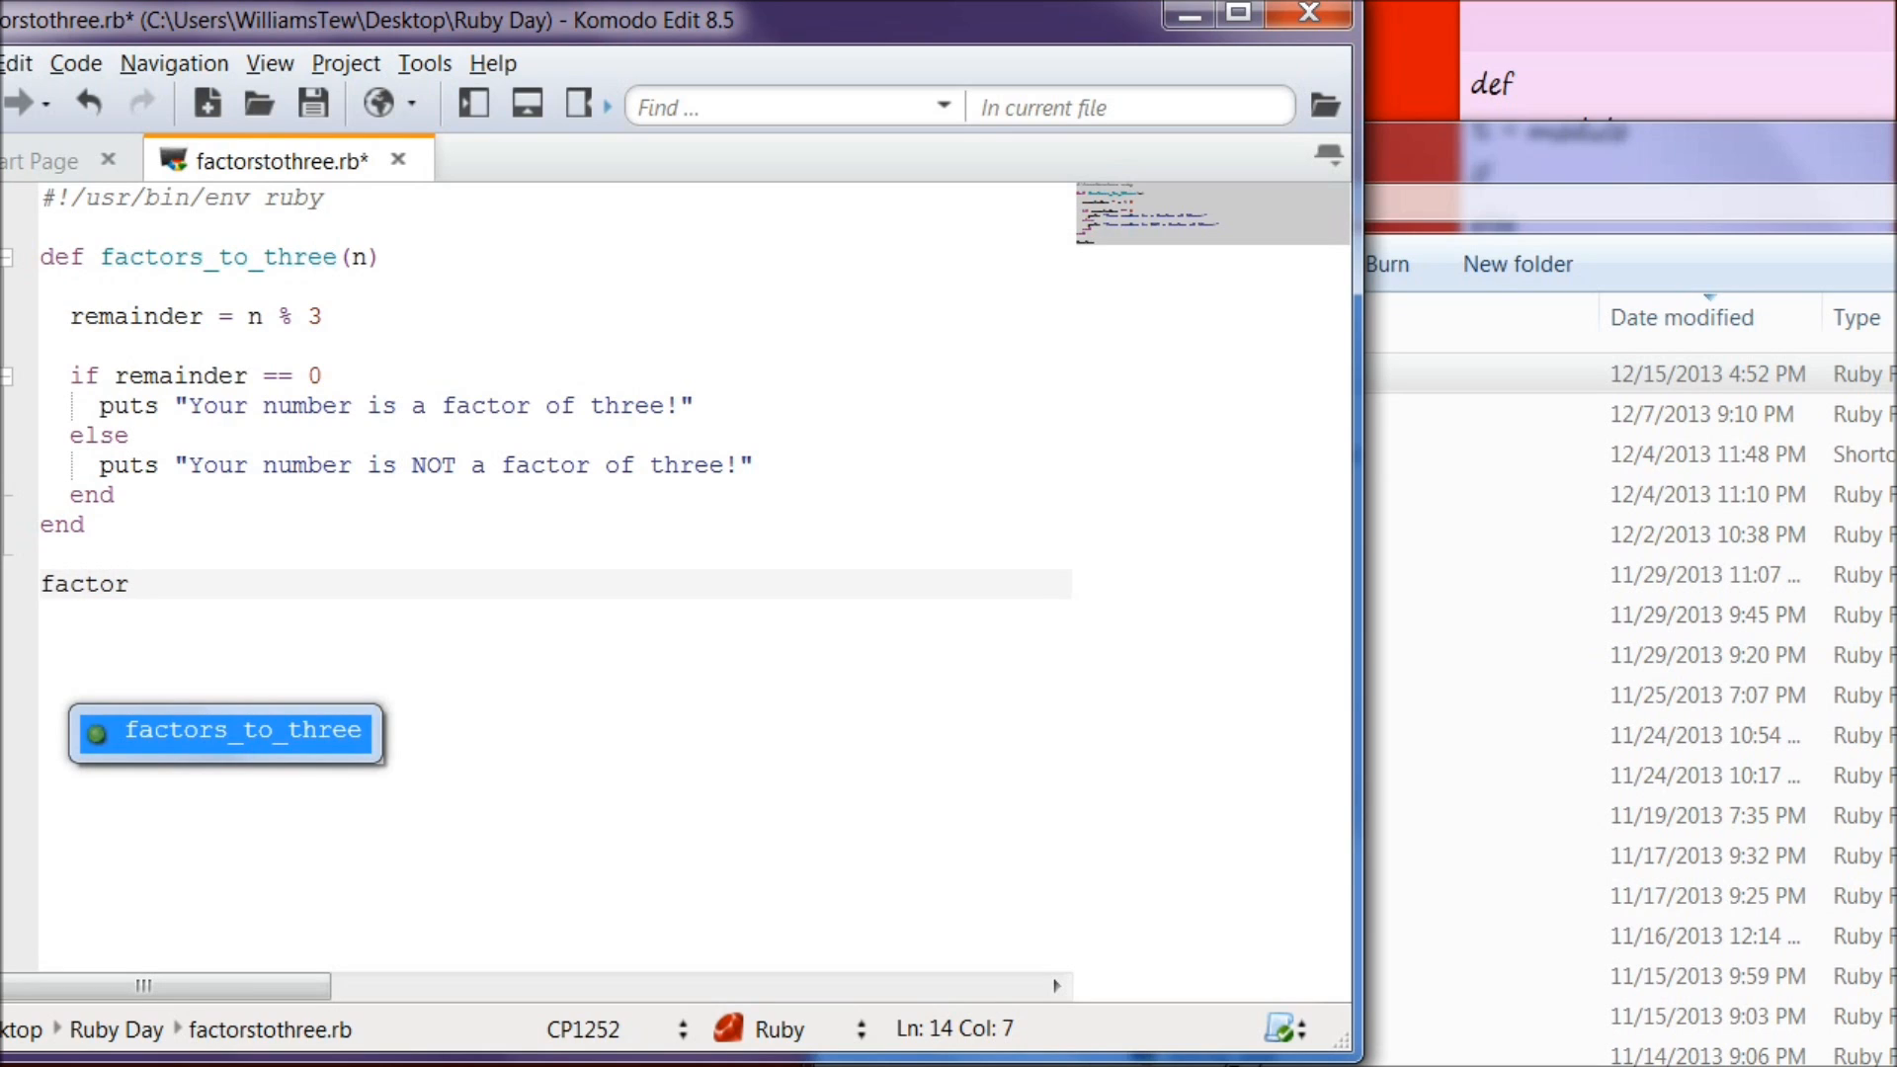
{"action": "type", "text": "_to"}
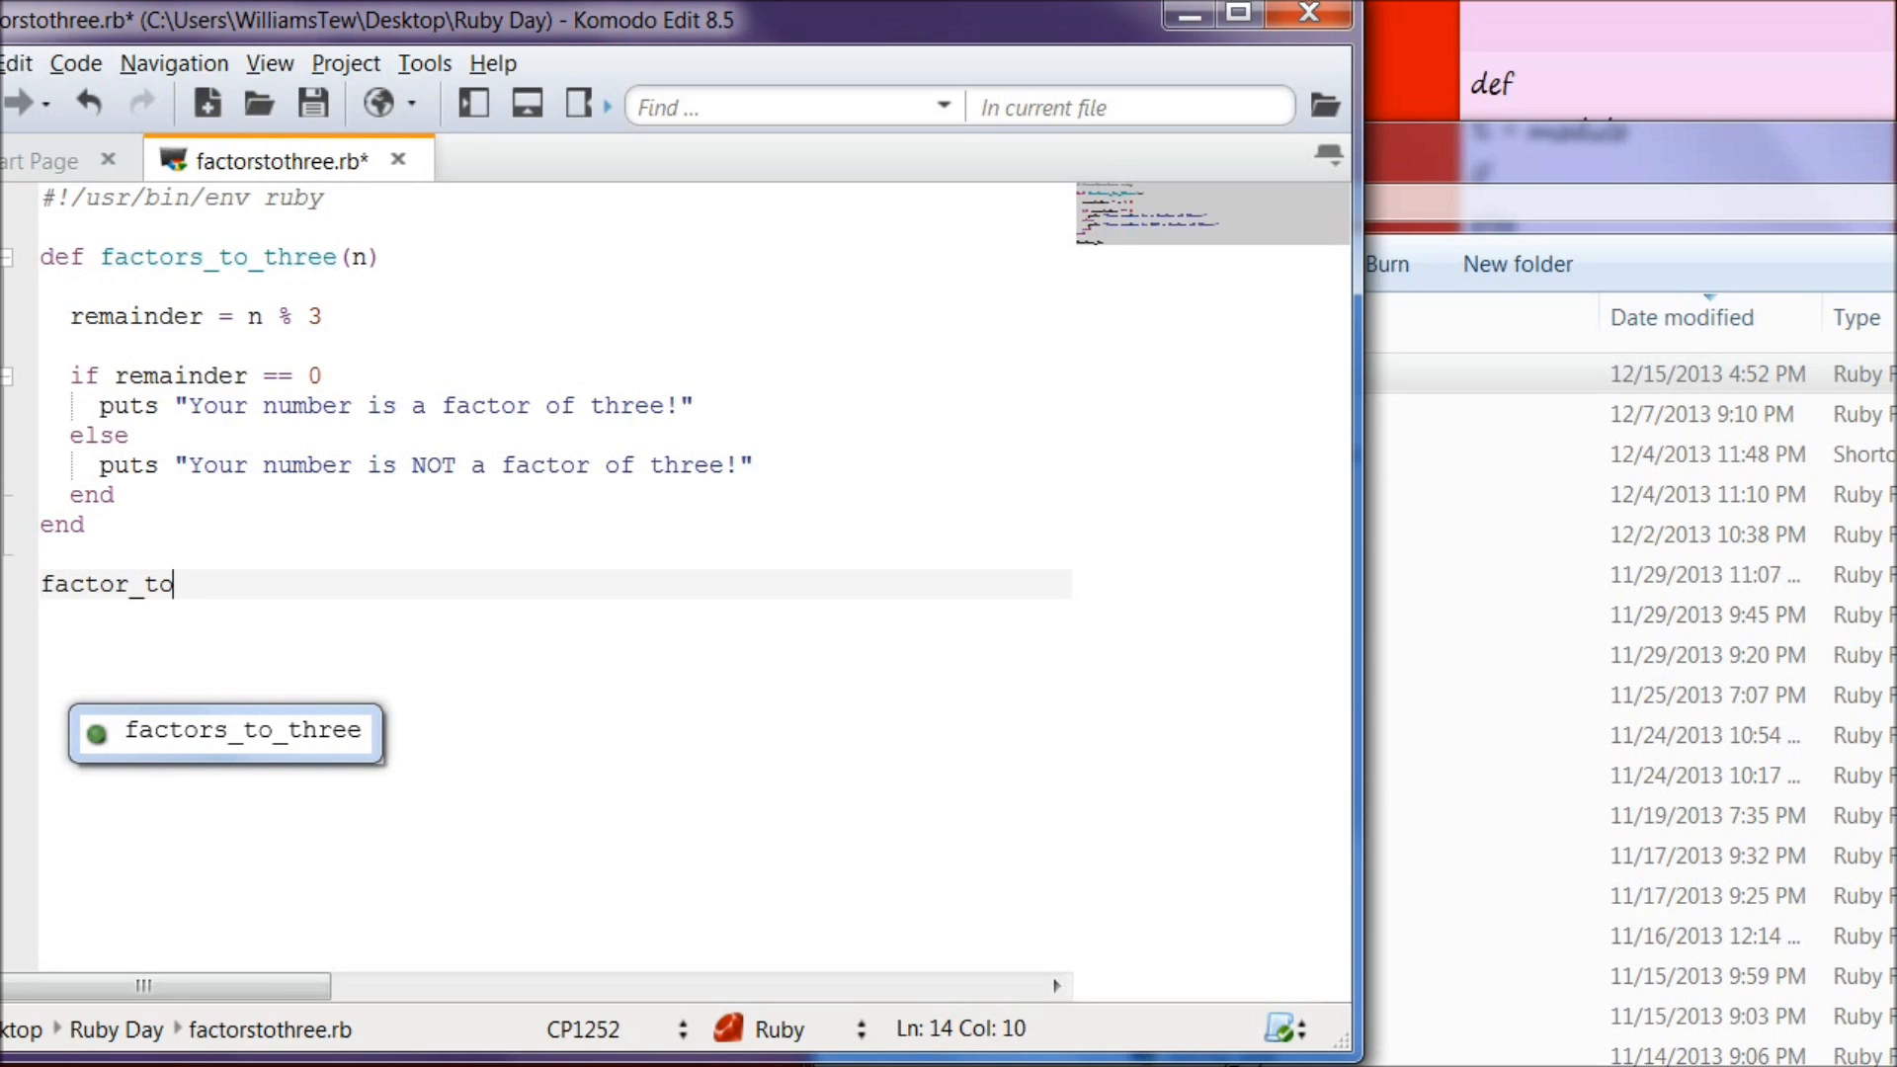
{"action": "type", "text": "th"}
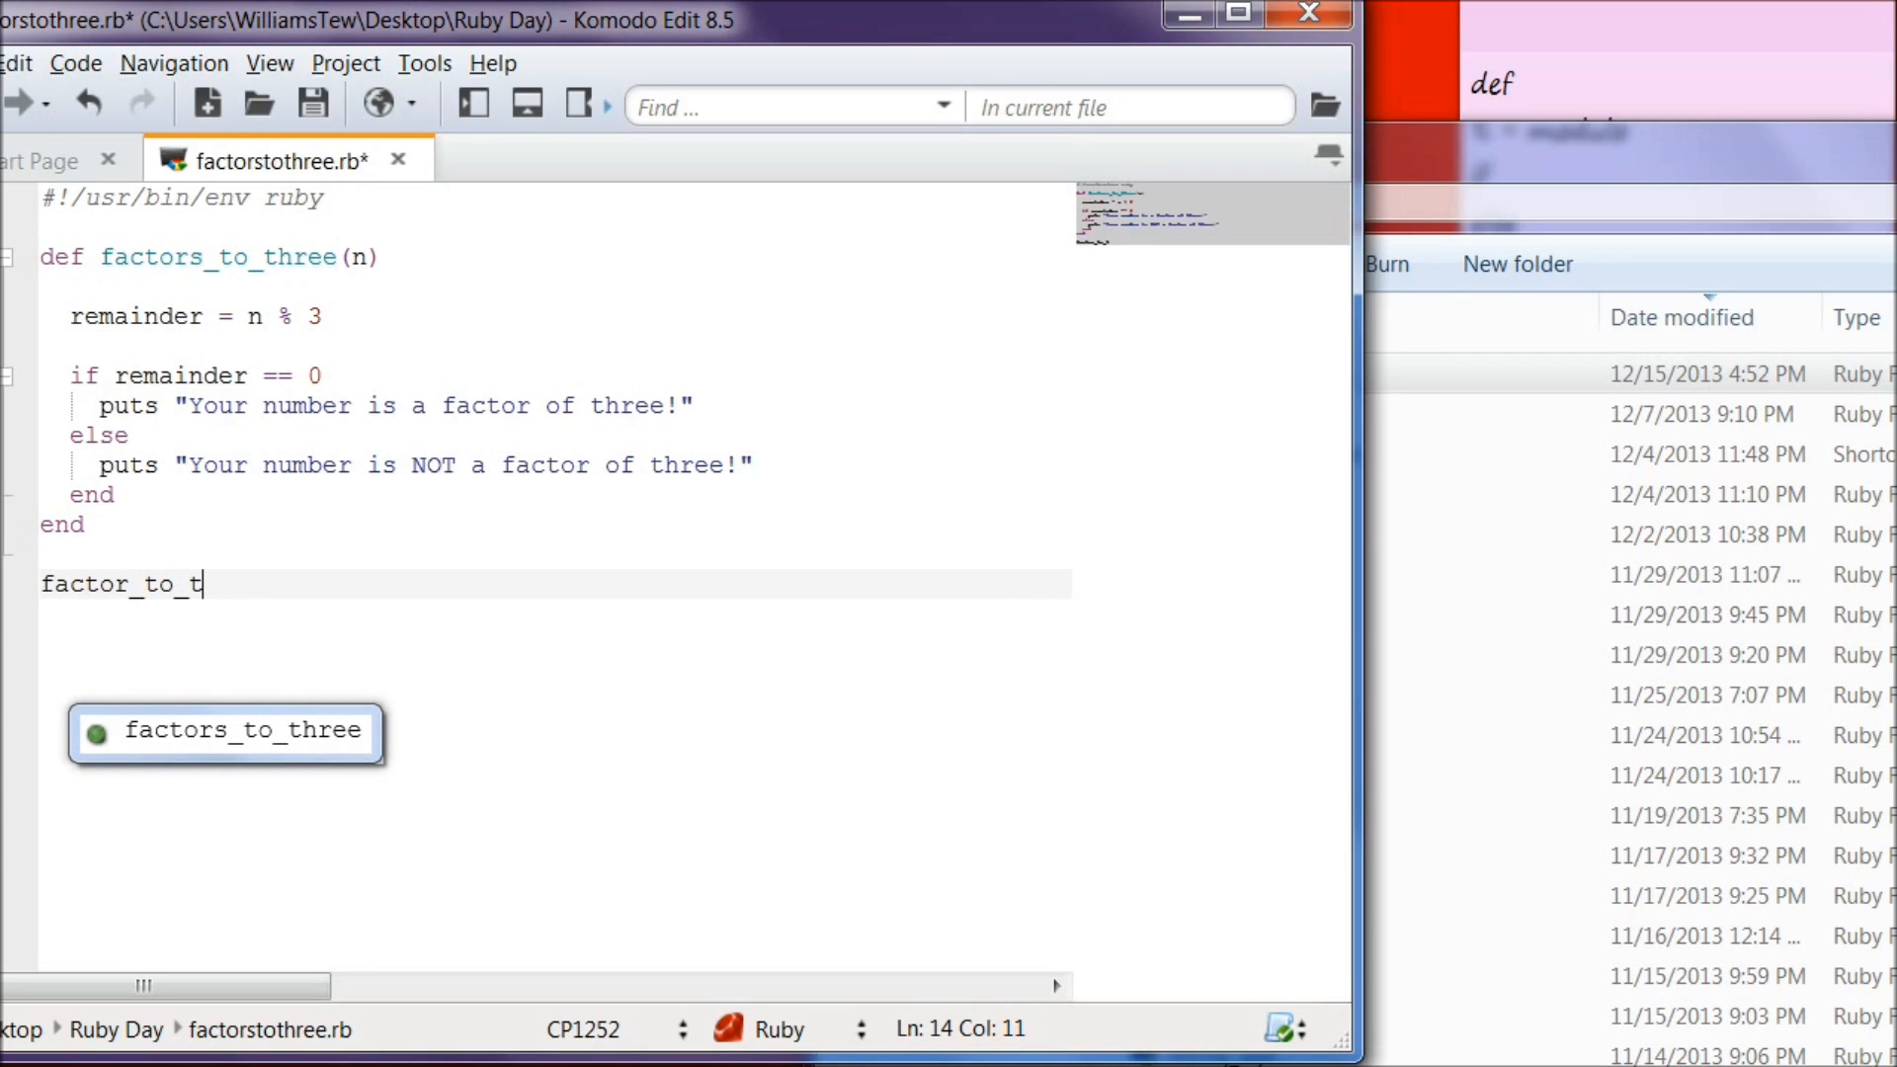
{"action": "type", "text": "hree"}
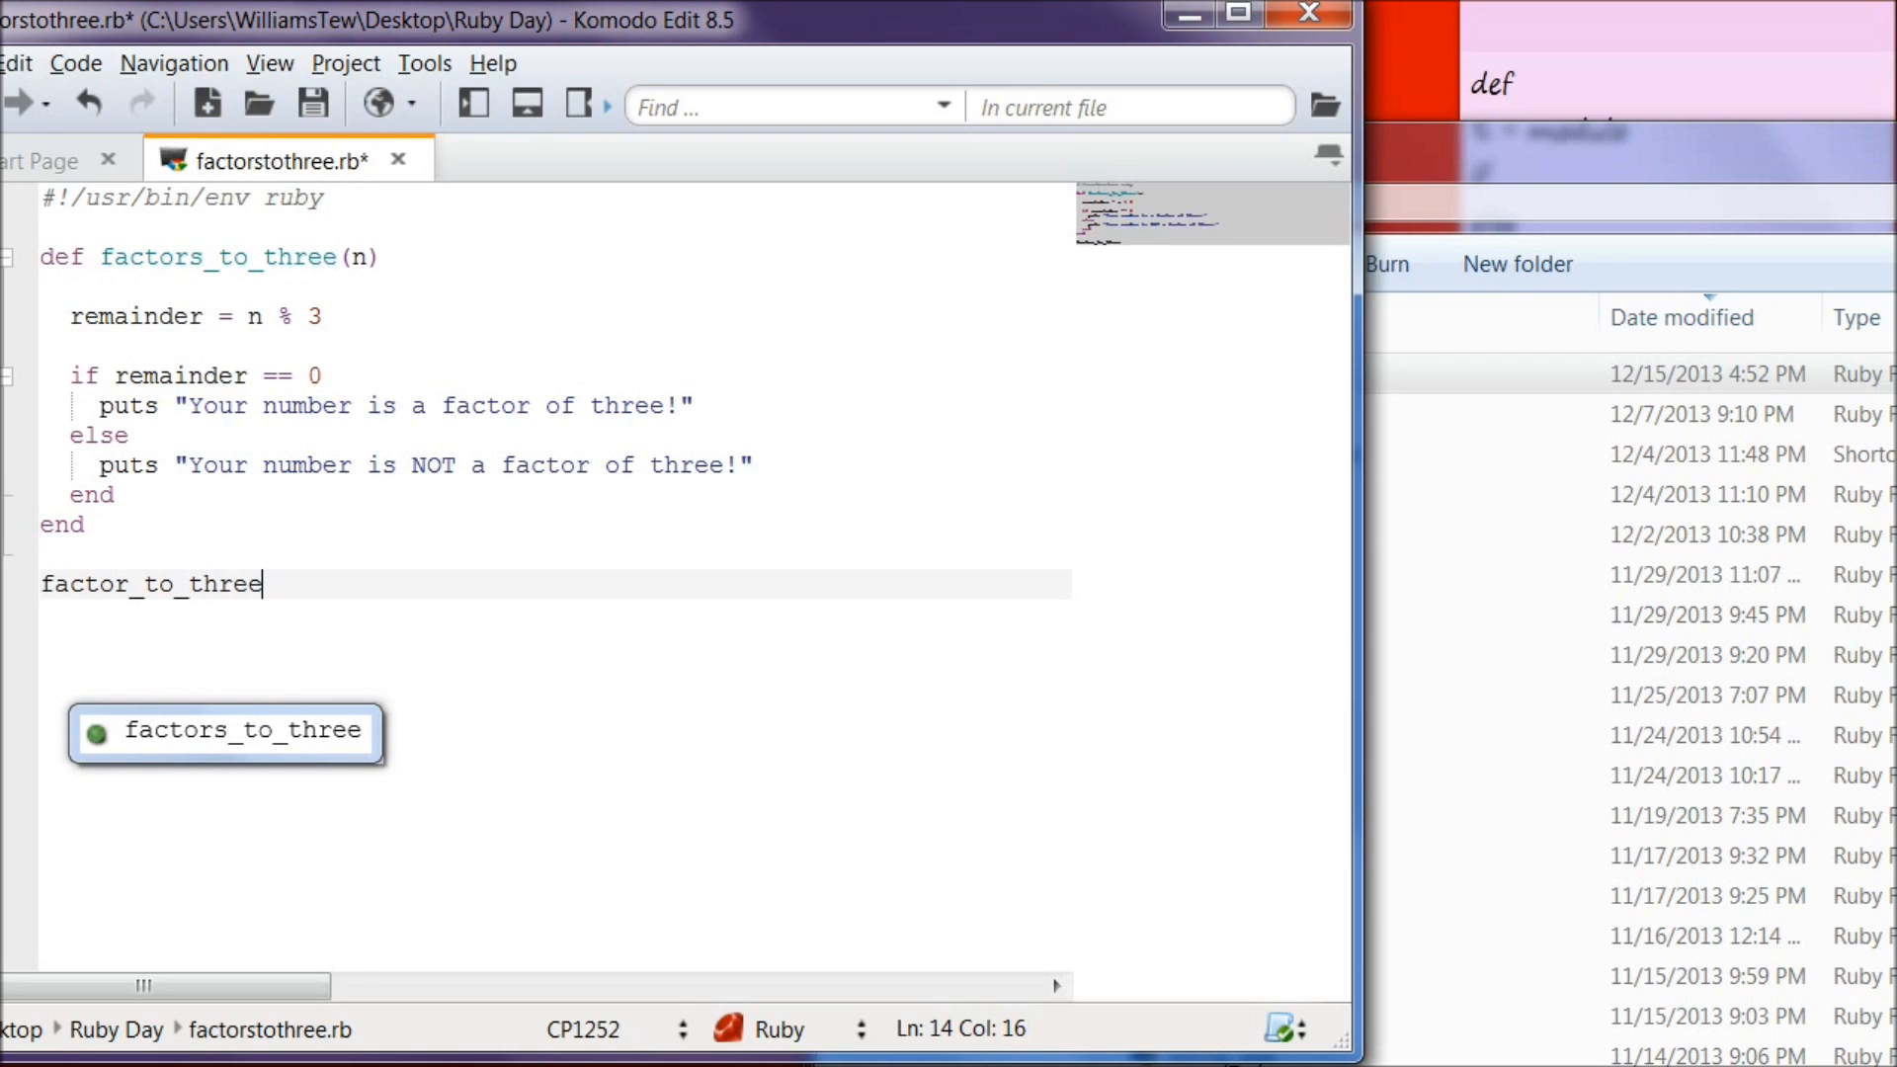
{"action": "type", "text": "("}
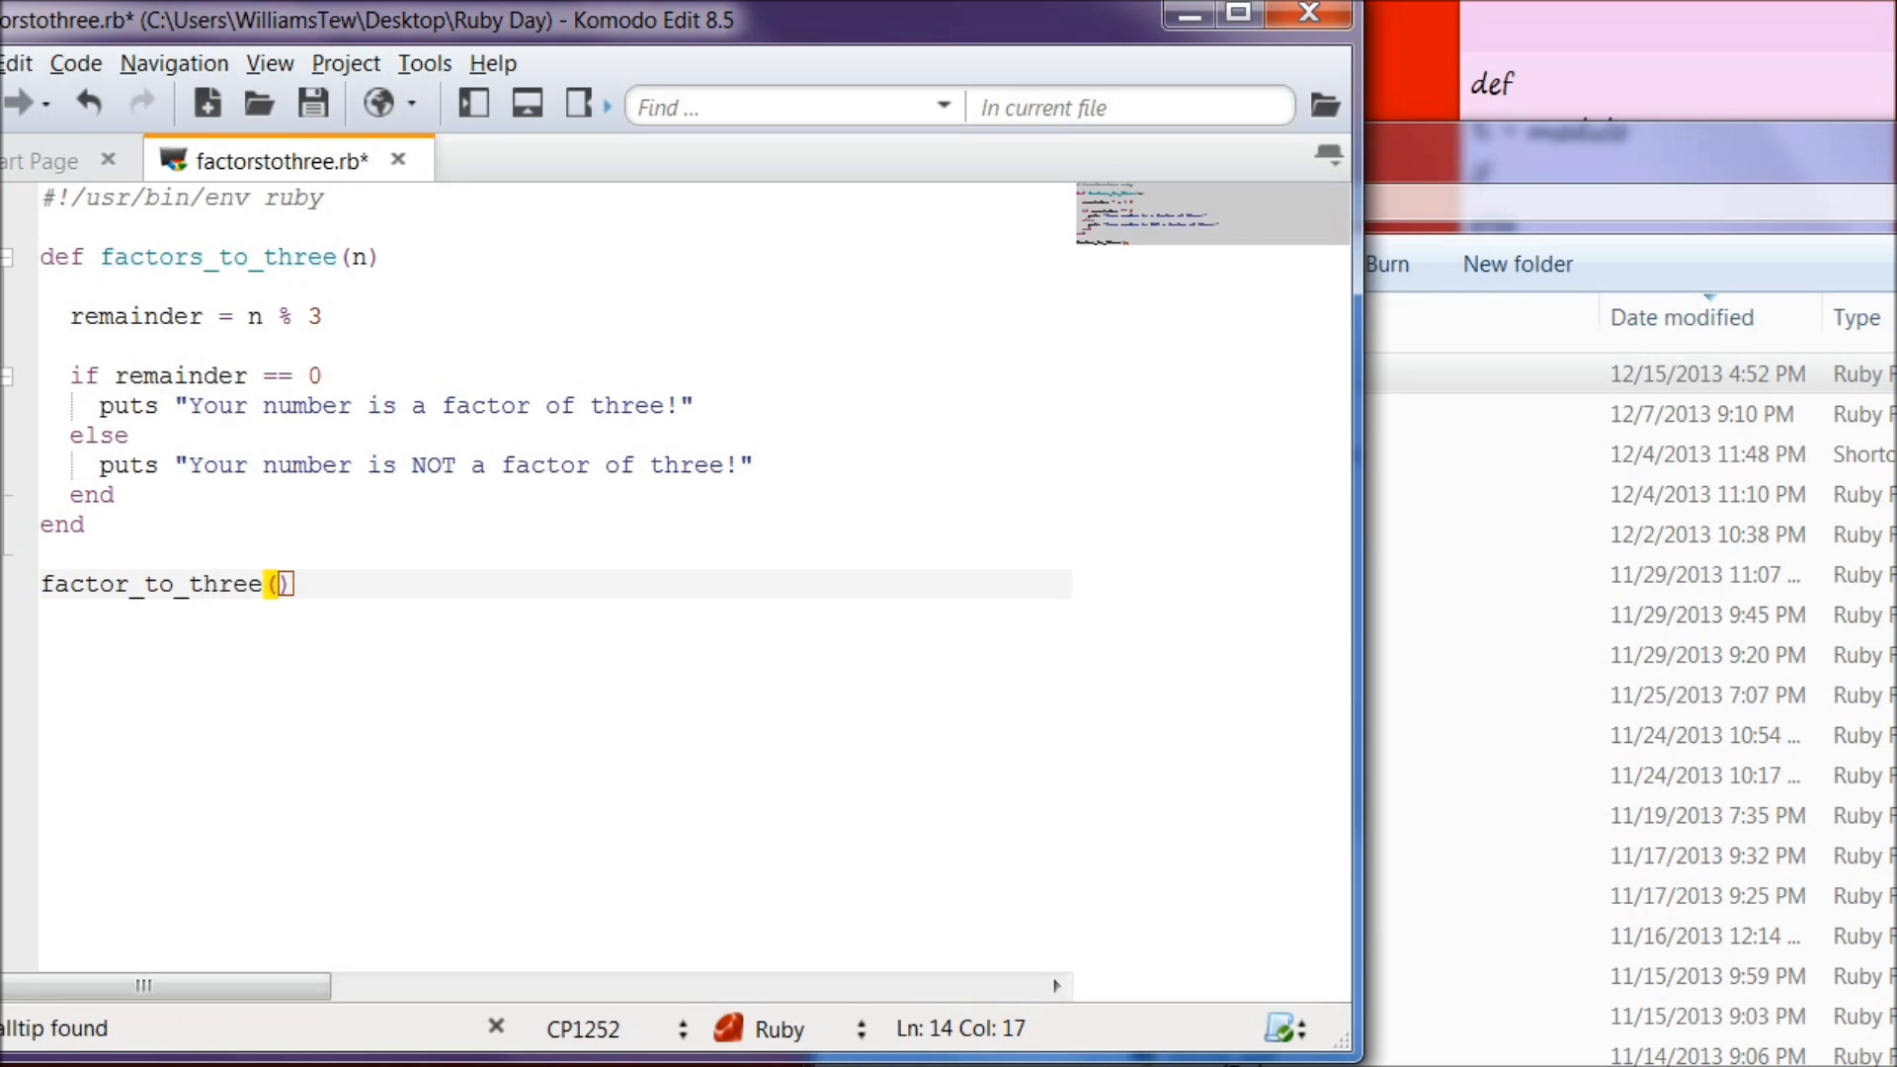
{"action": "type", "text": "99"}
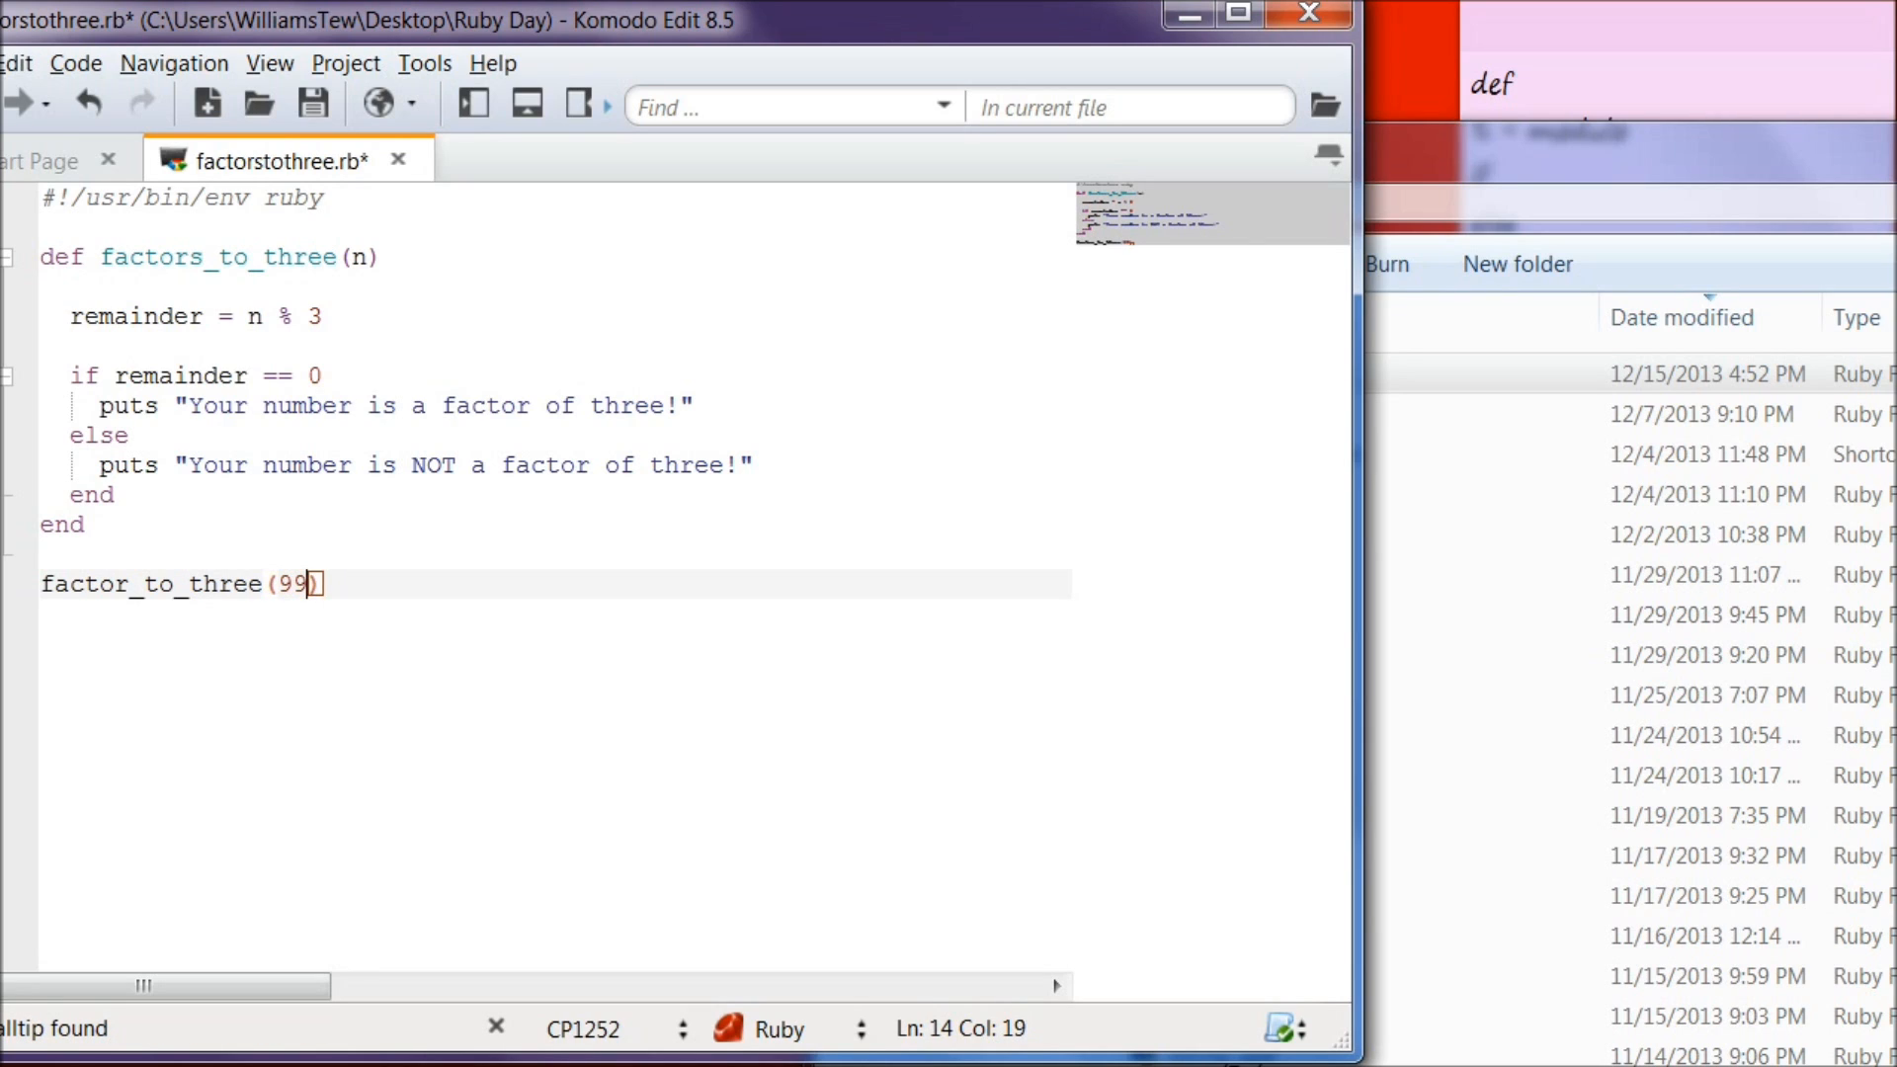
{"action": "type", "text": "fact"}
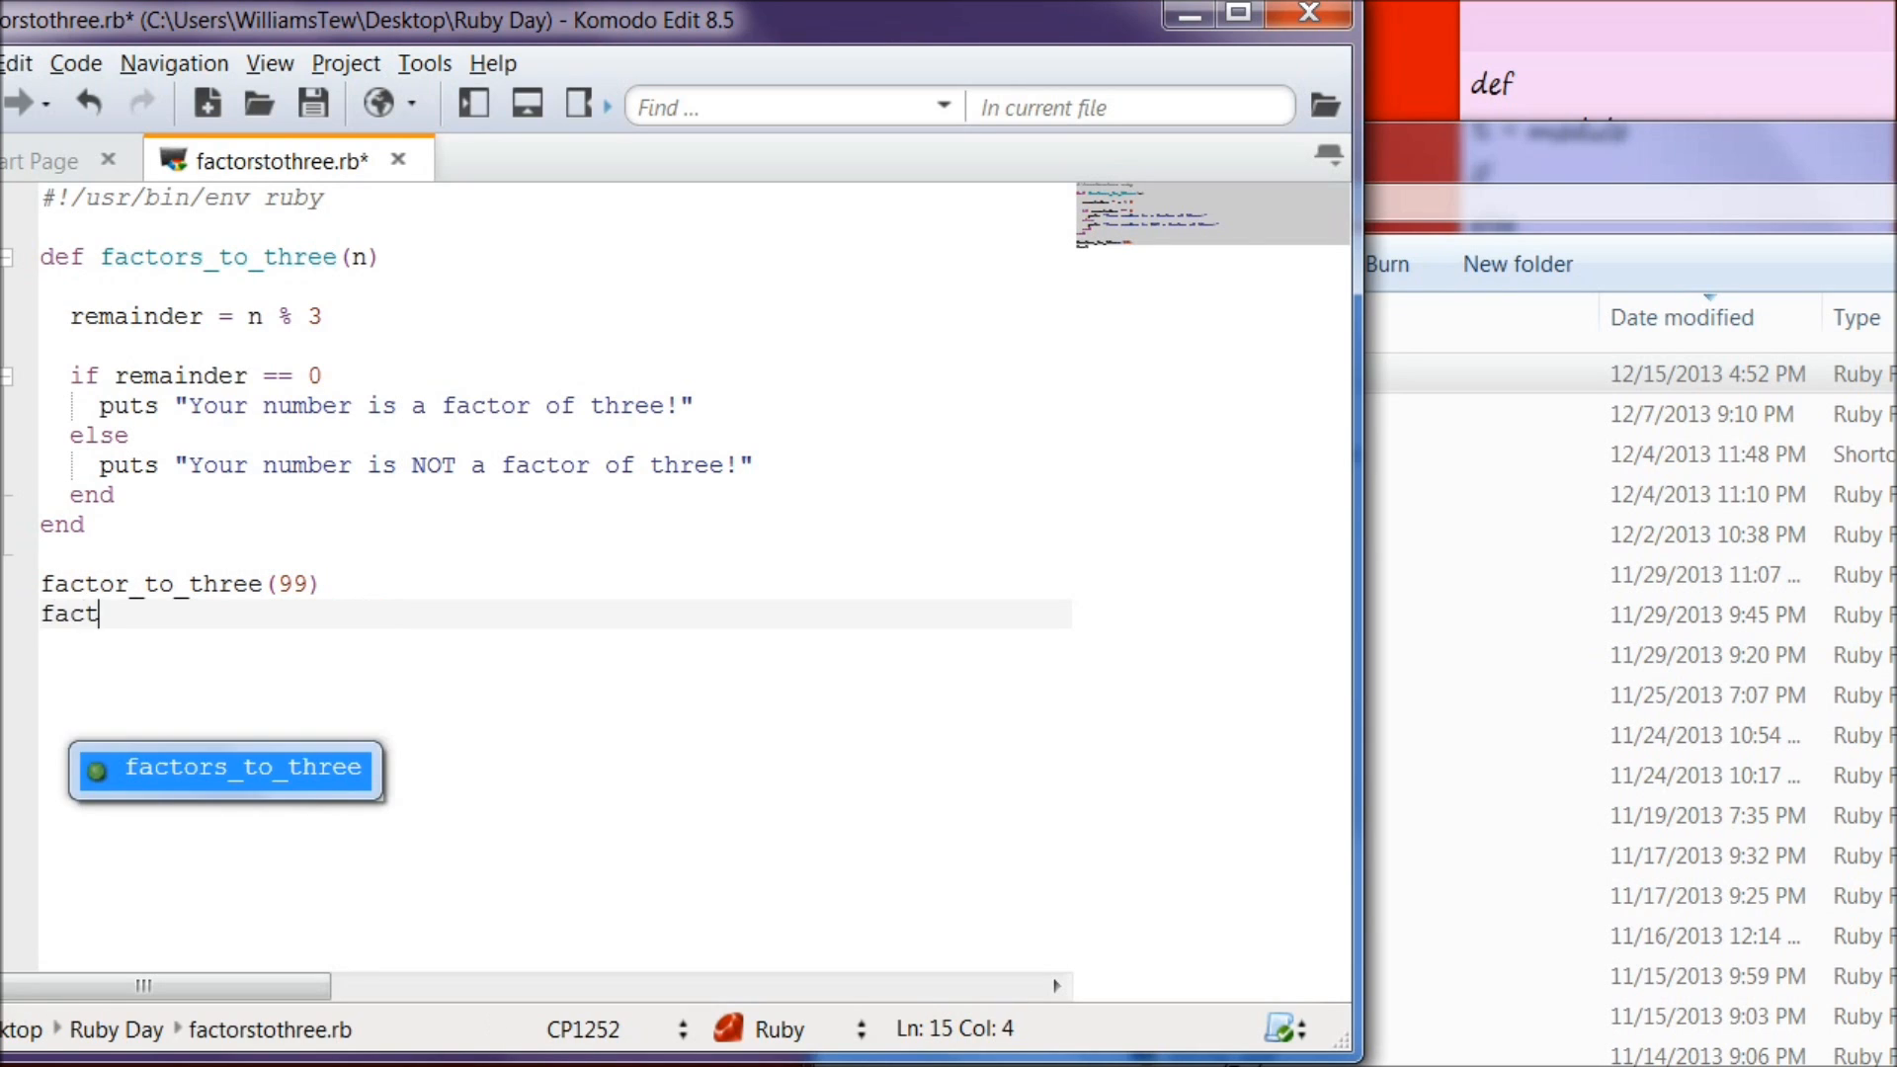
{"action": "type", "text": "or"}
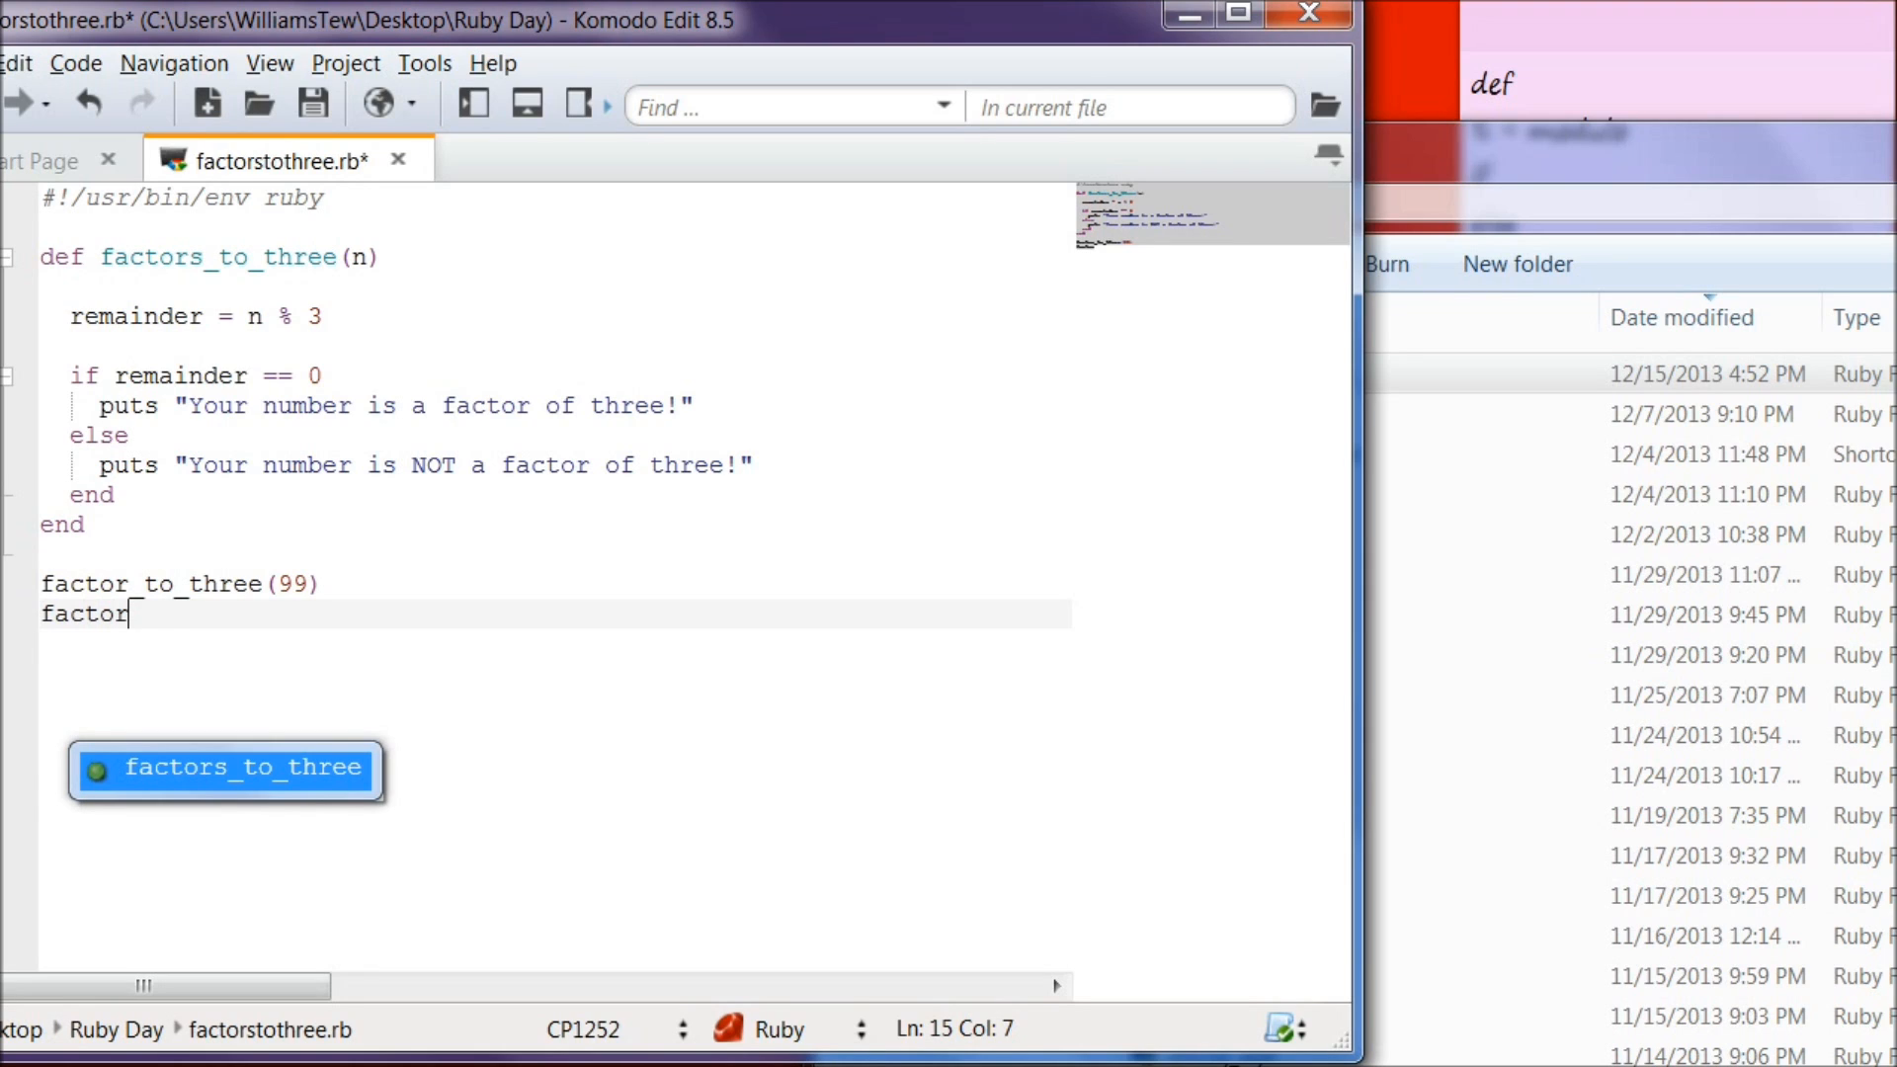
{"action": "type", "text": "_to_thre"}
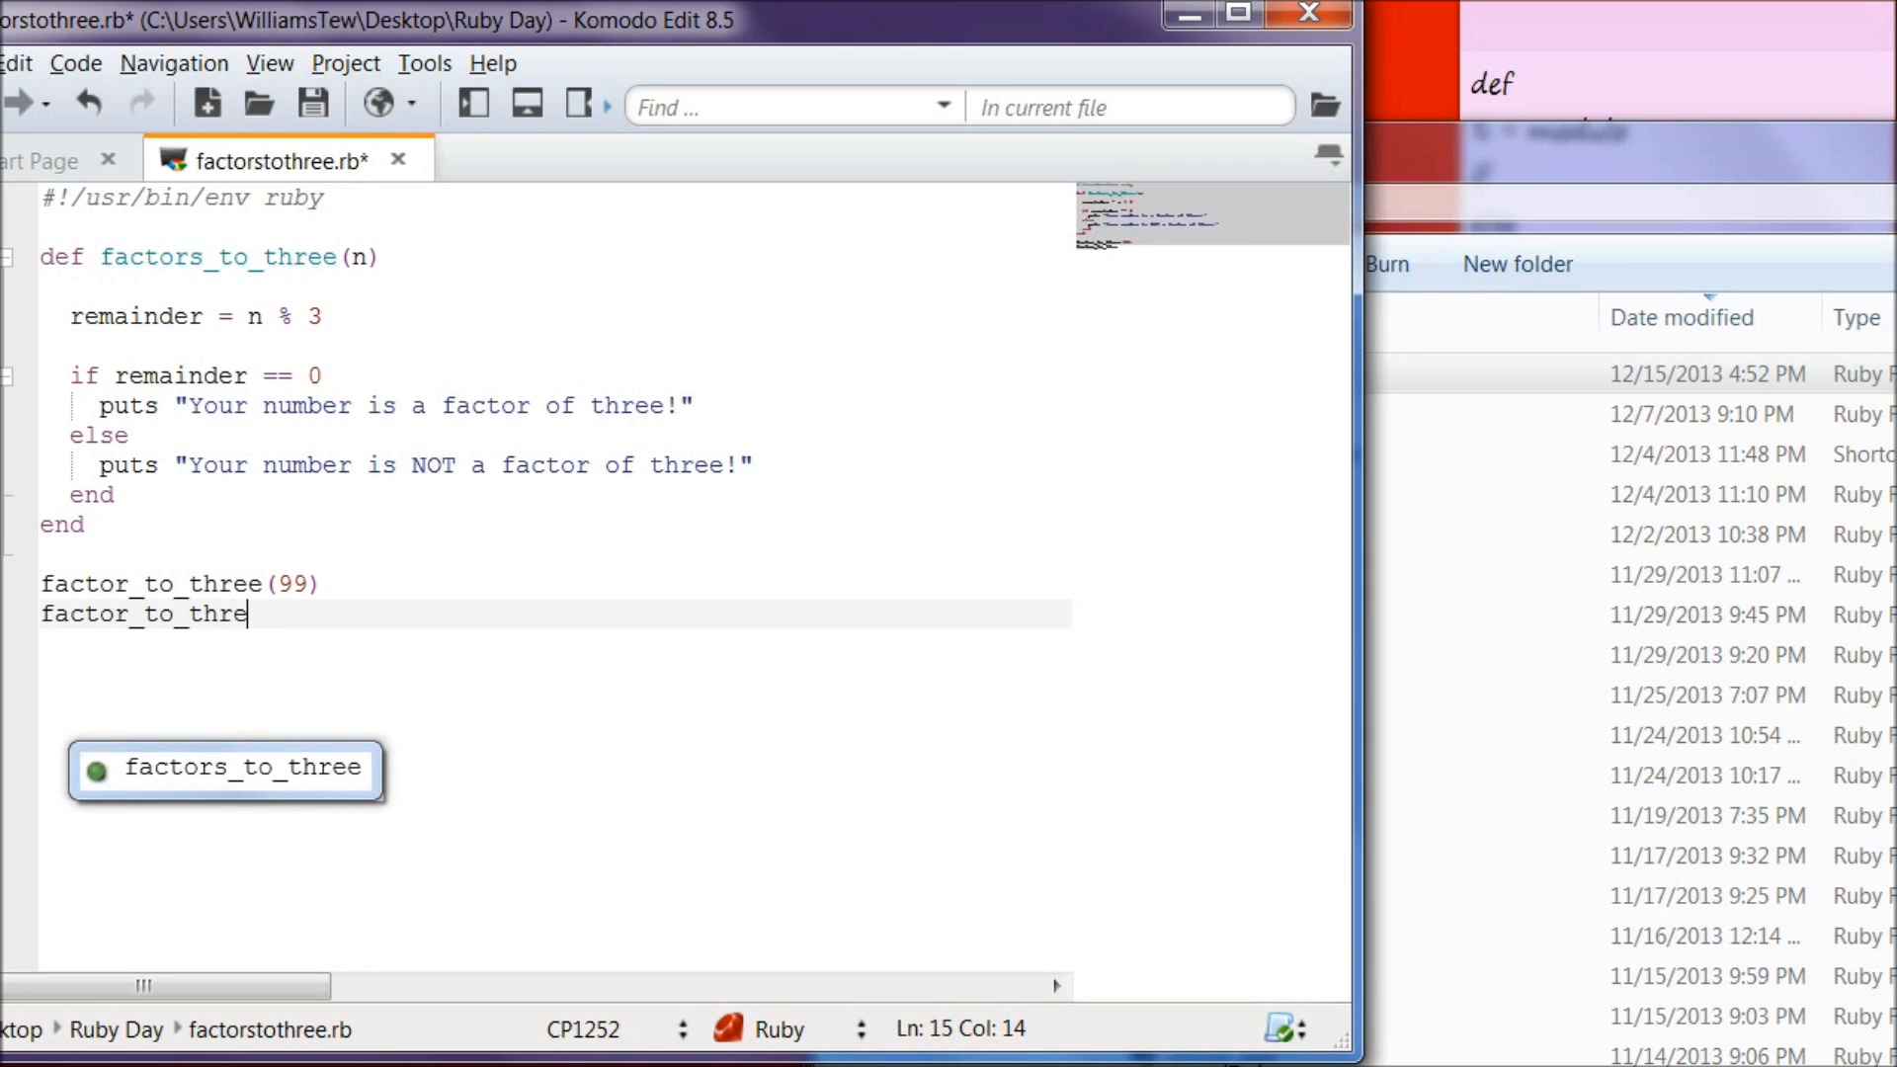
{"action": "type", "text": "e("}
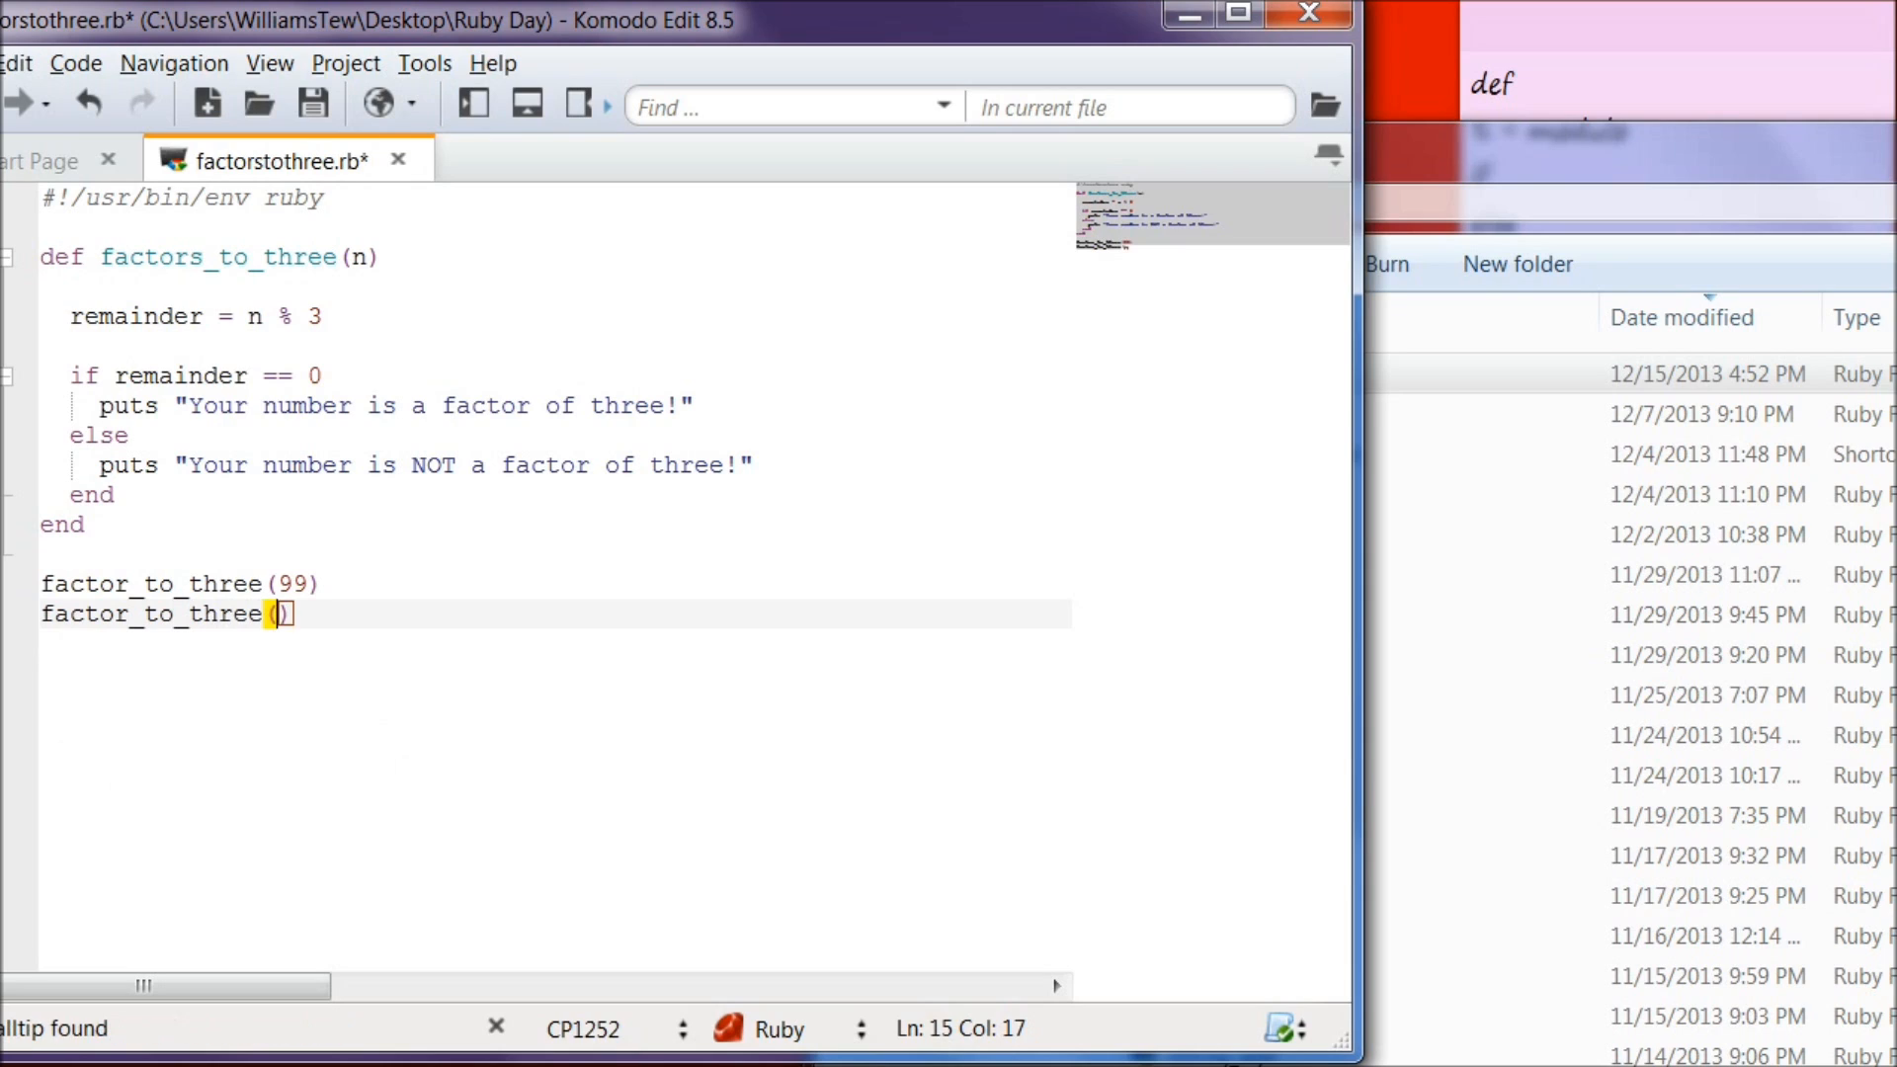
{"action": "type", "text": "46852169"}
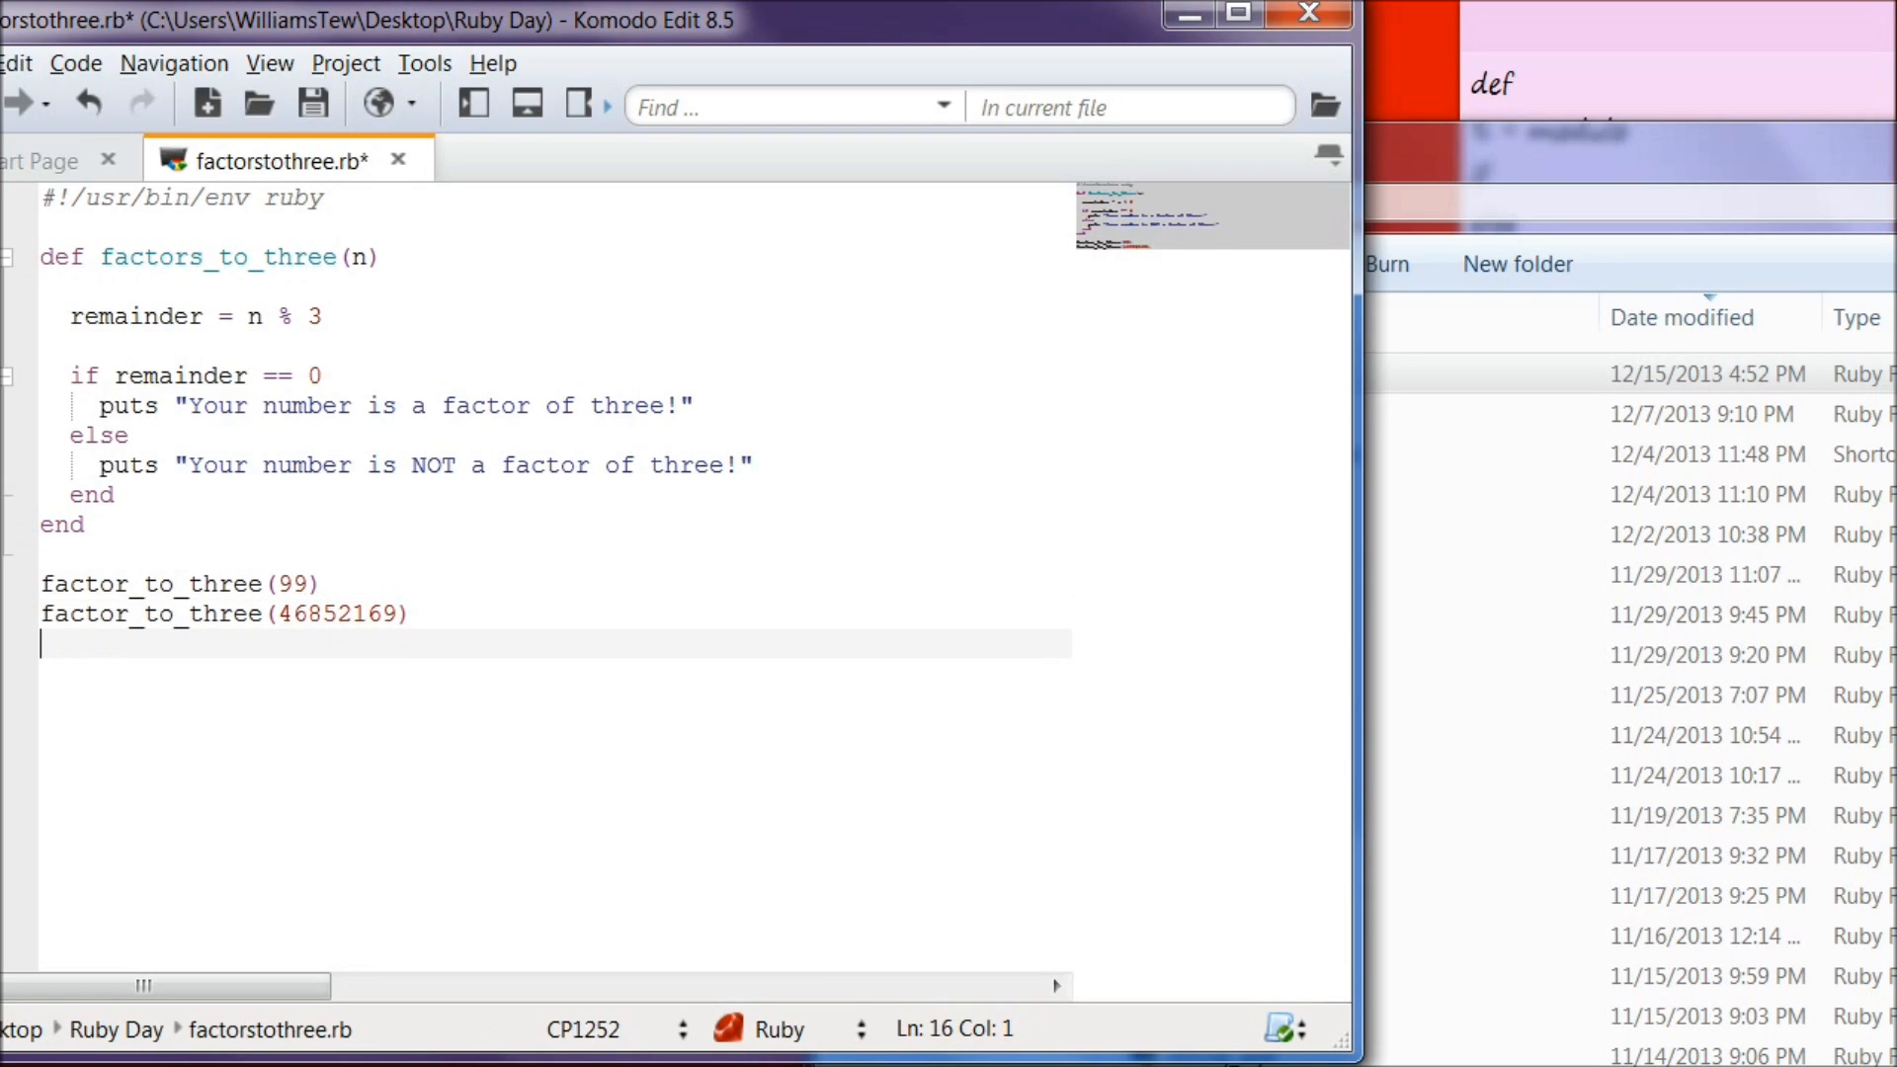
Step: Add test calls factor_to_three(21) and factor_to_three(22), then save factorstothree.rb
{"action": "type", "text": "facto"}
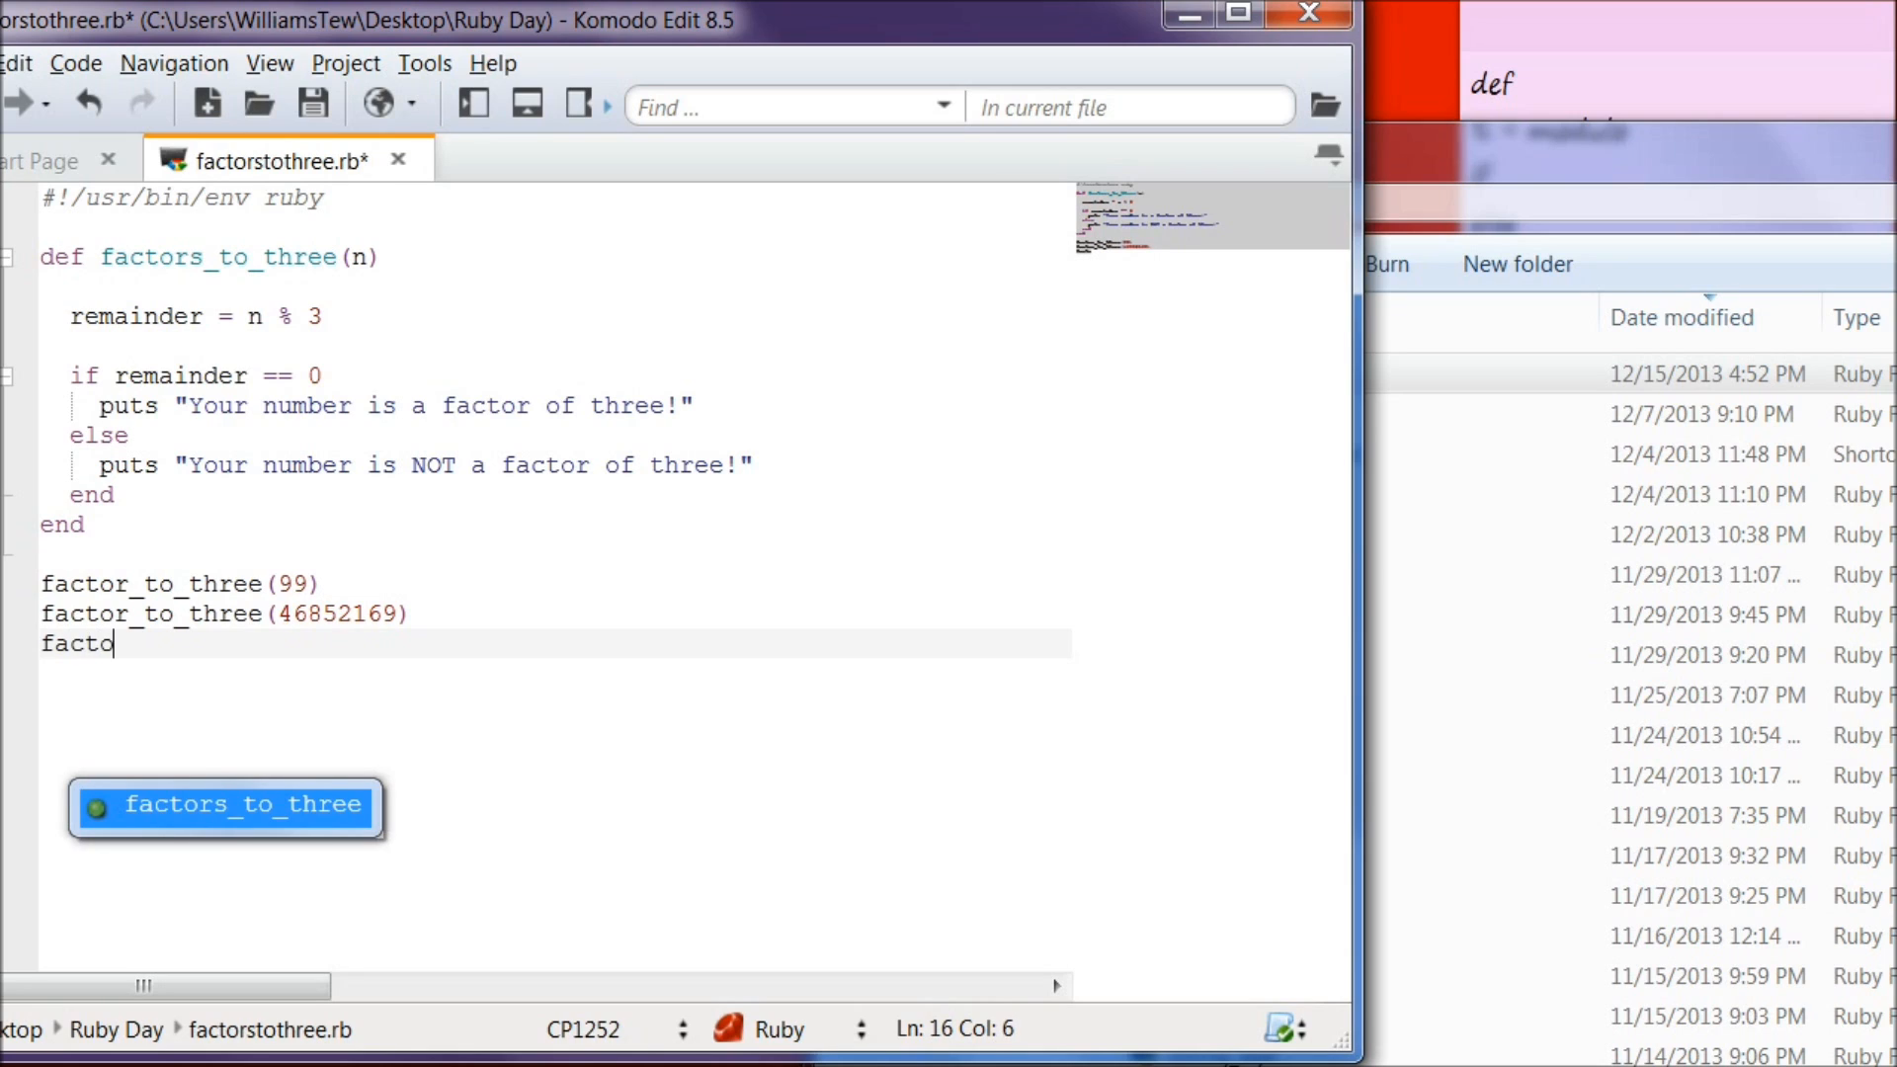
{"action": "type", "text": "r_to"}
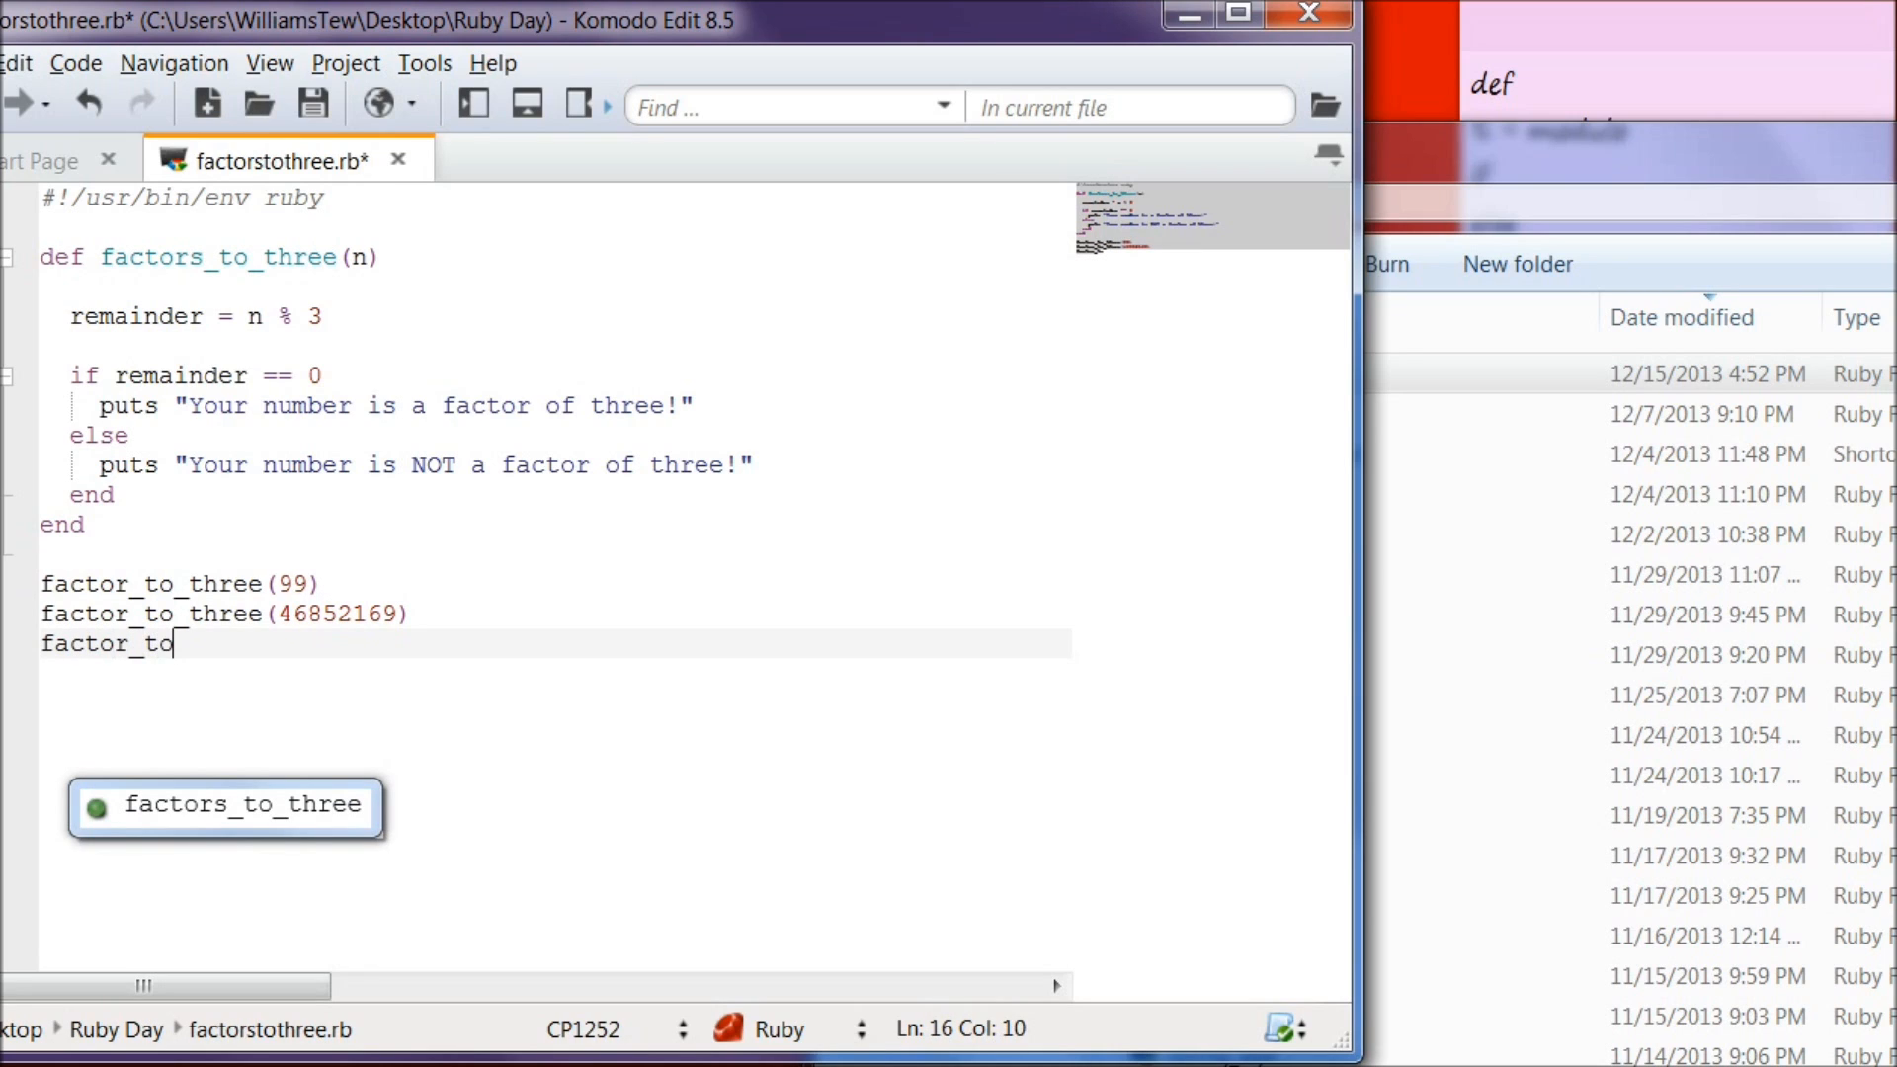
{"action": "type", "text": "_three"}
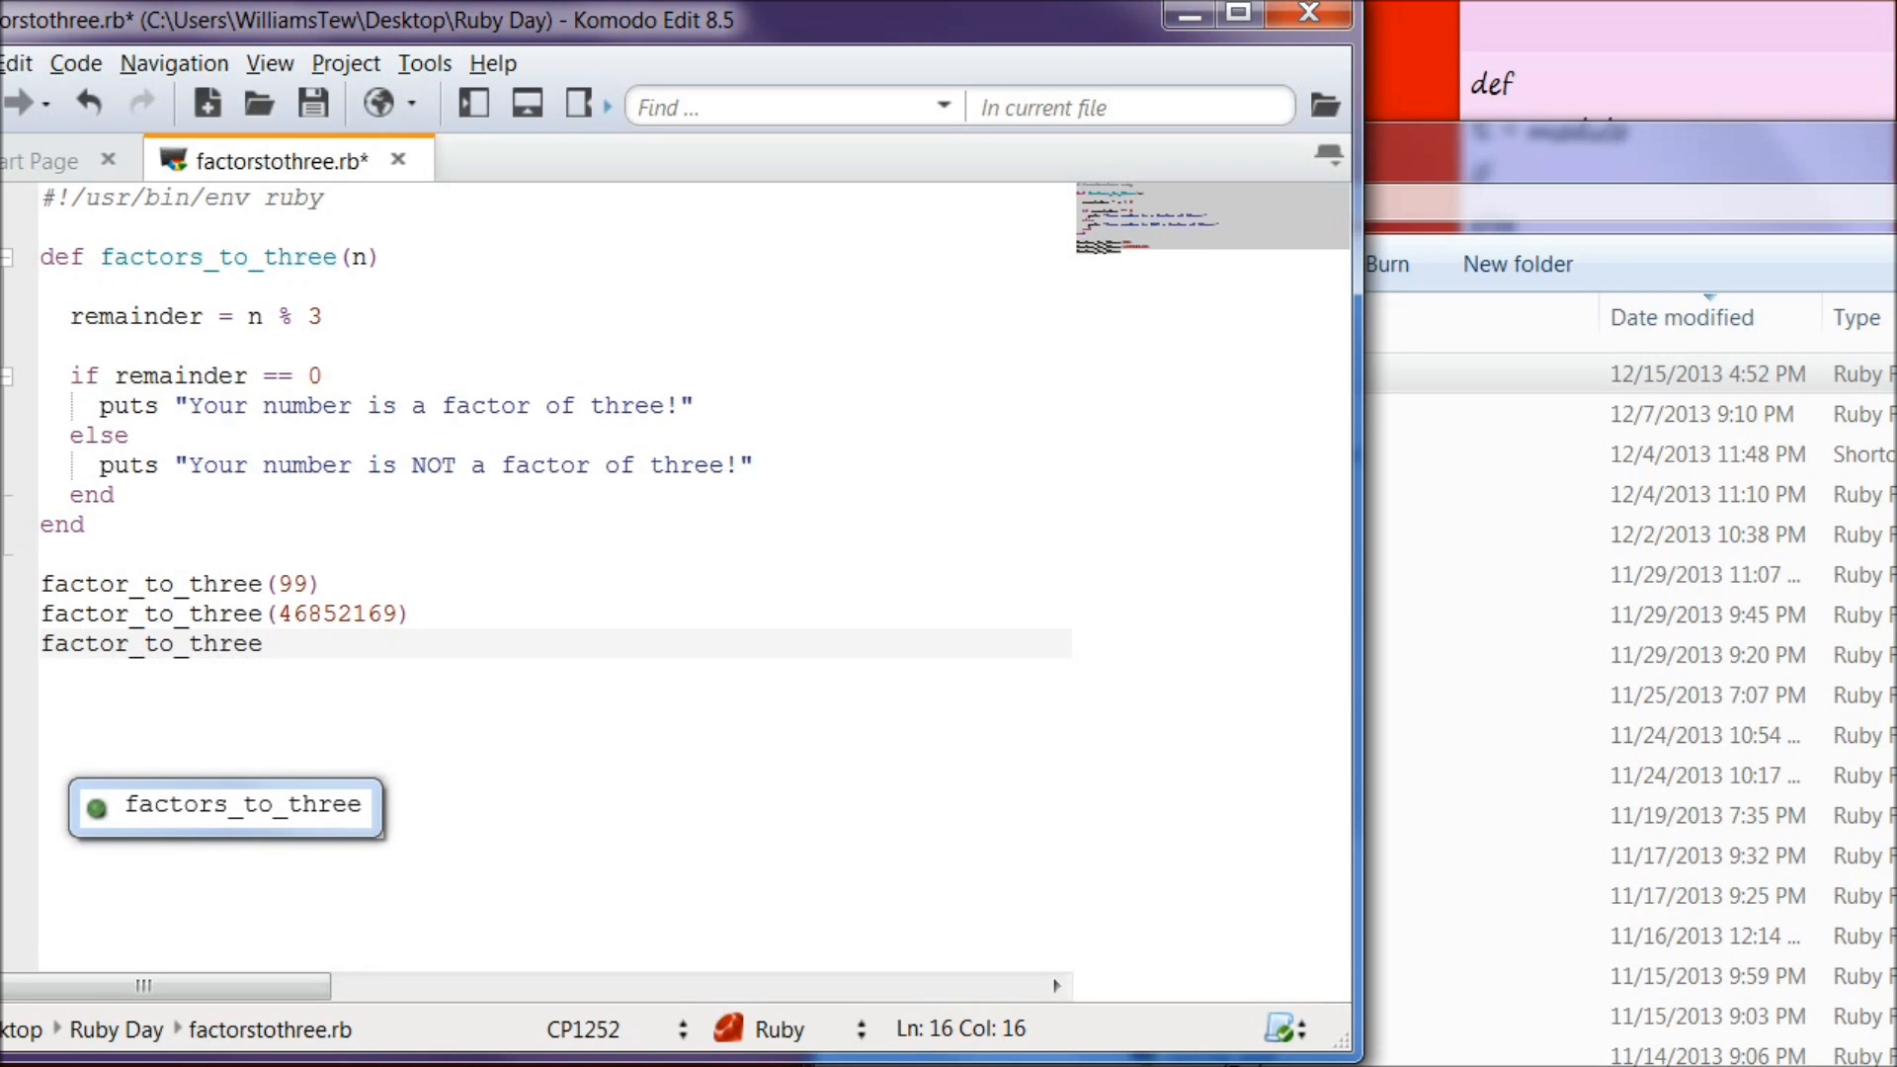
{"action": "type", "text": "("}
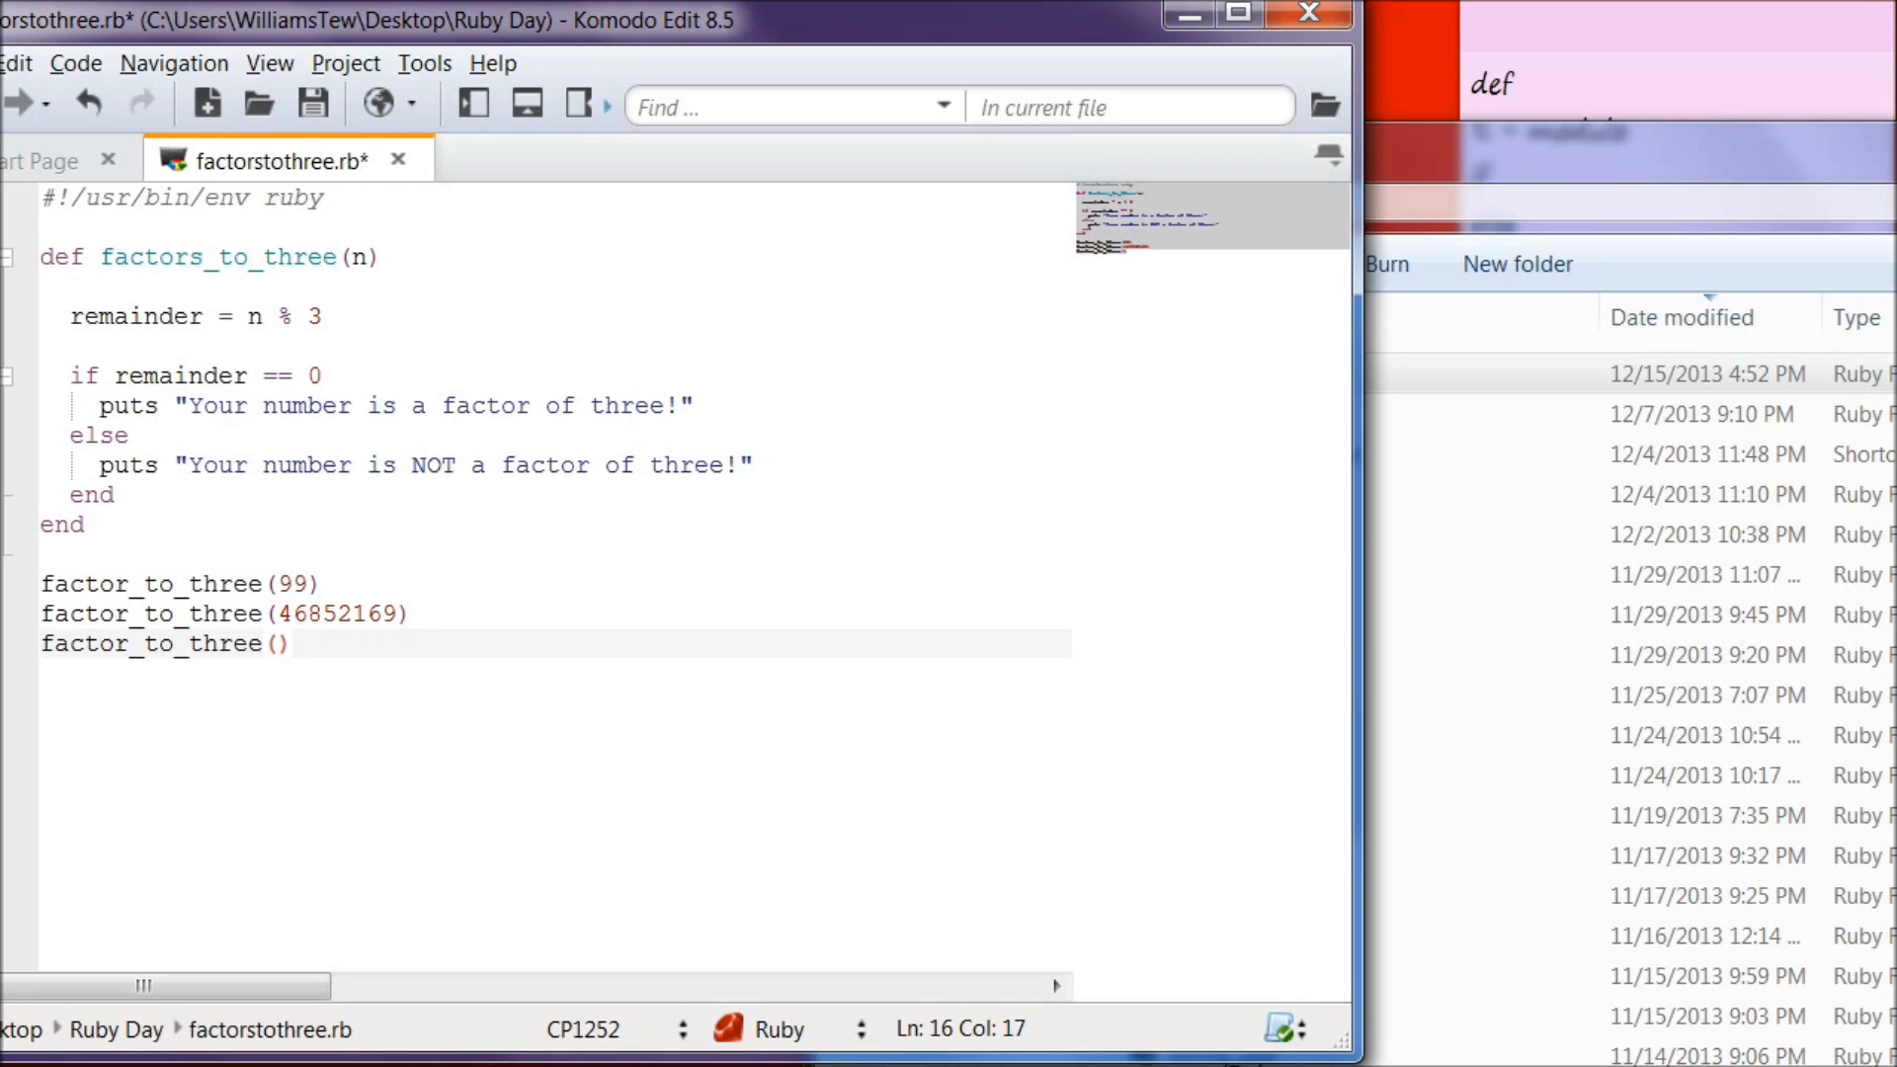
{"action": "type", "text": "21"}
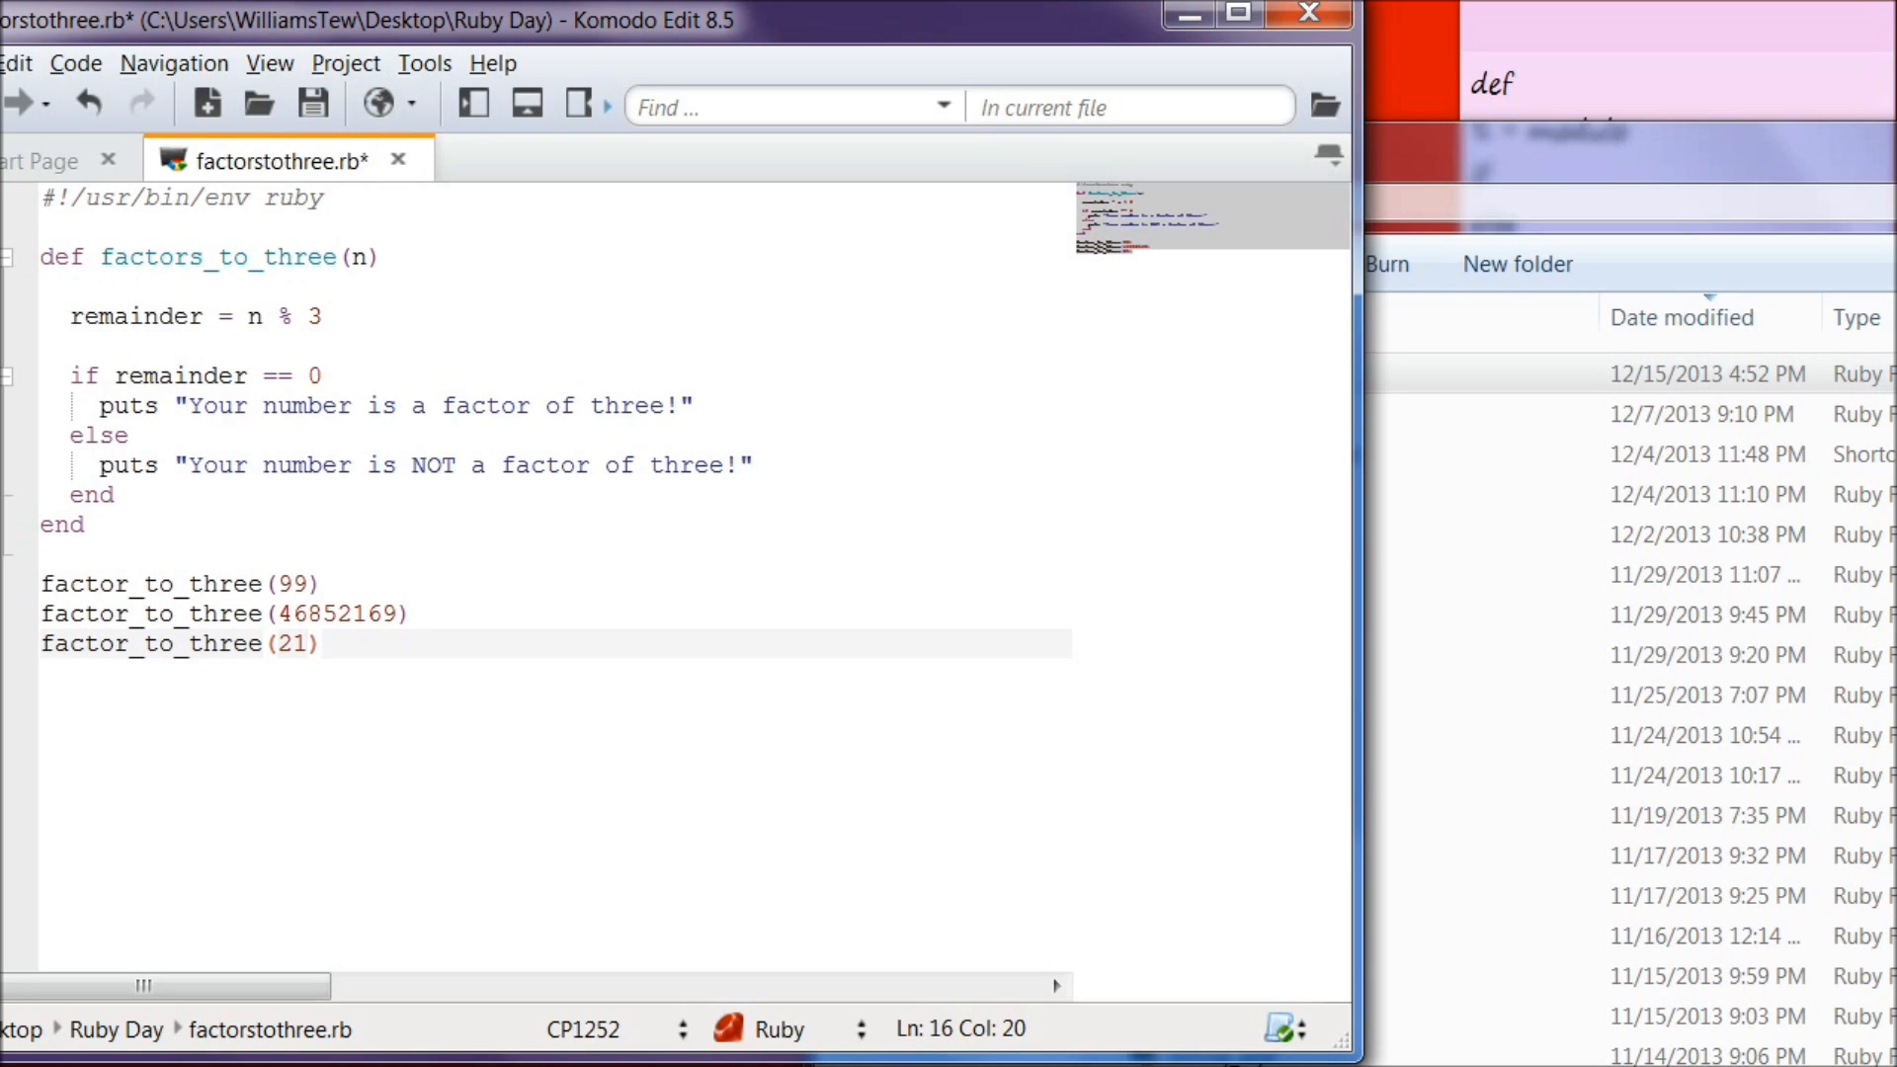
{"action": "type", "text": "fac"}
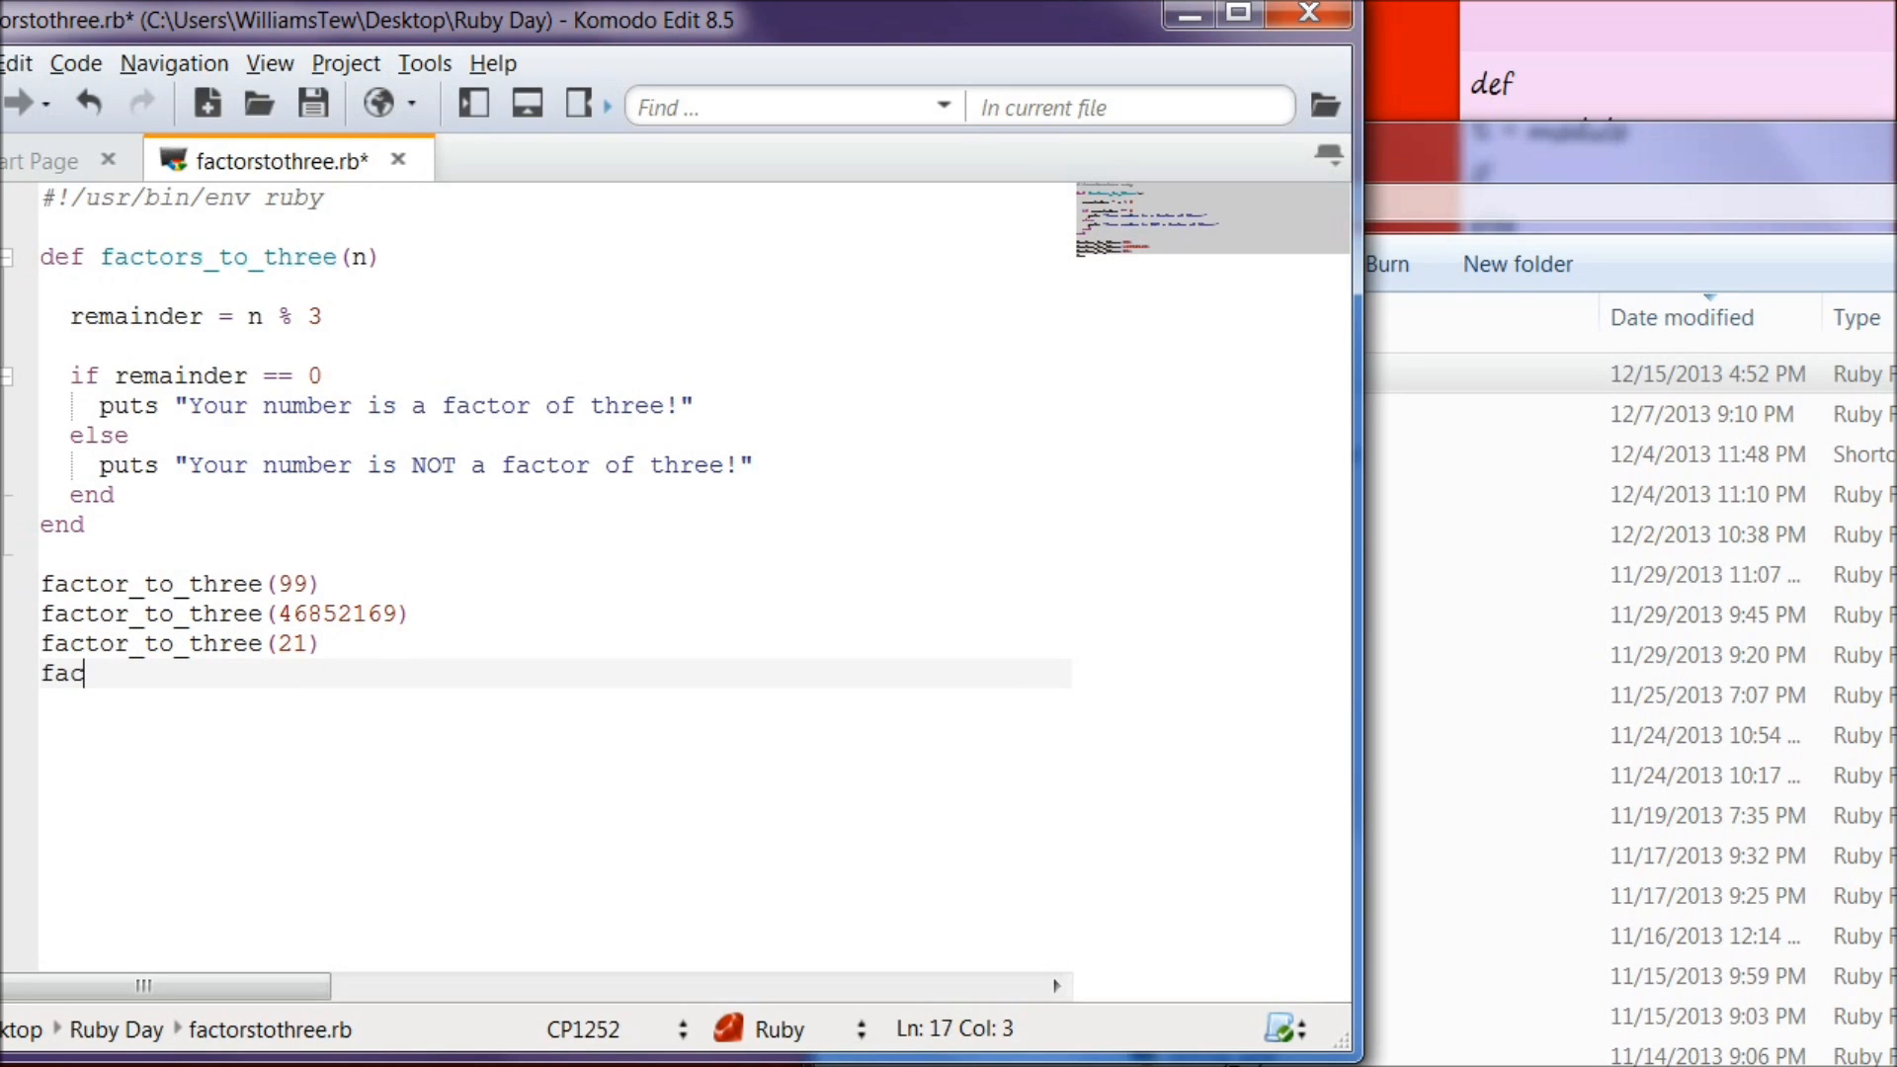
{"action": "type", "text": "tor_"}
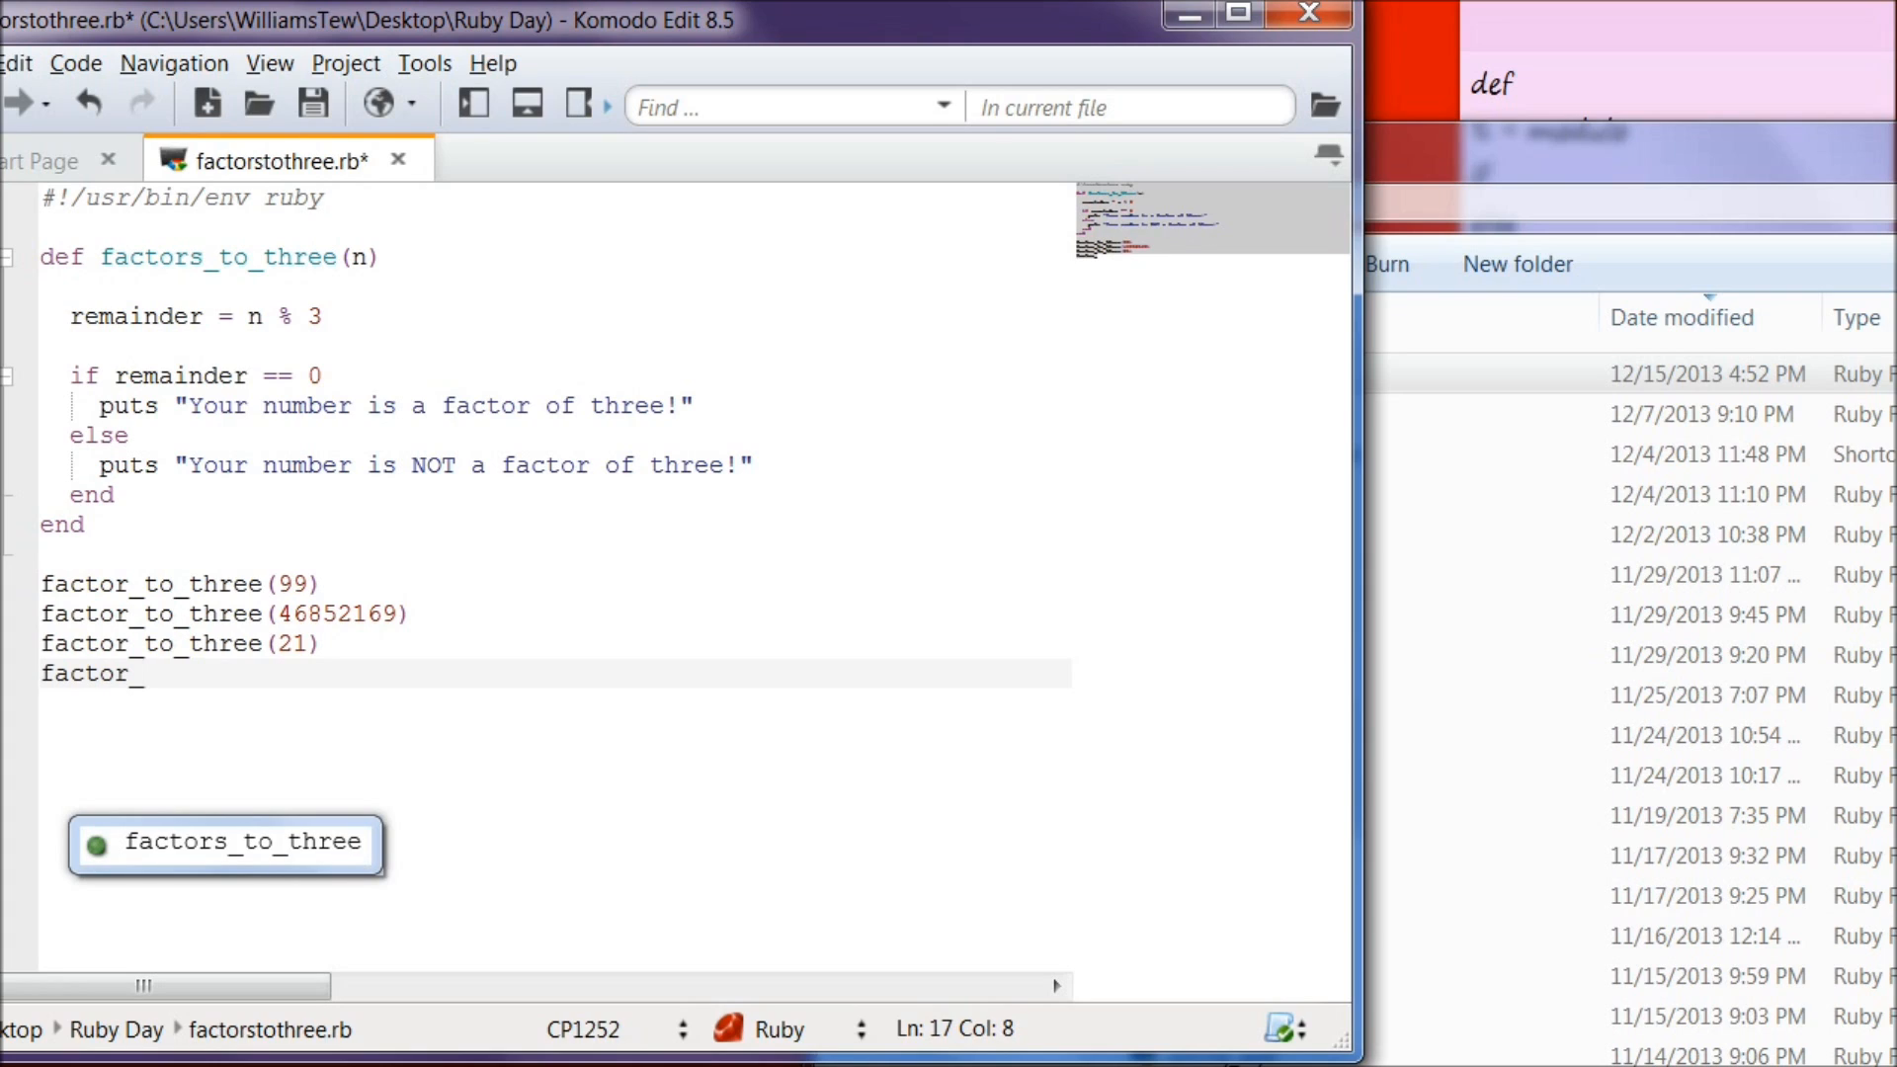
{"action": "type", "text": "to"}
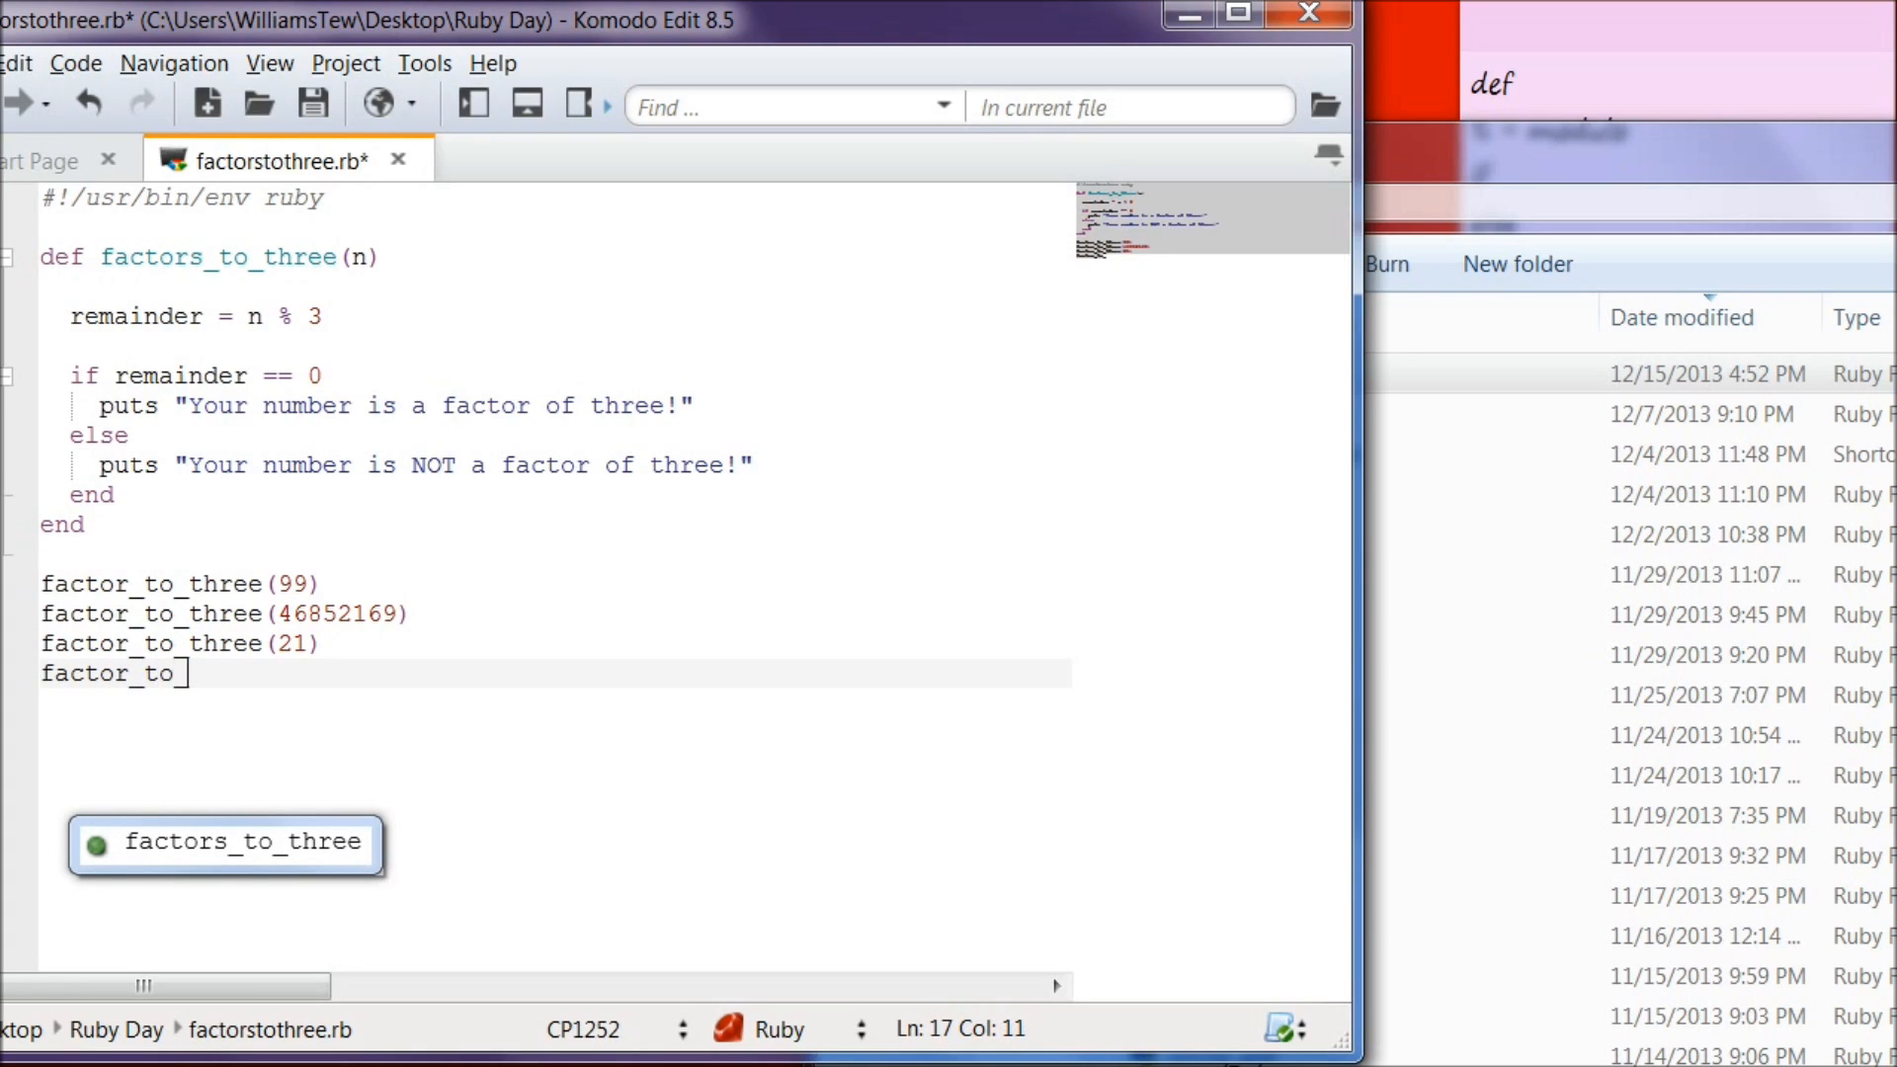
{"action": "type", "text": "three"}
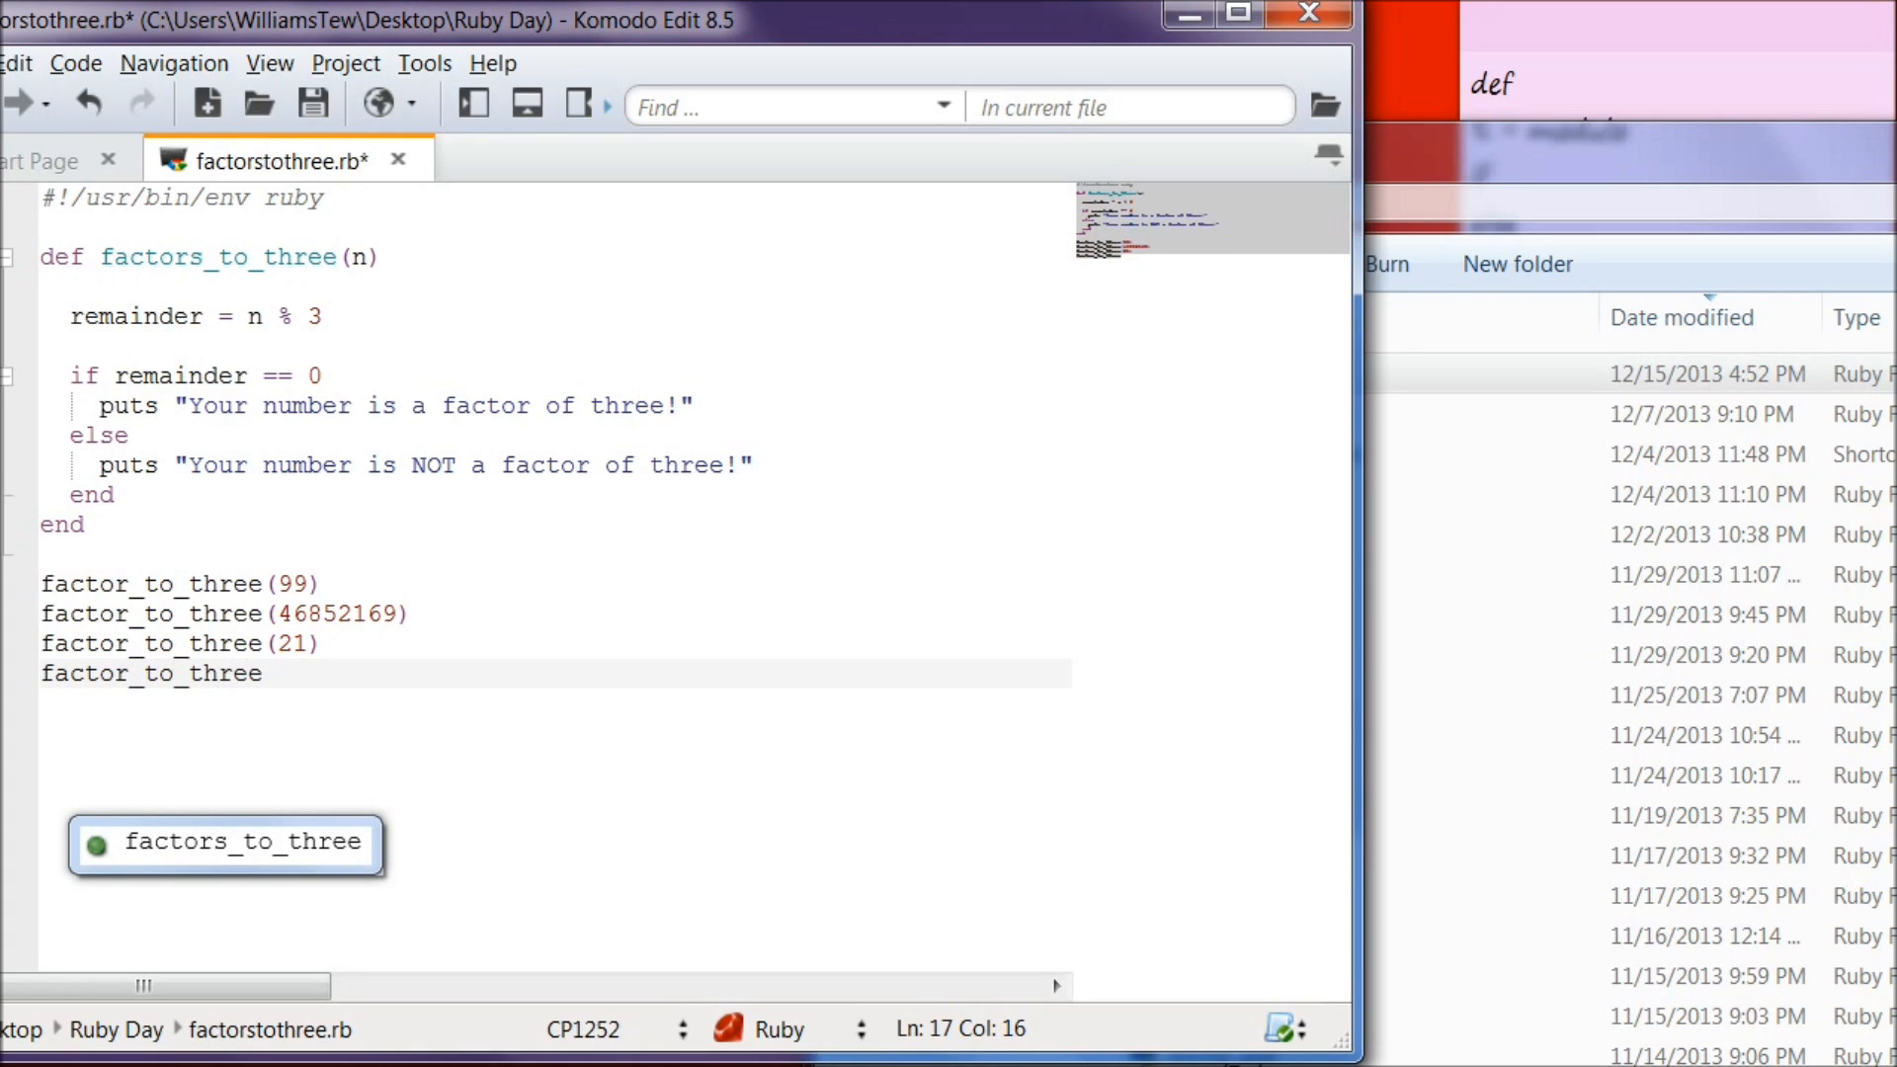
{"action": "type", "text": "("}
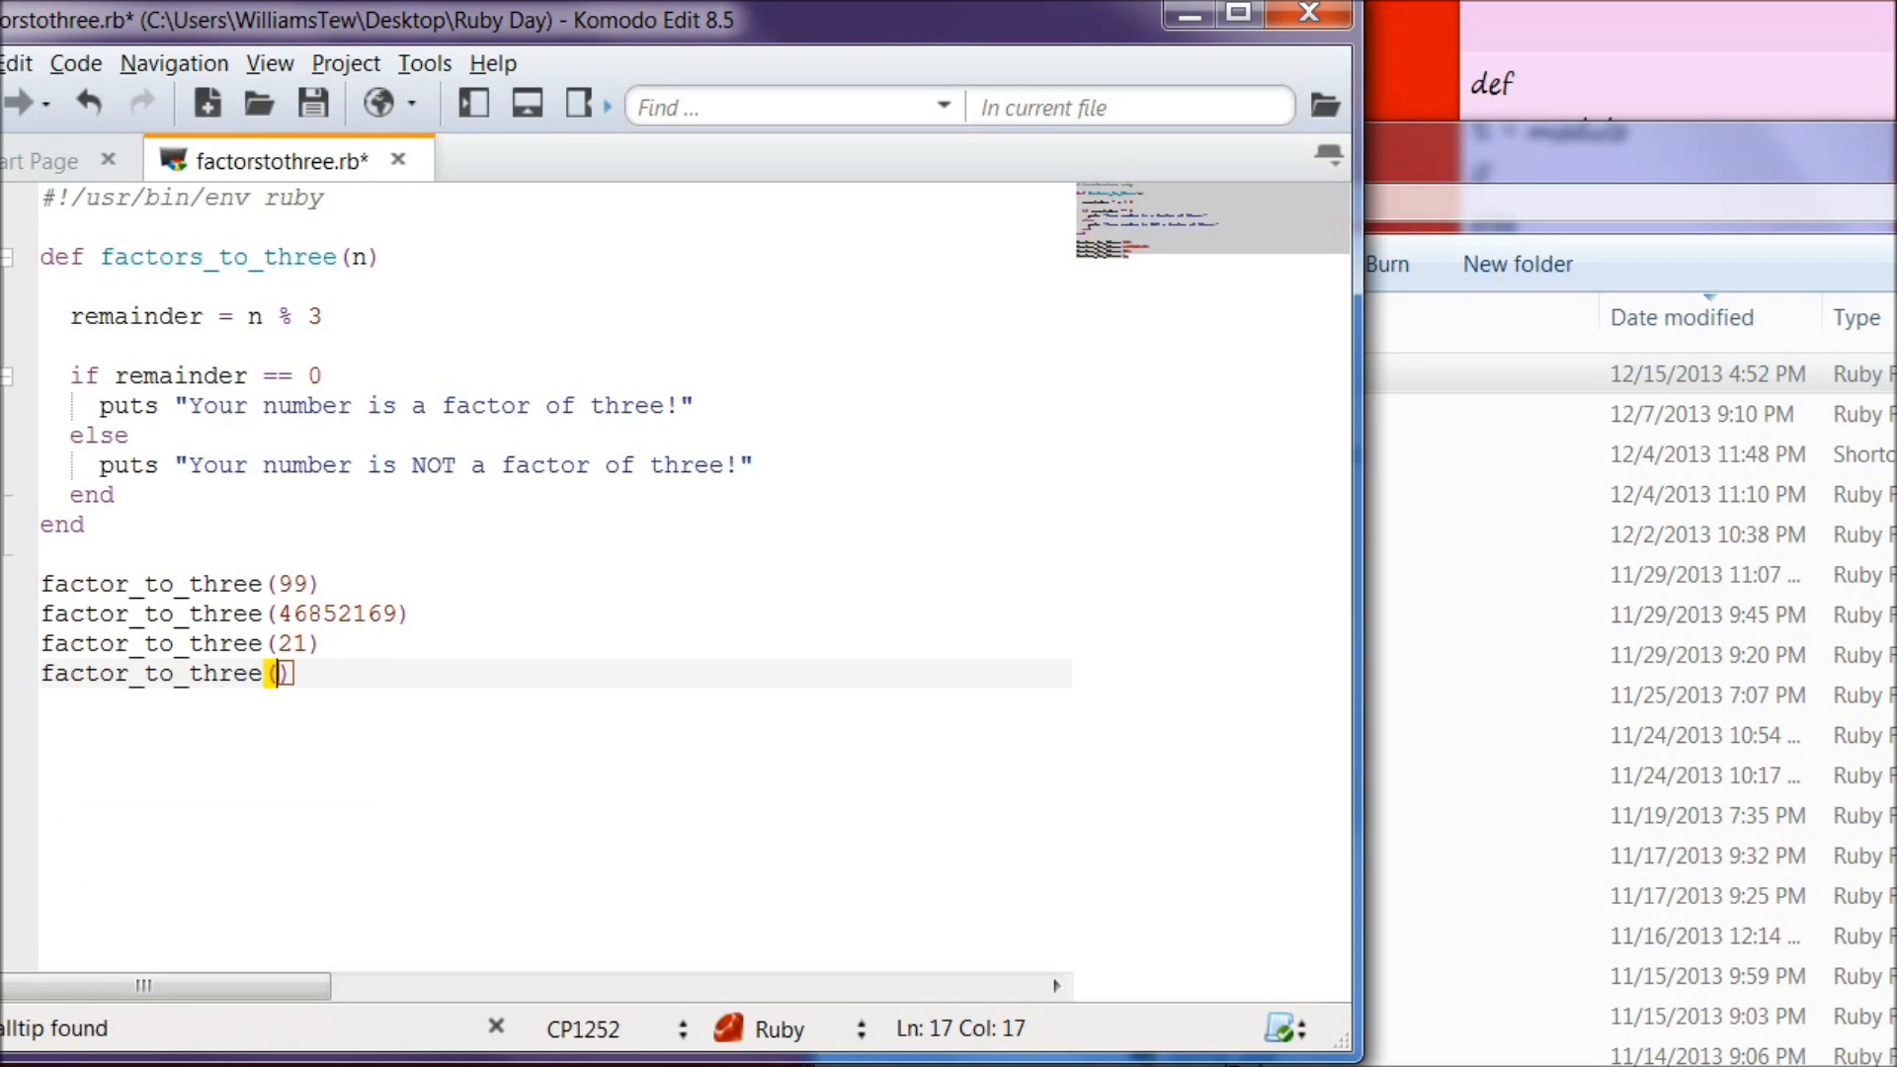
{"action": "type", "text": "27"}
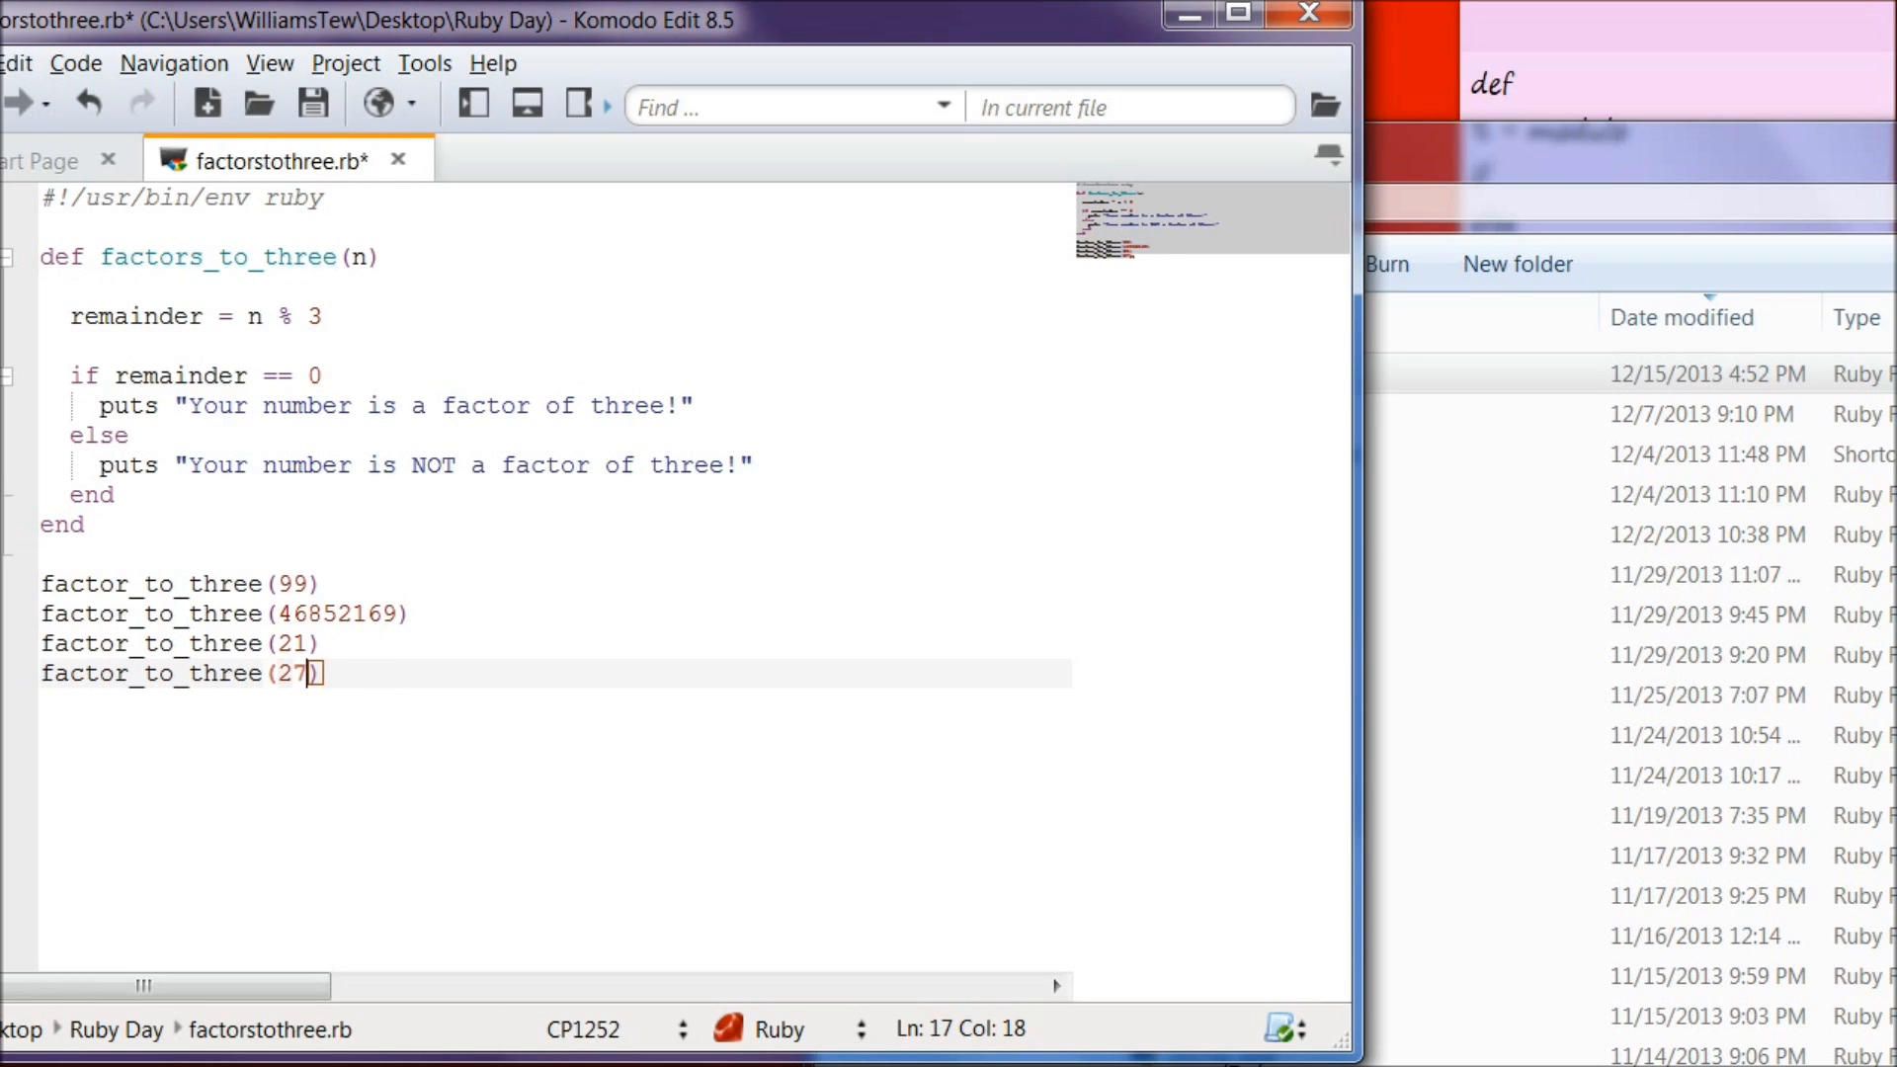
{"action": "key", "text": "Backspace"}
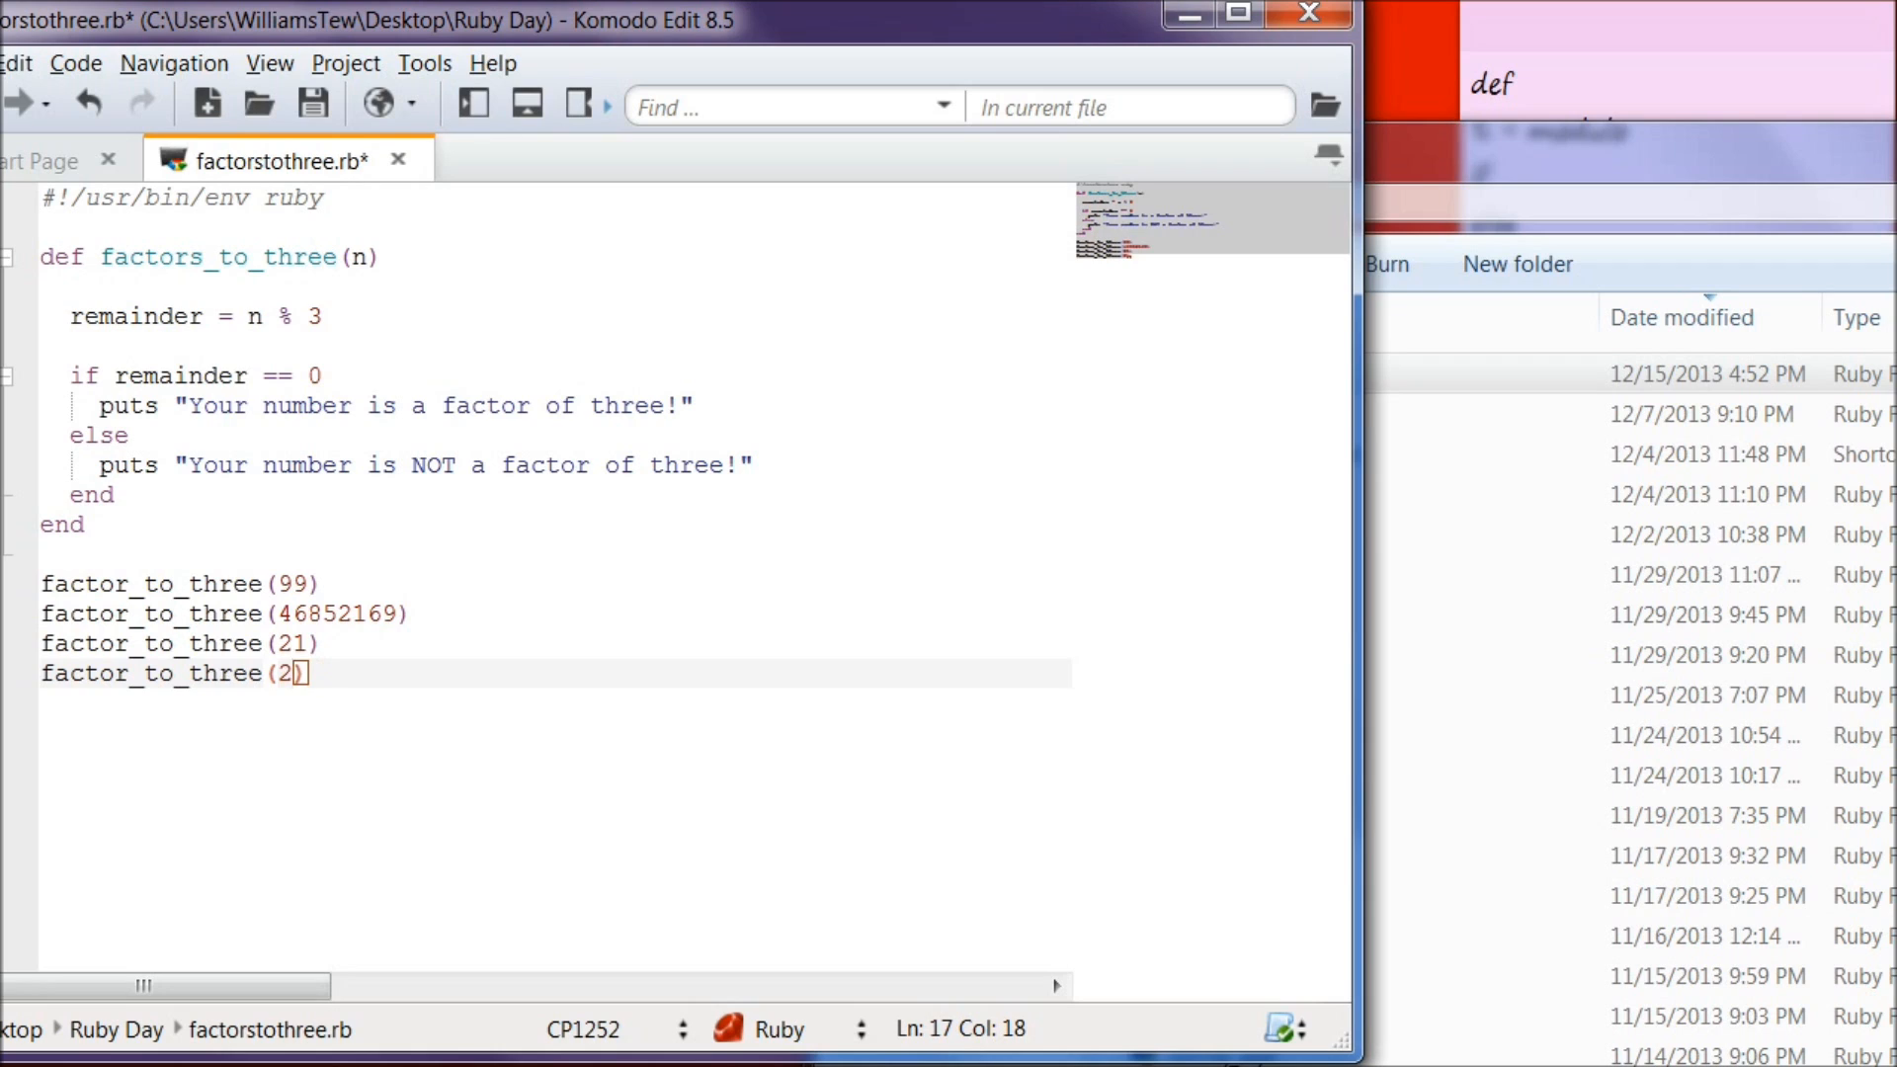
{"action": "type", "text": "2"}
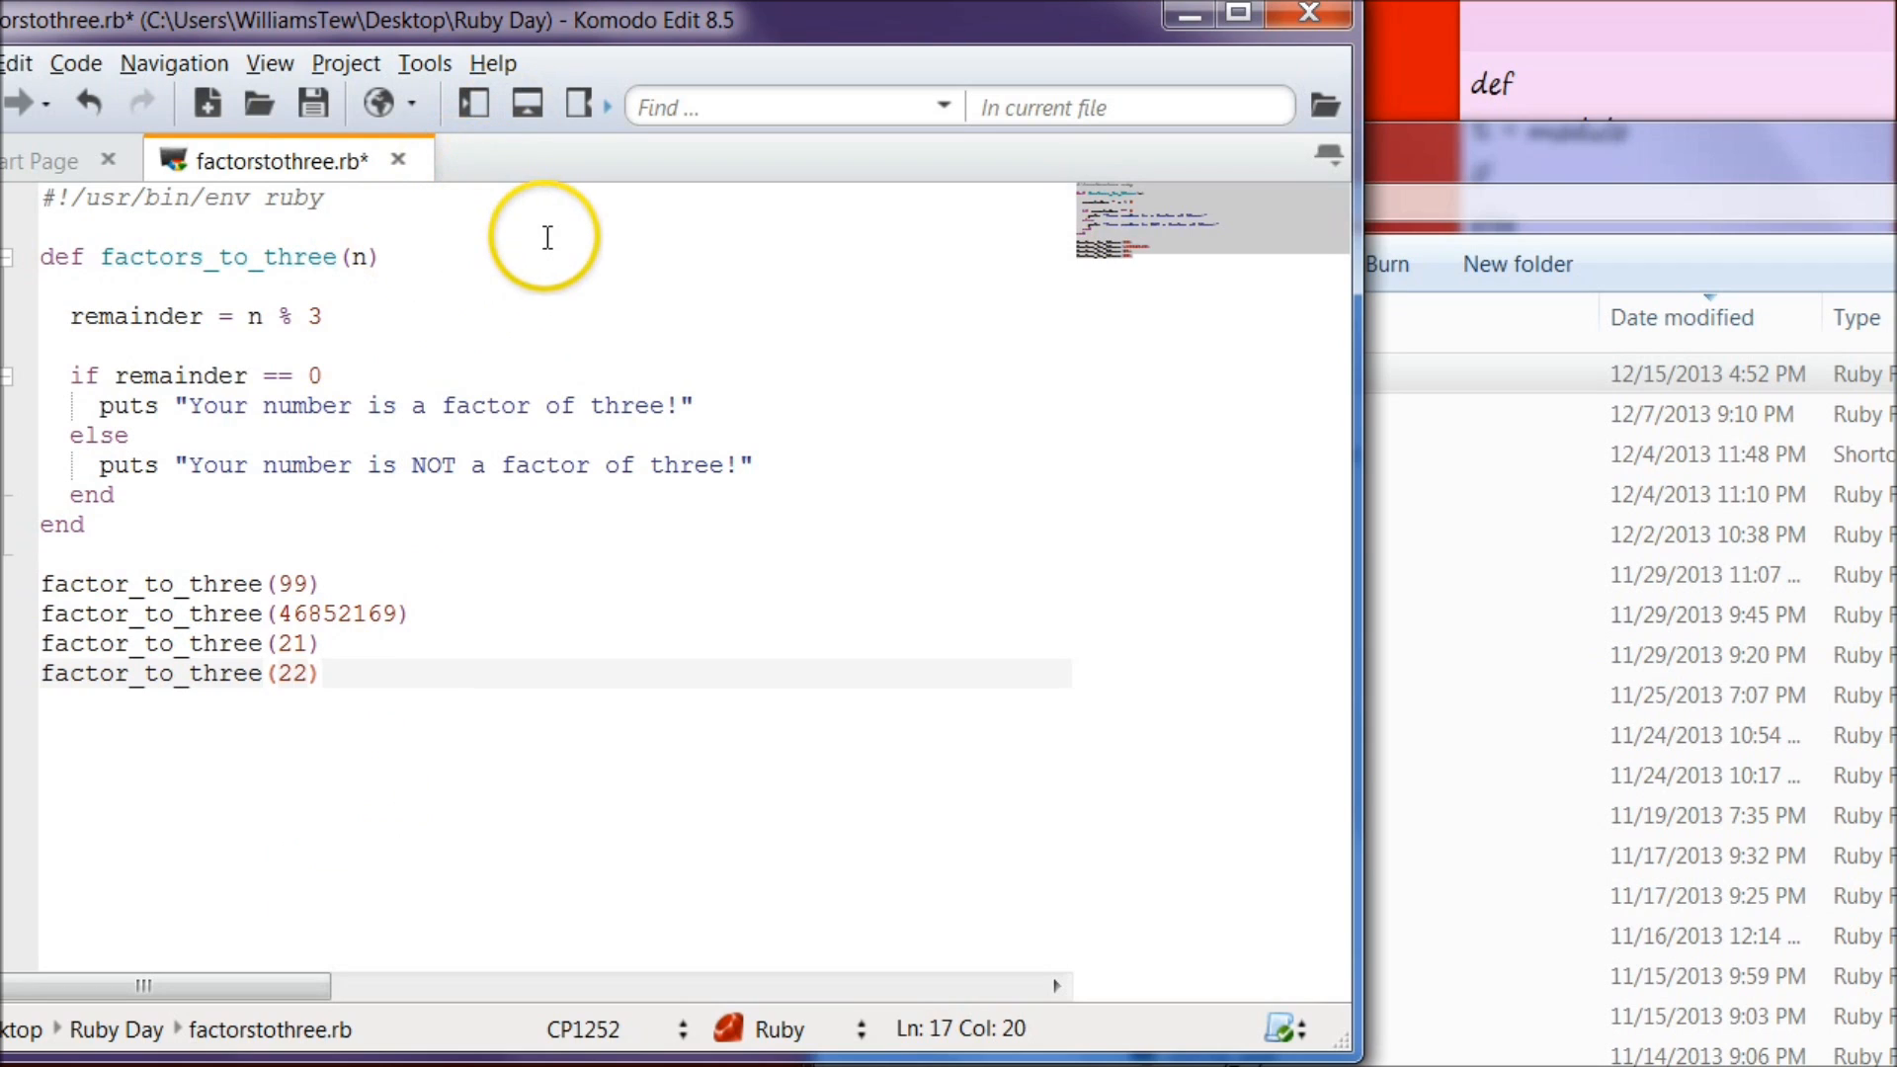
{"action": "key", "text": "ctrl+s"}
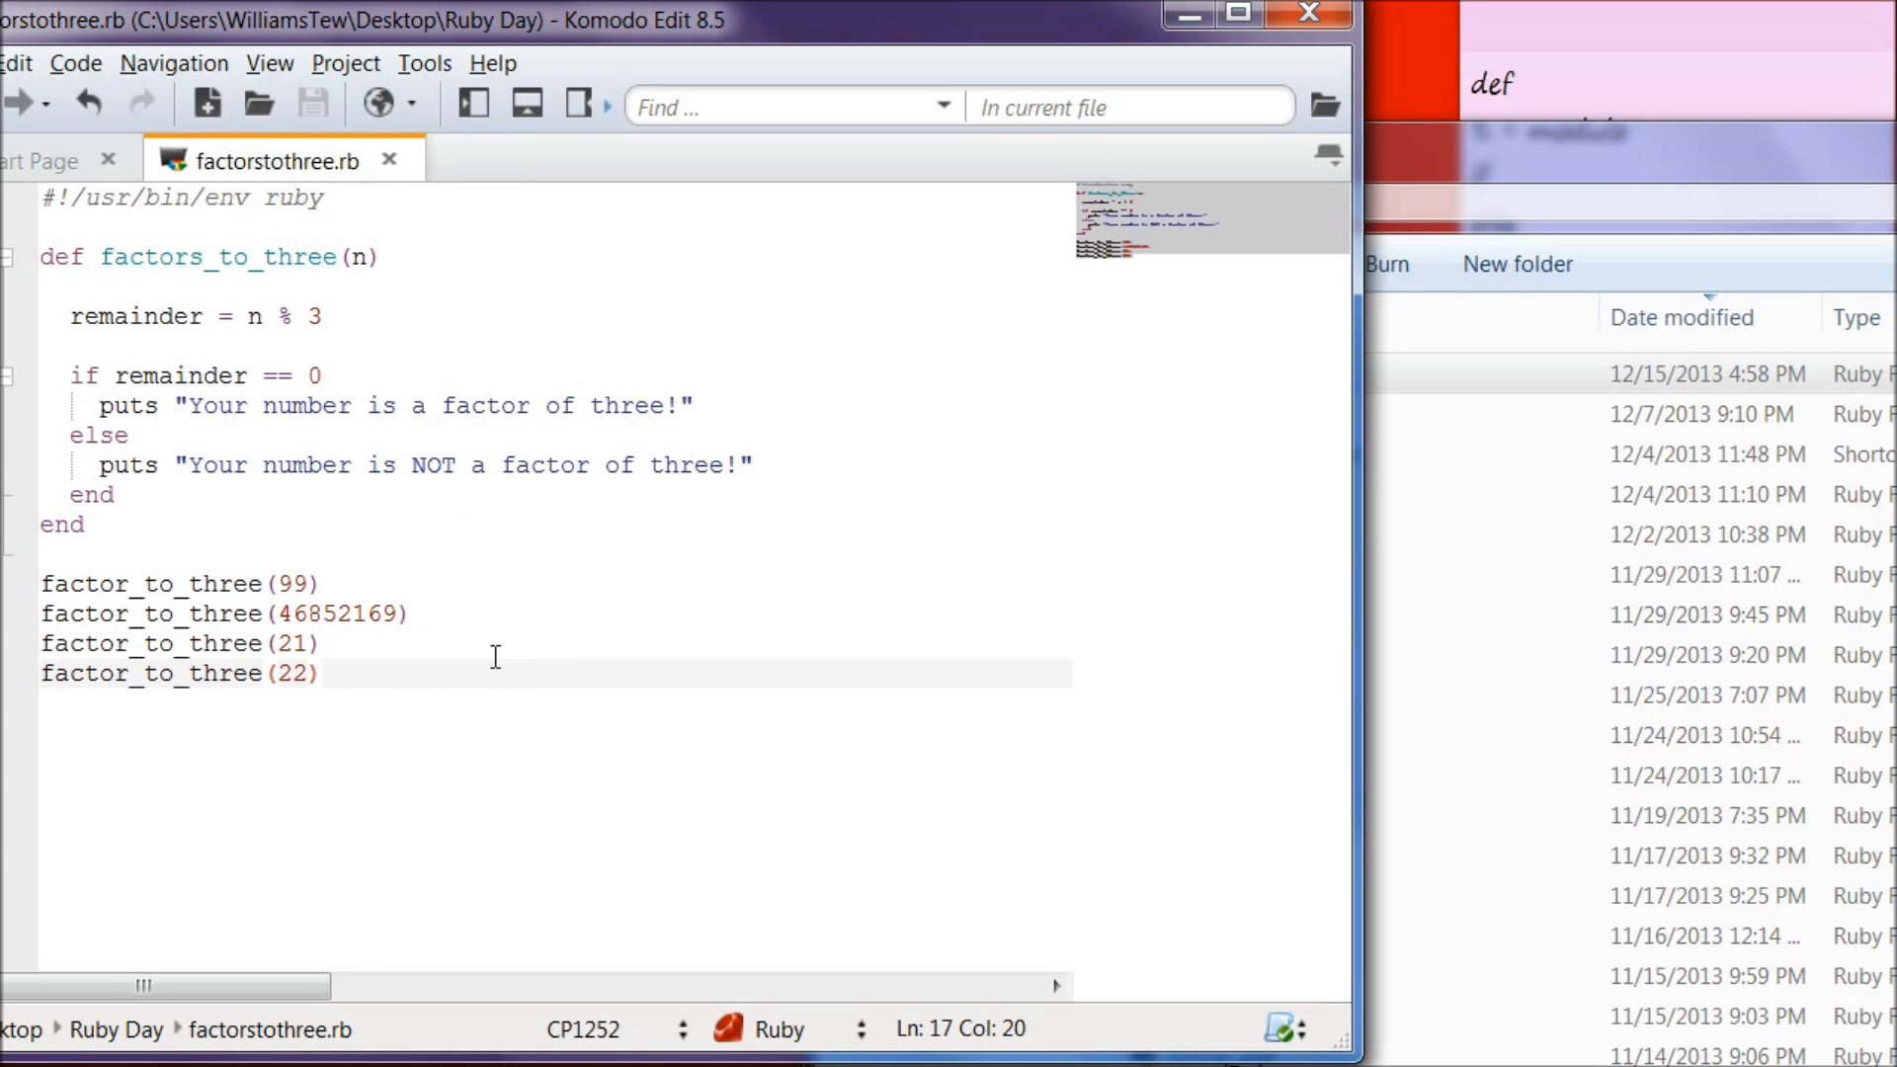
Step: Launch Start Command Prompt with Ruby and run factorstothree.rb, hitting a NoMethodError for factor_to_three
{"action": "left_click", "coordinate": [1694, 895]}
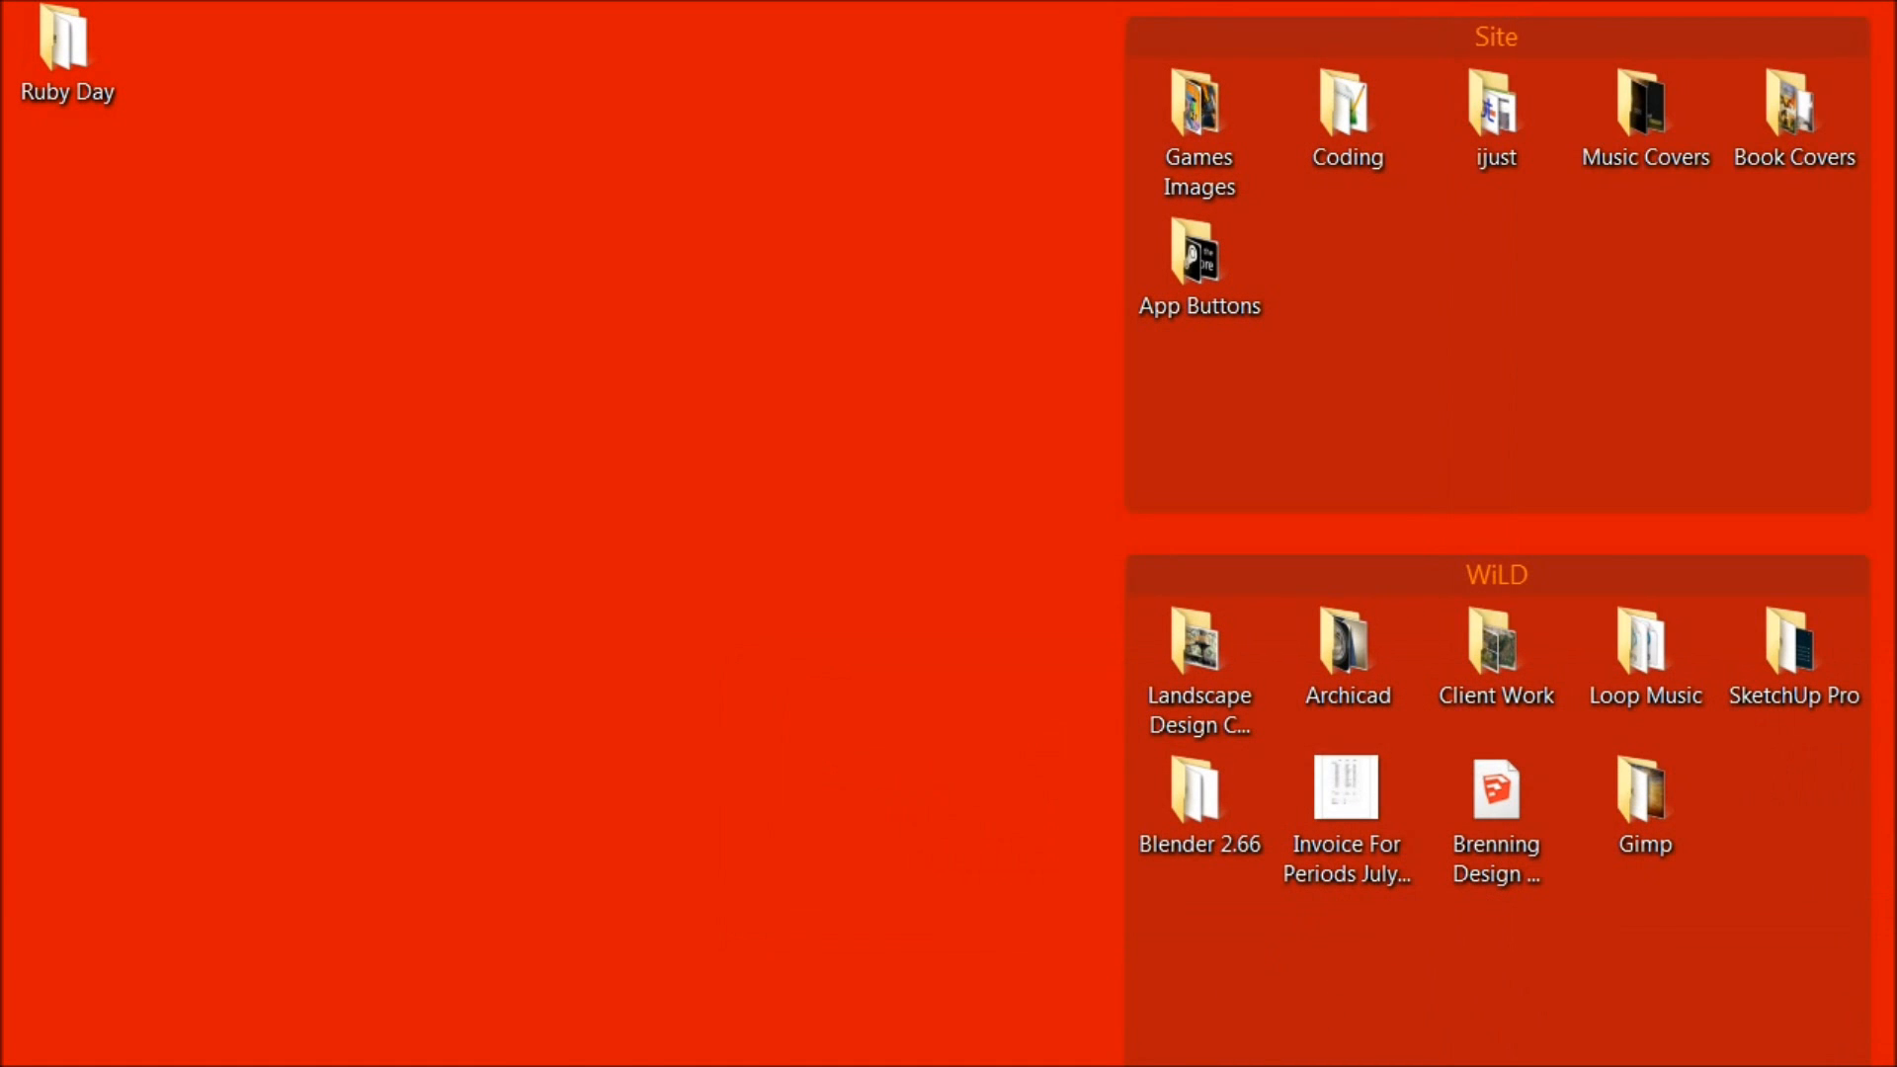
{"action": "left_click", "coordinate": [24, 1063]}
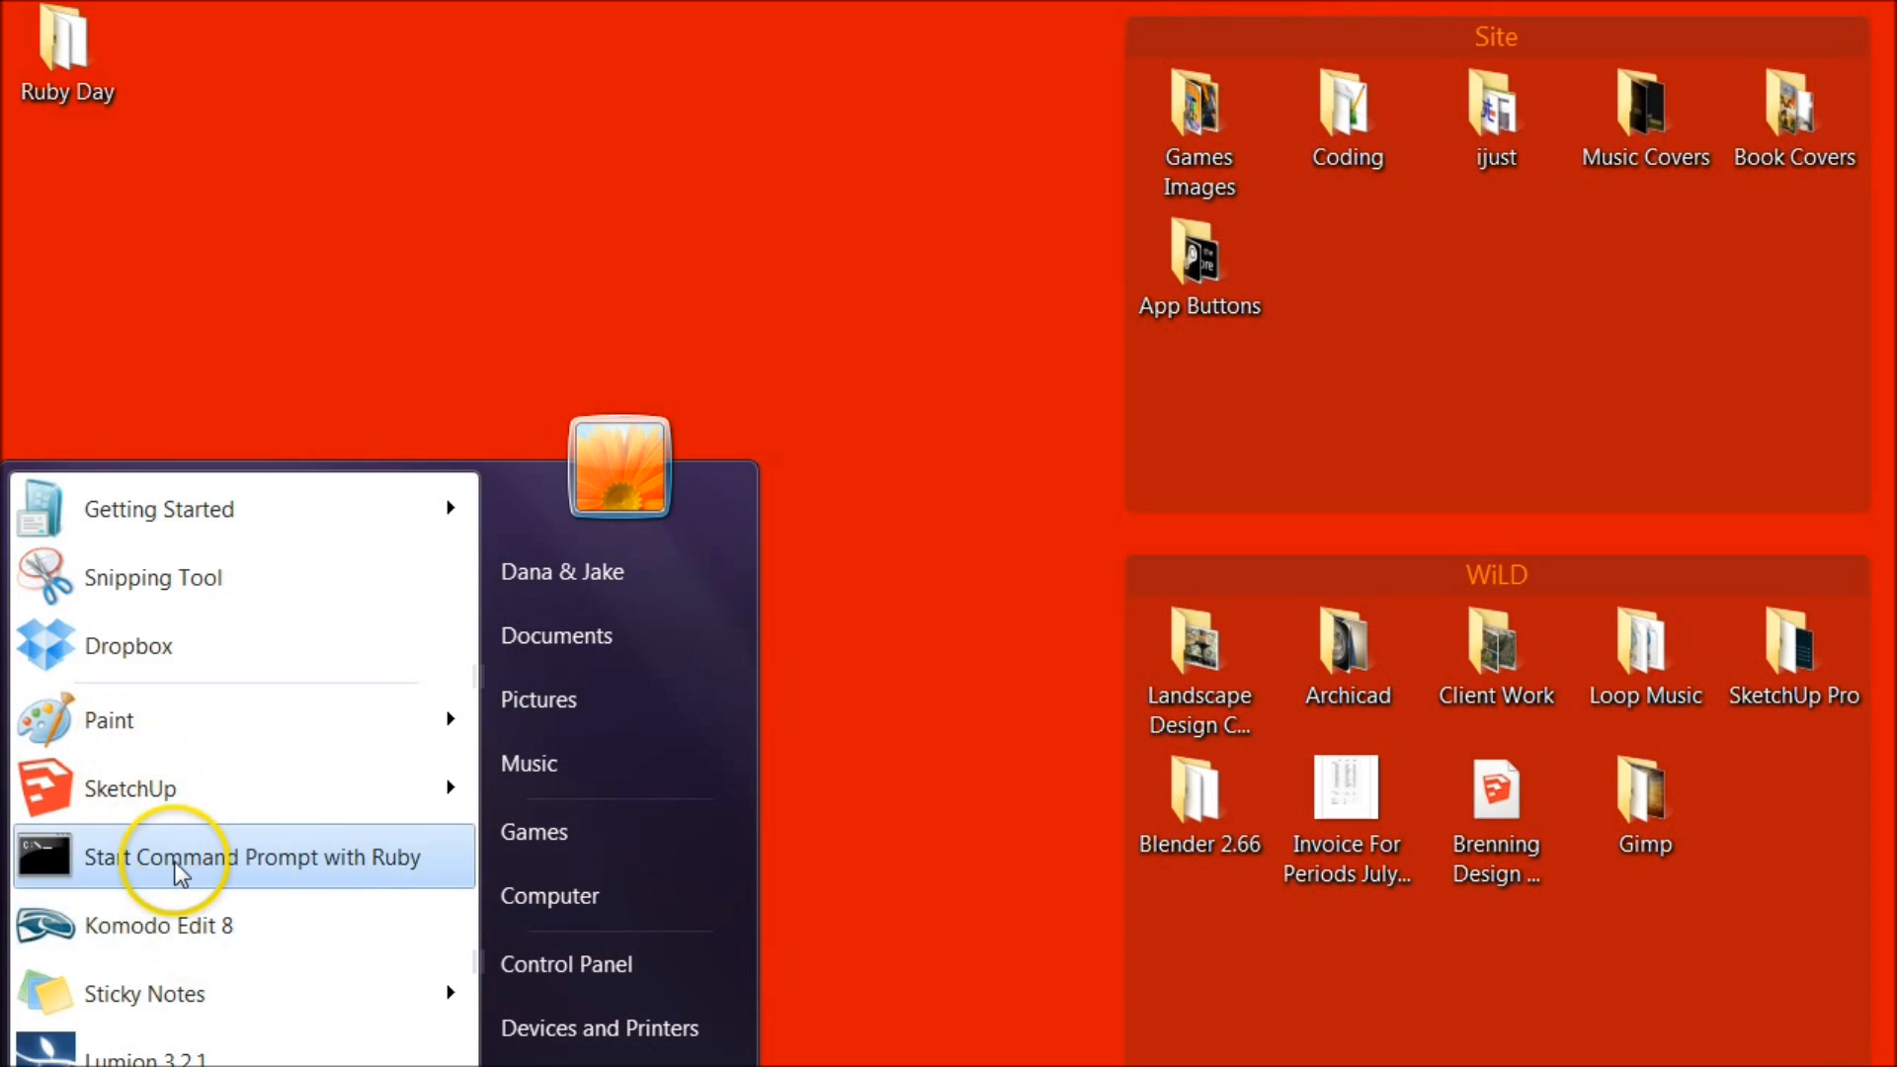
{"action": "left_click", "coordinate": [251, 855]}
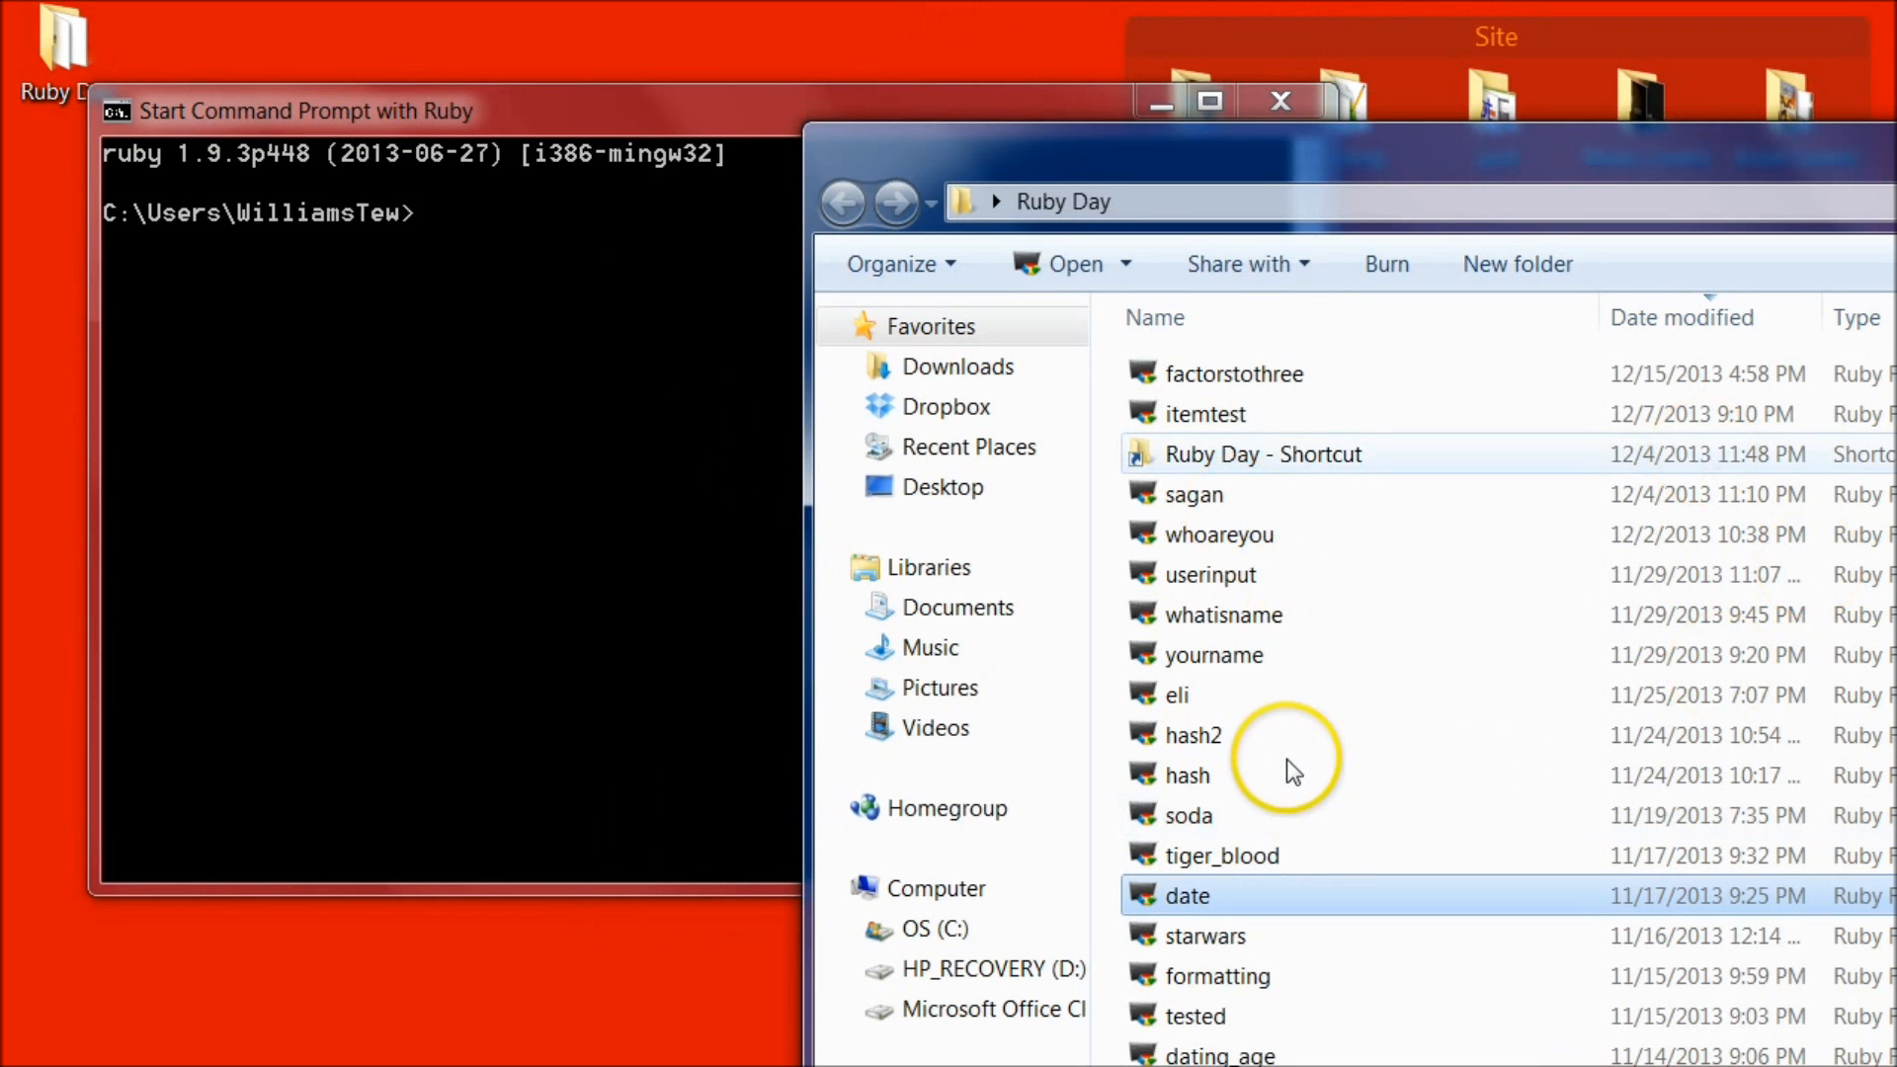
{"action": "left_click", "coordinate": [1233, 374]}
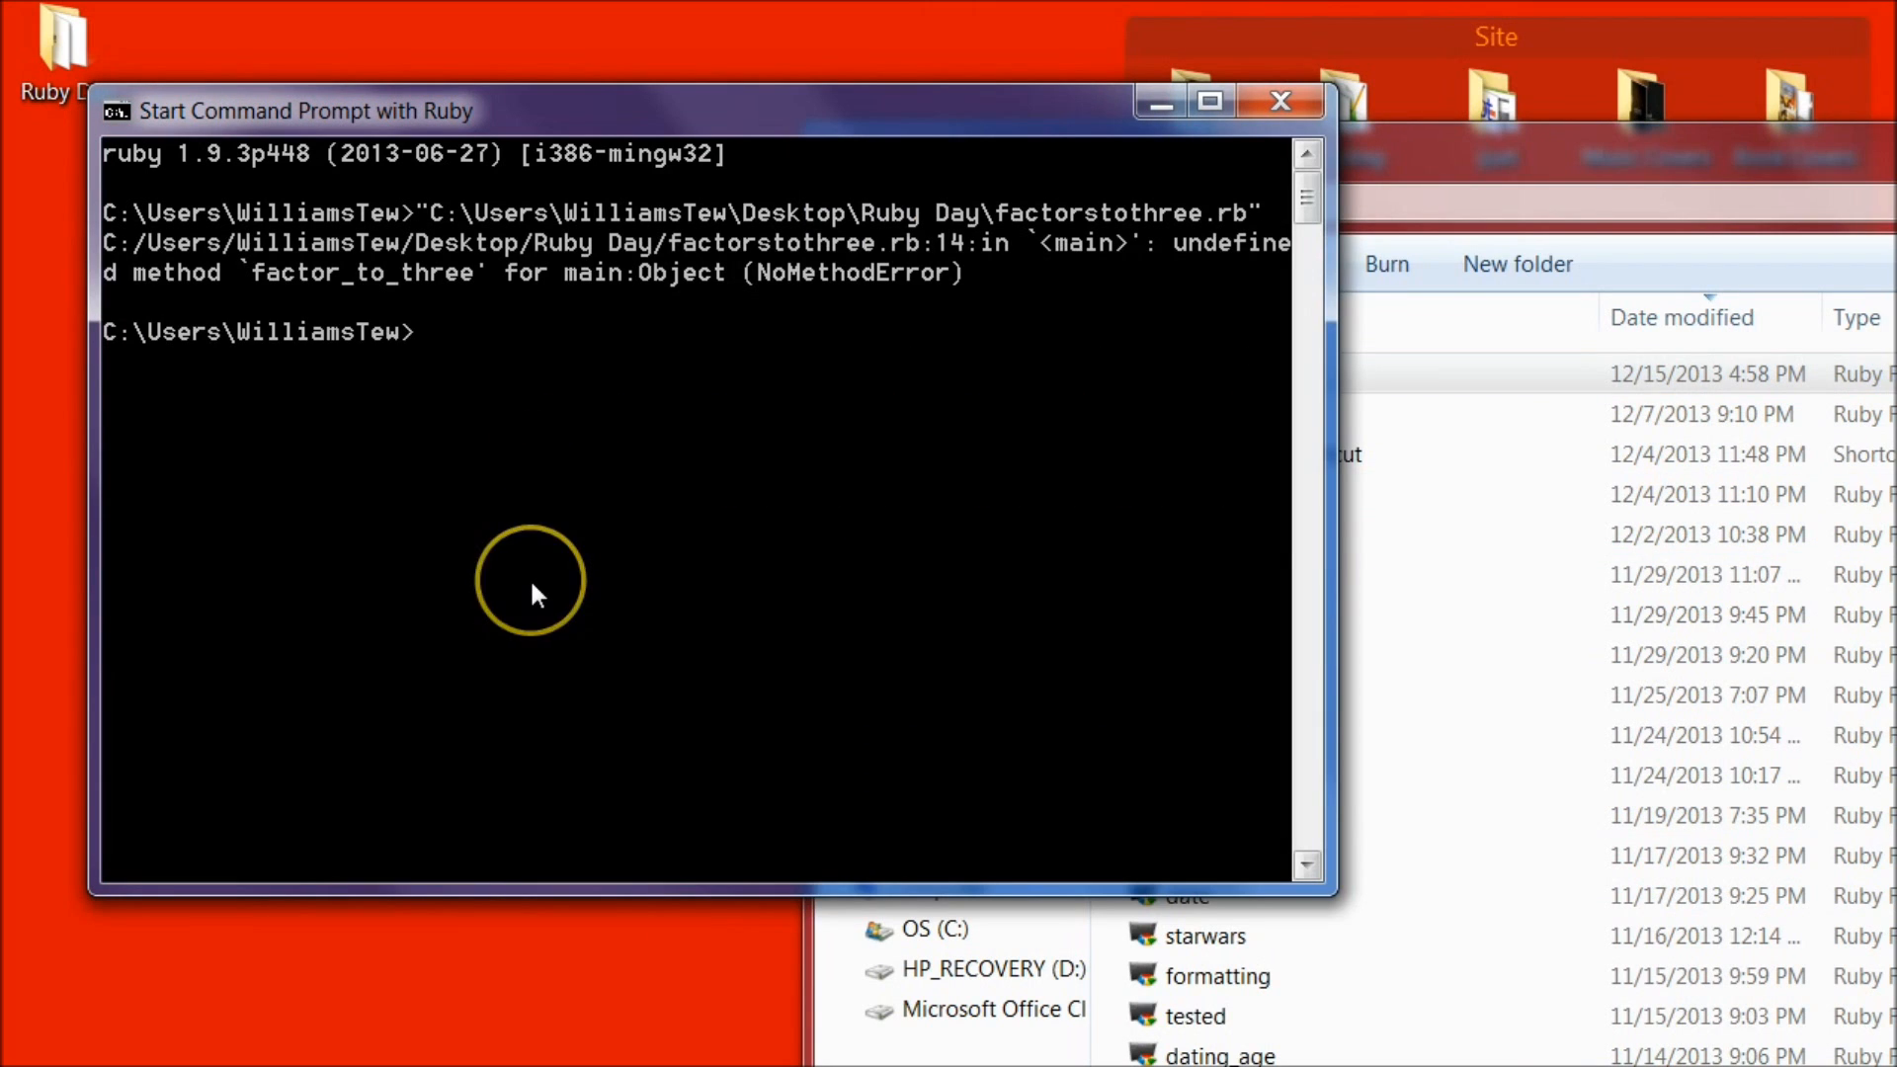
{"action": "mouse_move", "coordinate": [541, 597]}
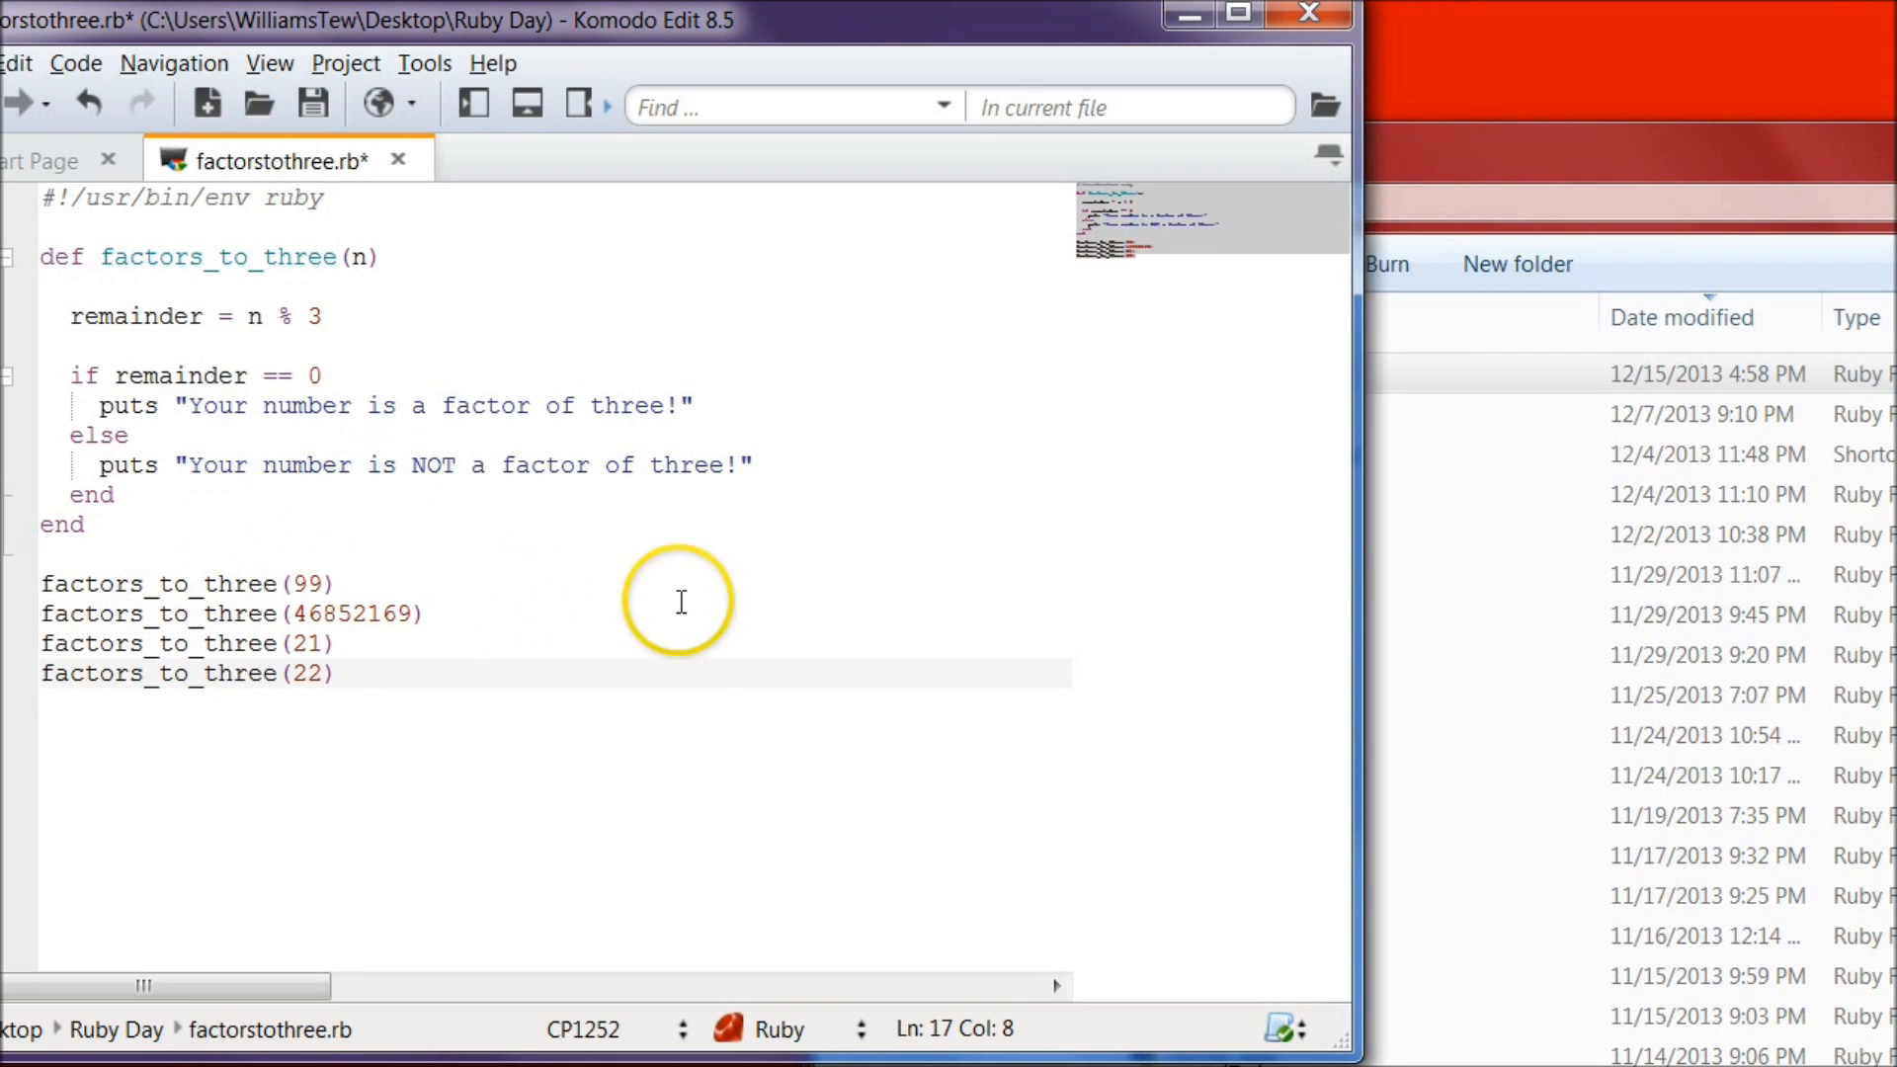
Step: Save factorstothree.rb after renaming the four calls to factors_to_three
{"action": "left_click", "coordinate": [312, 105]}
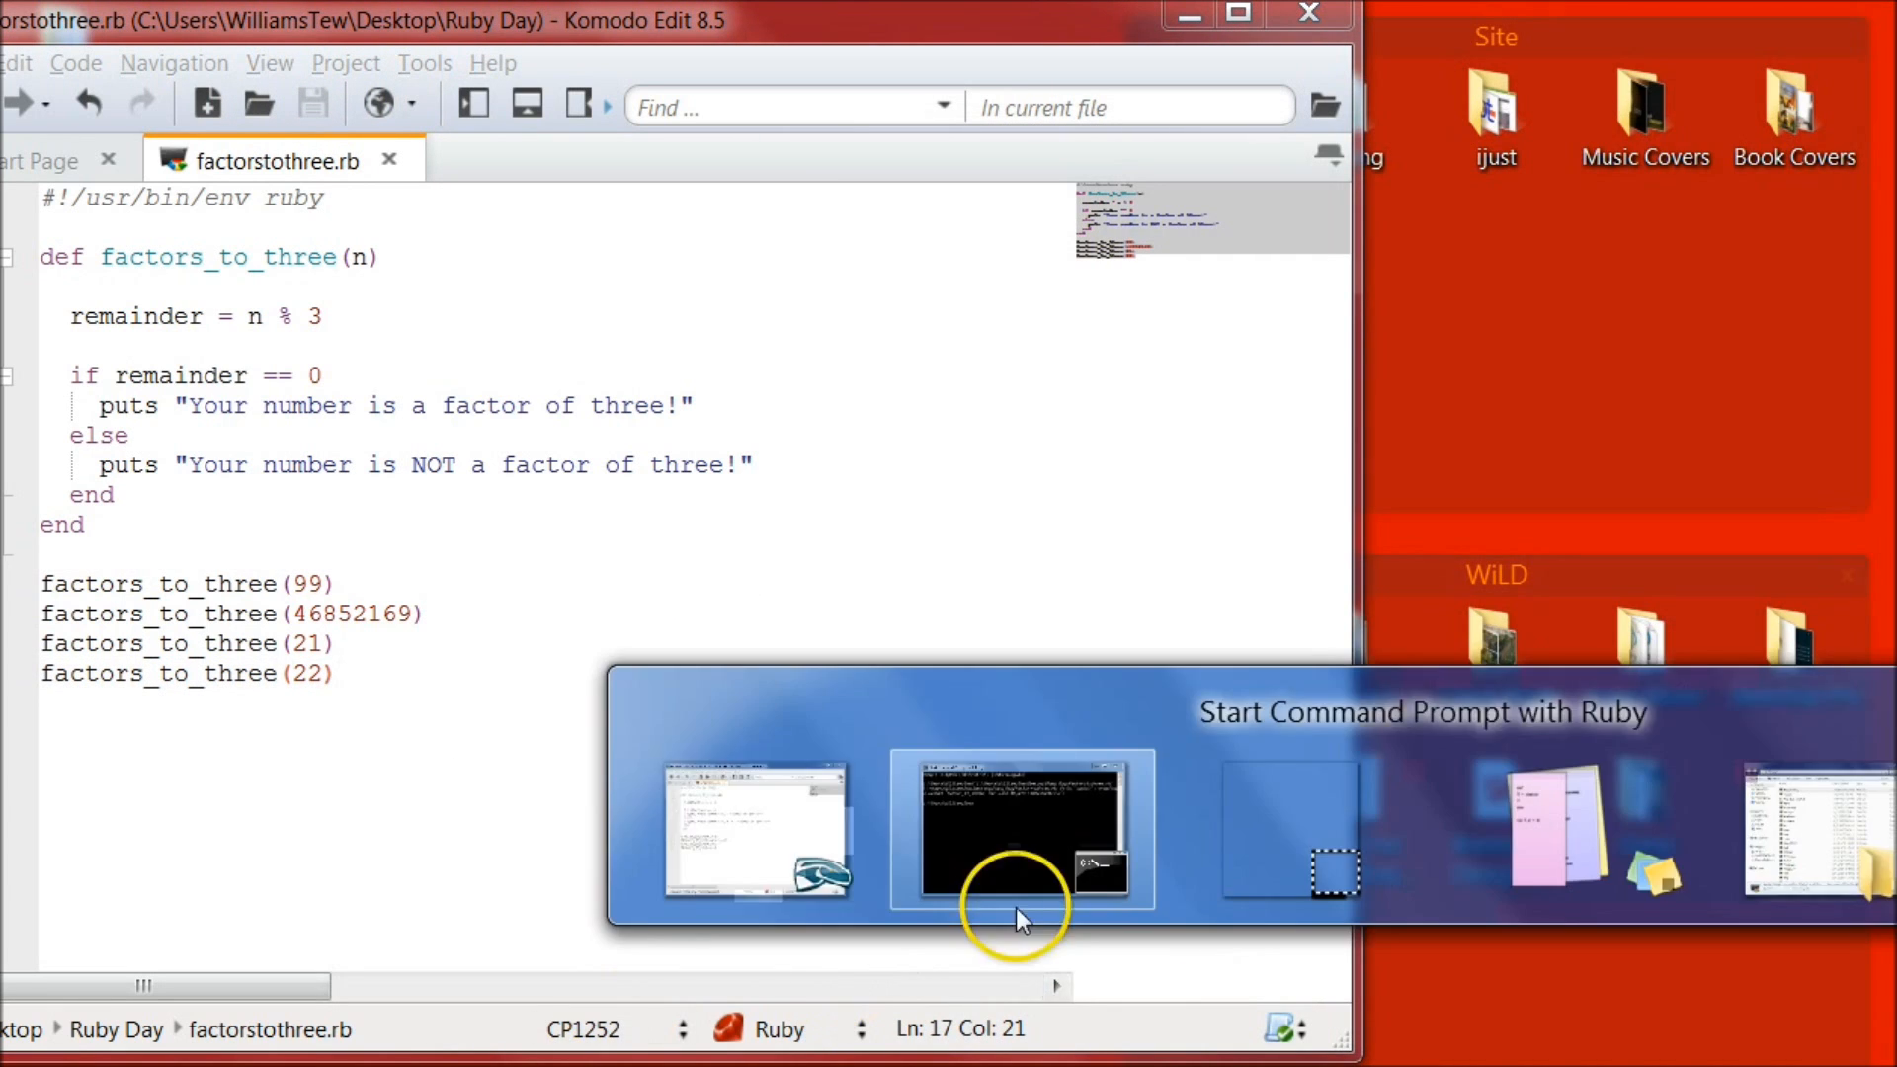
Step: Rerun factorstothree.rb from the Ruby Day folder, printing factor, NOT factor, factor, NOT factor
{"action": "left_click", "coordinate": [1021, 828]}
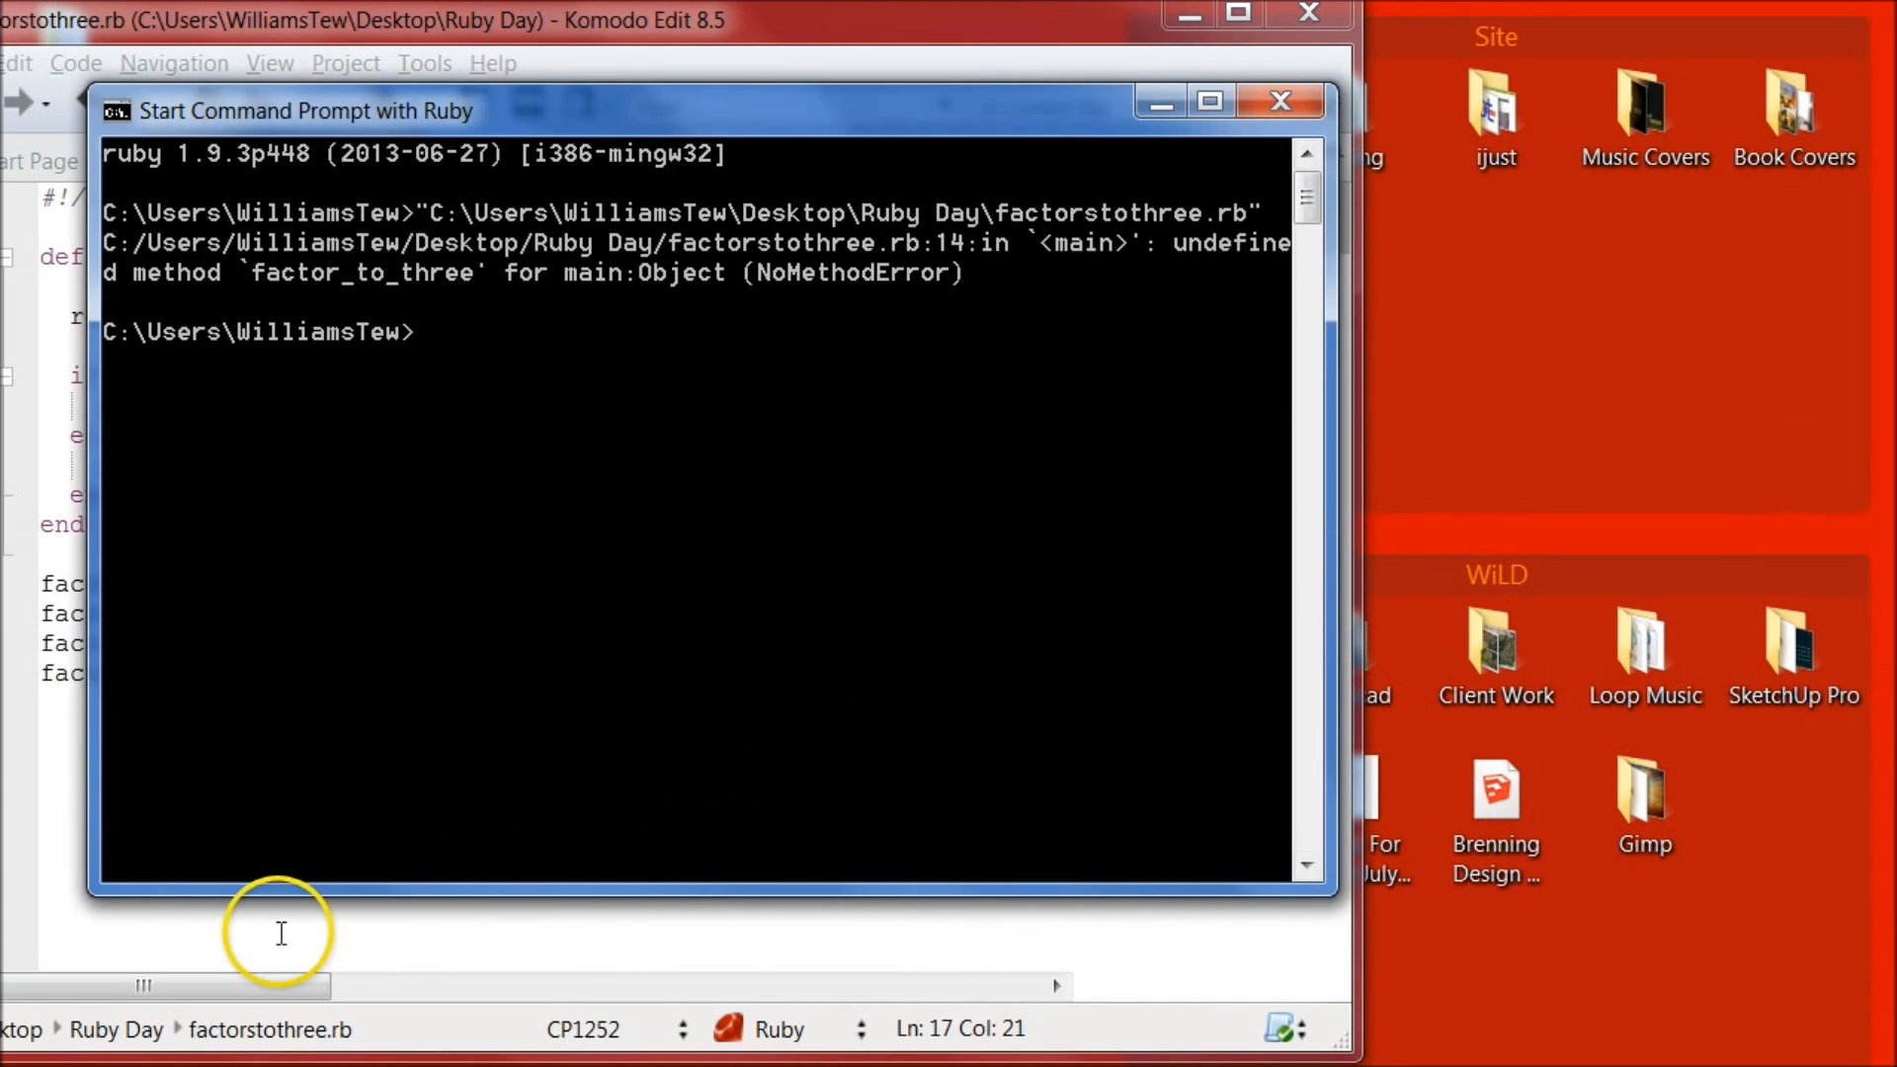
{"action": "mouse_move", "coordinate": [828, 91]}
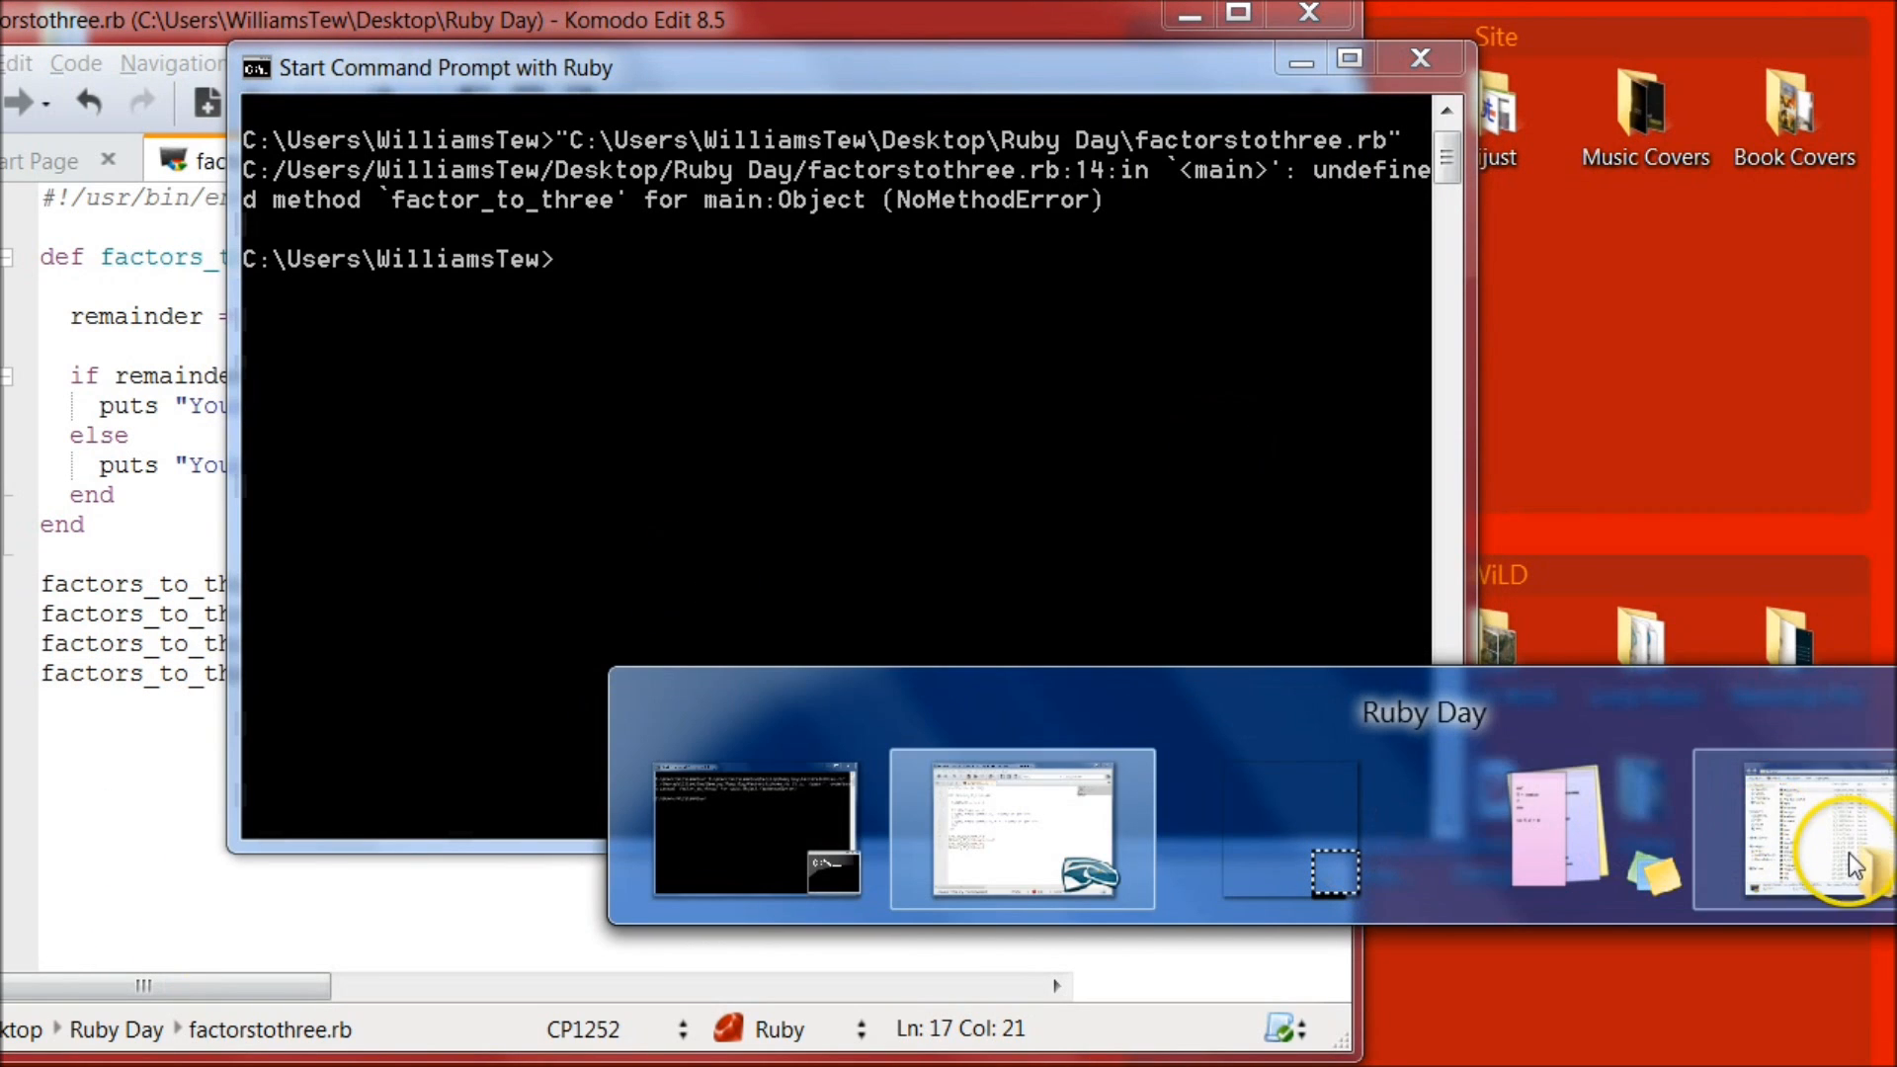
{"action": "left_click", "coordinate": [1790, 832]}
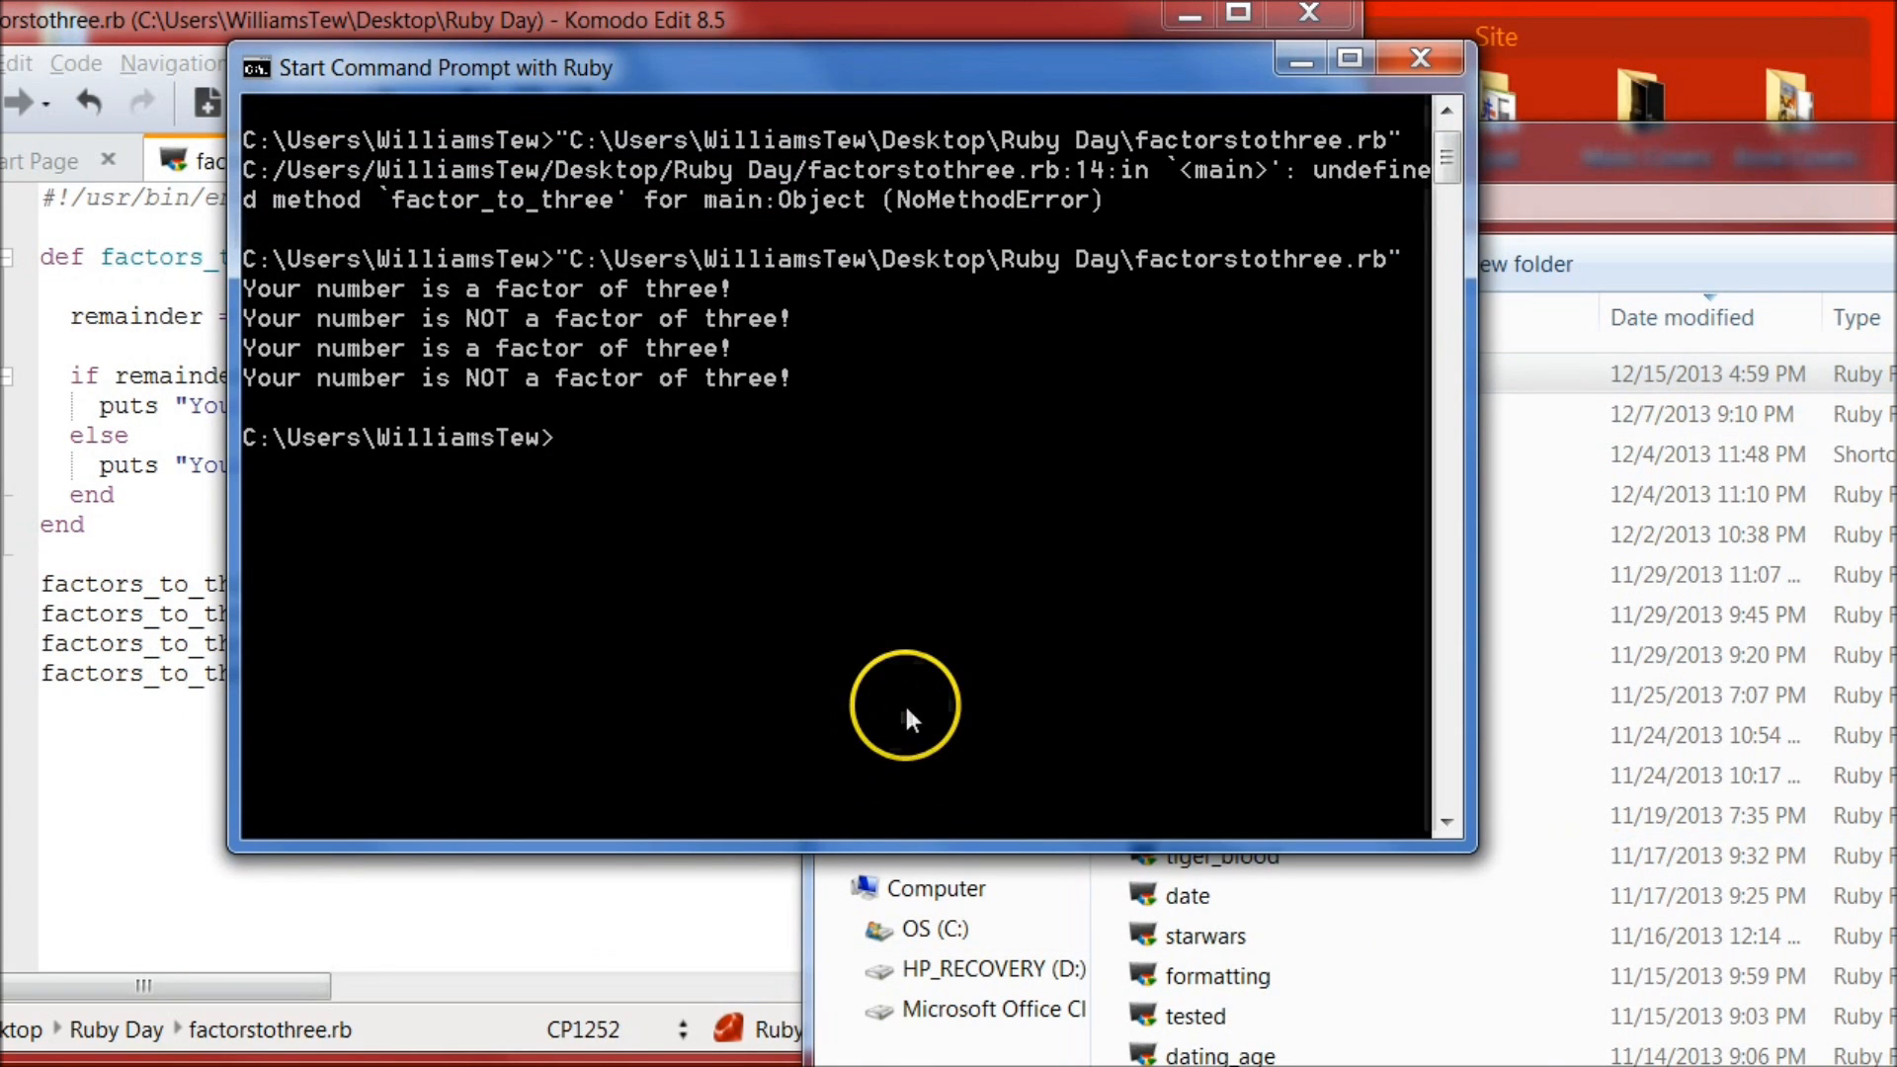
{"action": "mouse_move", "coordinate": [822, 263]}
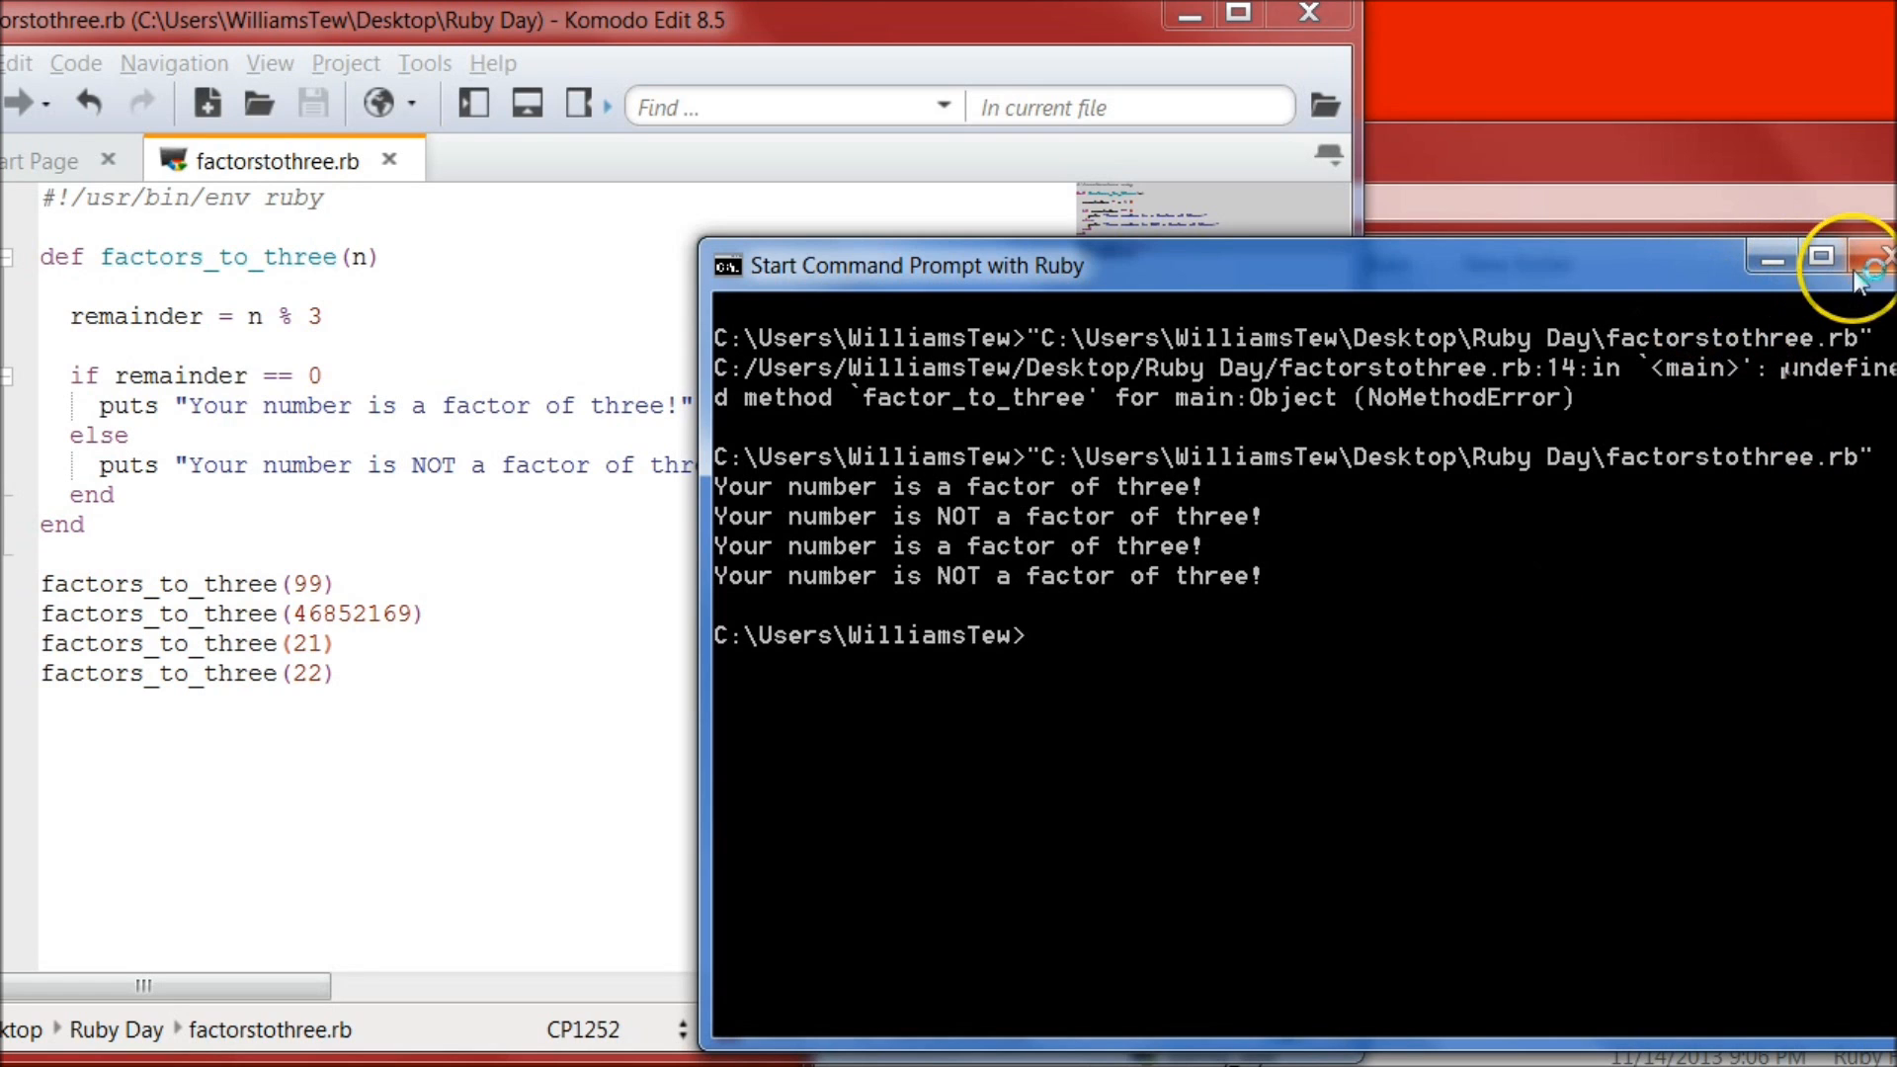
{"action": "left_click", "coordinate": [1884, 257]}
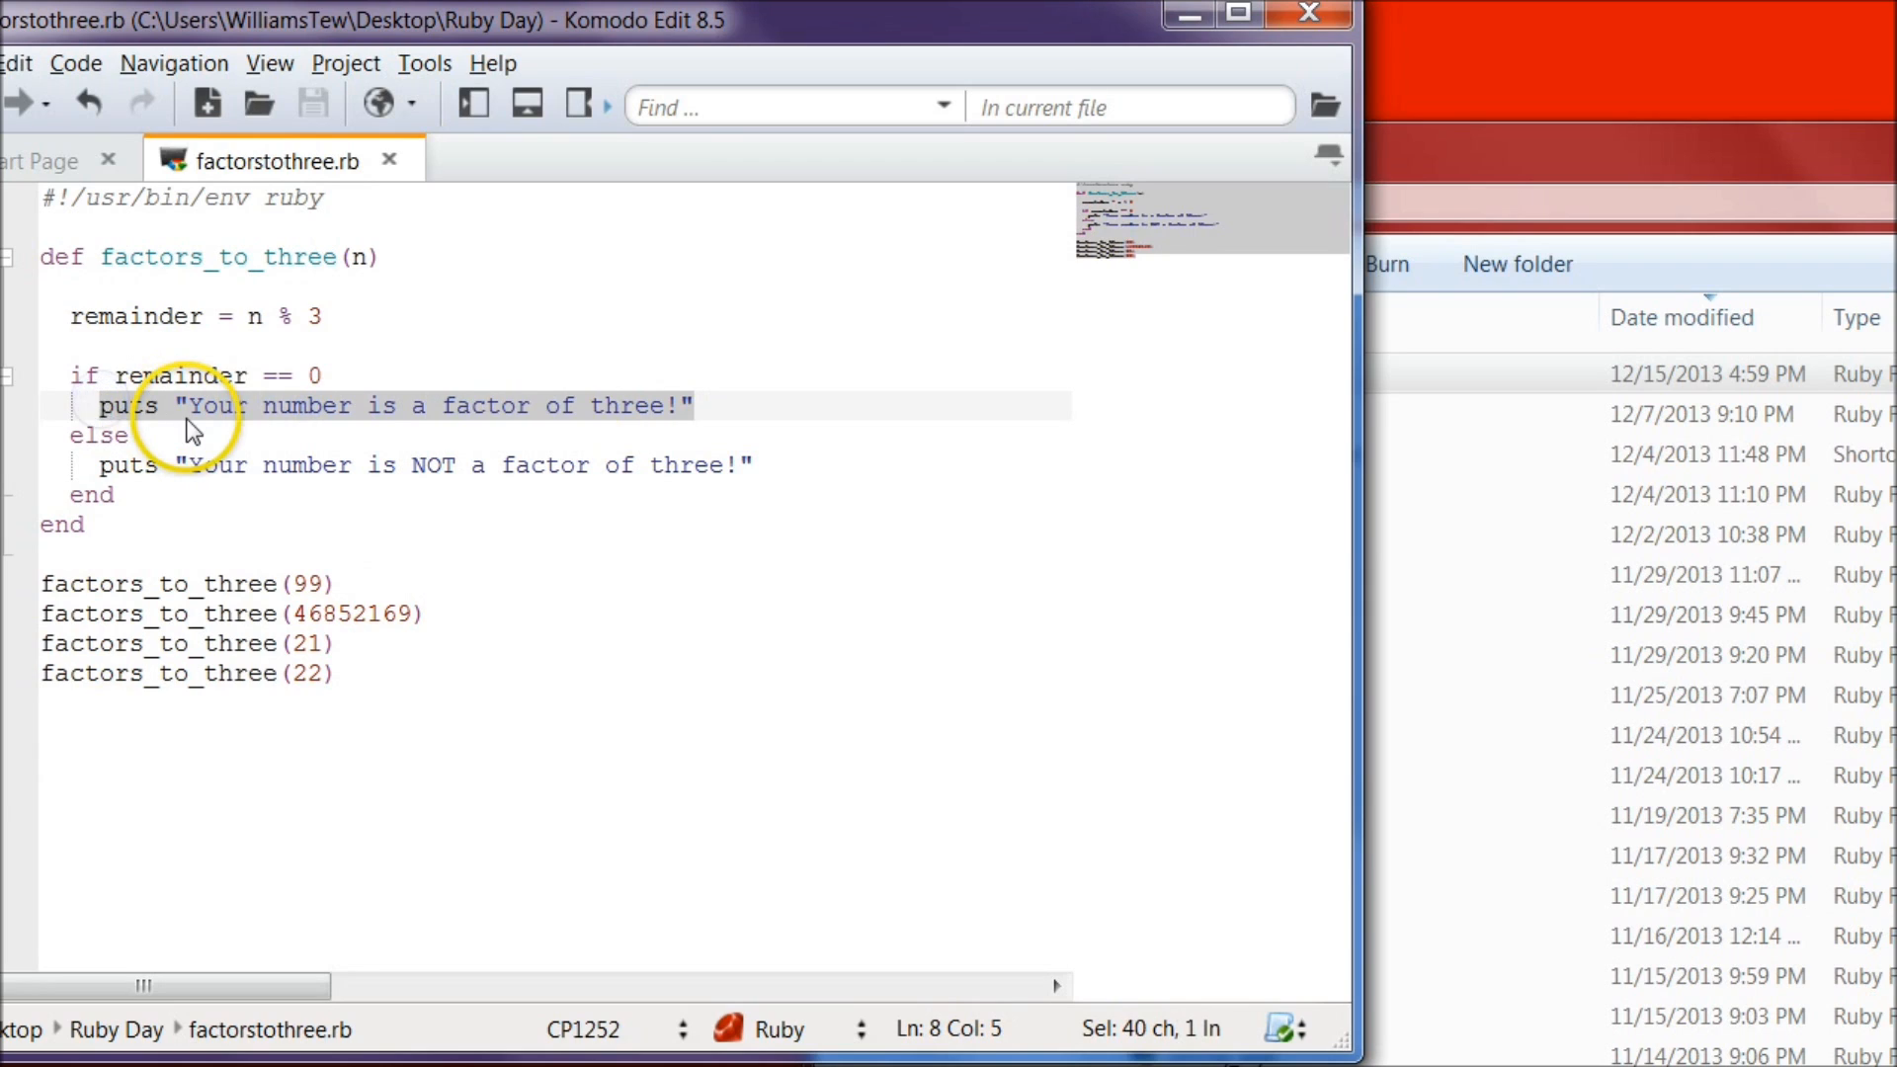
Step: Replace the two puts messages with return true and return false in factors_to_three
{"action": "type", "text": "return"}
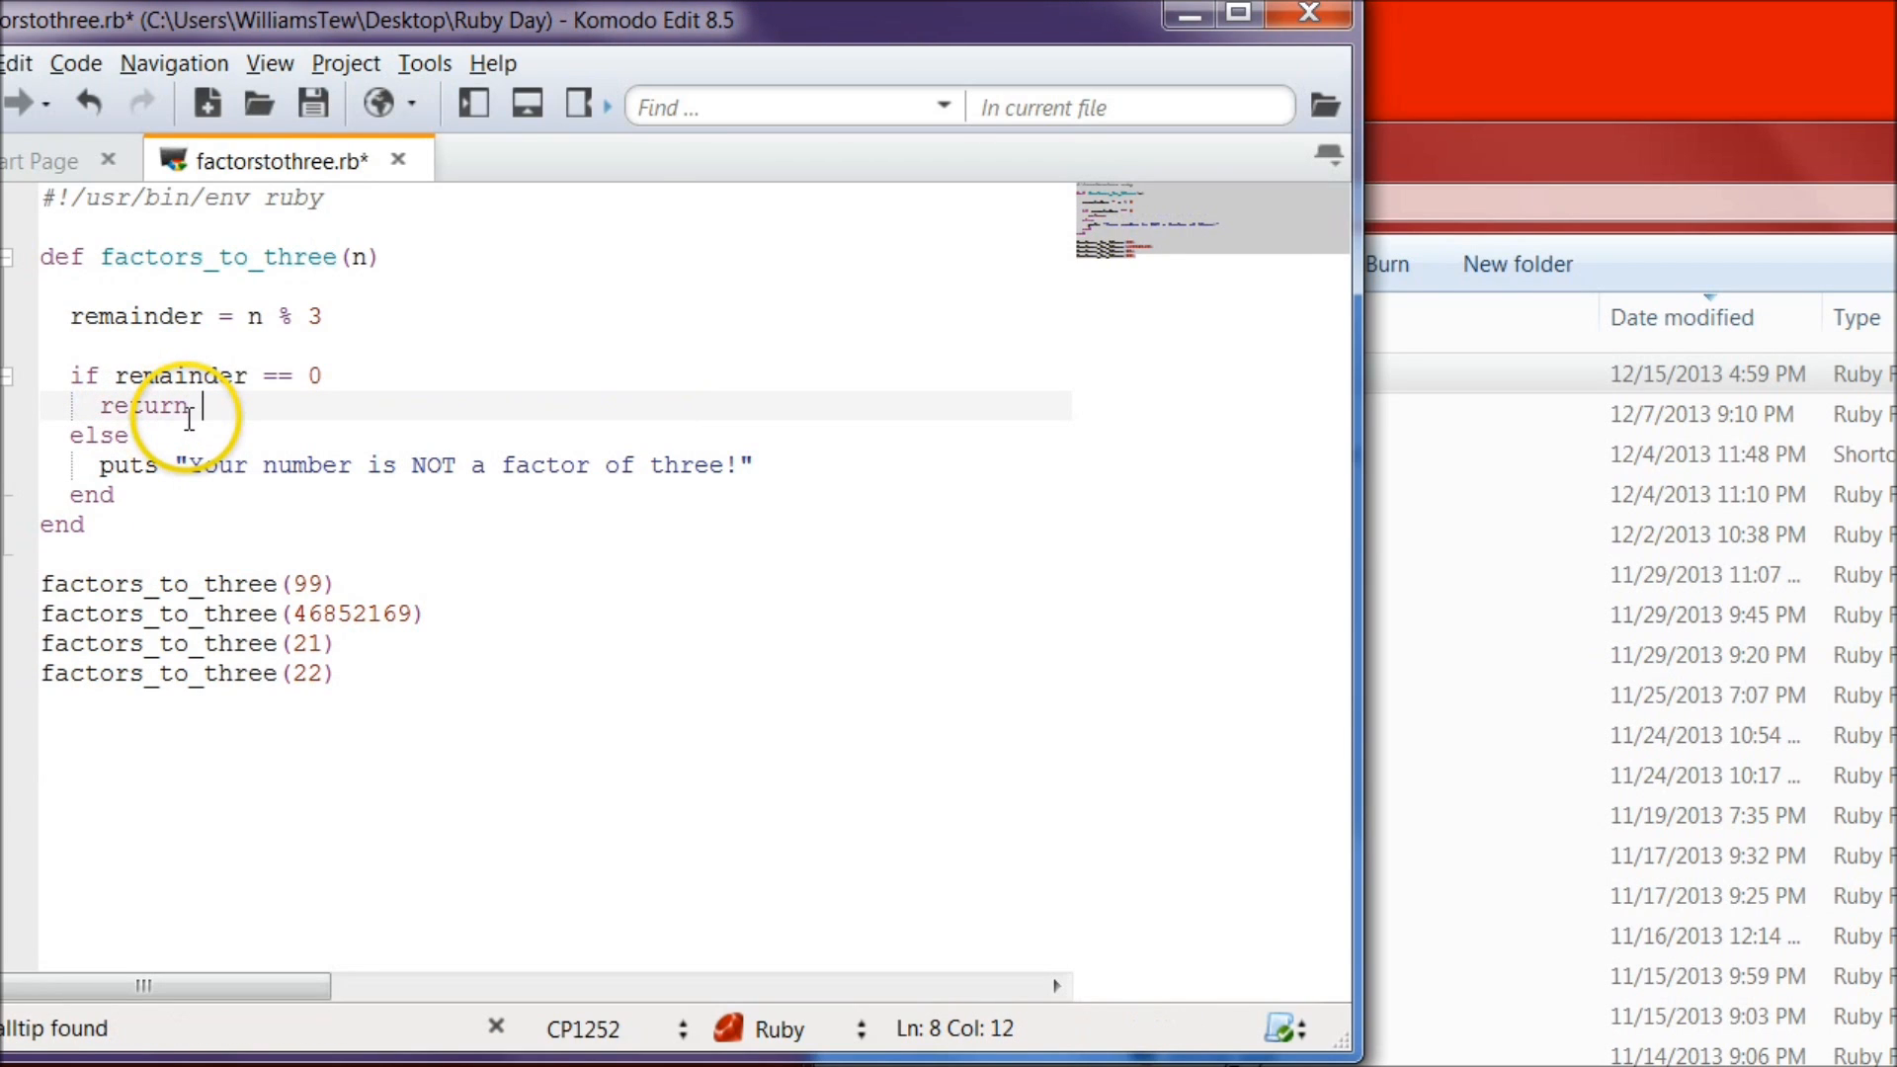
{"action": "type", "text": "true"}
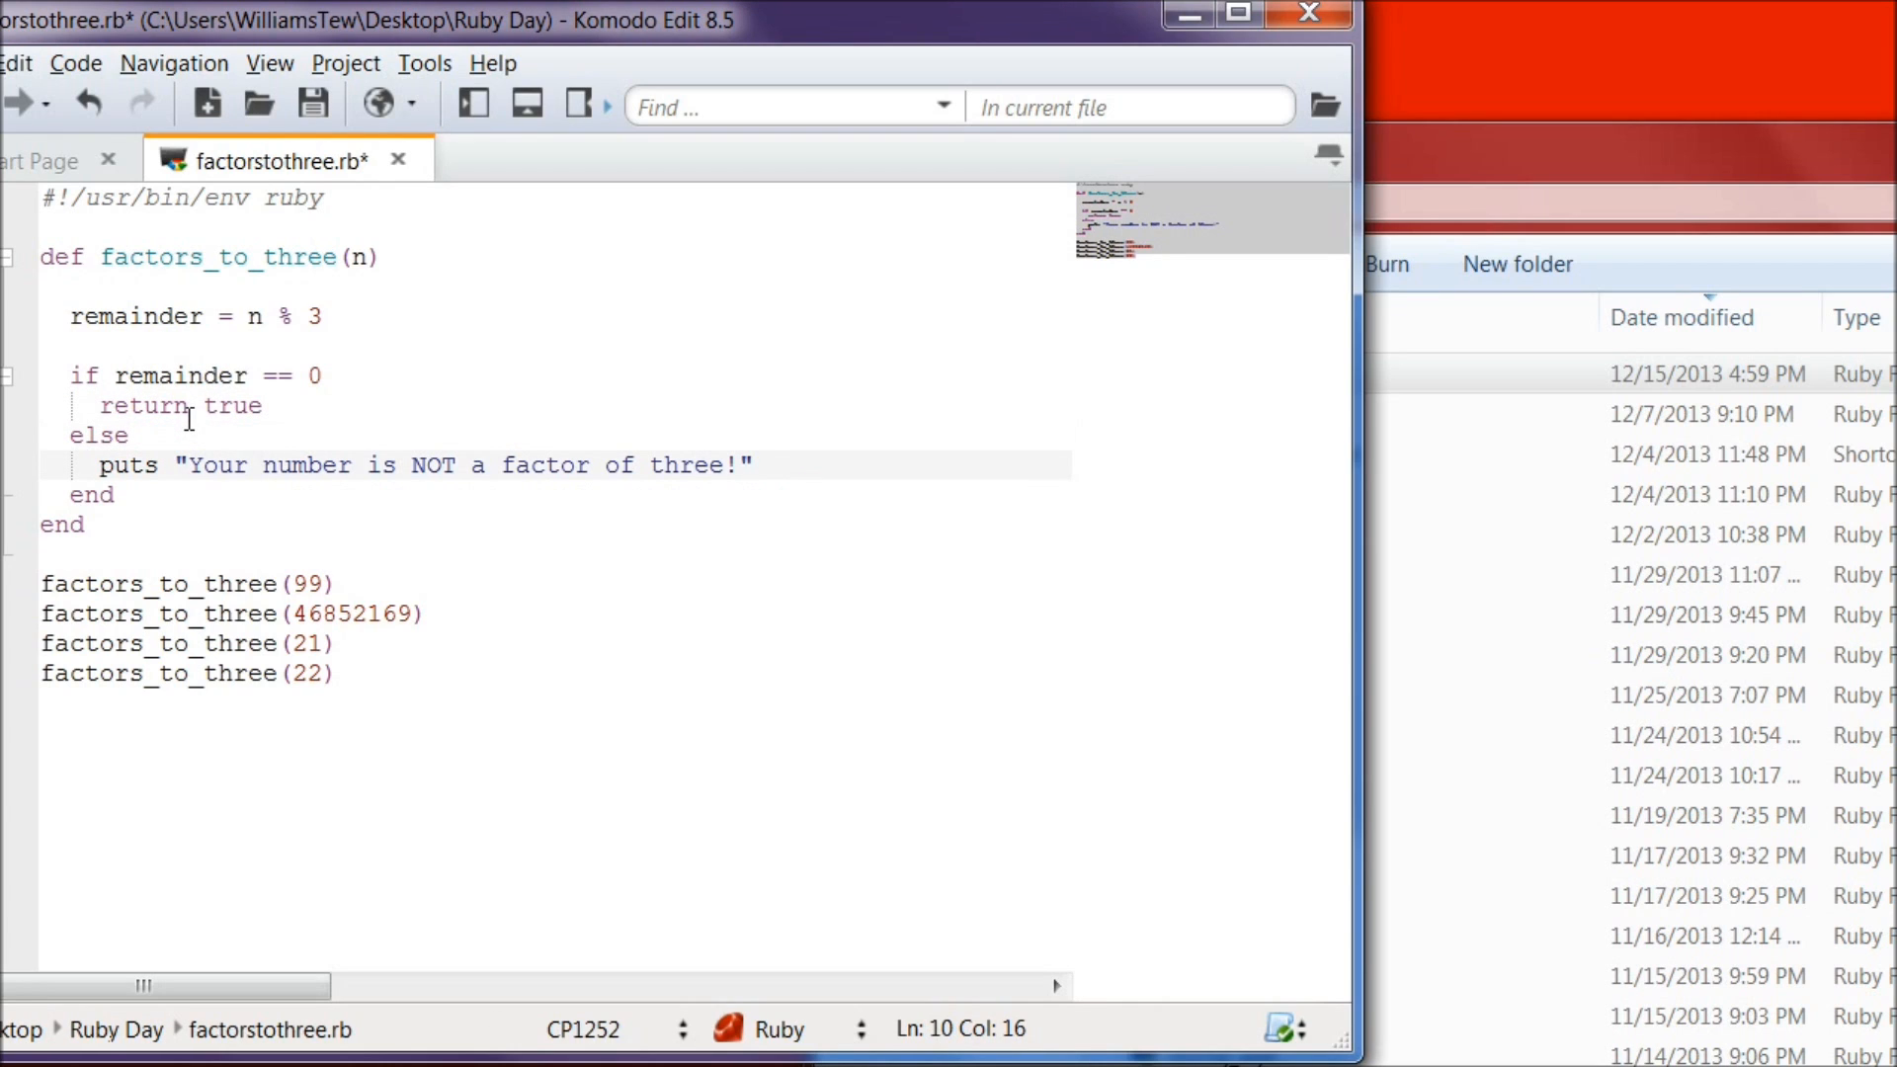
{"action": "left_click", "coordinate": [205, 496]}
{"action": "type", "text": "retu"}
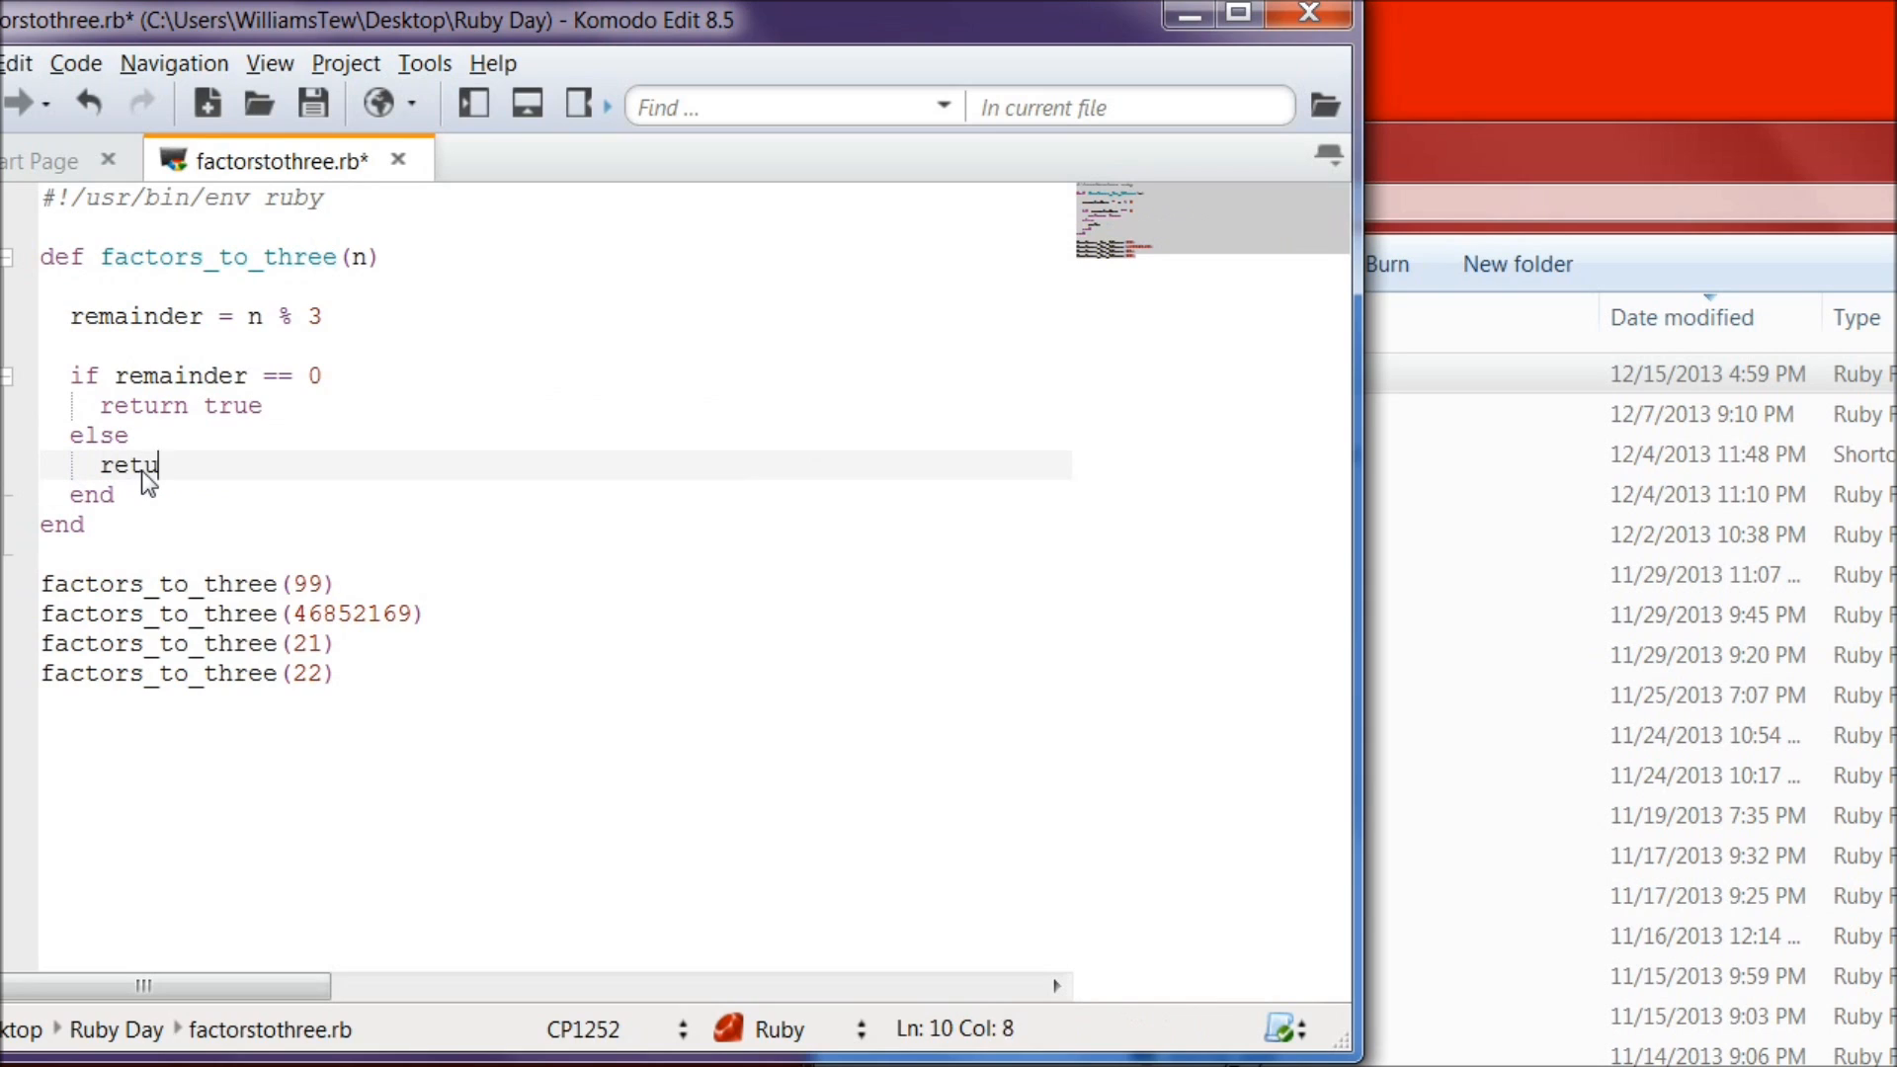
{"action": "type", "text": "rn fa"}
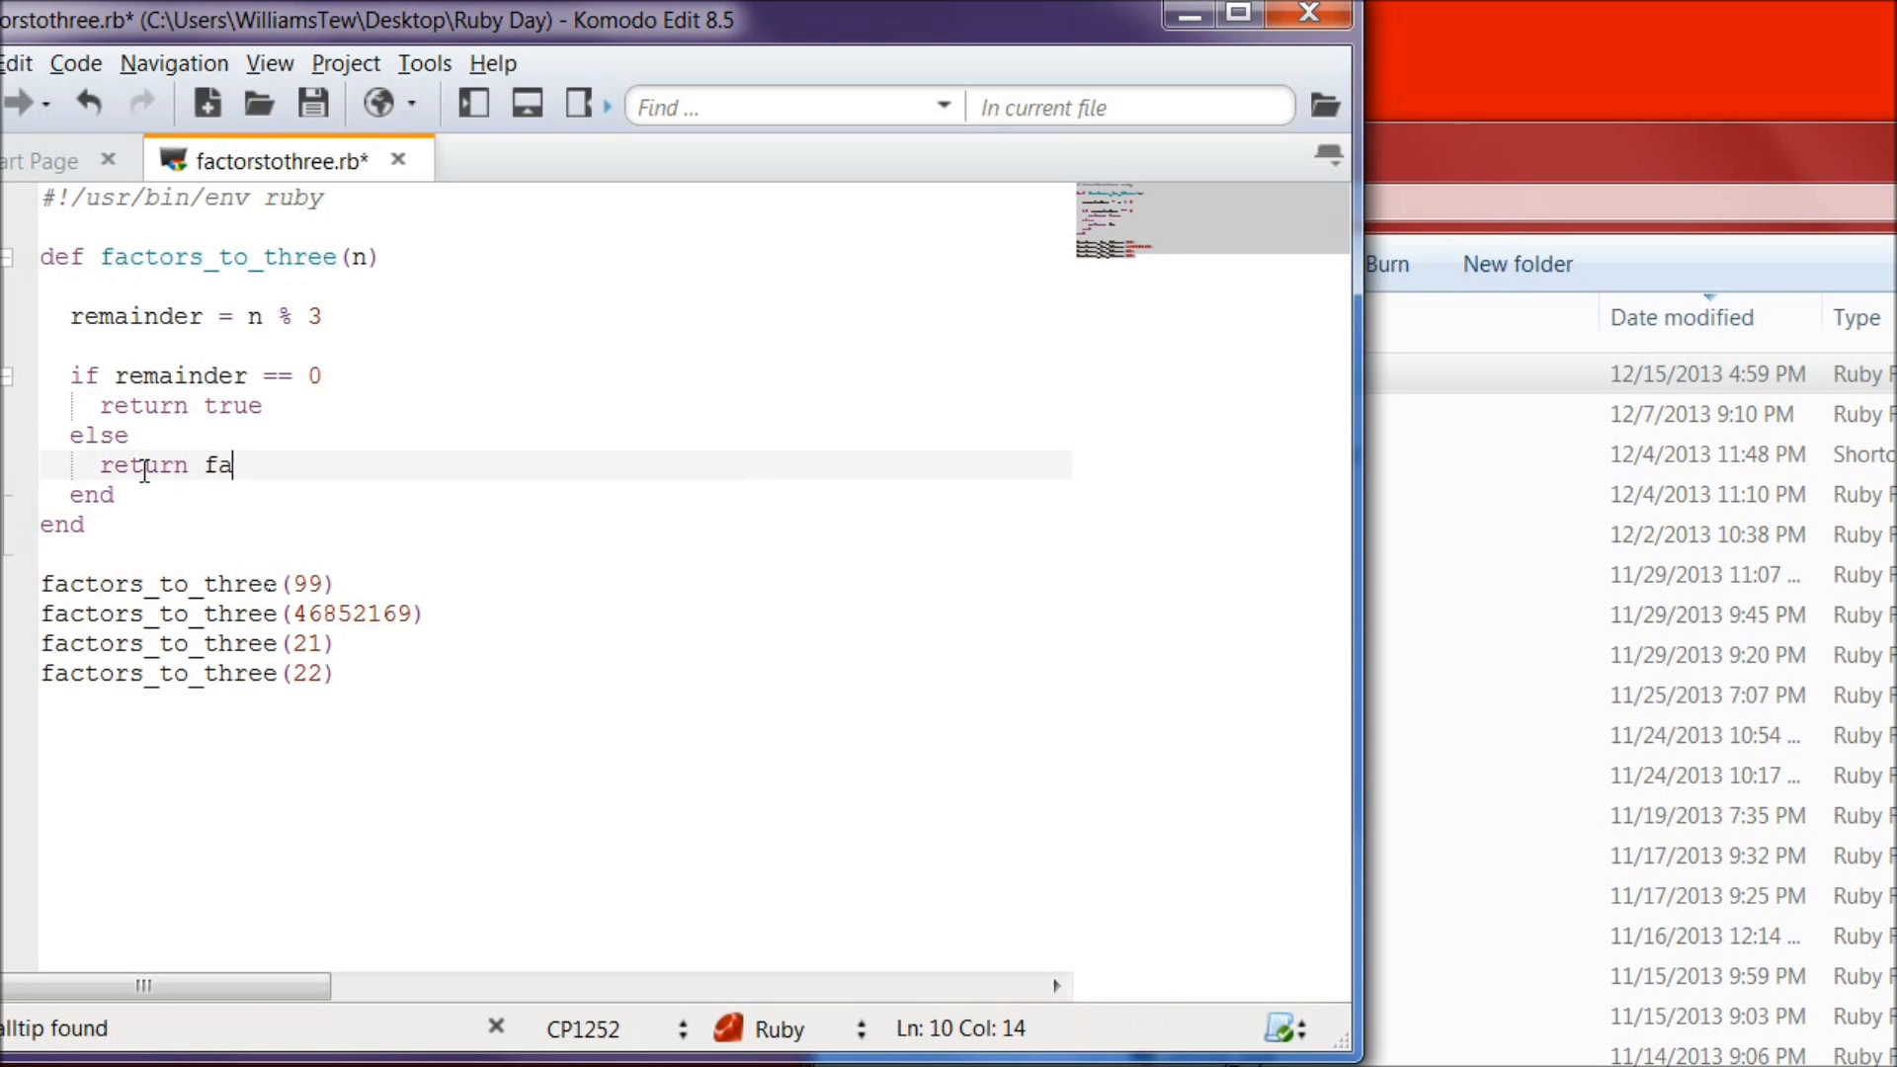
{"action": "type", "text": "lse"}
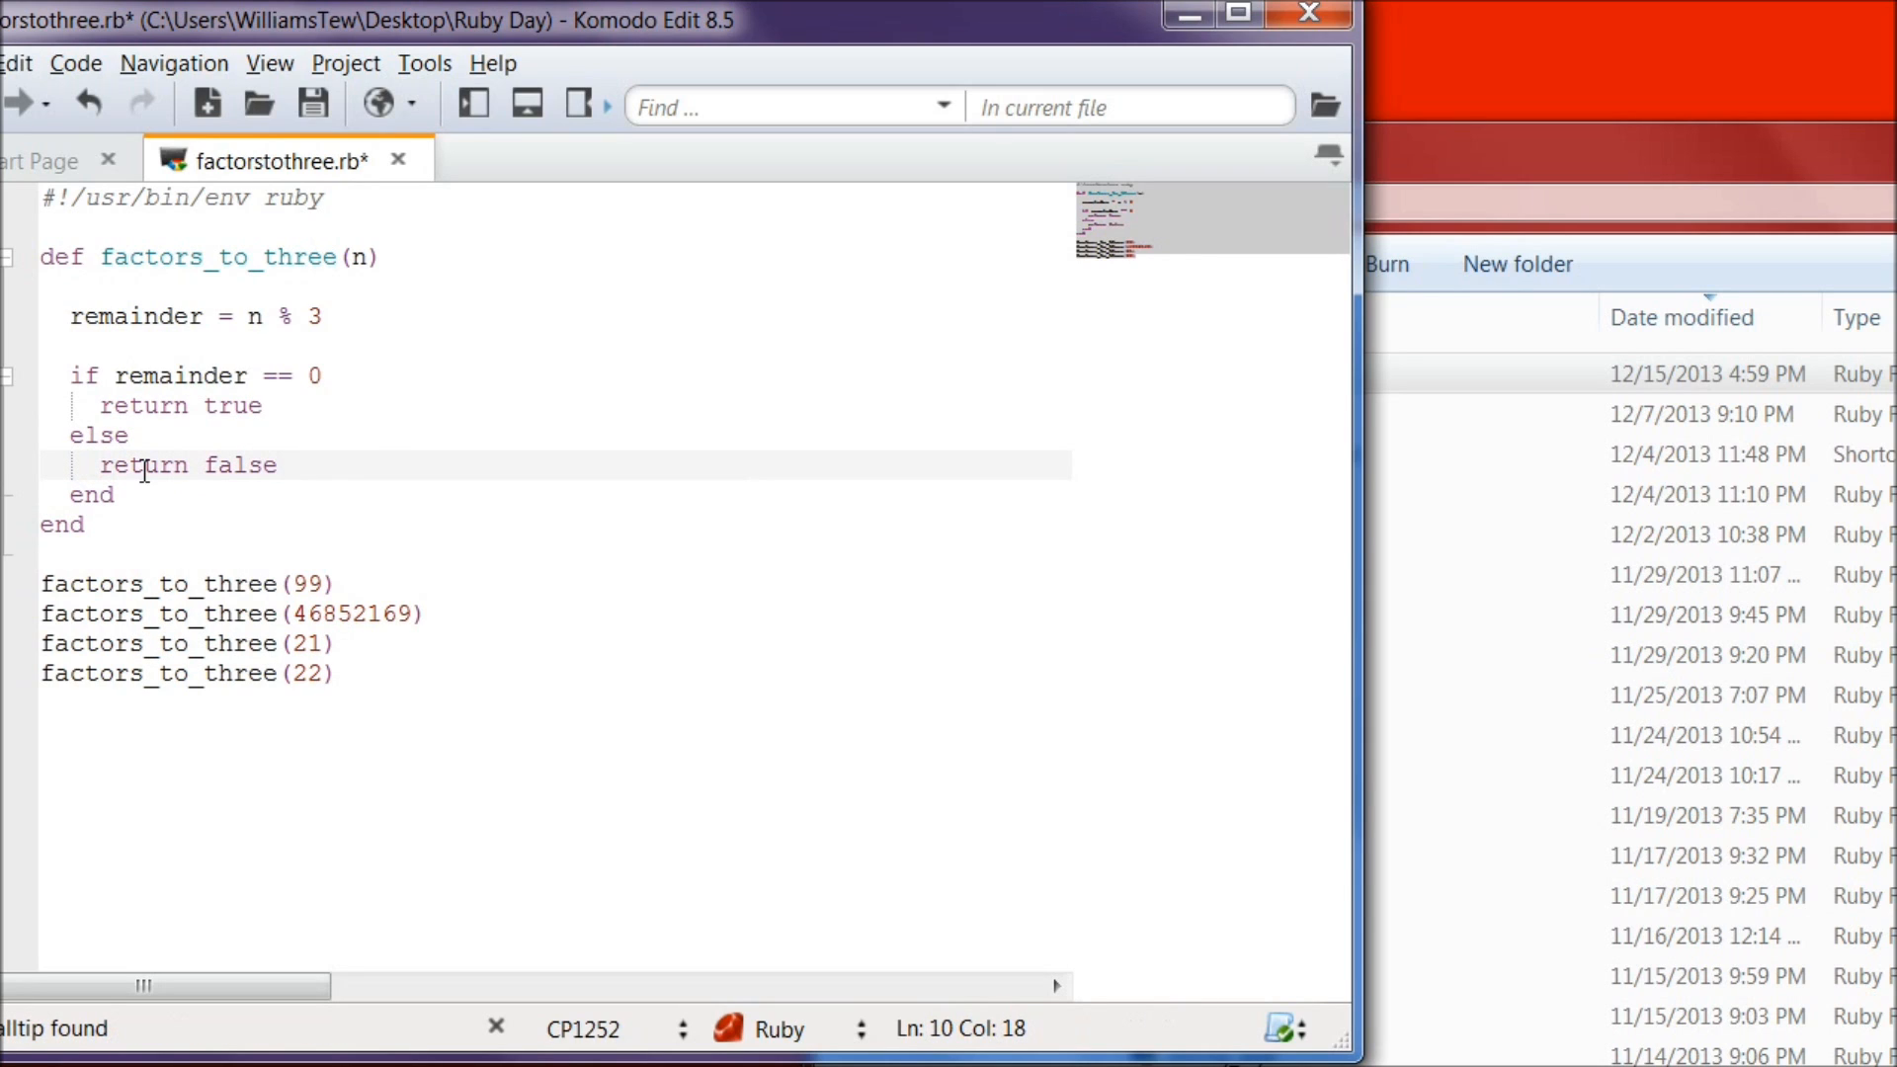
Step: Save the edited factorstothree.rb script
{"action": "left_click", "coordinate": [291, 466]}
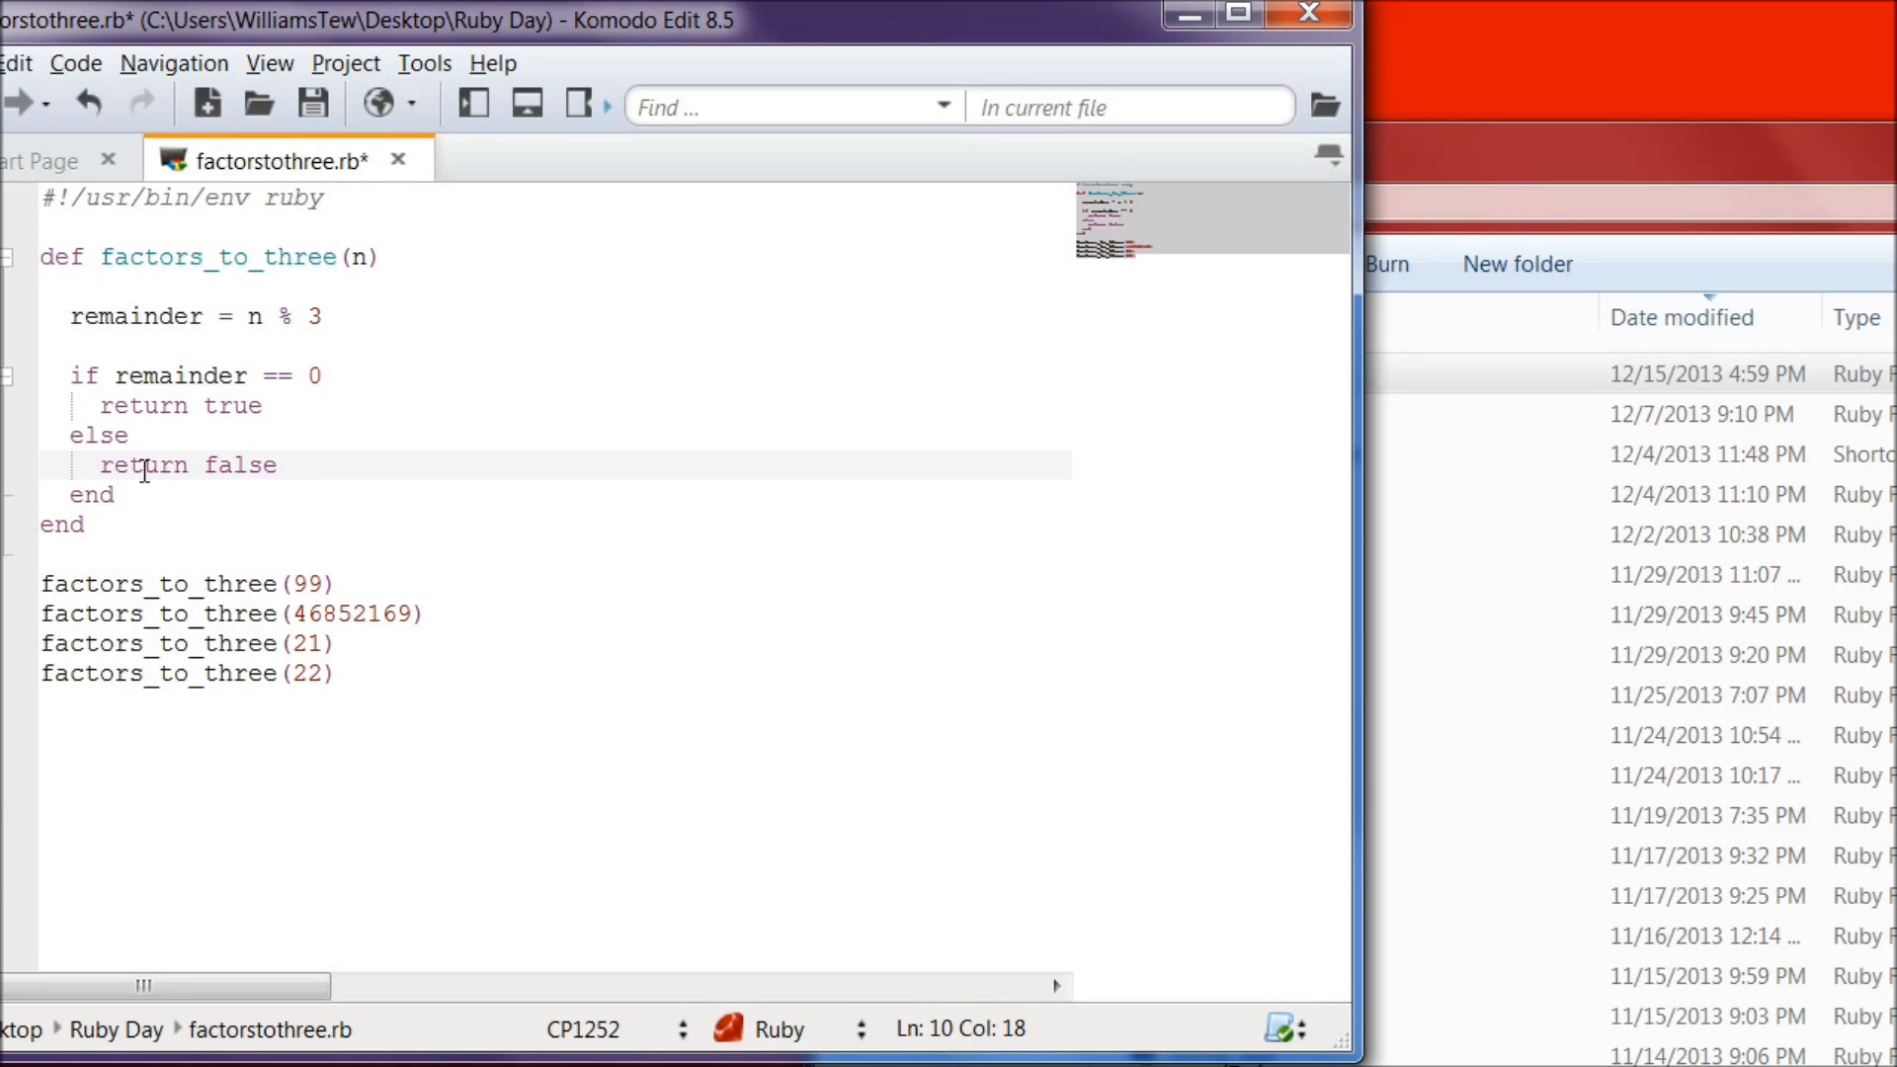
{"action": "left_click", "coordinate": [291, 466]}
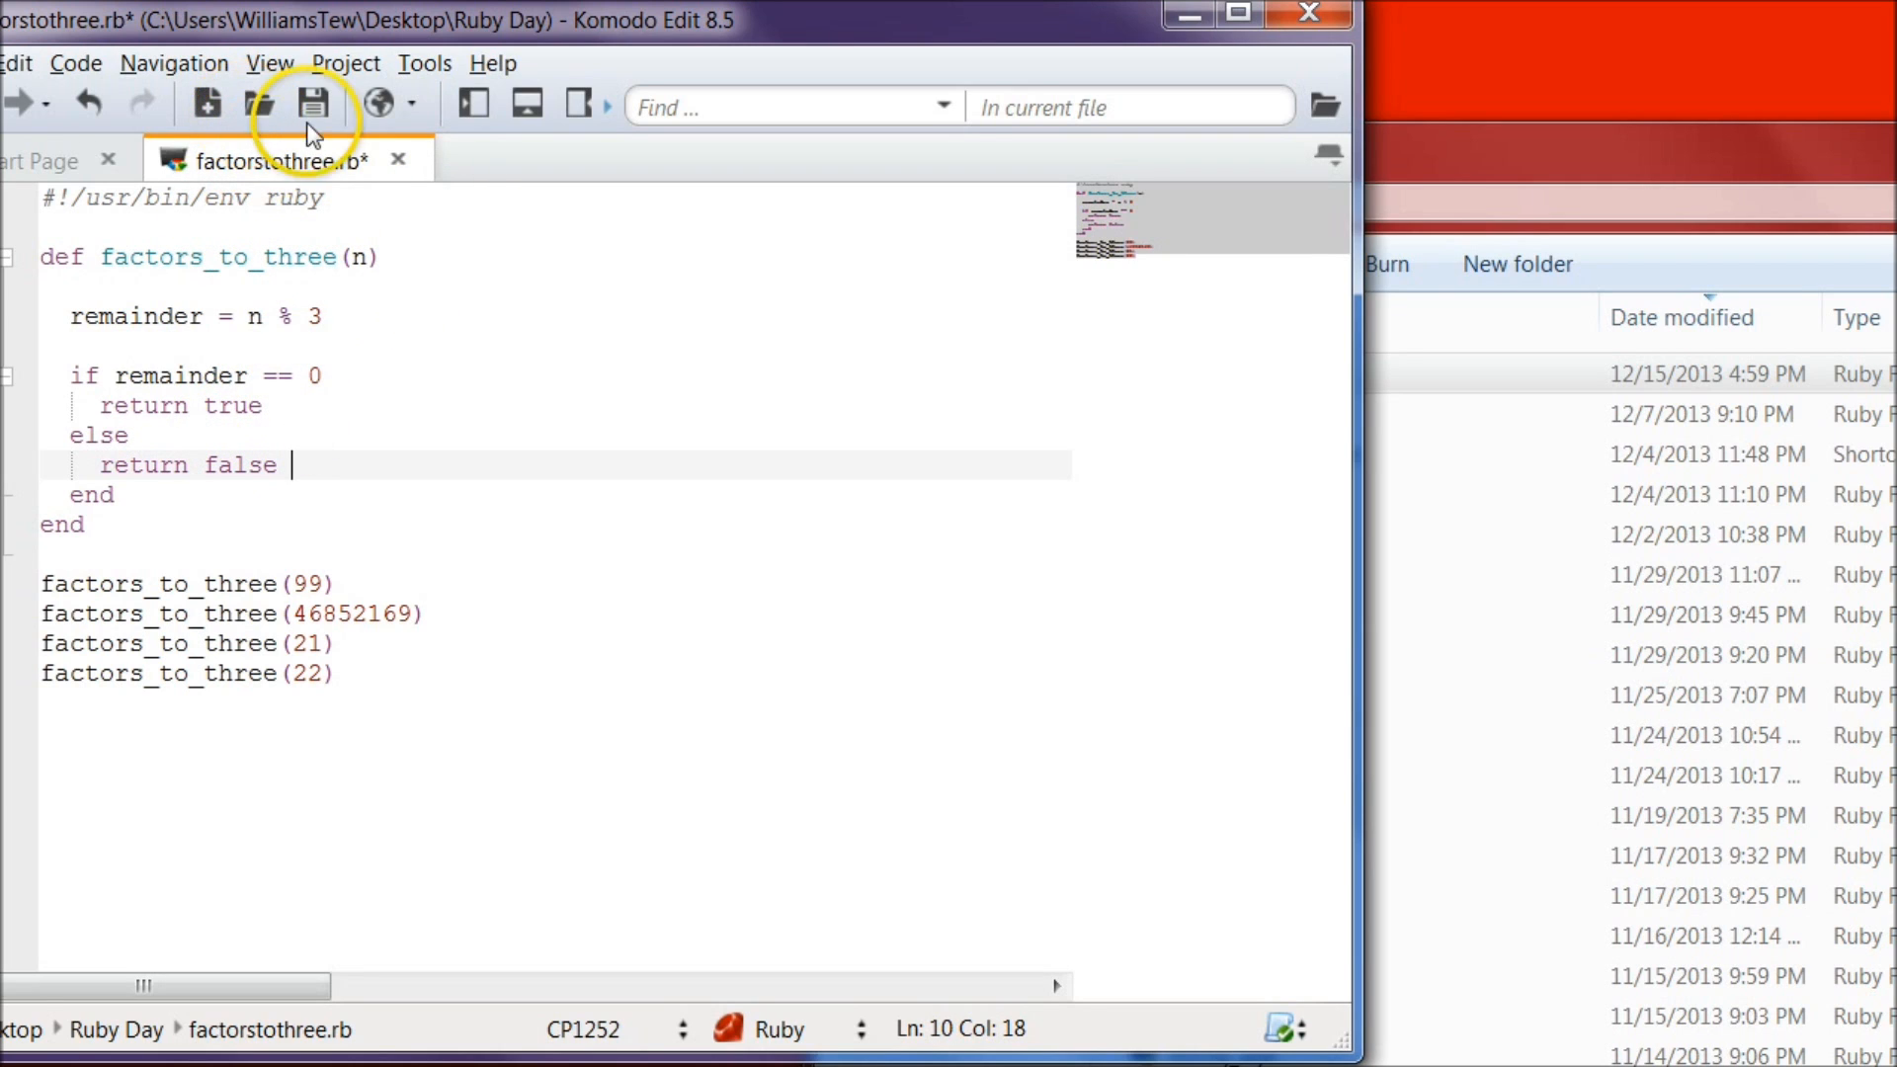
{"action": "left_click", "coordinate": [314, 105]}
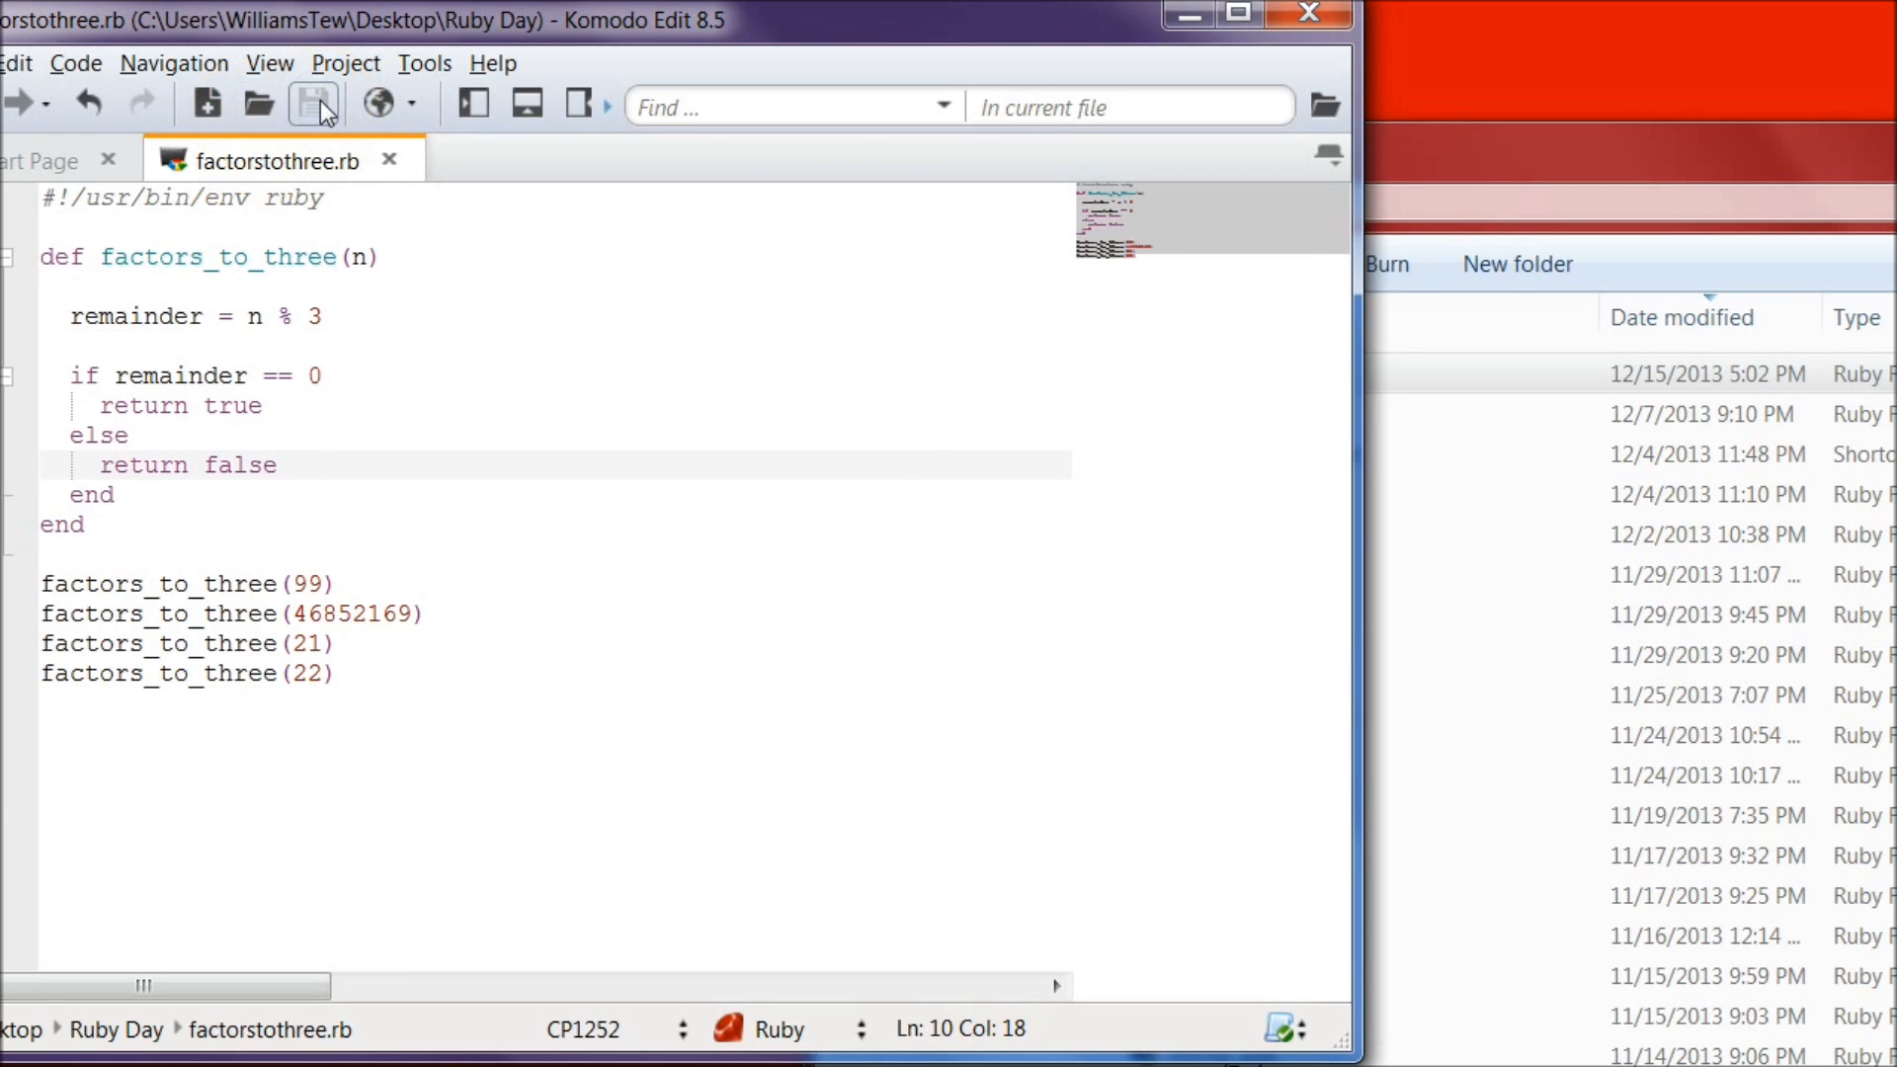
{"action": "left_click", "coordinate": [24, 1063]}
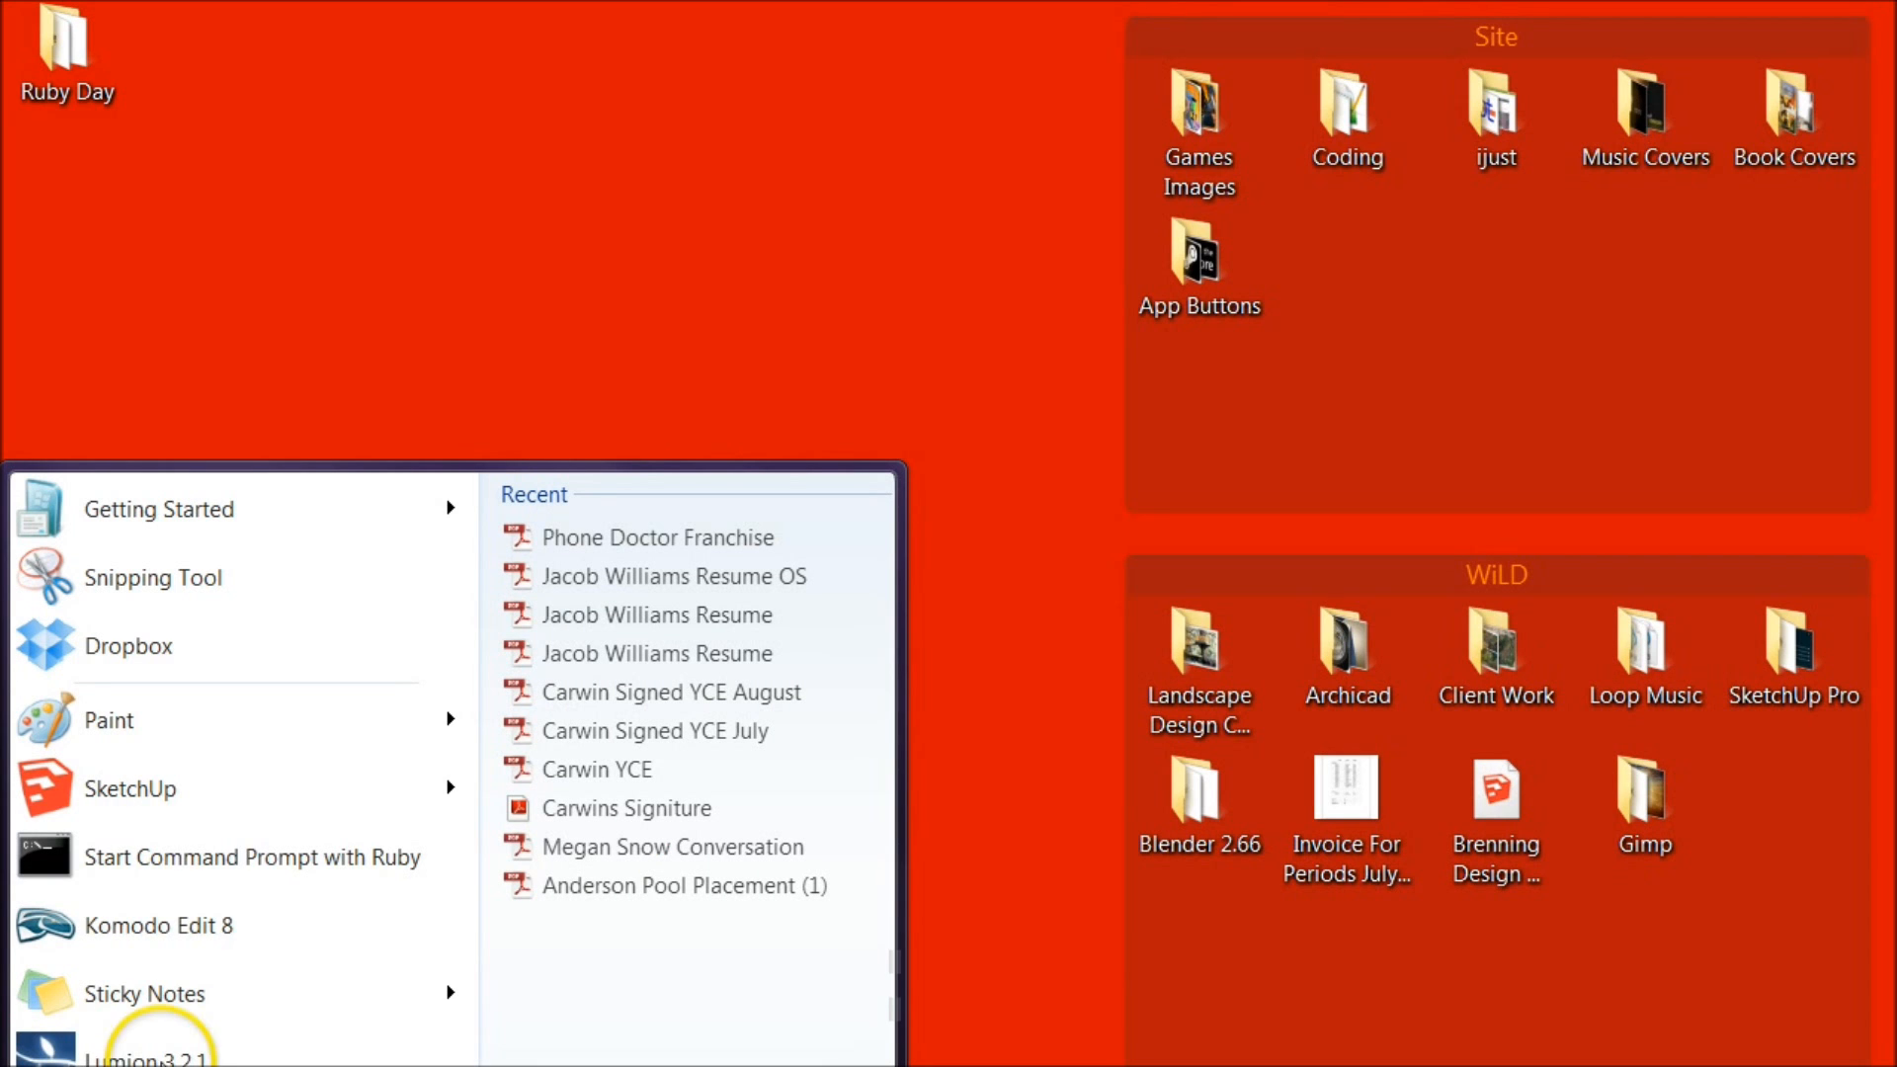
{"action": "mouse_move", "coordinate": [164, 865]}
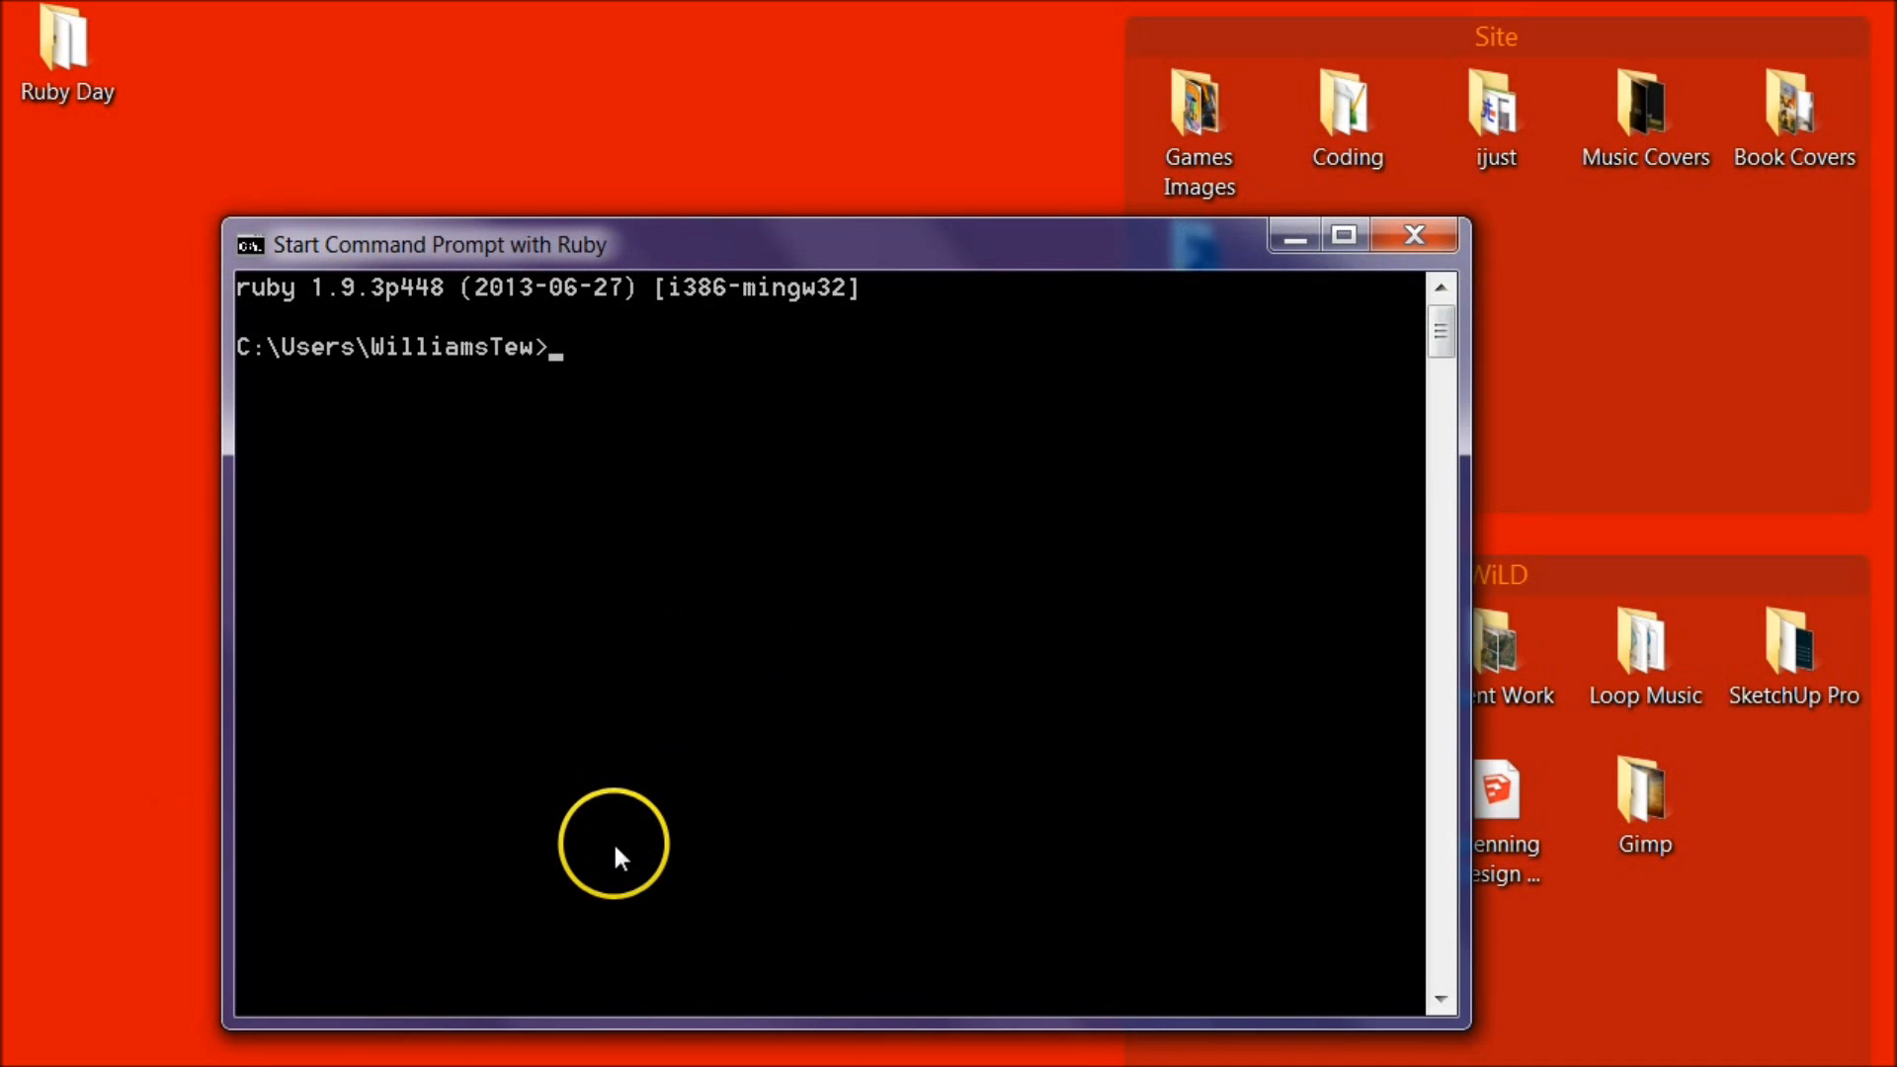
Step: Launch Start Command Prompt with Ruby and close the stray plain Command Prompt
{"action": "type", "text": ".bdockinstall.log"}
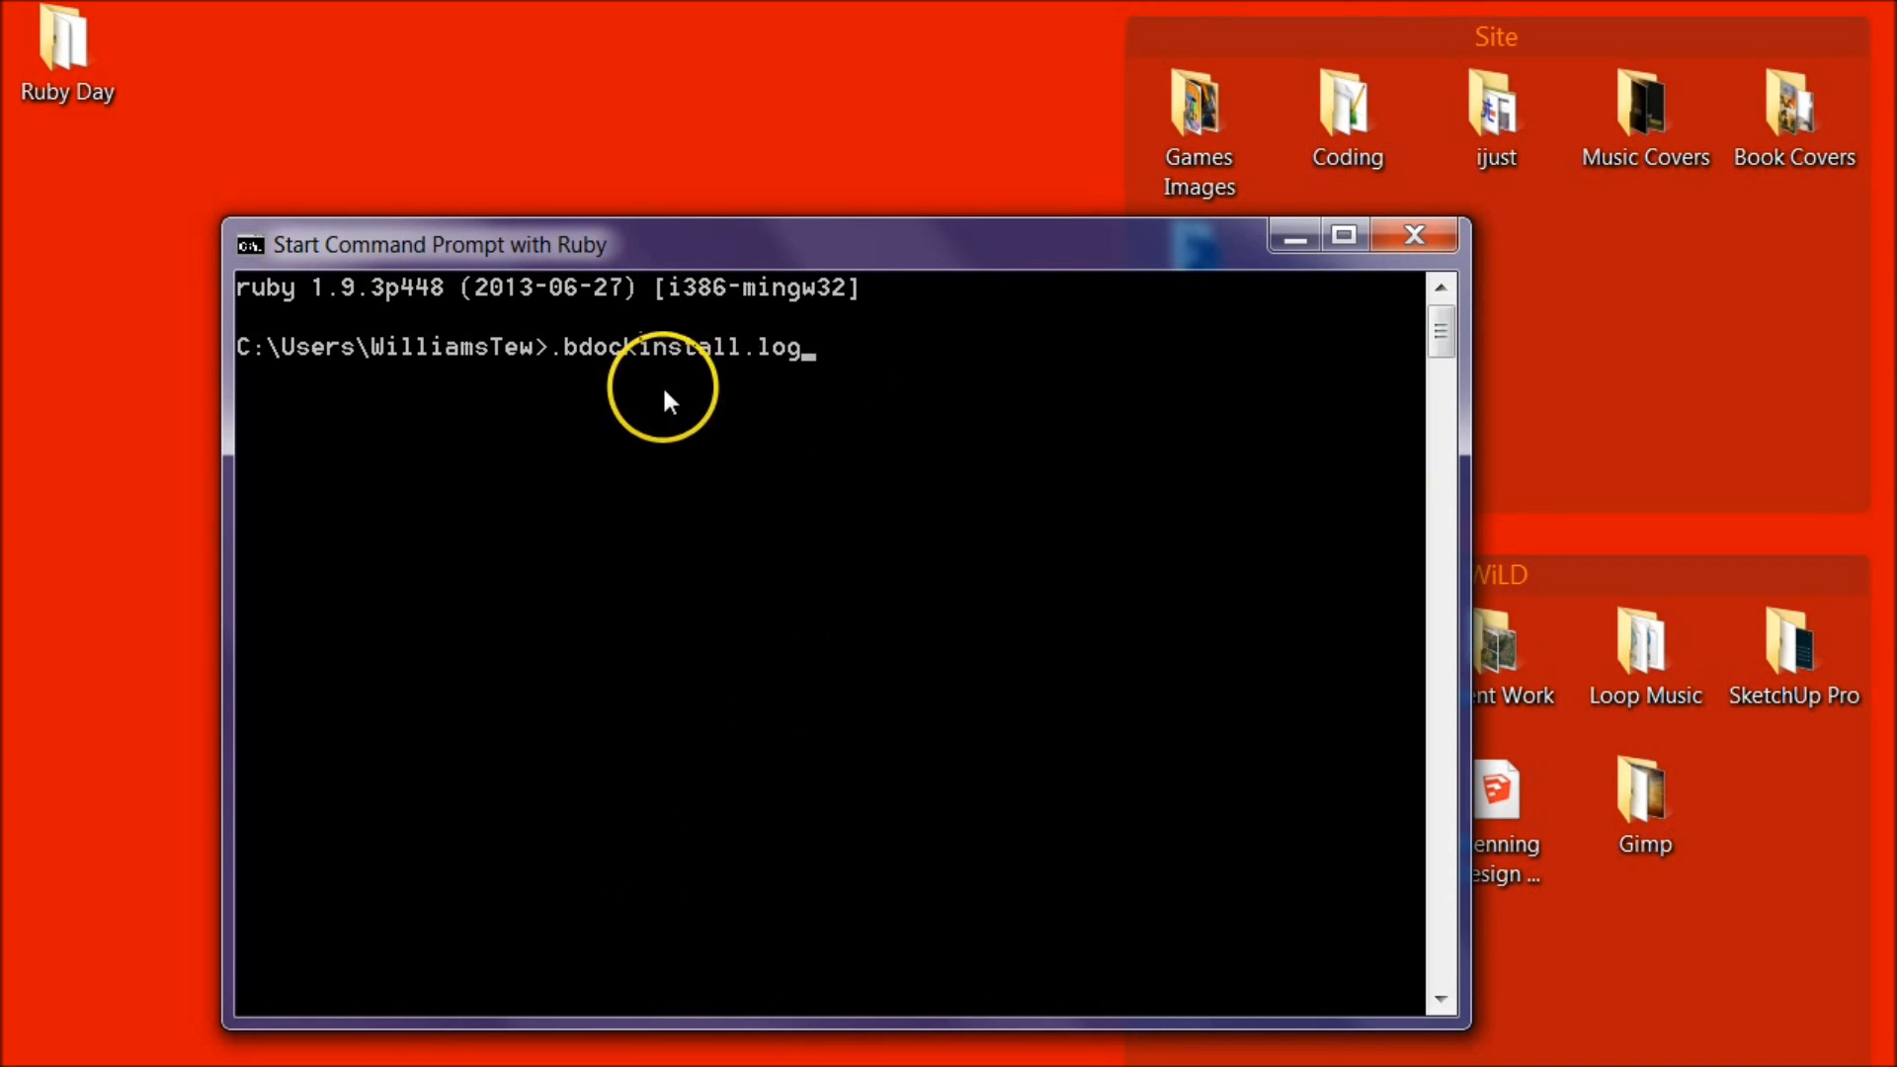
{"action": "left_click", "coordinate": [24, 1064]}
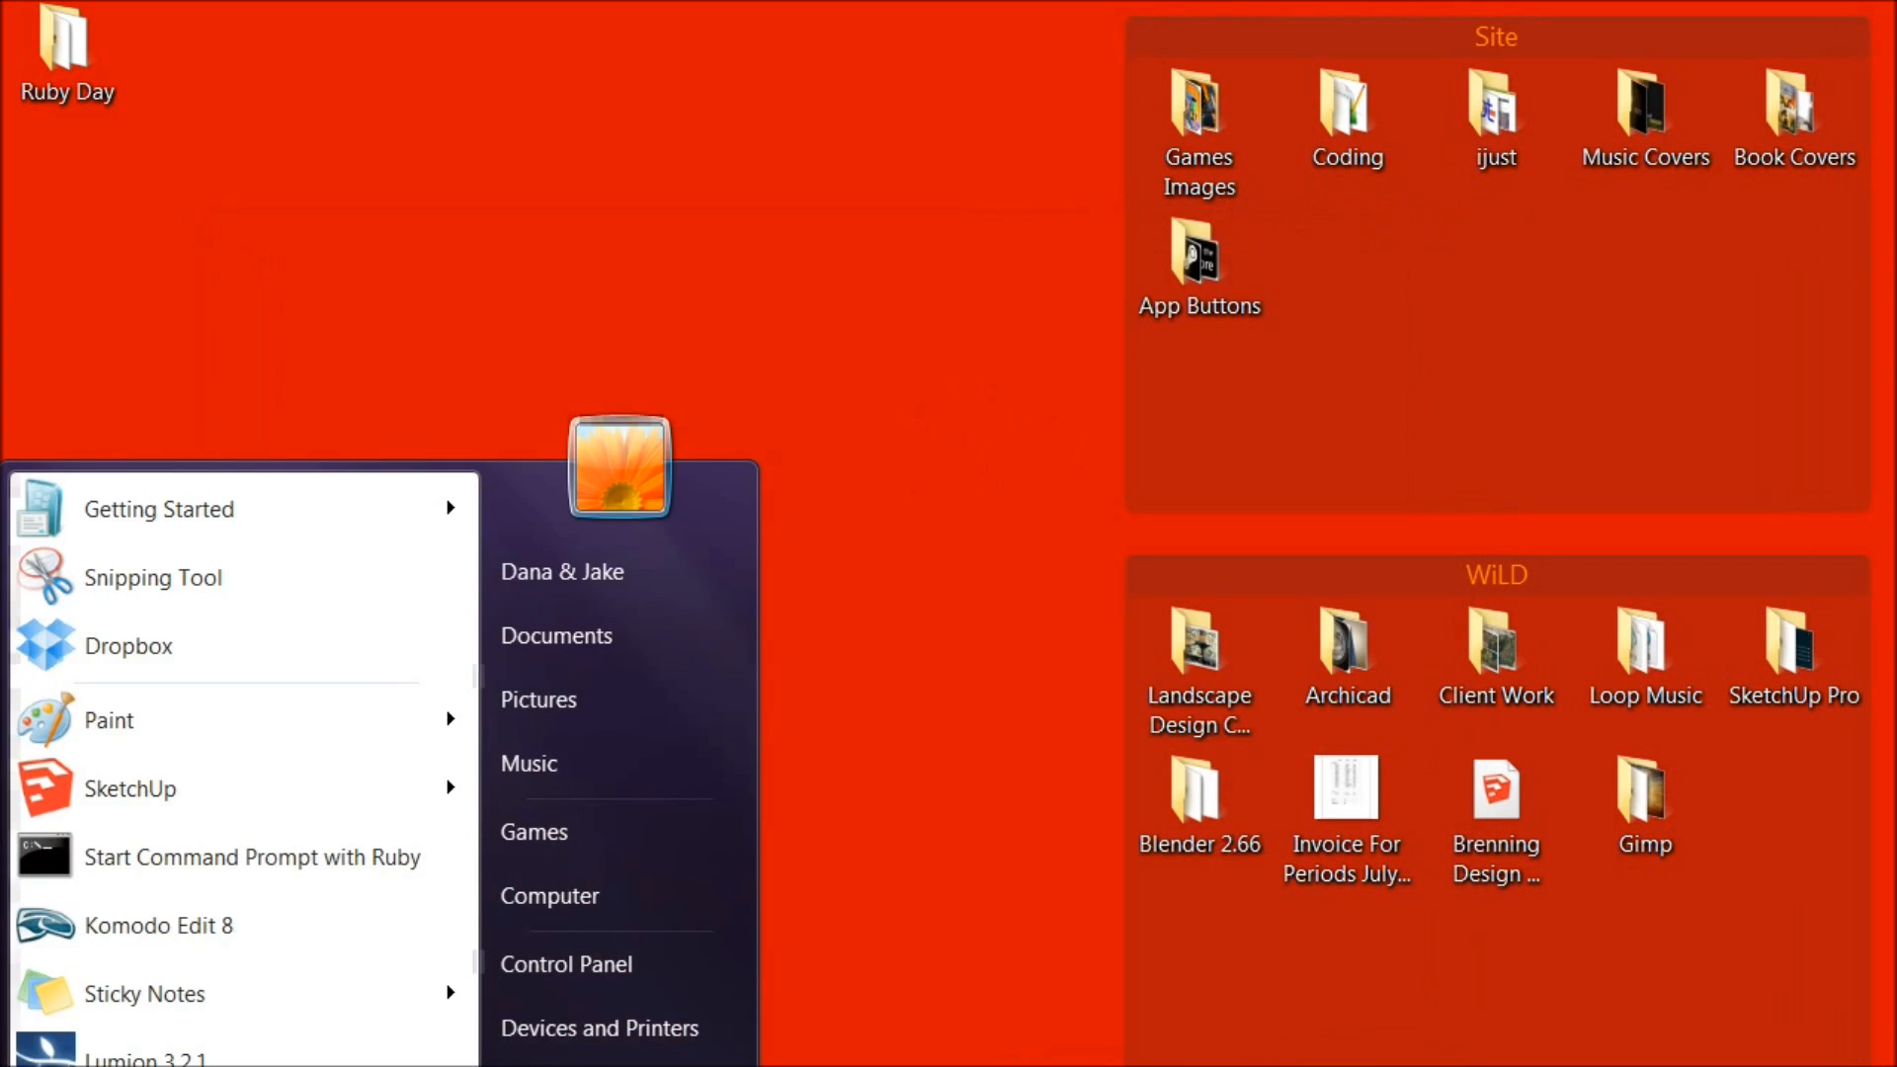
{"action": "left_click", "coordinate": [251, 856]}
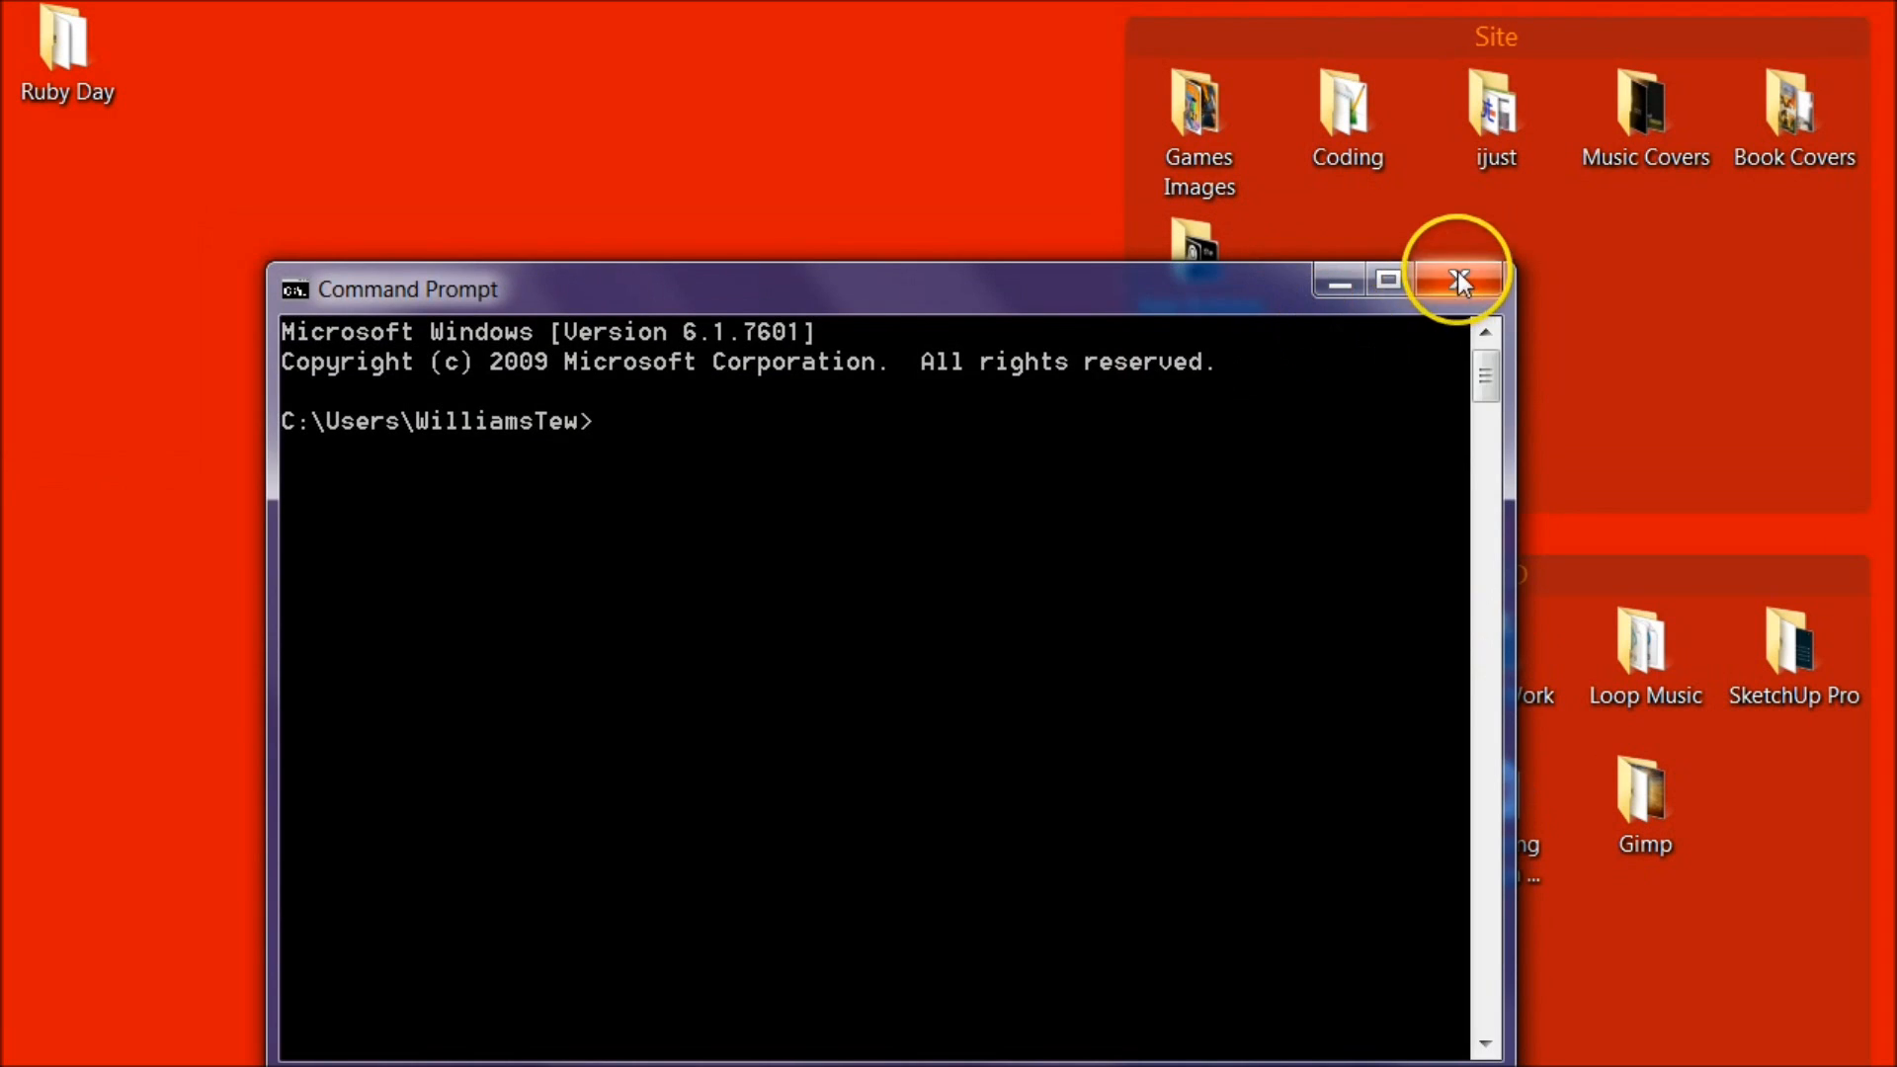
{"action": "left_click", "coordinate": [1461, 283]}
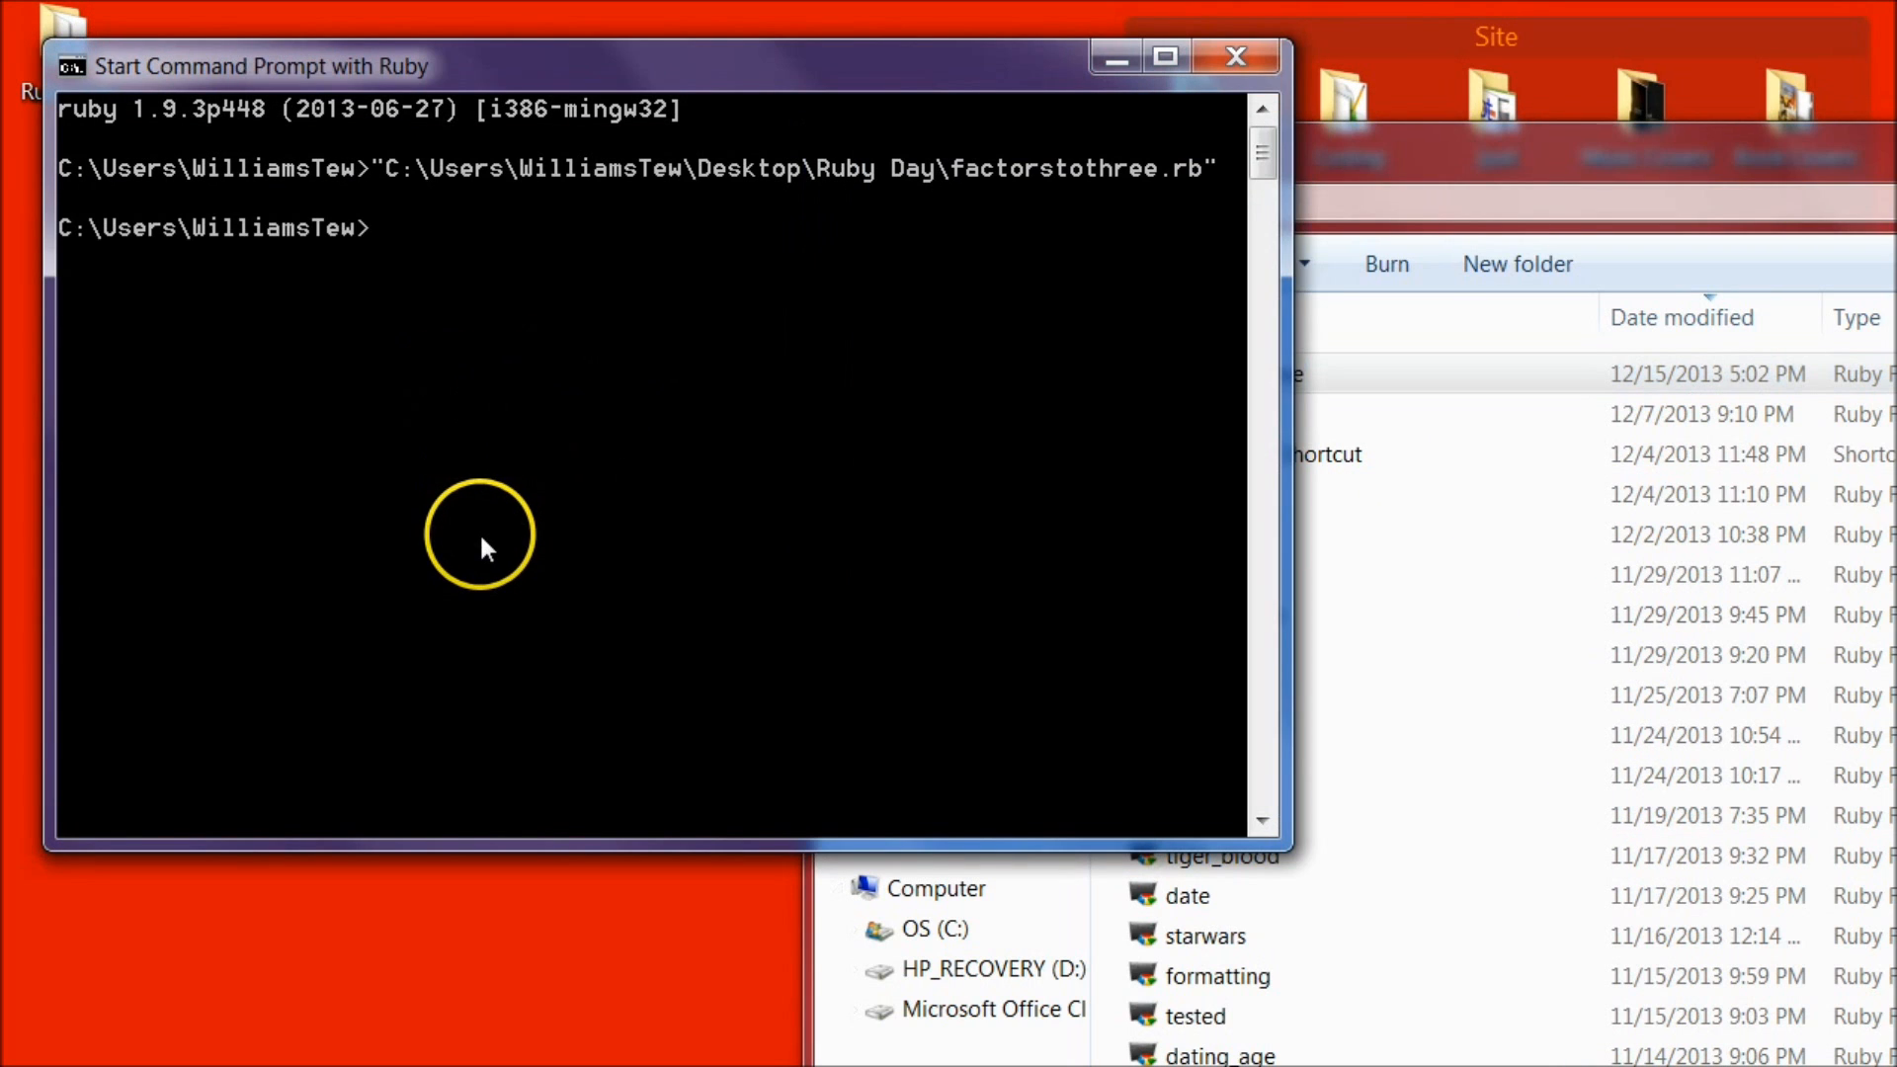
{"action": "mouse_move", "coordinate": [257, 239]}
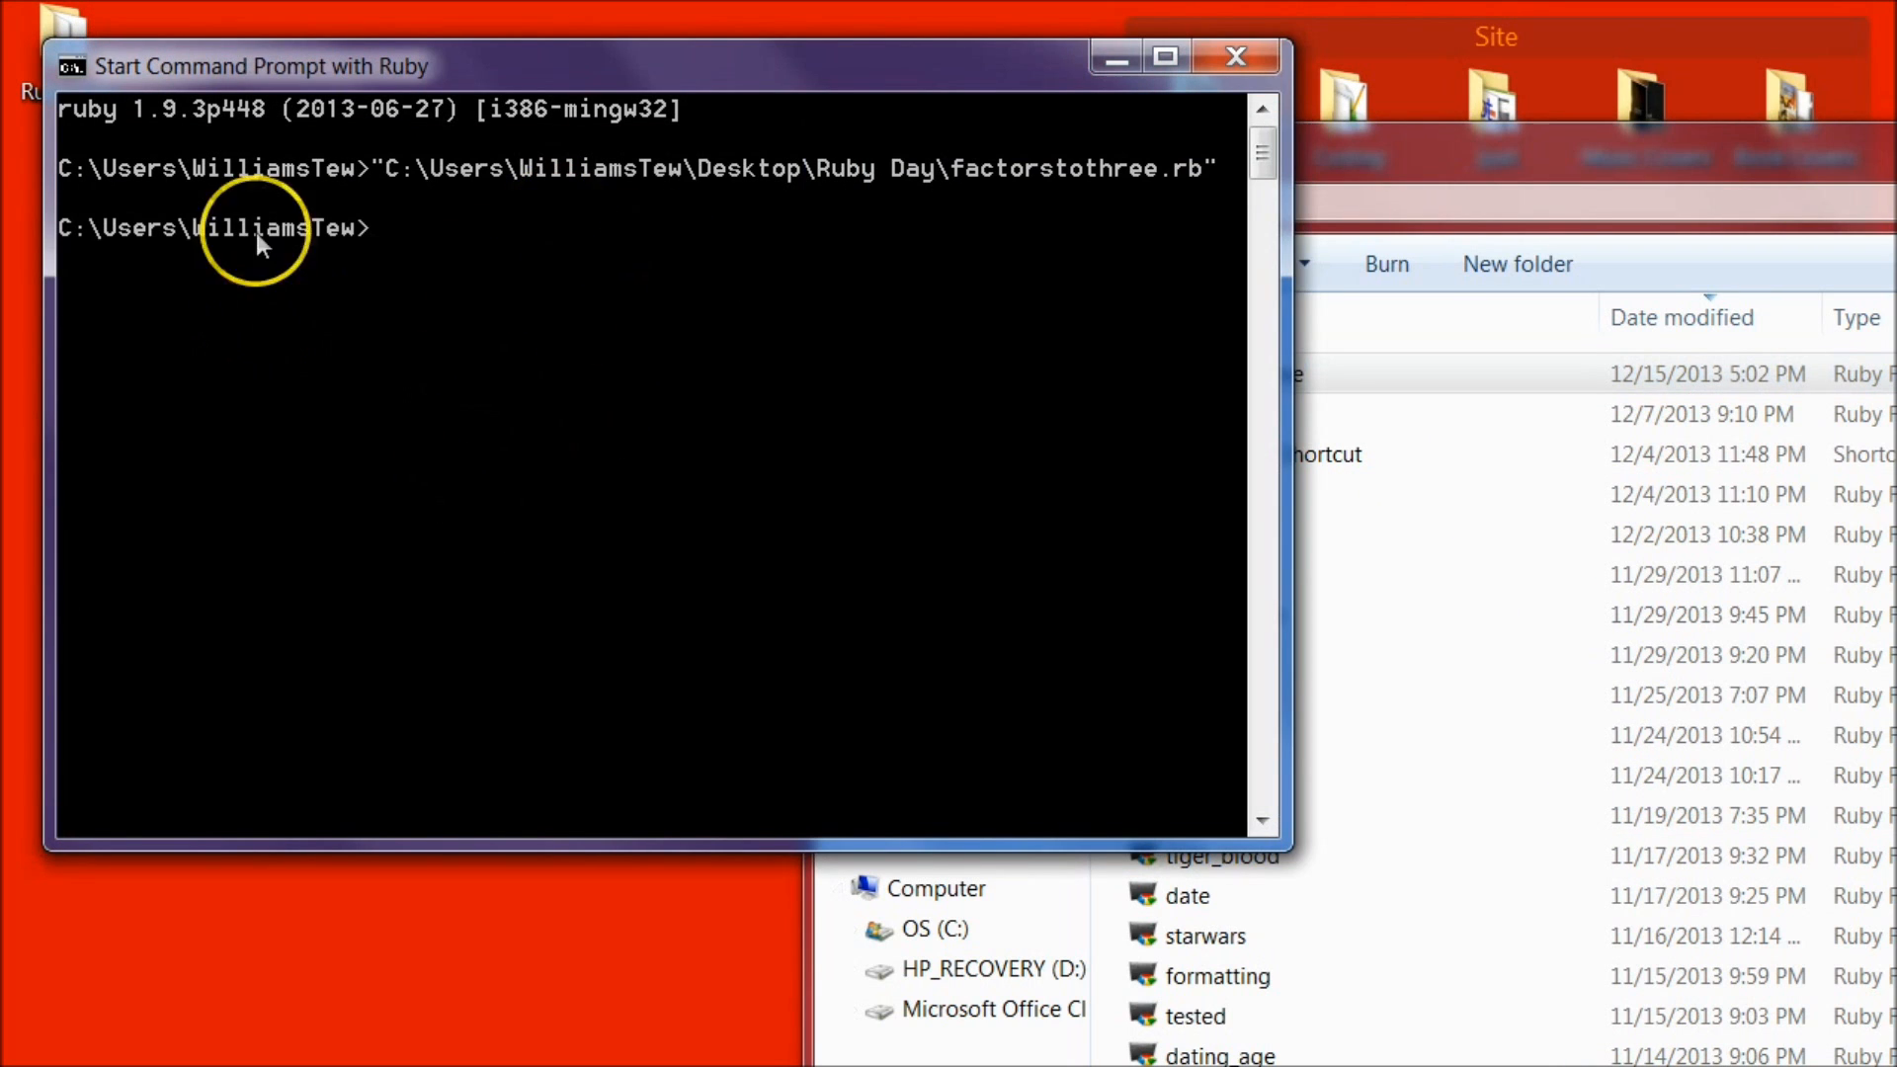